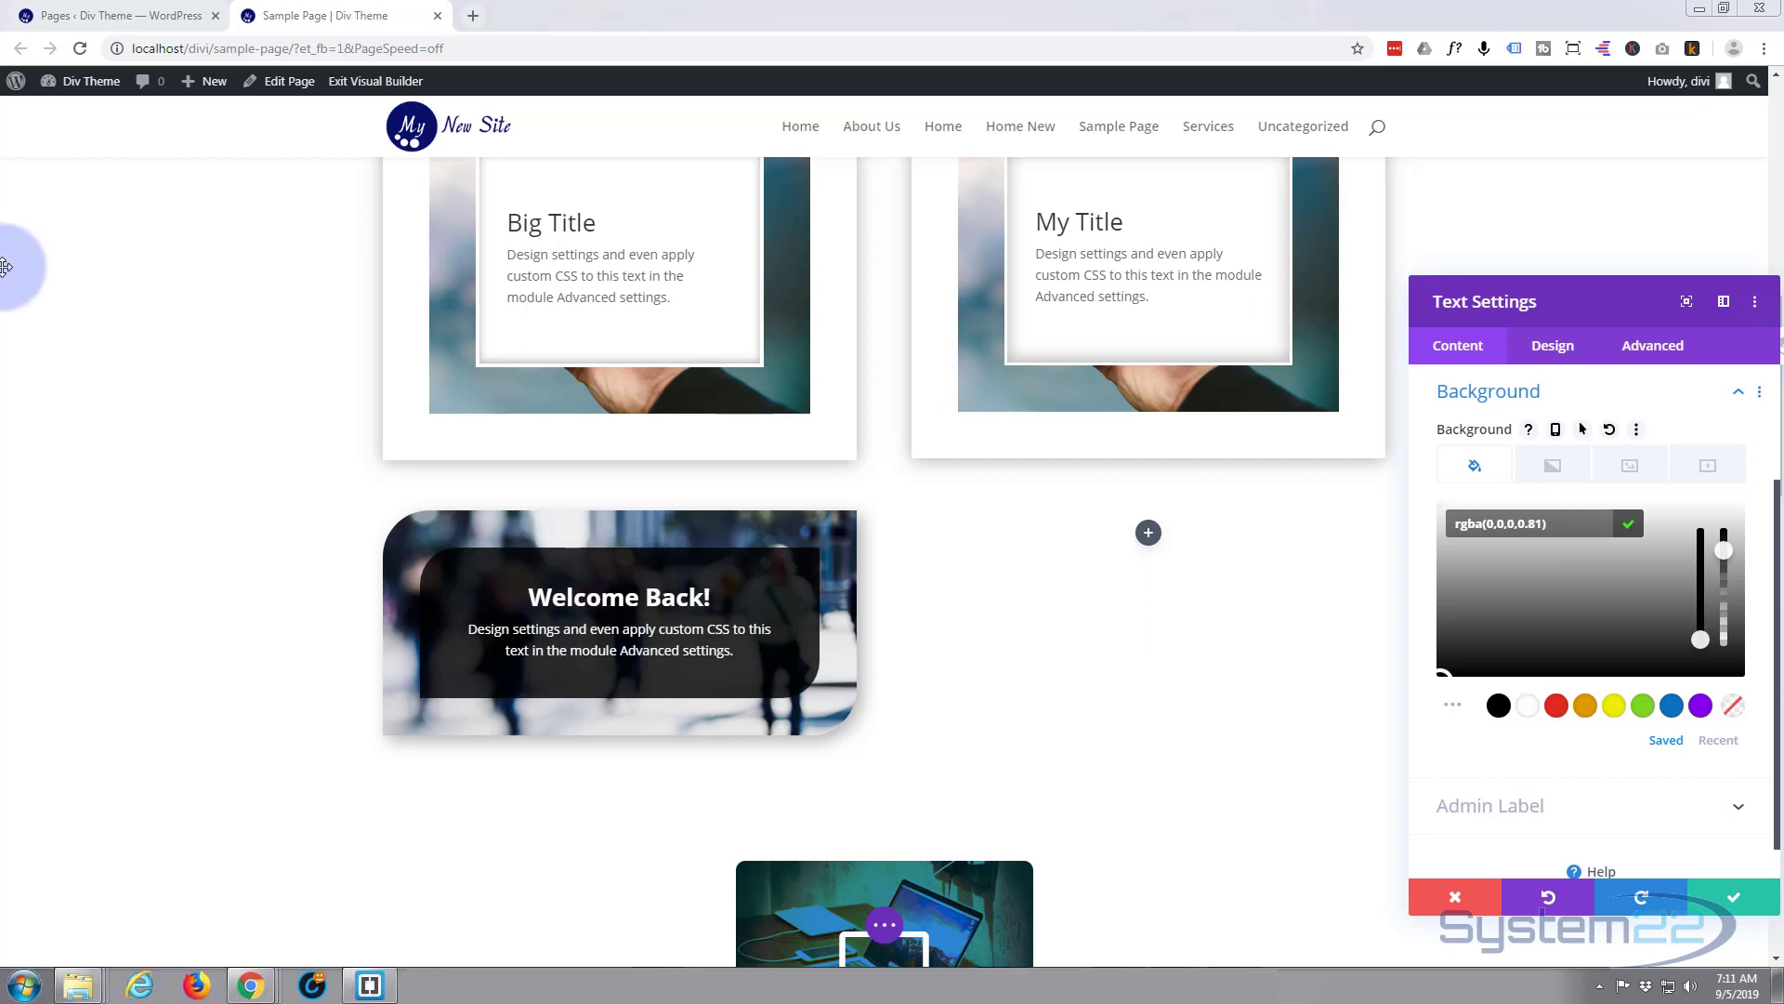
mouse_move(194, 523)
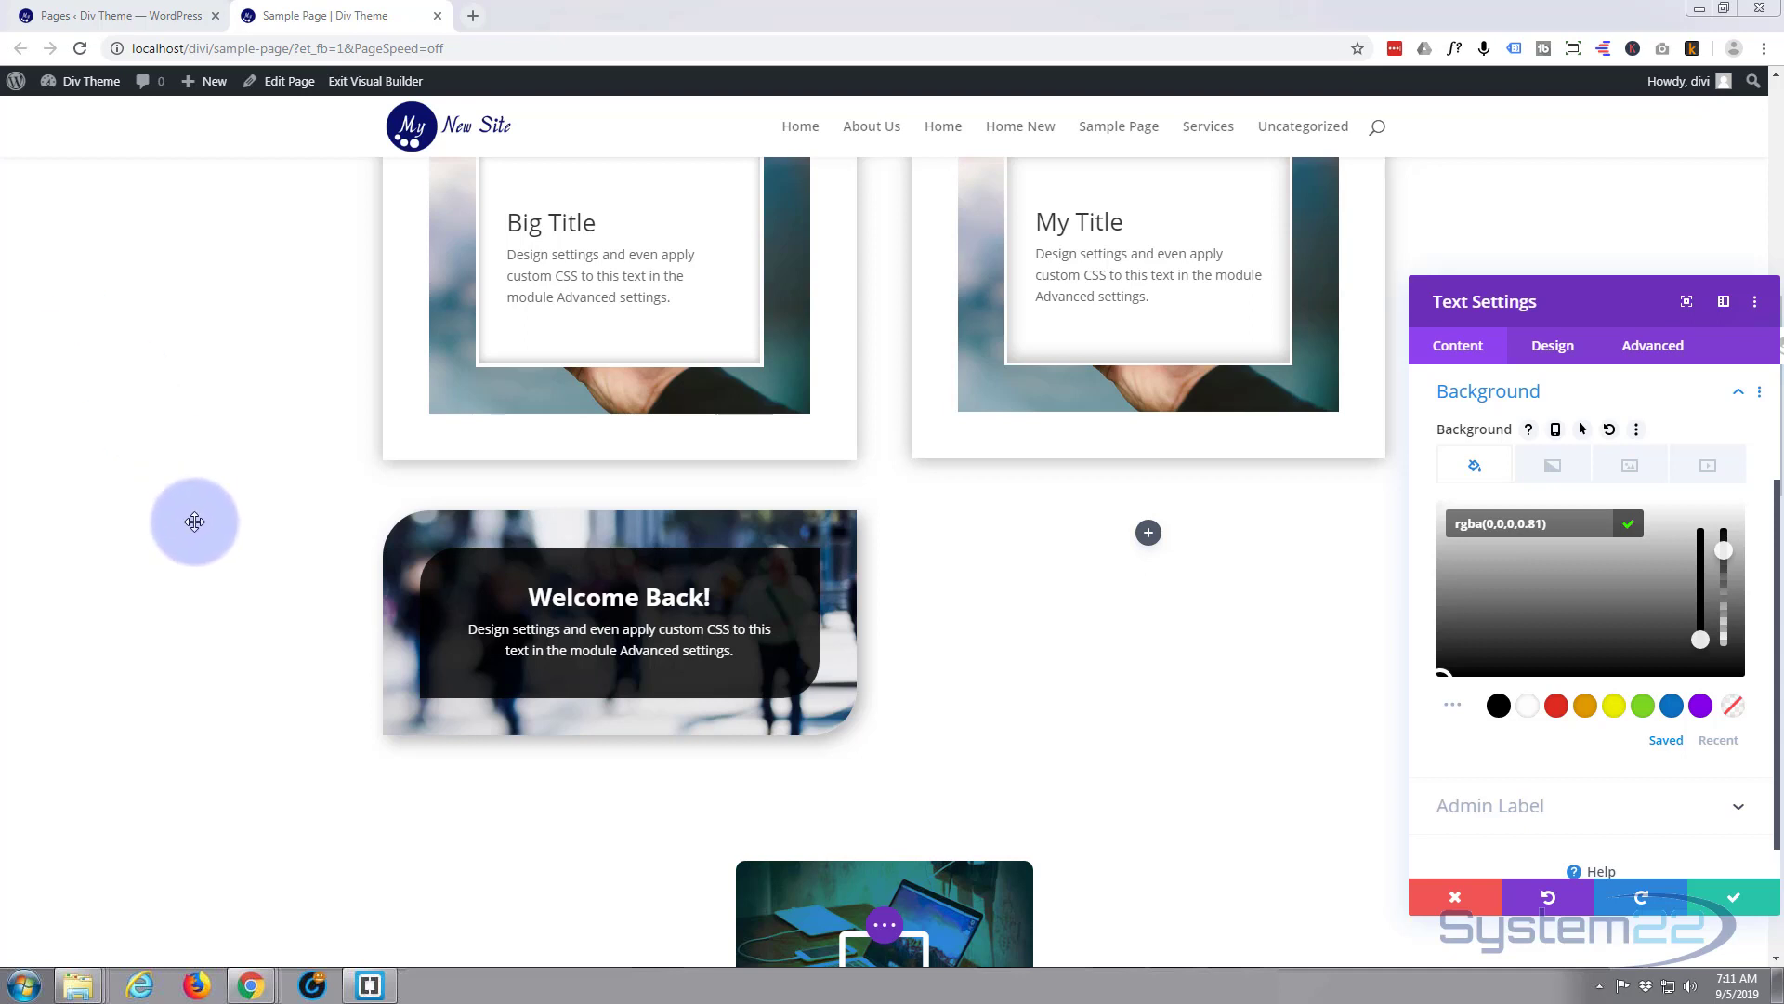
mouse_move(432, 269)
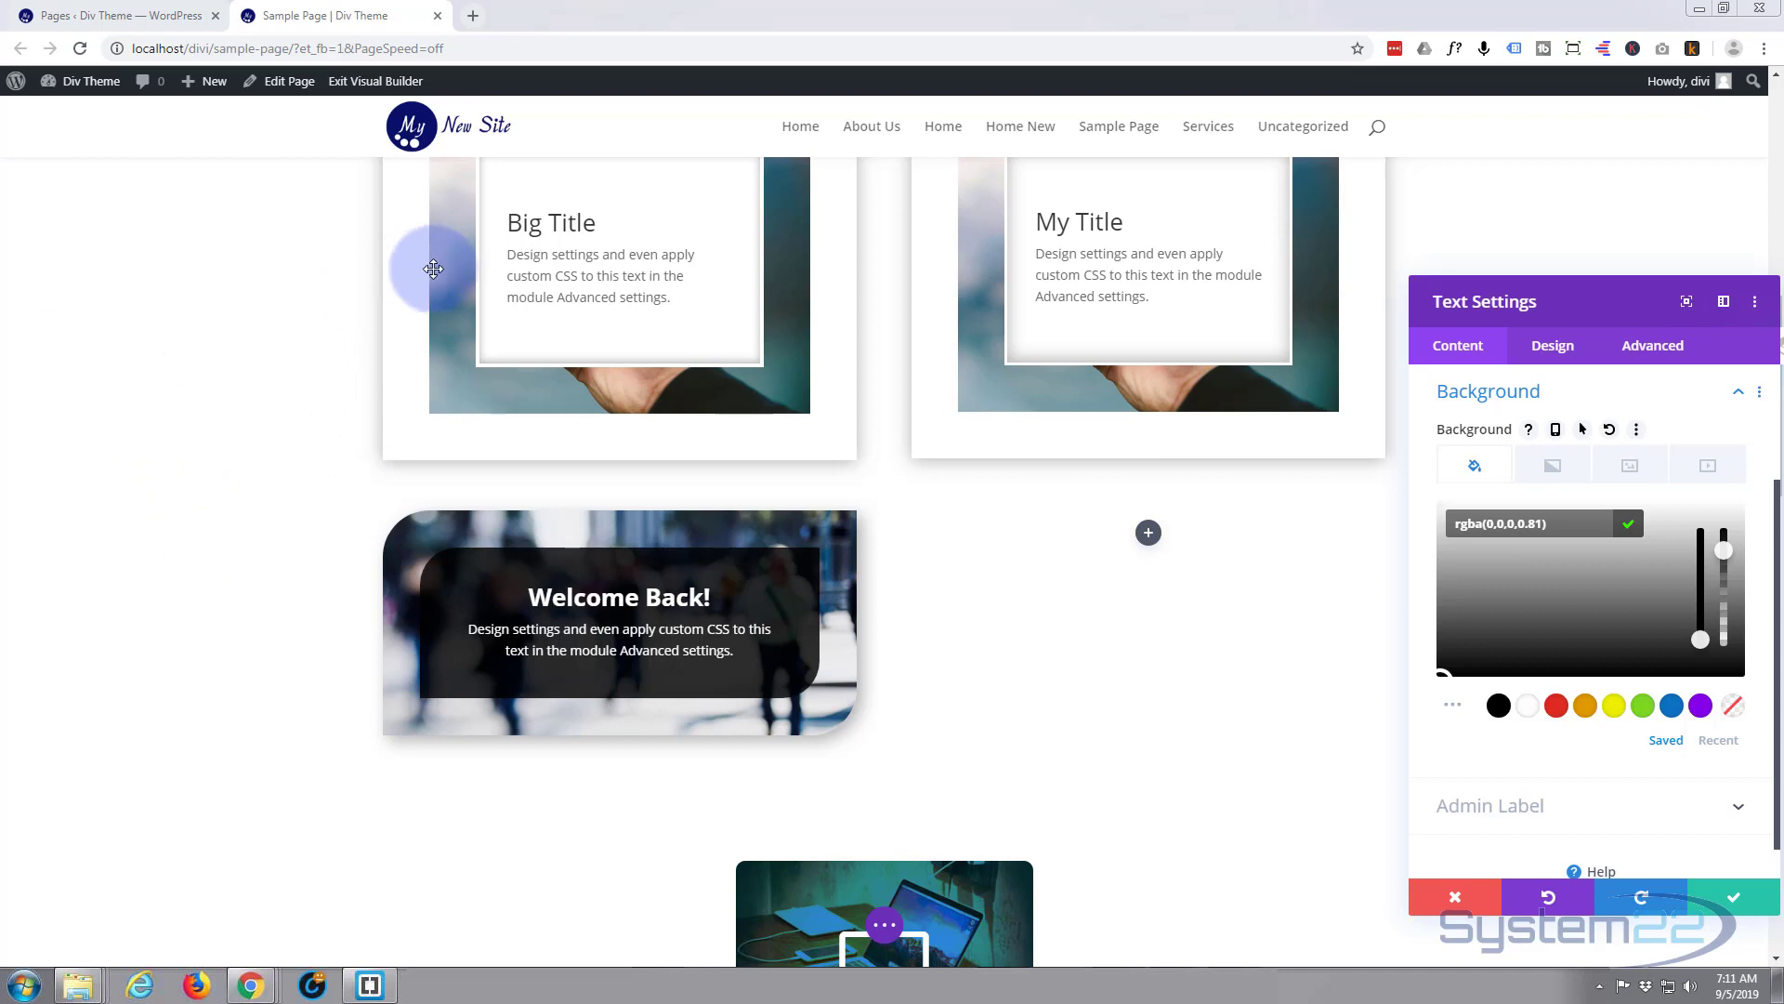
mouse_move(788, 216)
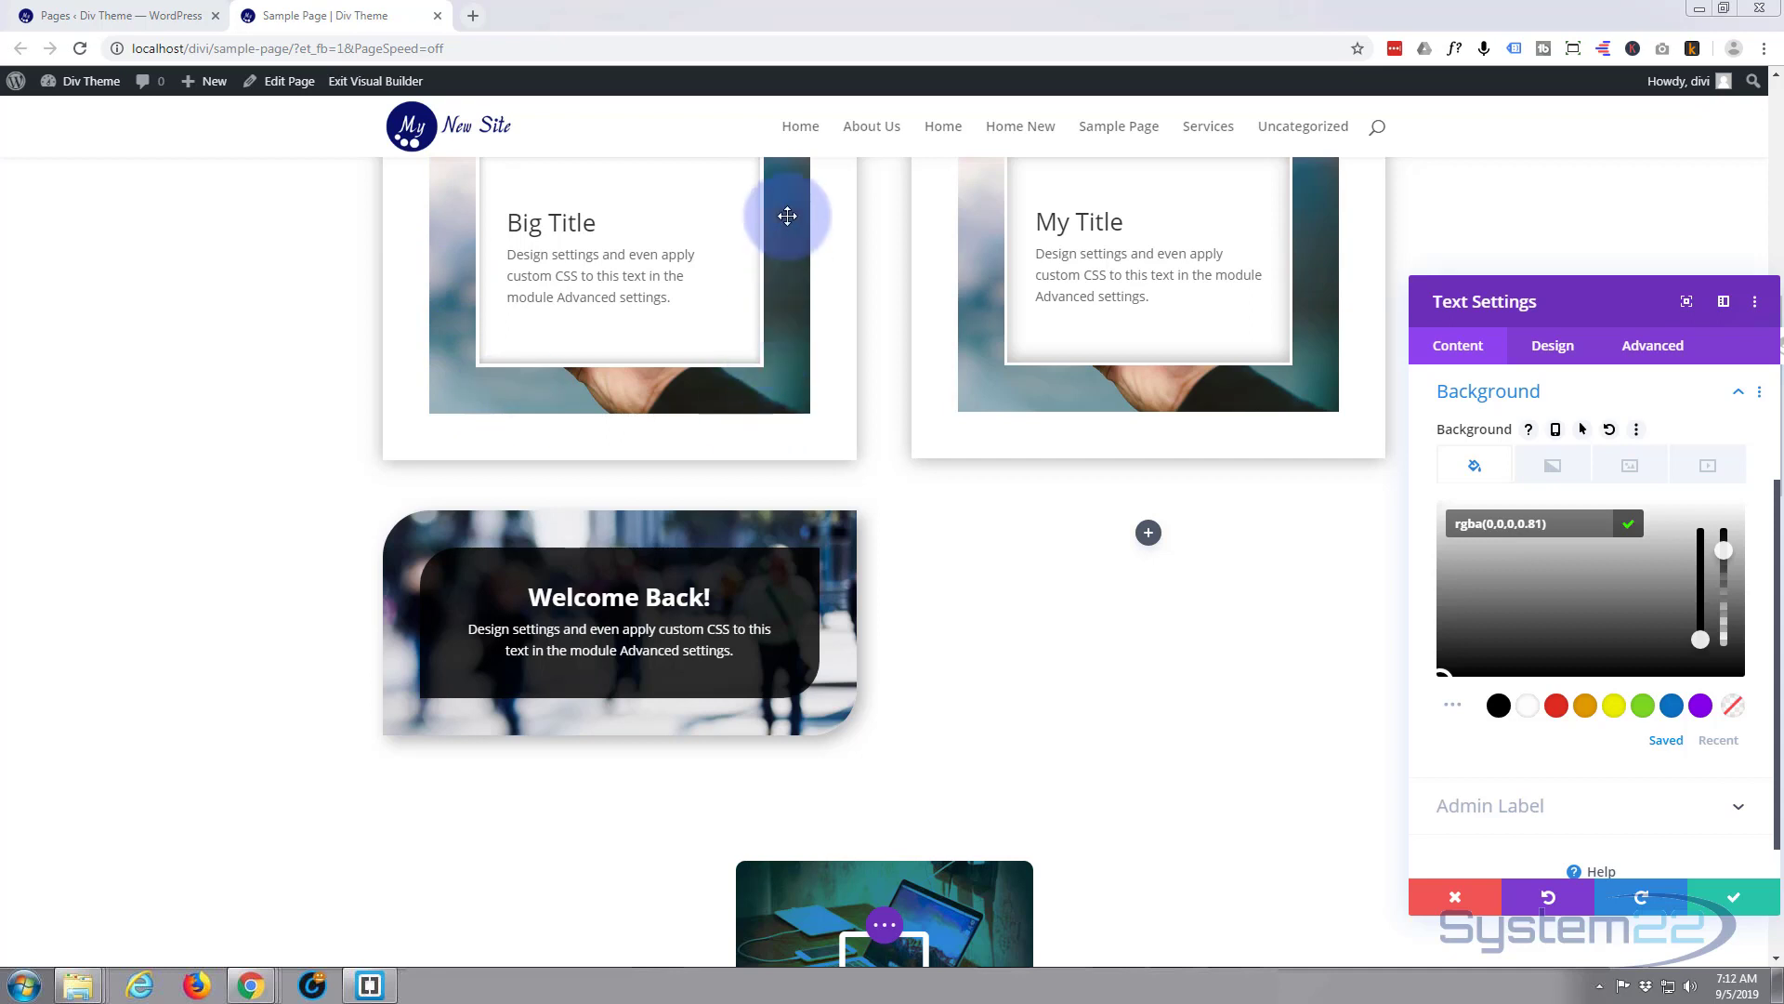
mouse_move(803, 401)
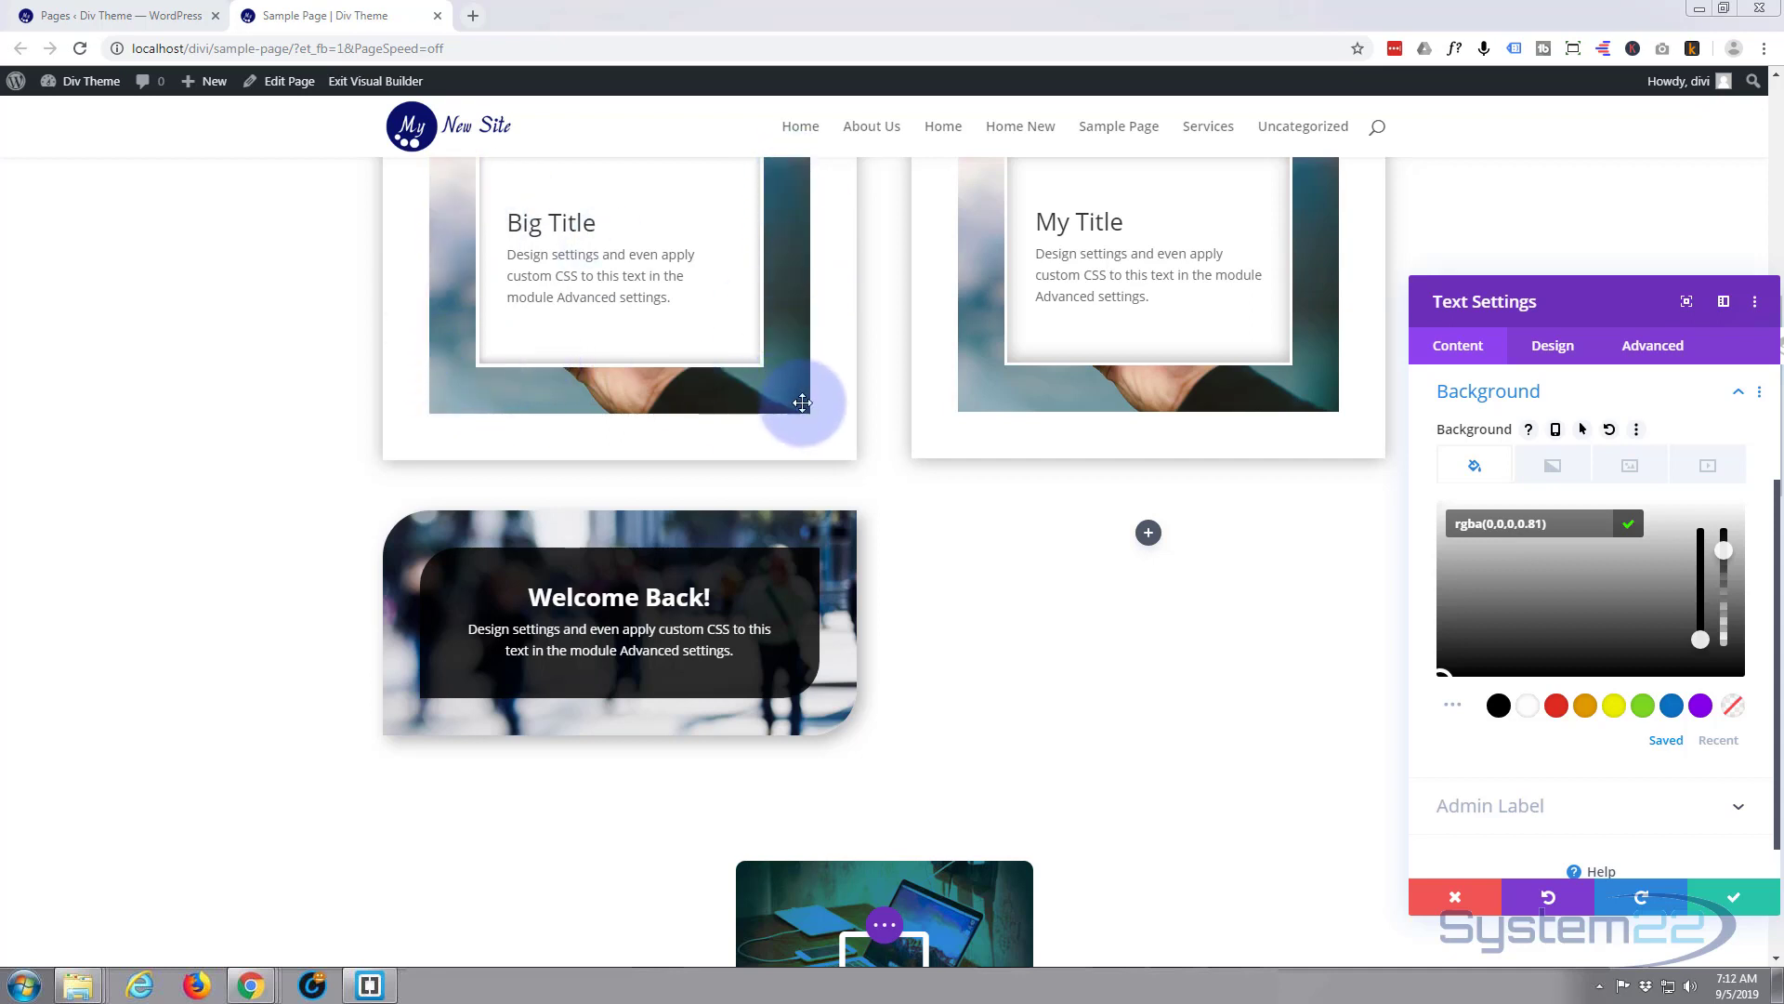
mouse_move(223, 406)
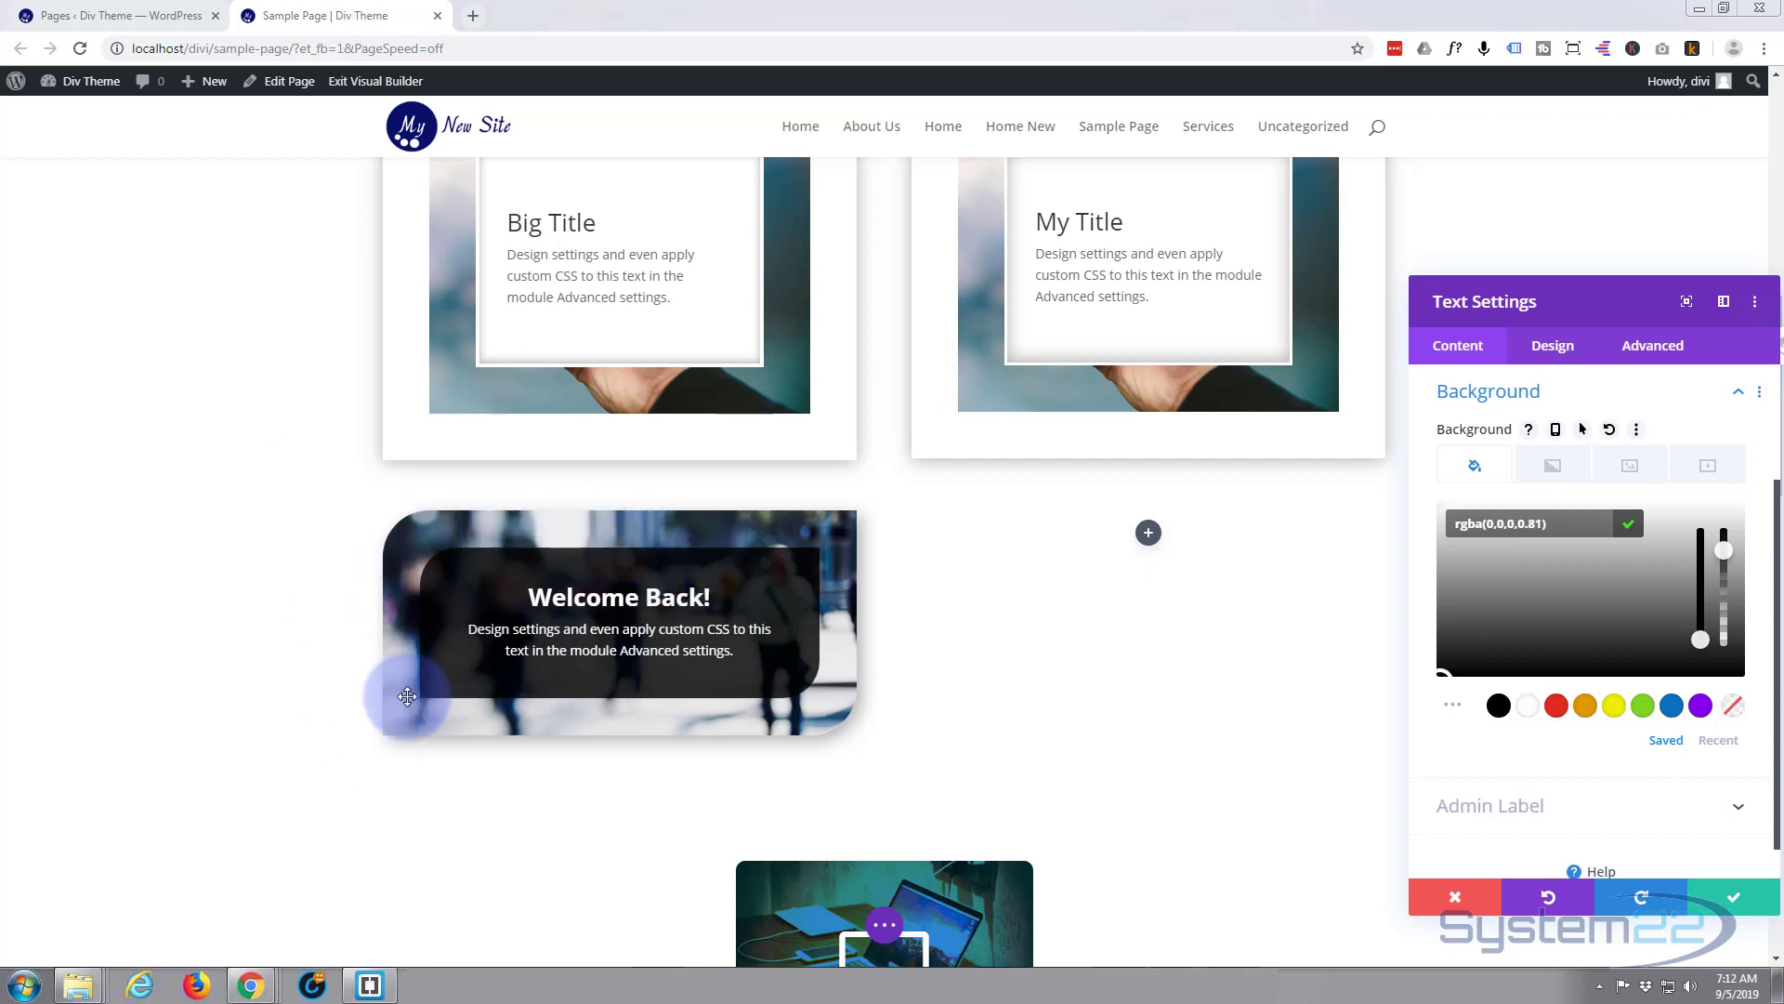
mouse_move(219, 476)
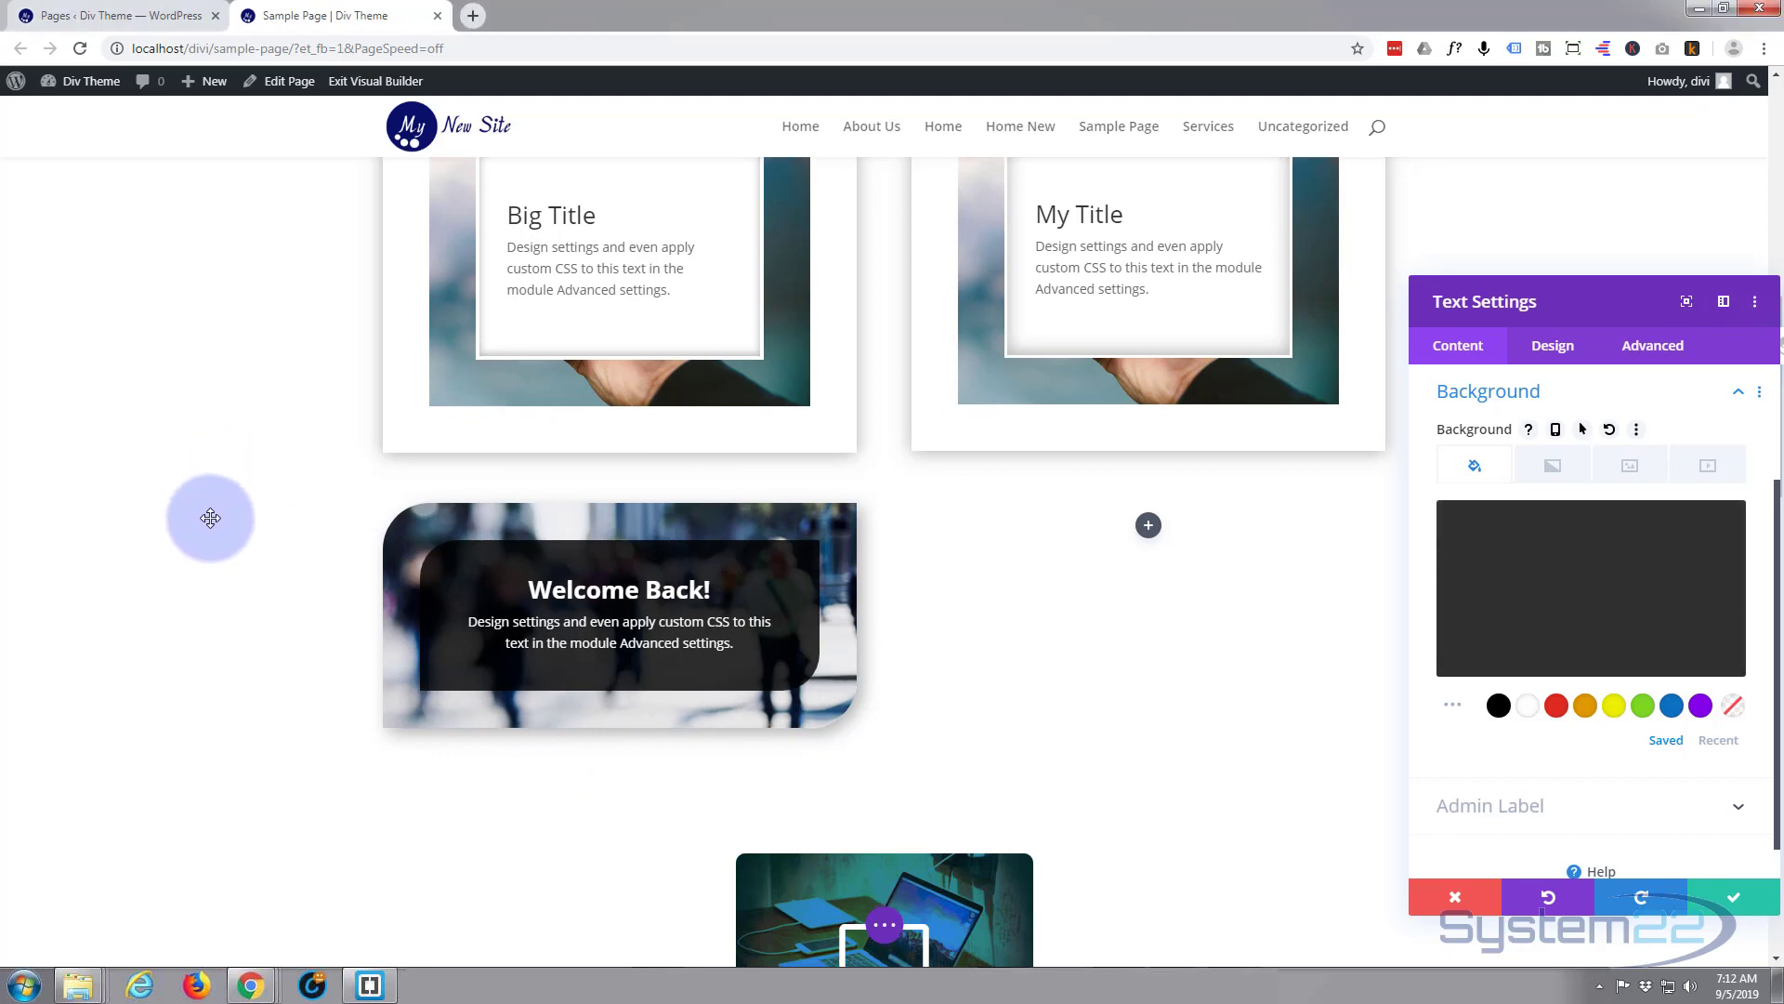
Confirm the dark translucent panel background and save the Welcome Back! text settings
scroll("down", 3)
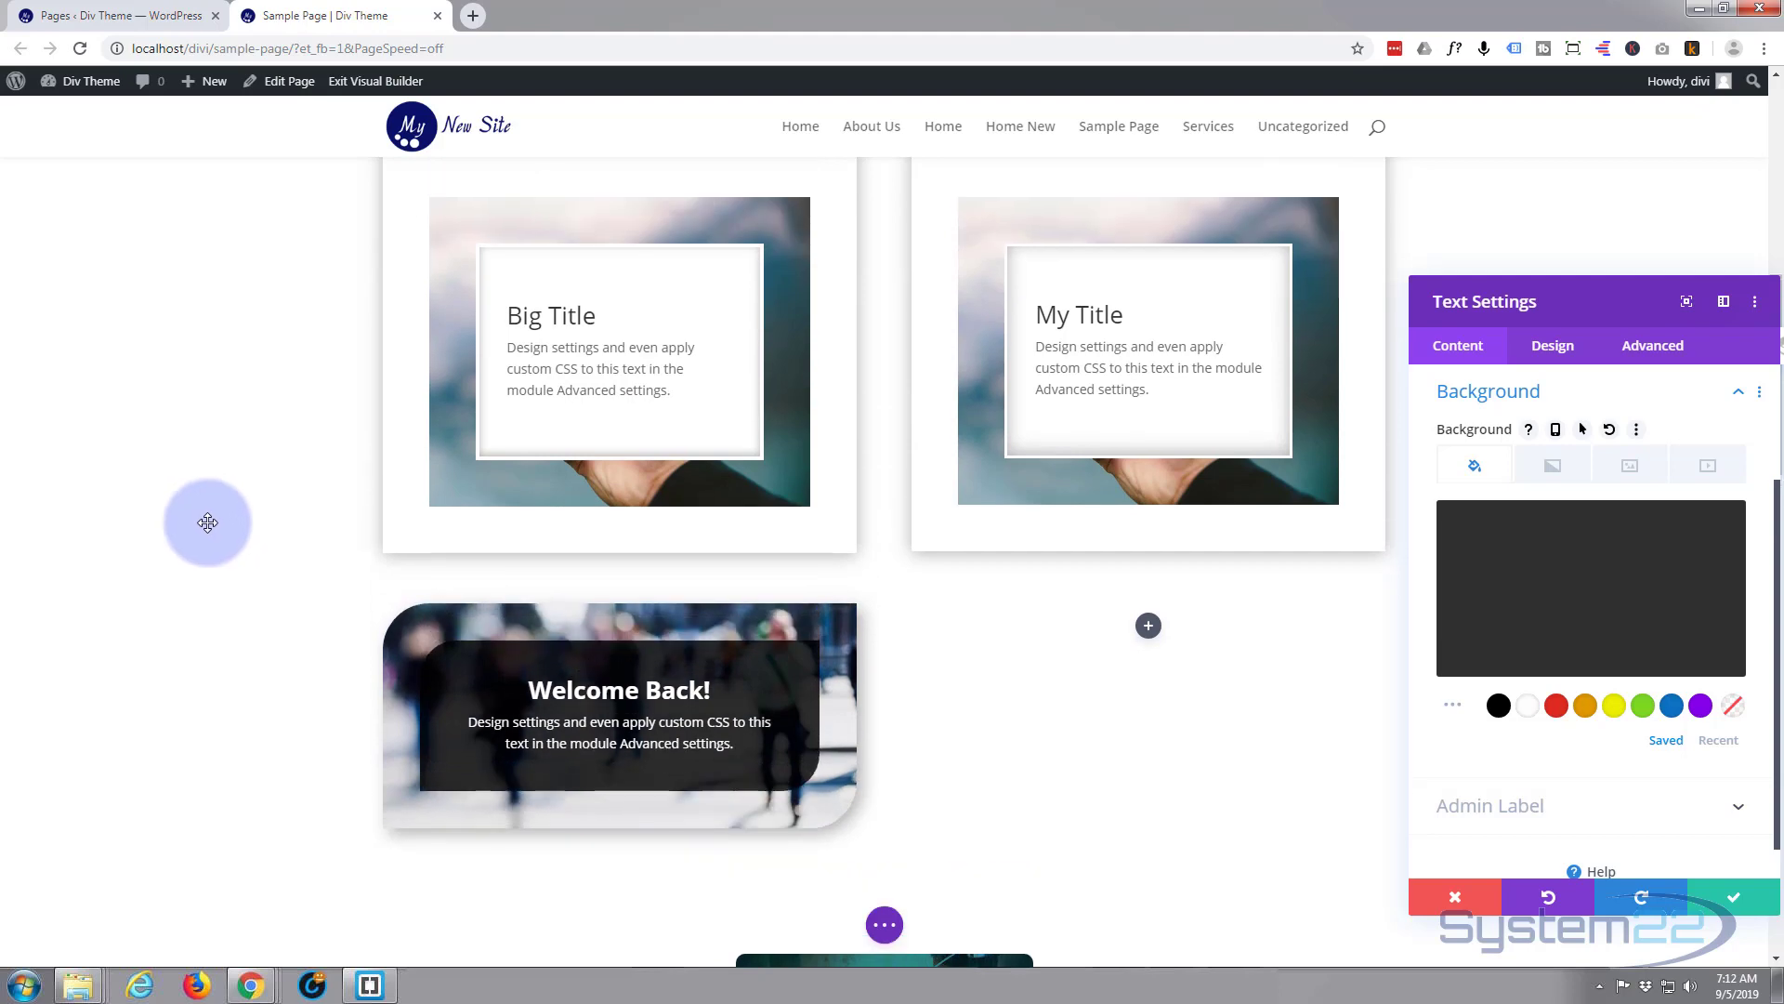
scroll("down", 3)
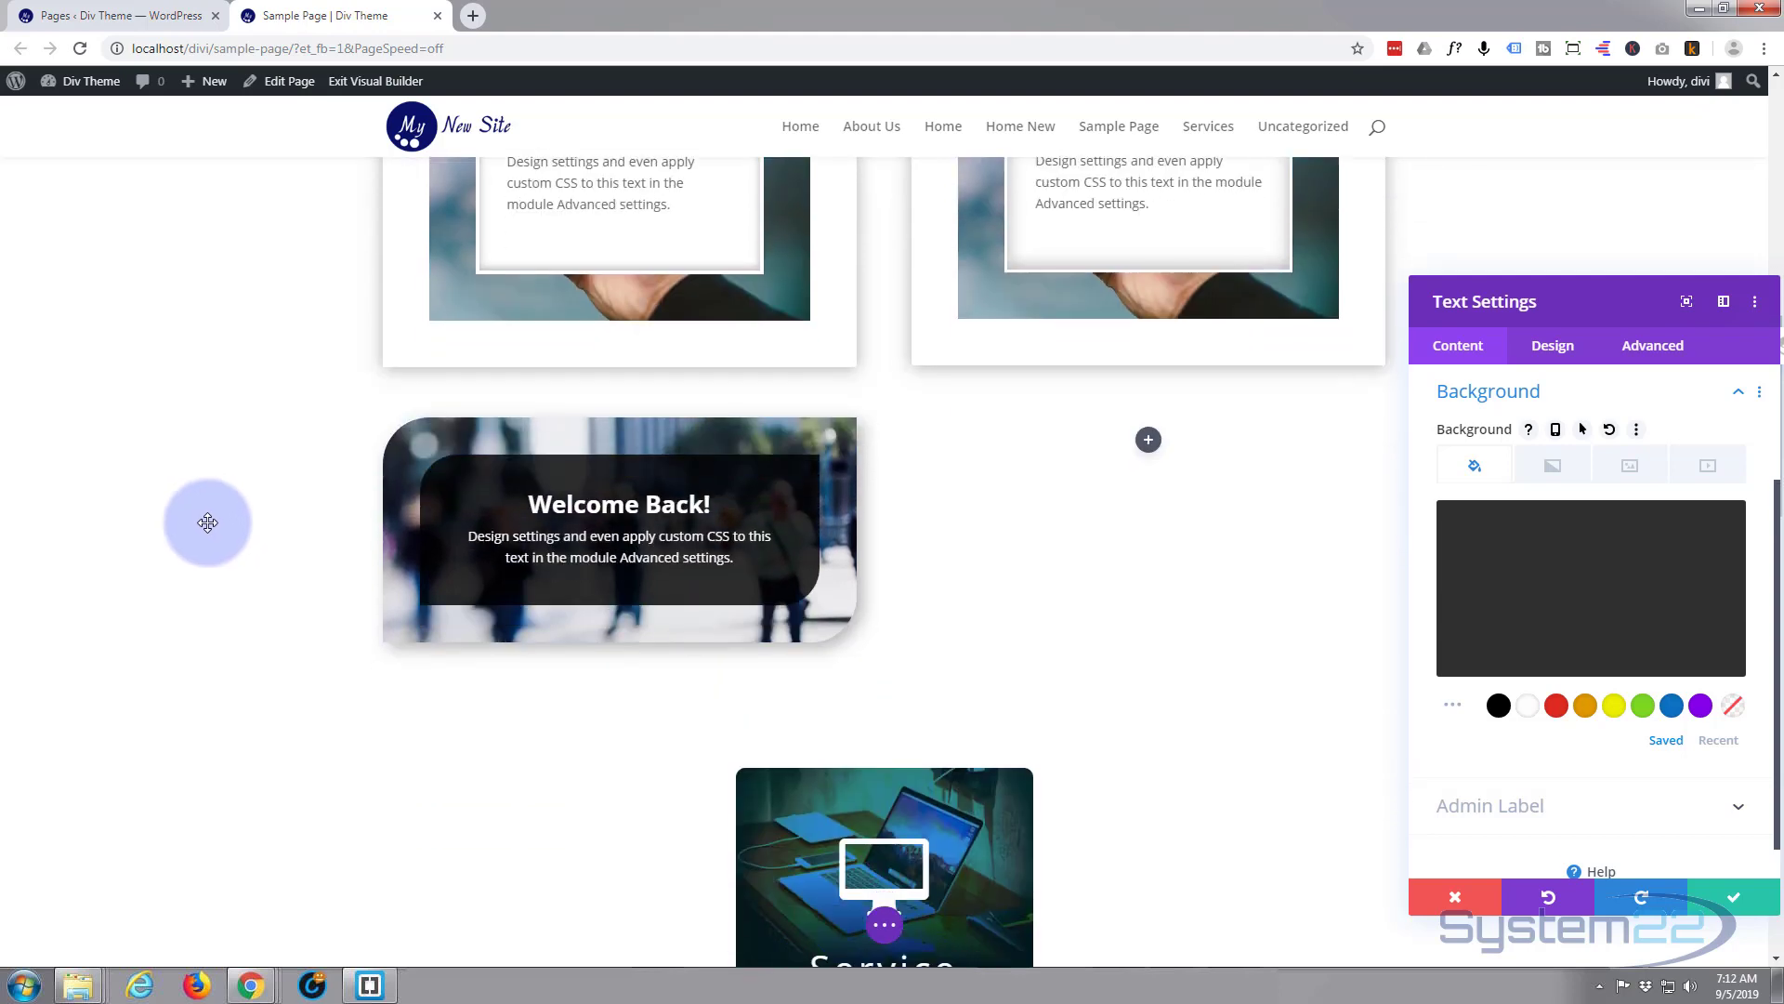
scroll("down", 3)
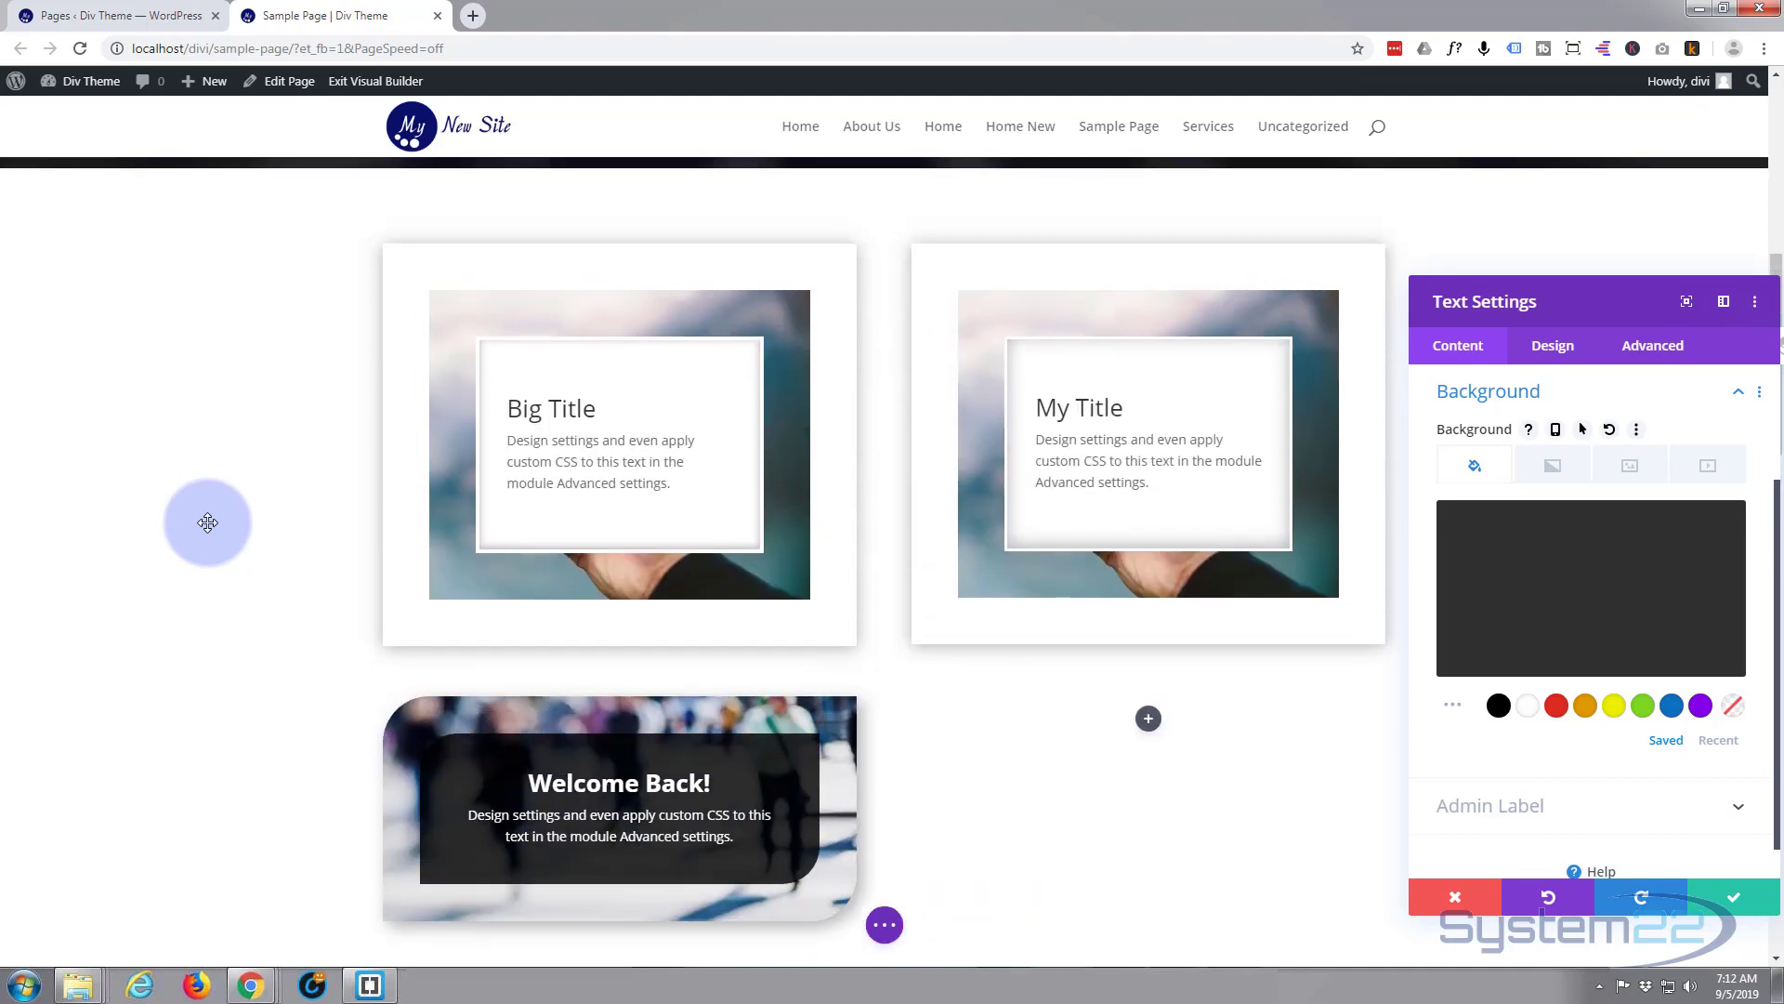
scroll("down", 3)
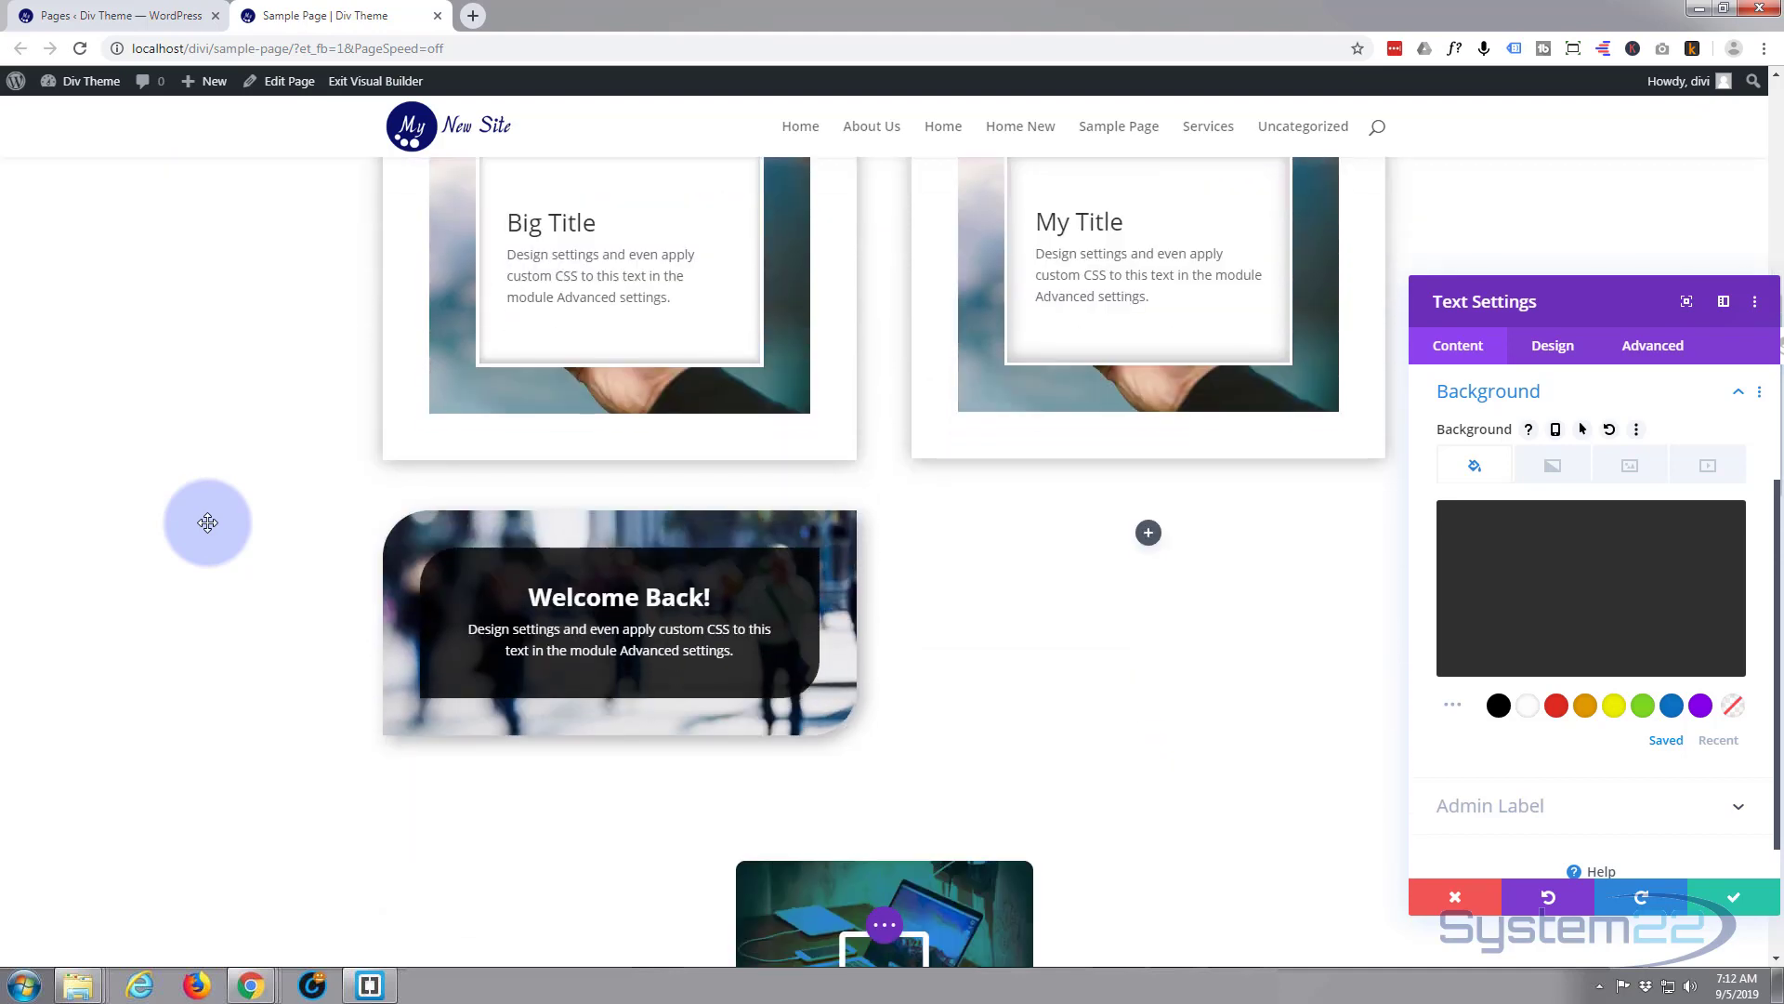
scroll("down", 3)
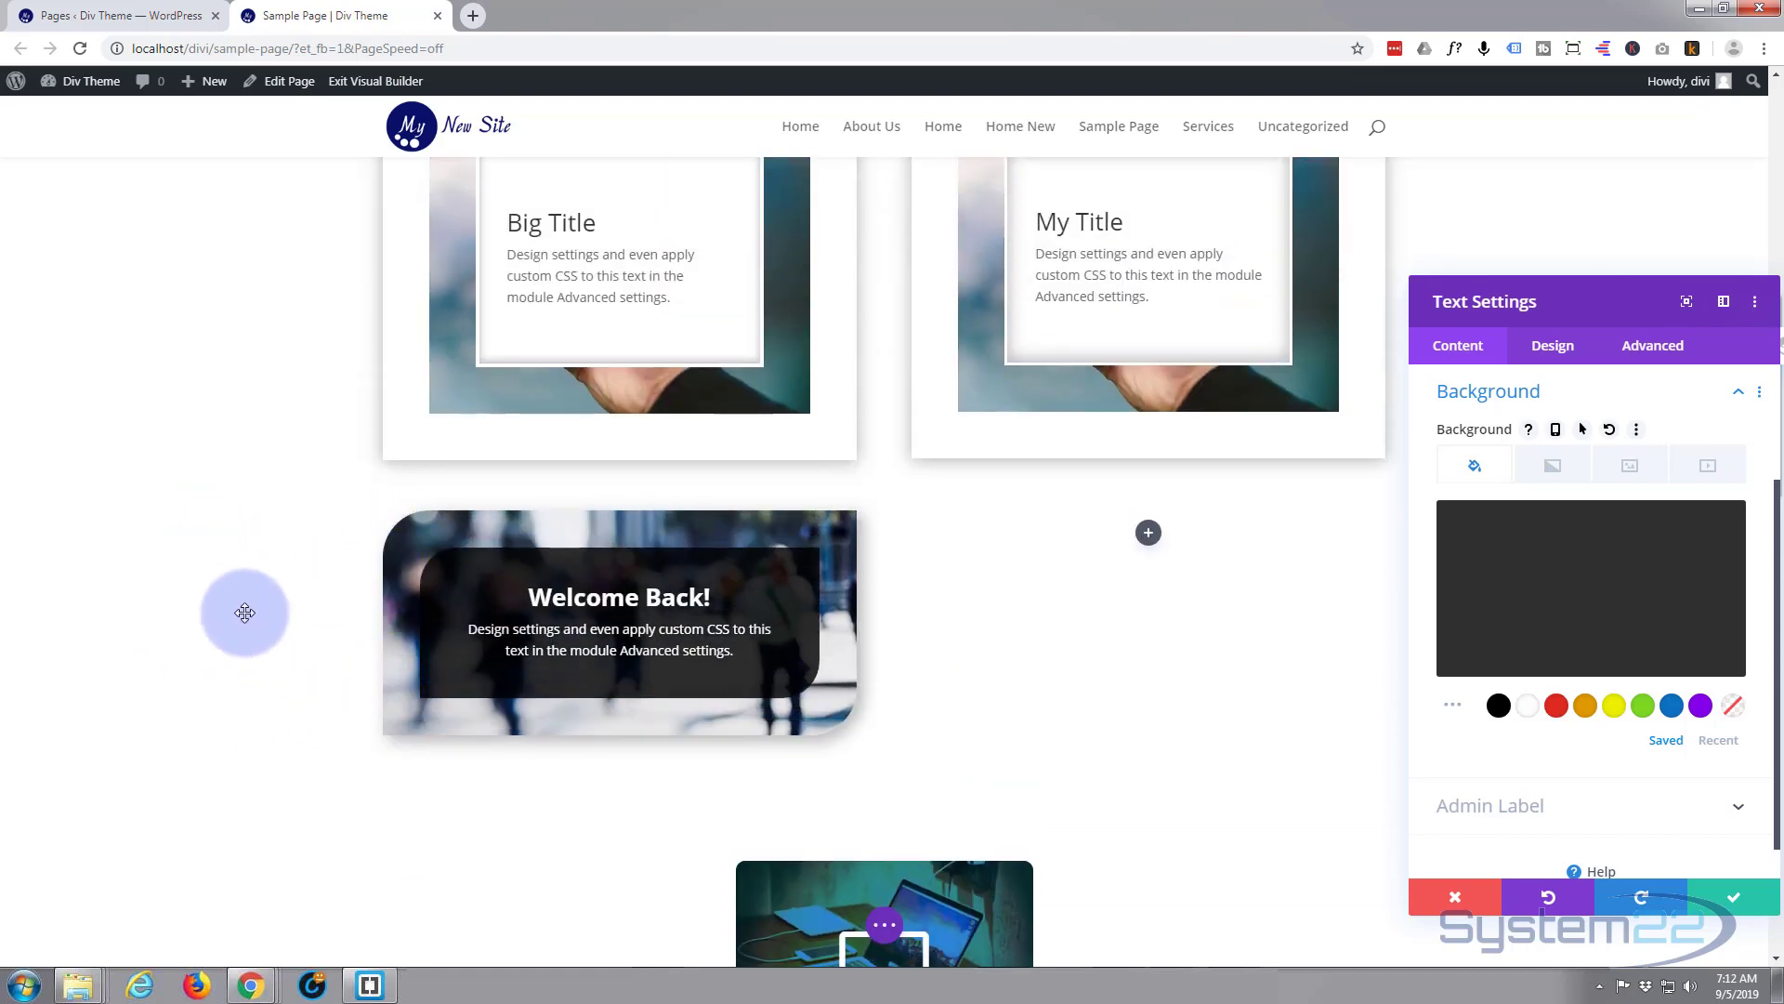
scroll("down", 3)
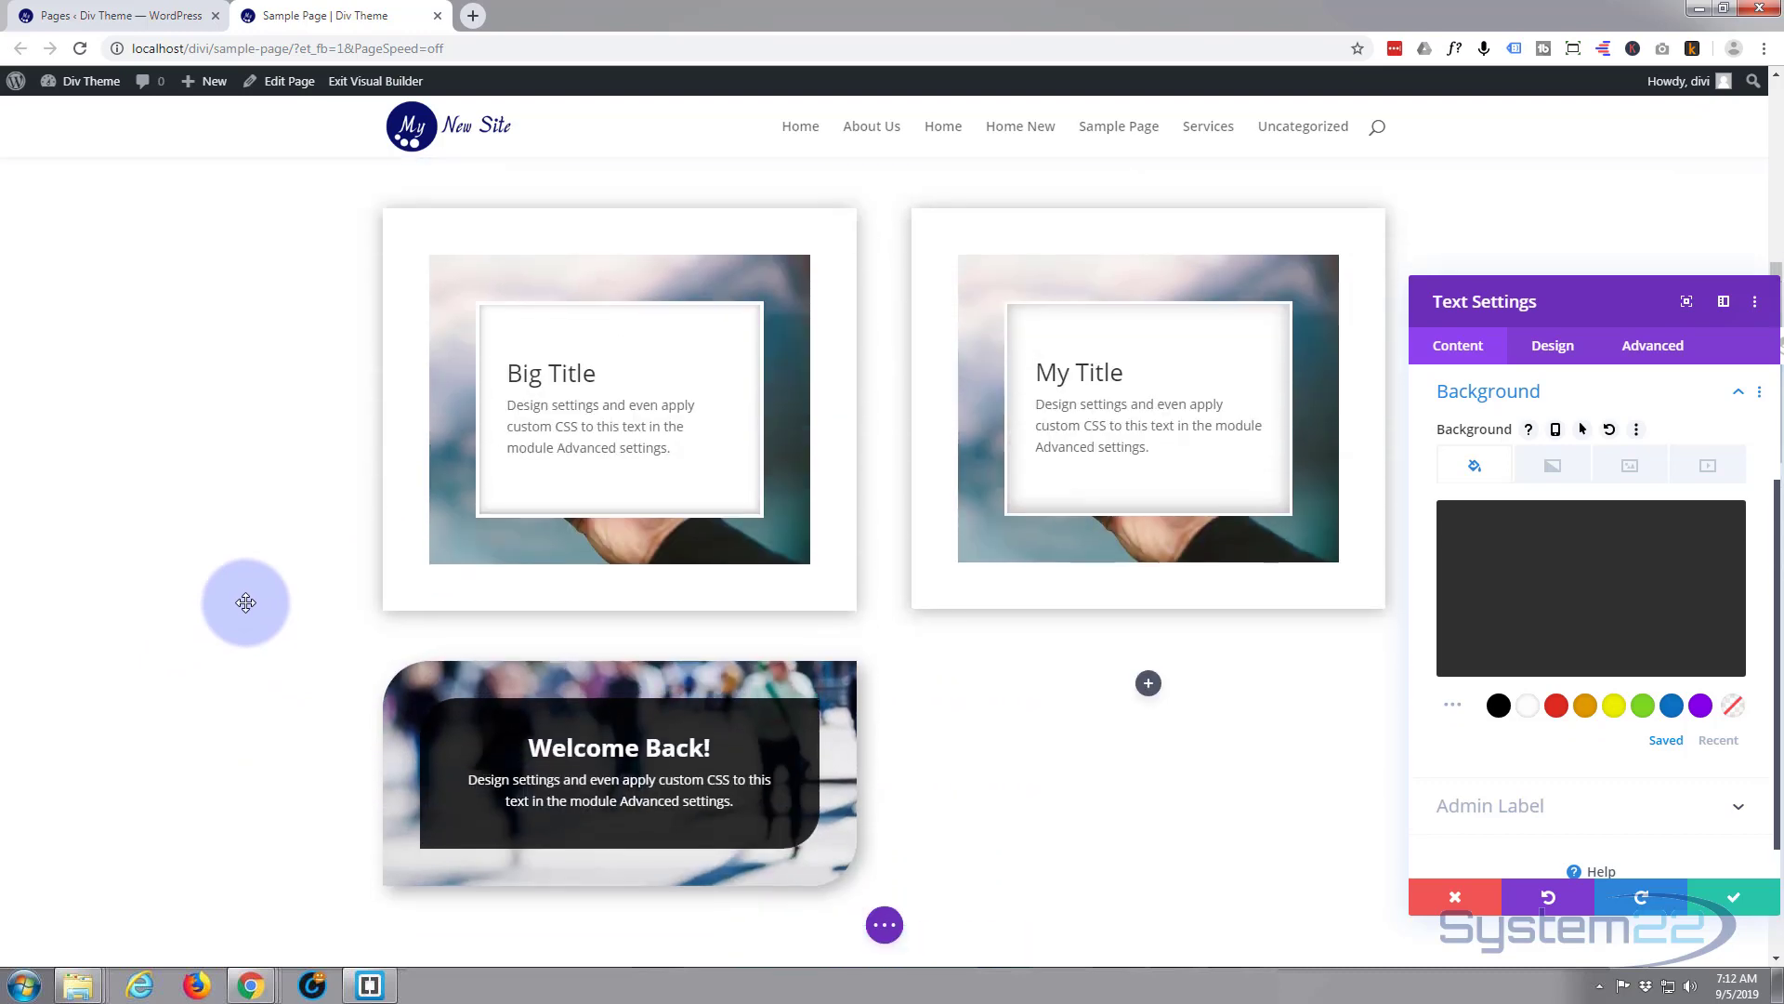
scroll("down", 3)
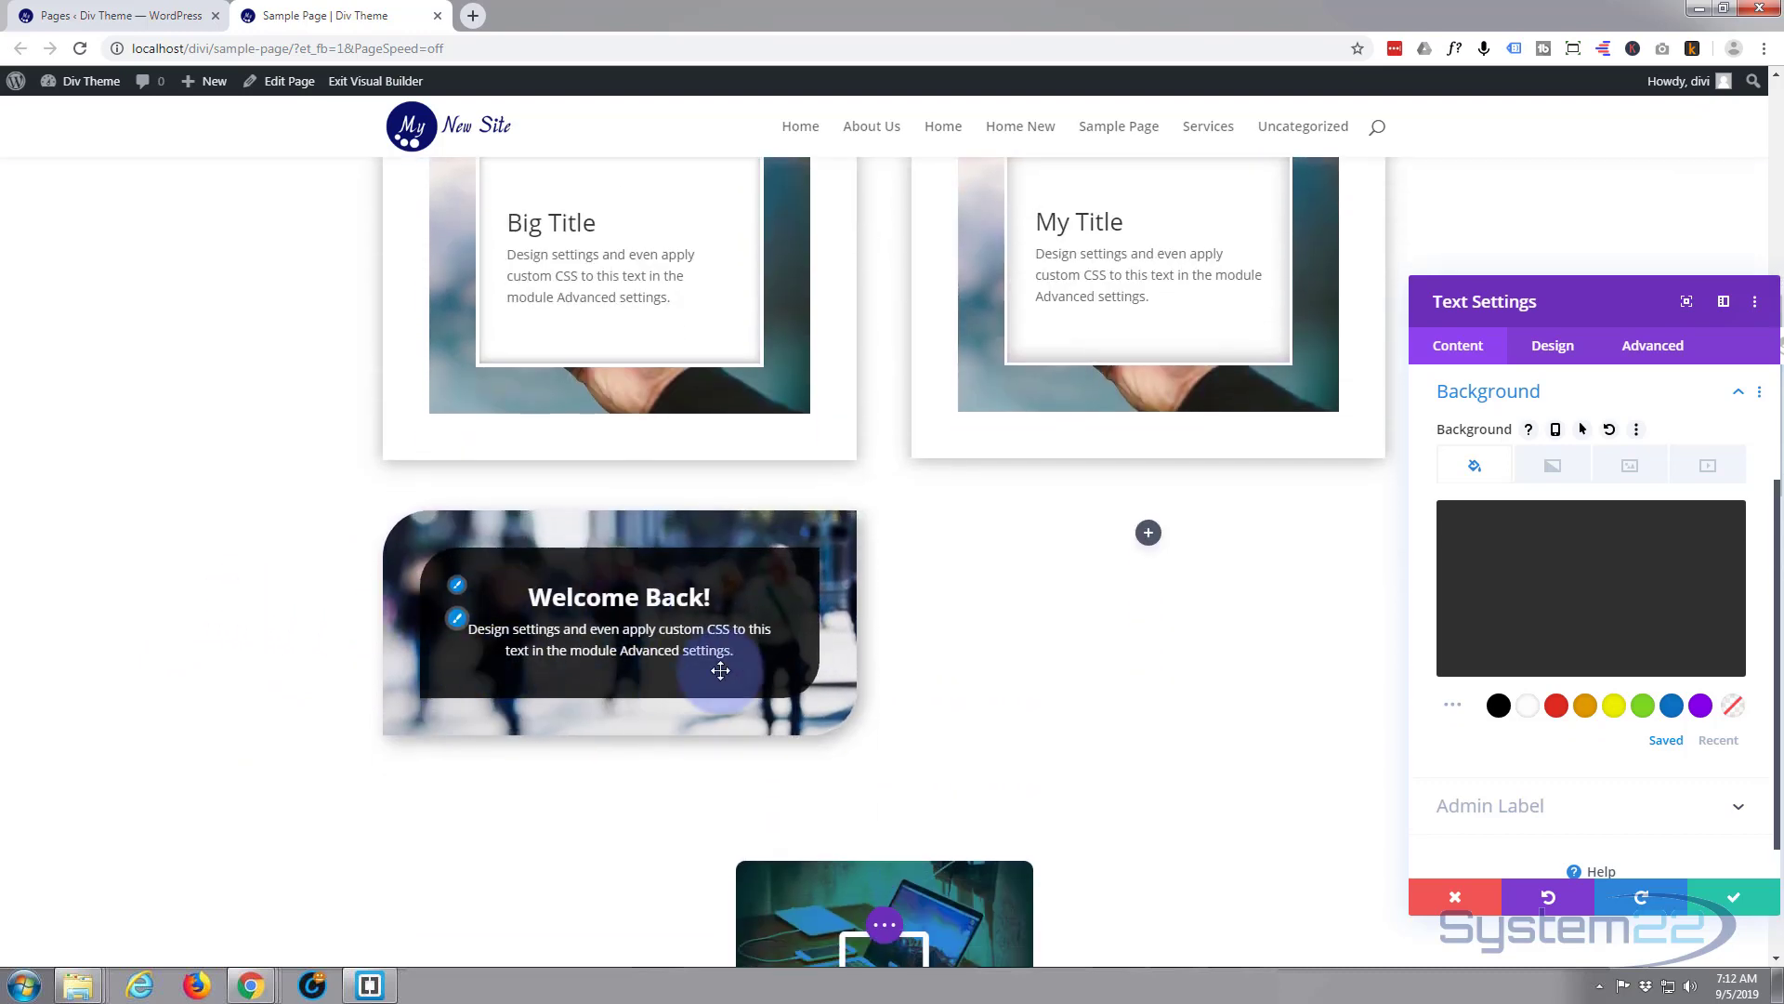
scroll("down", 3)
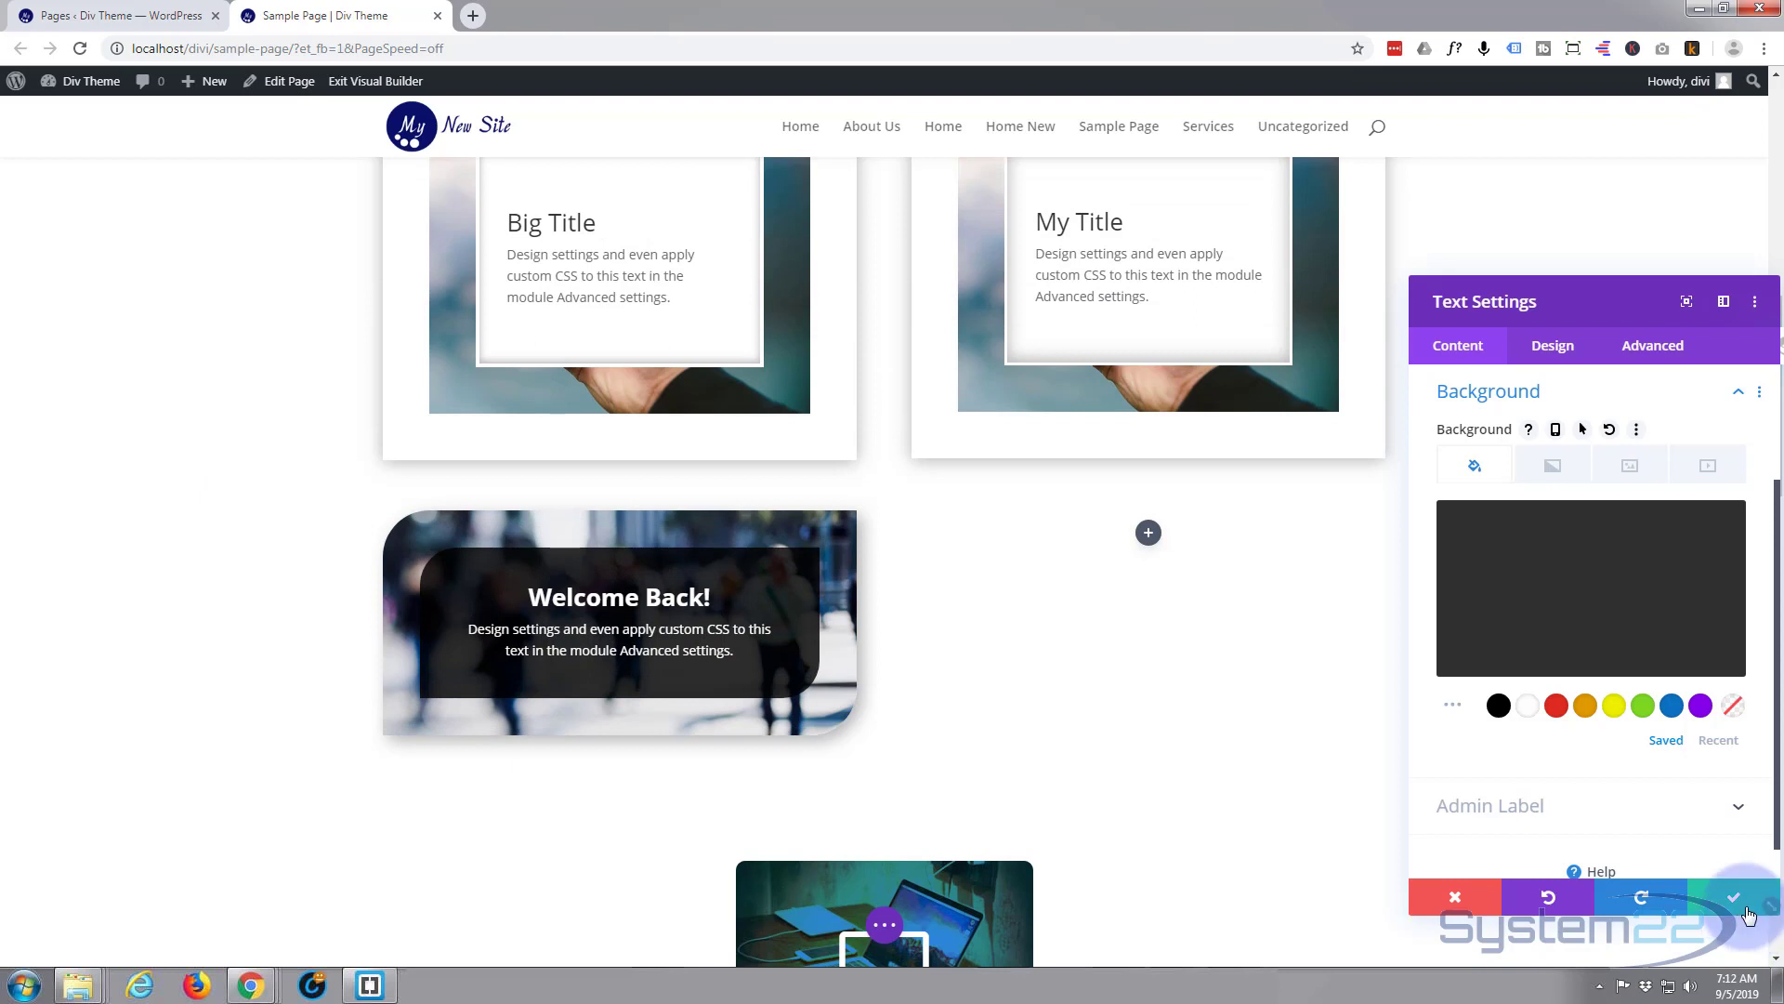
left_click(1733, 898)
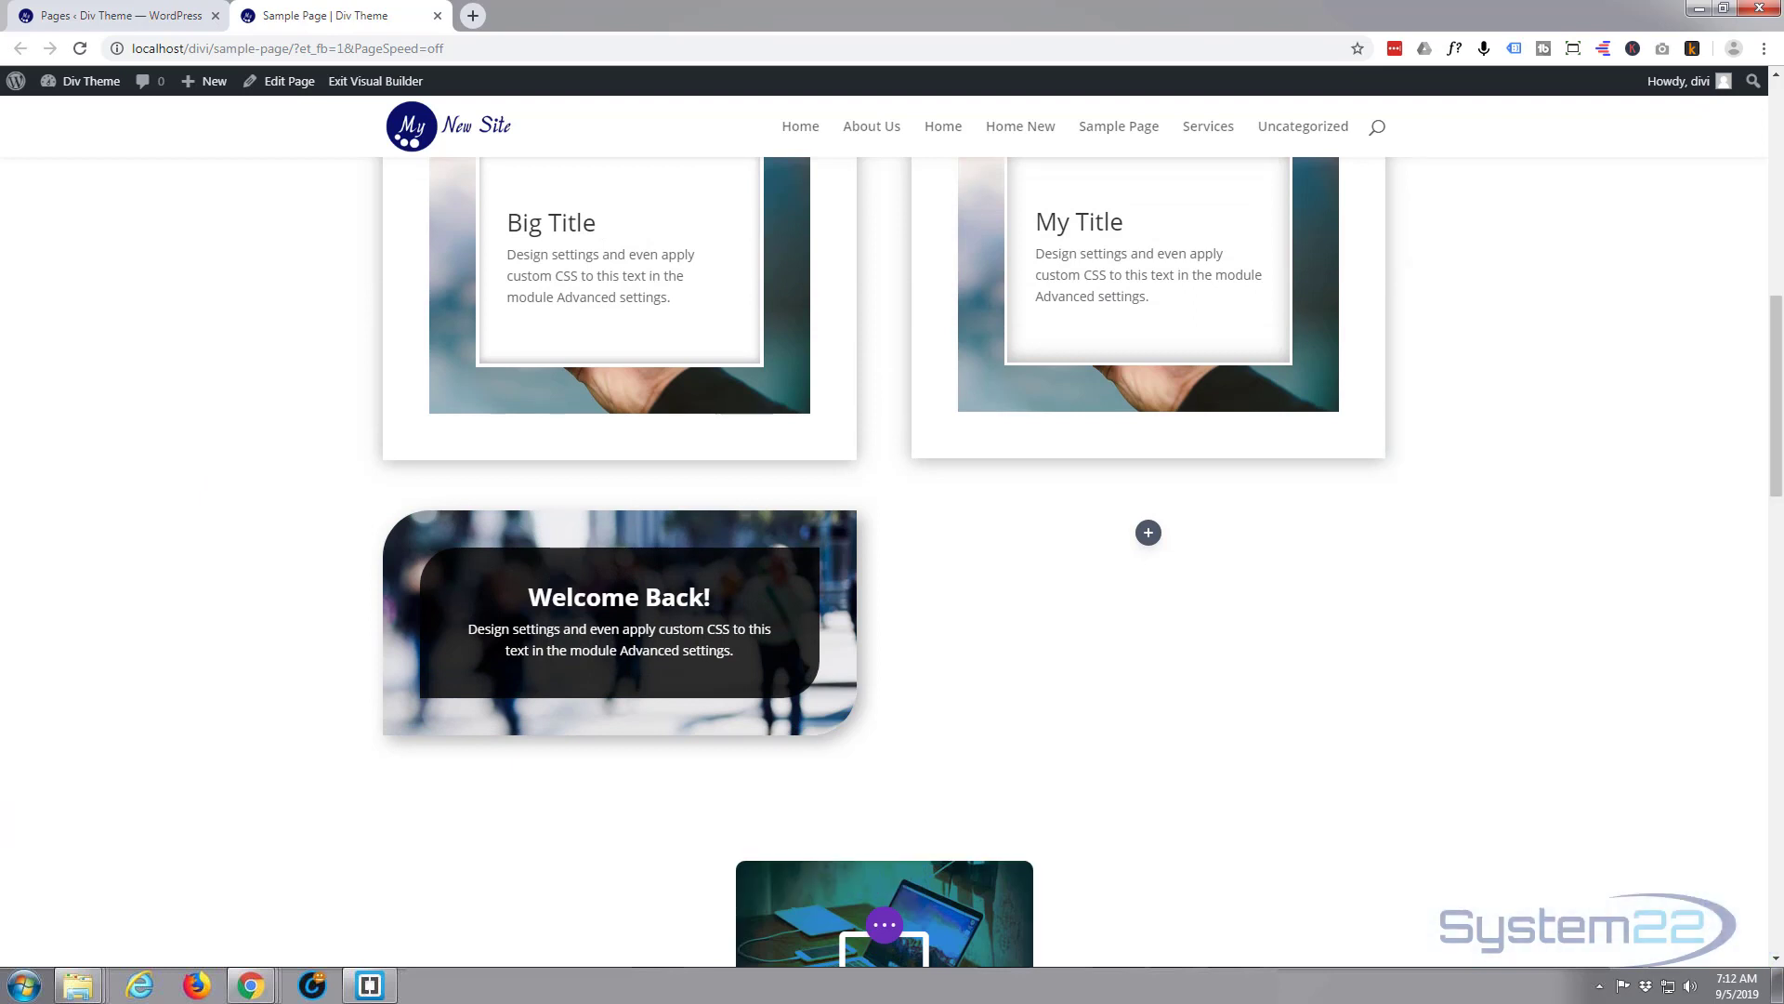
mouse_move(375, 80)
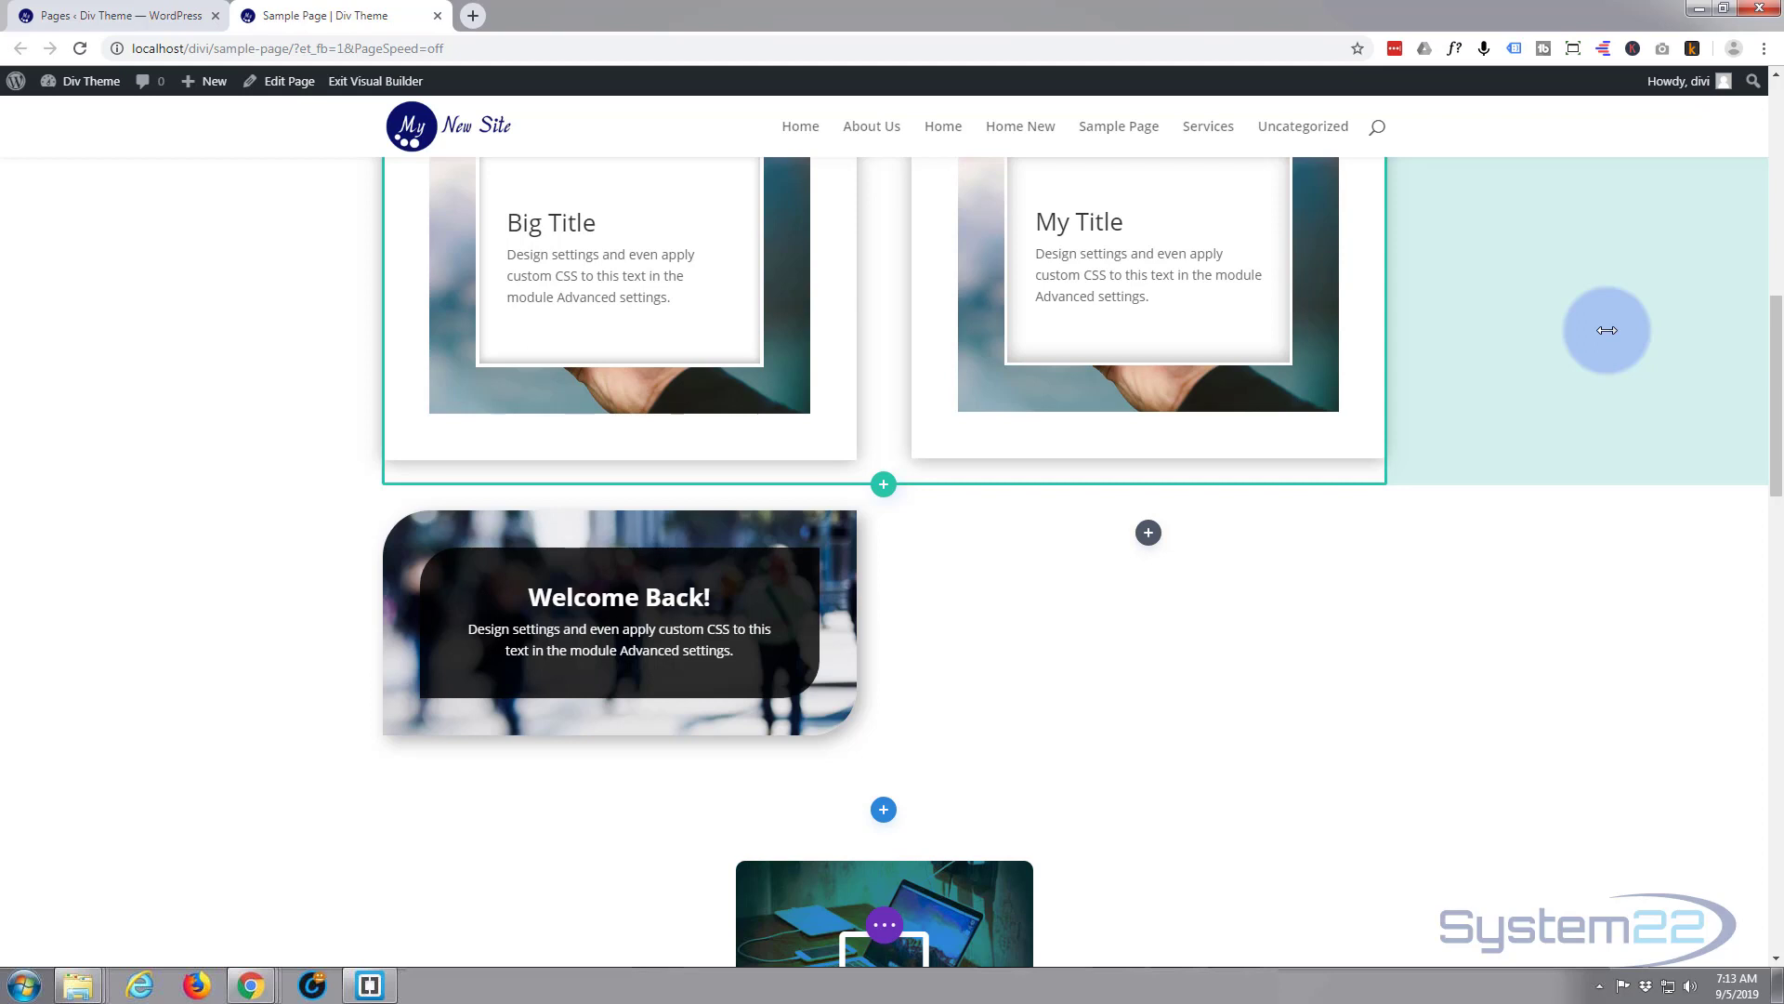
mouse_move(1524, 441)
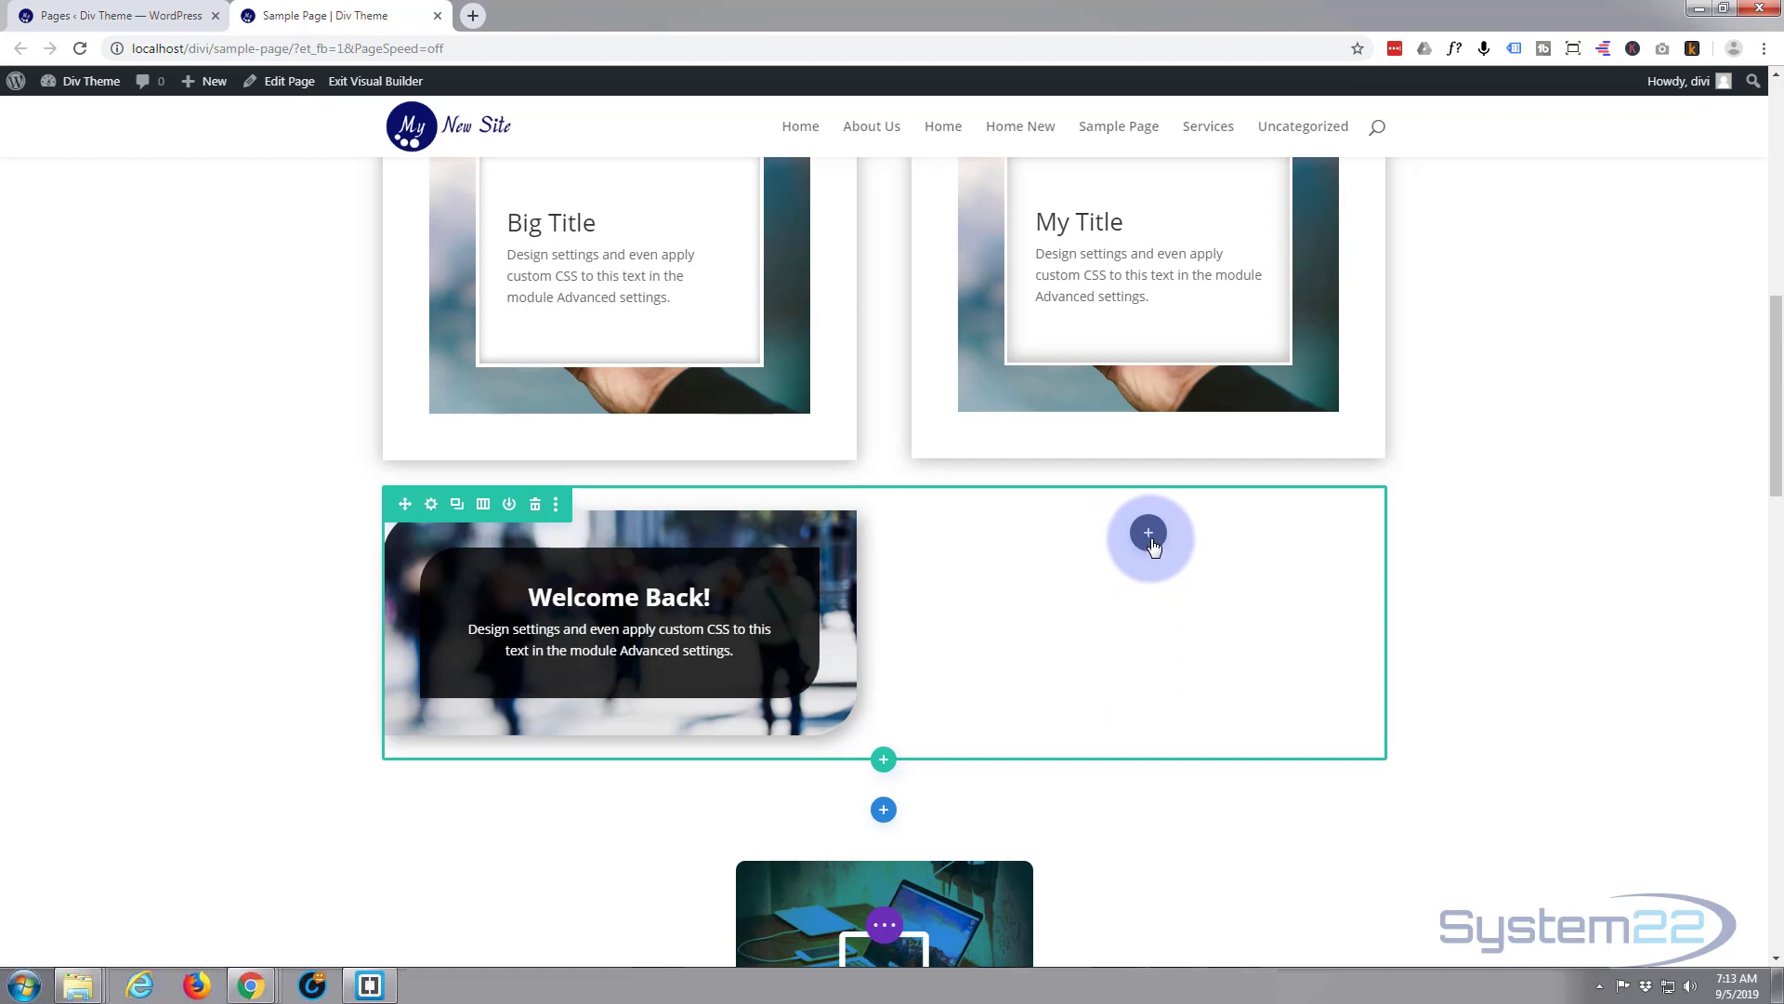
Insert a Text module into the empty column beside the Welcome Back! card
left_click(1149, 532)
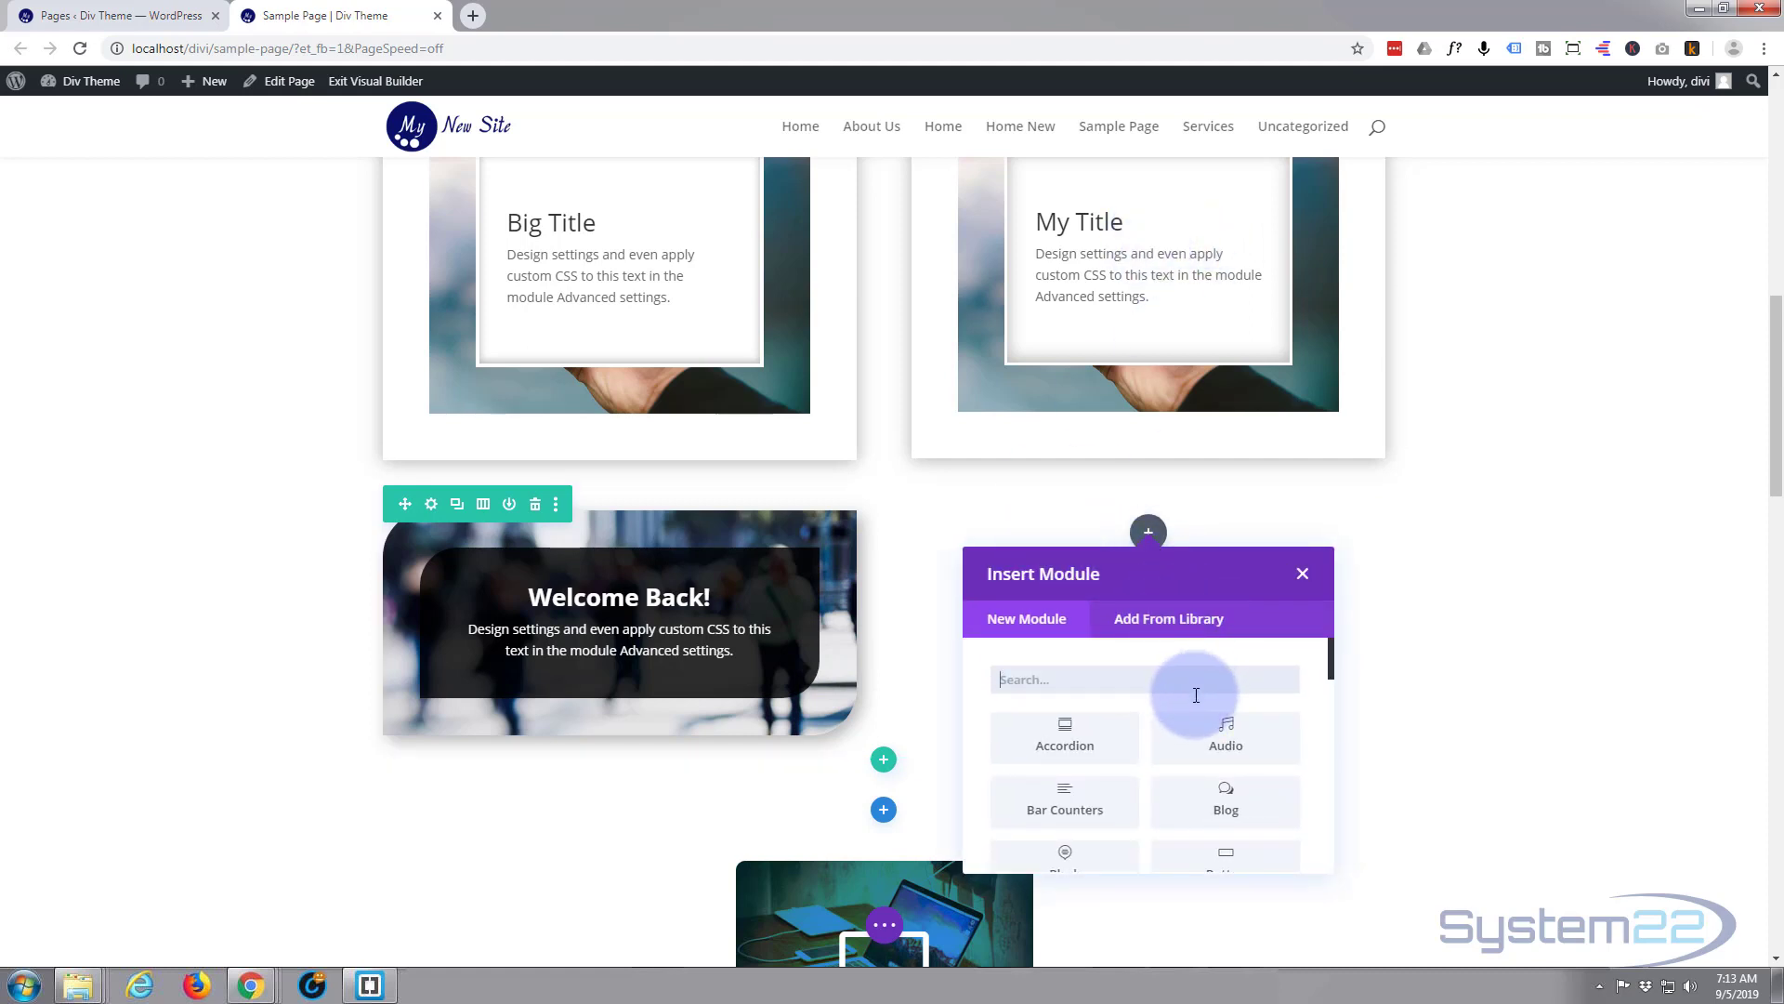
scroll("down", 3)
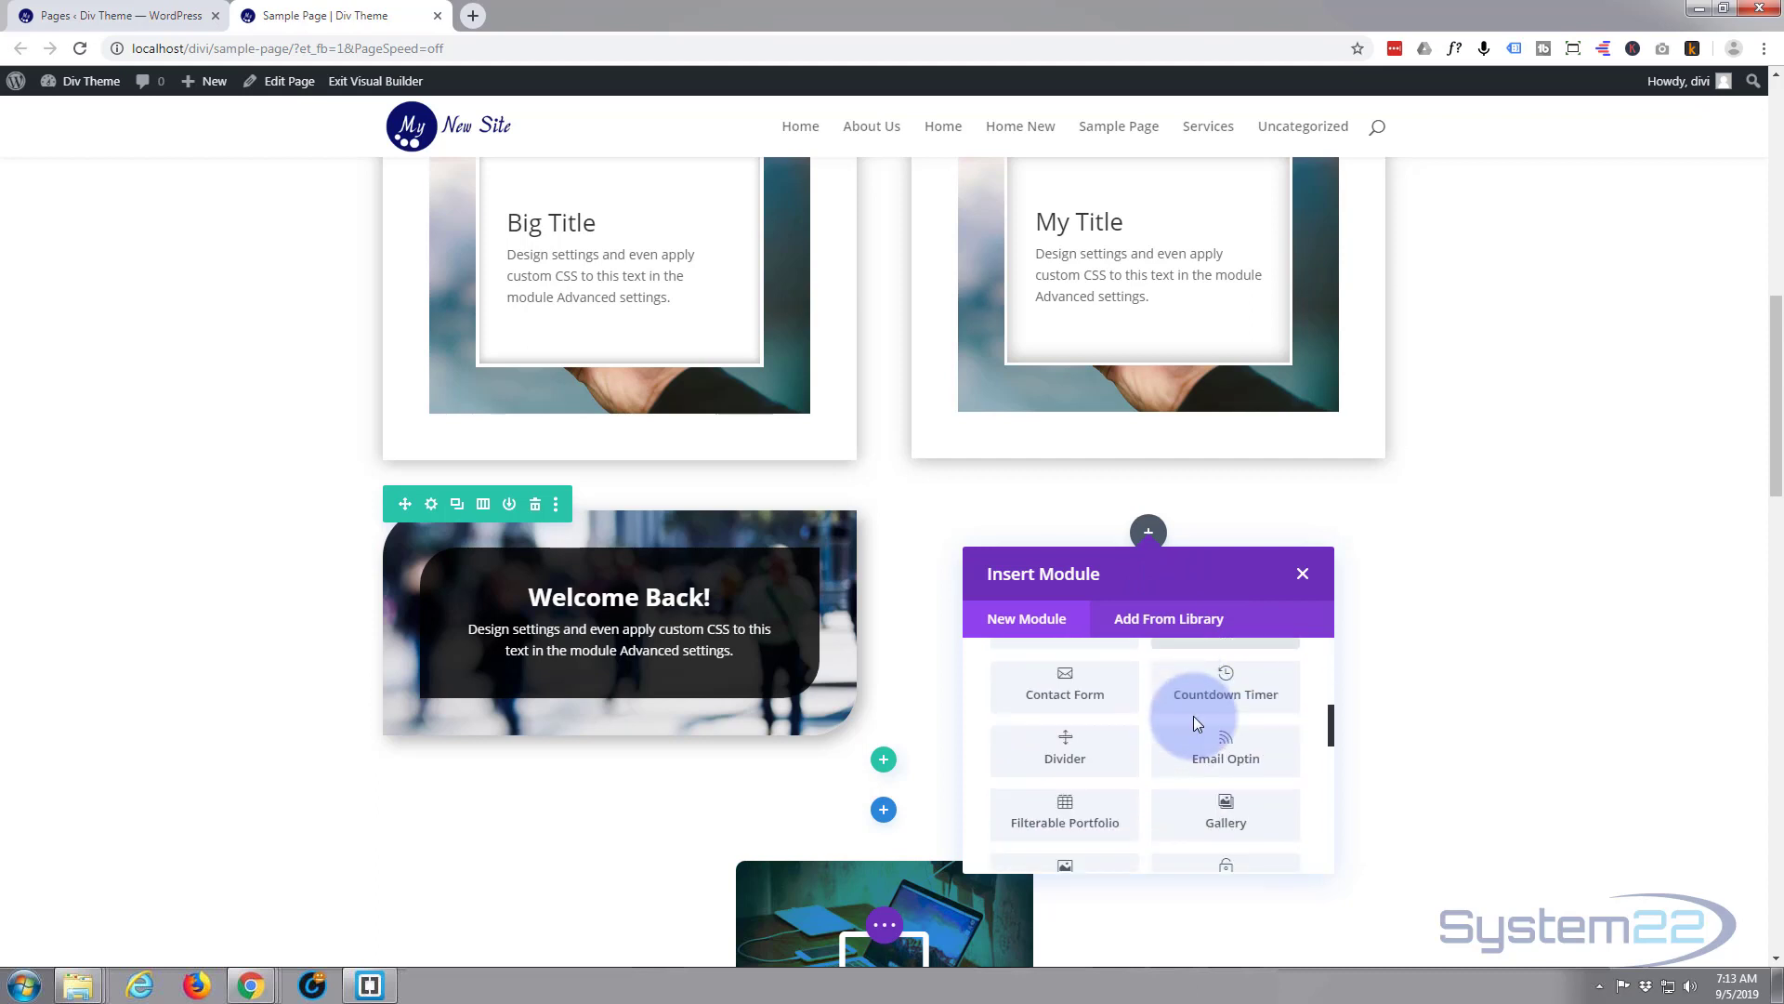
scroll("down", 3)
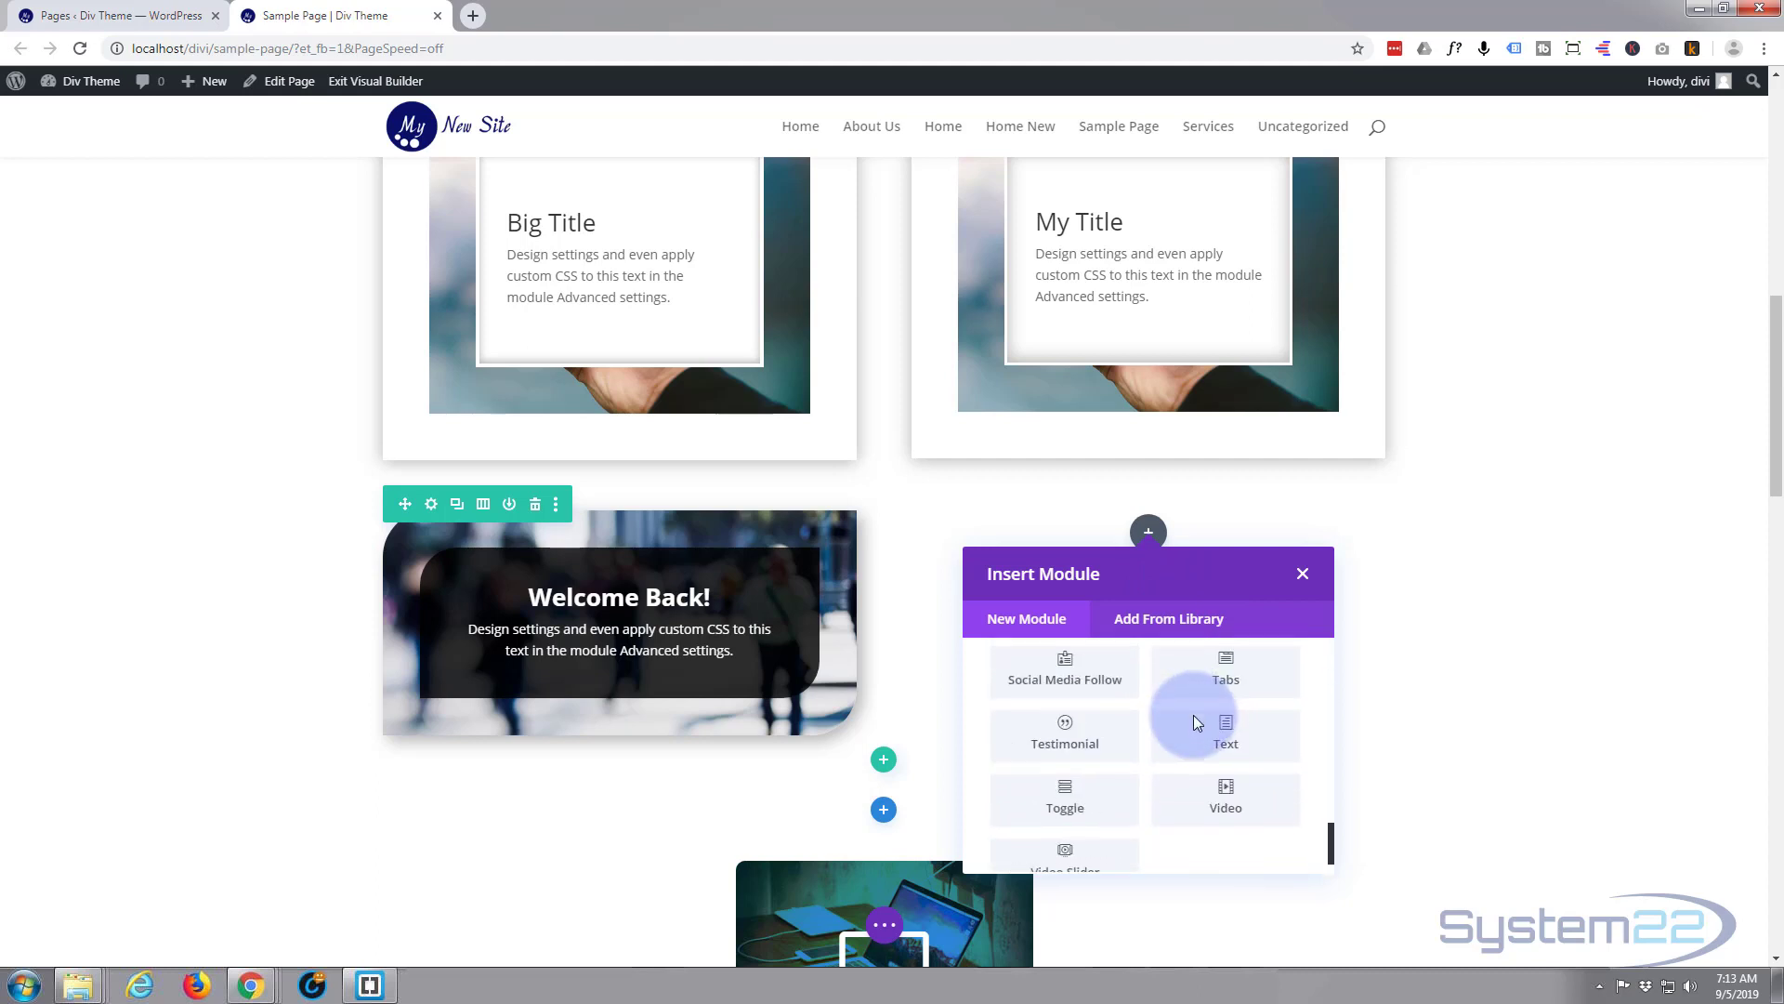
left_click(1303, 572)
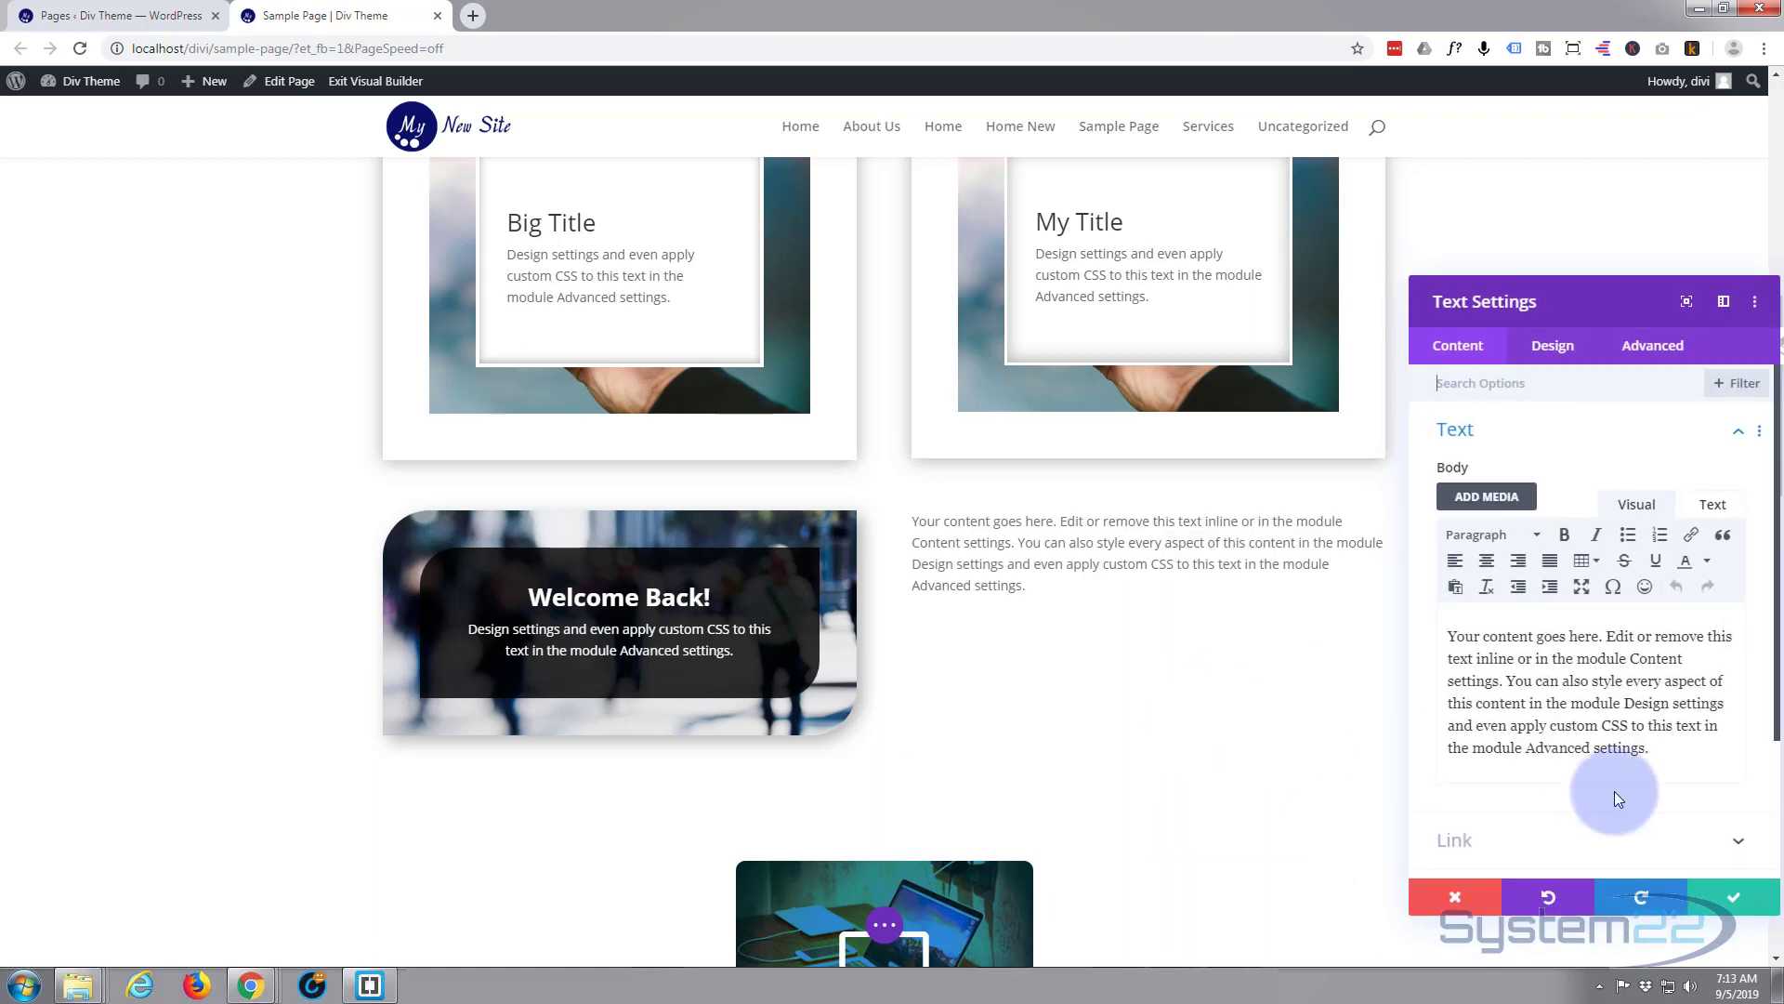
Replace the placeholder opening with 'Welcome Back!' and format it as Heading 2
left_click(1469, 635)
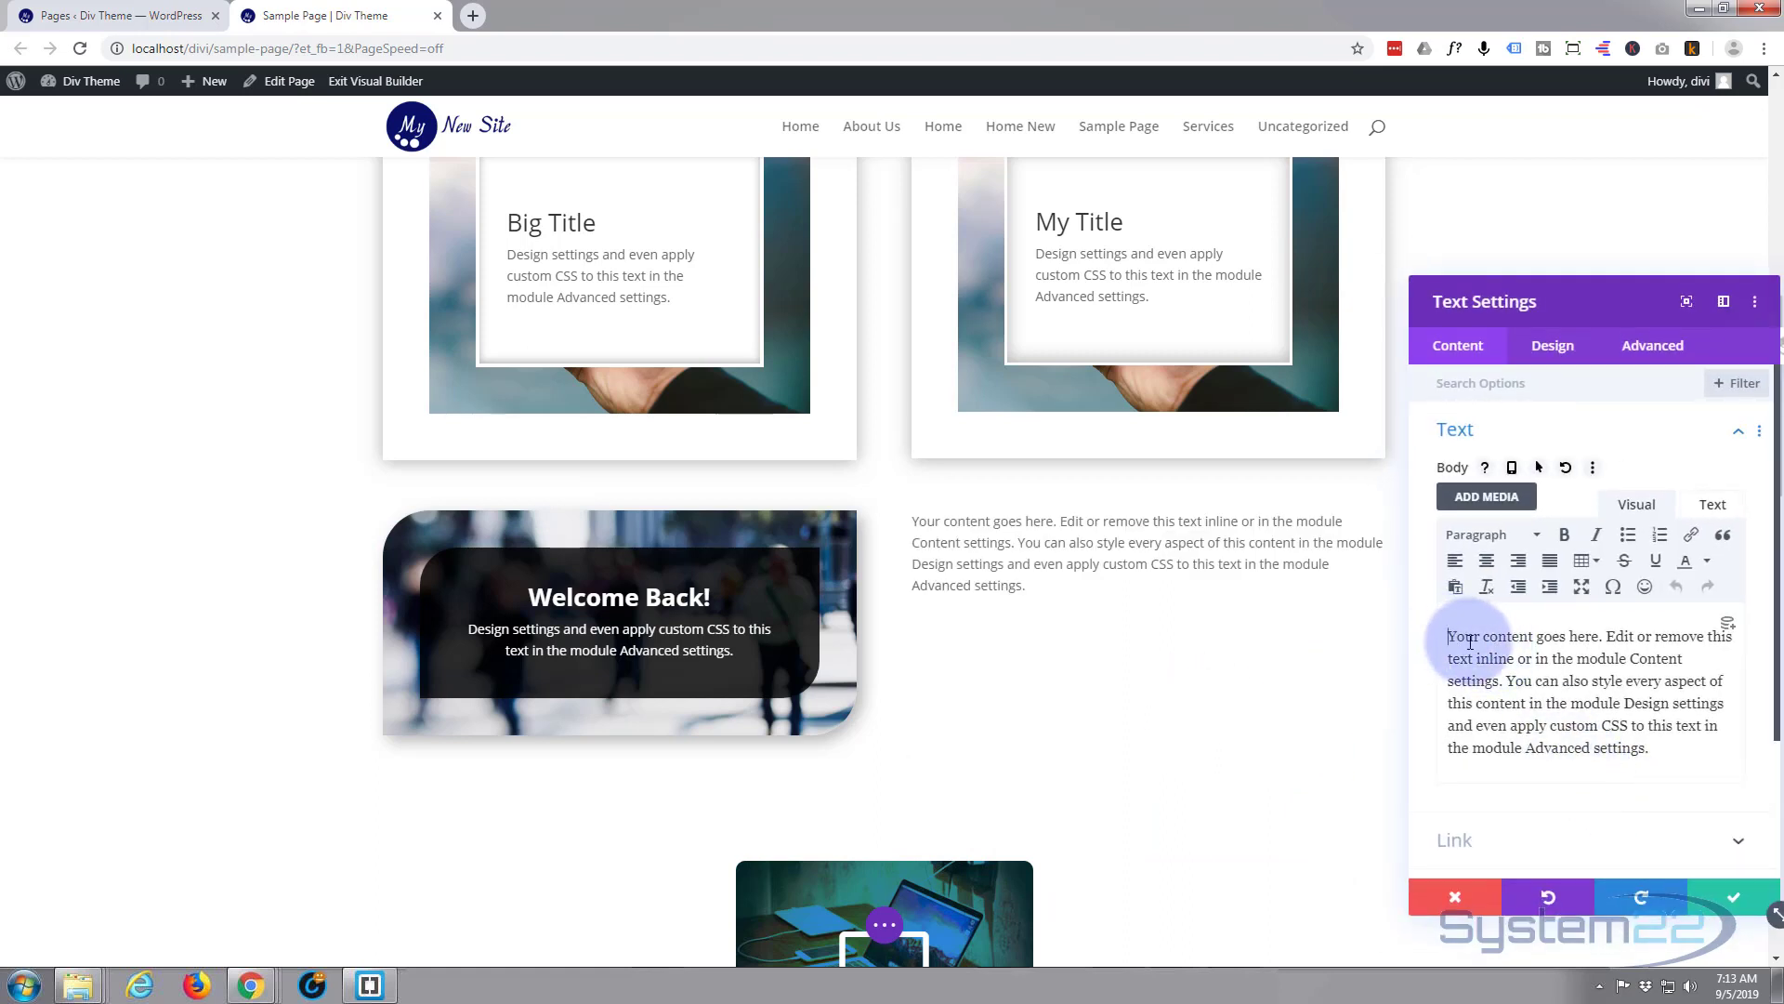
left_click_drag(1448, 636, 1620, 702)
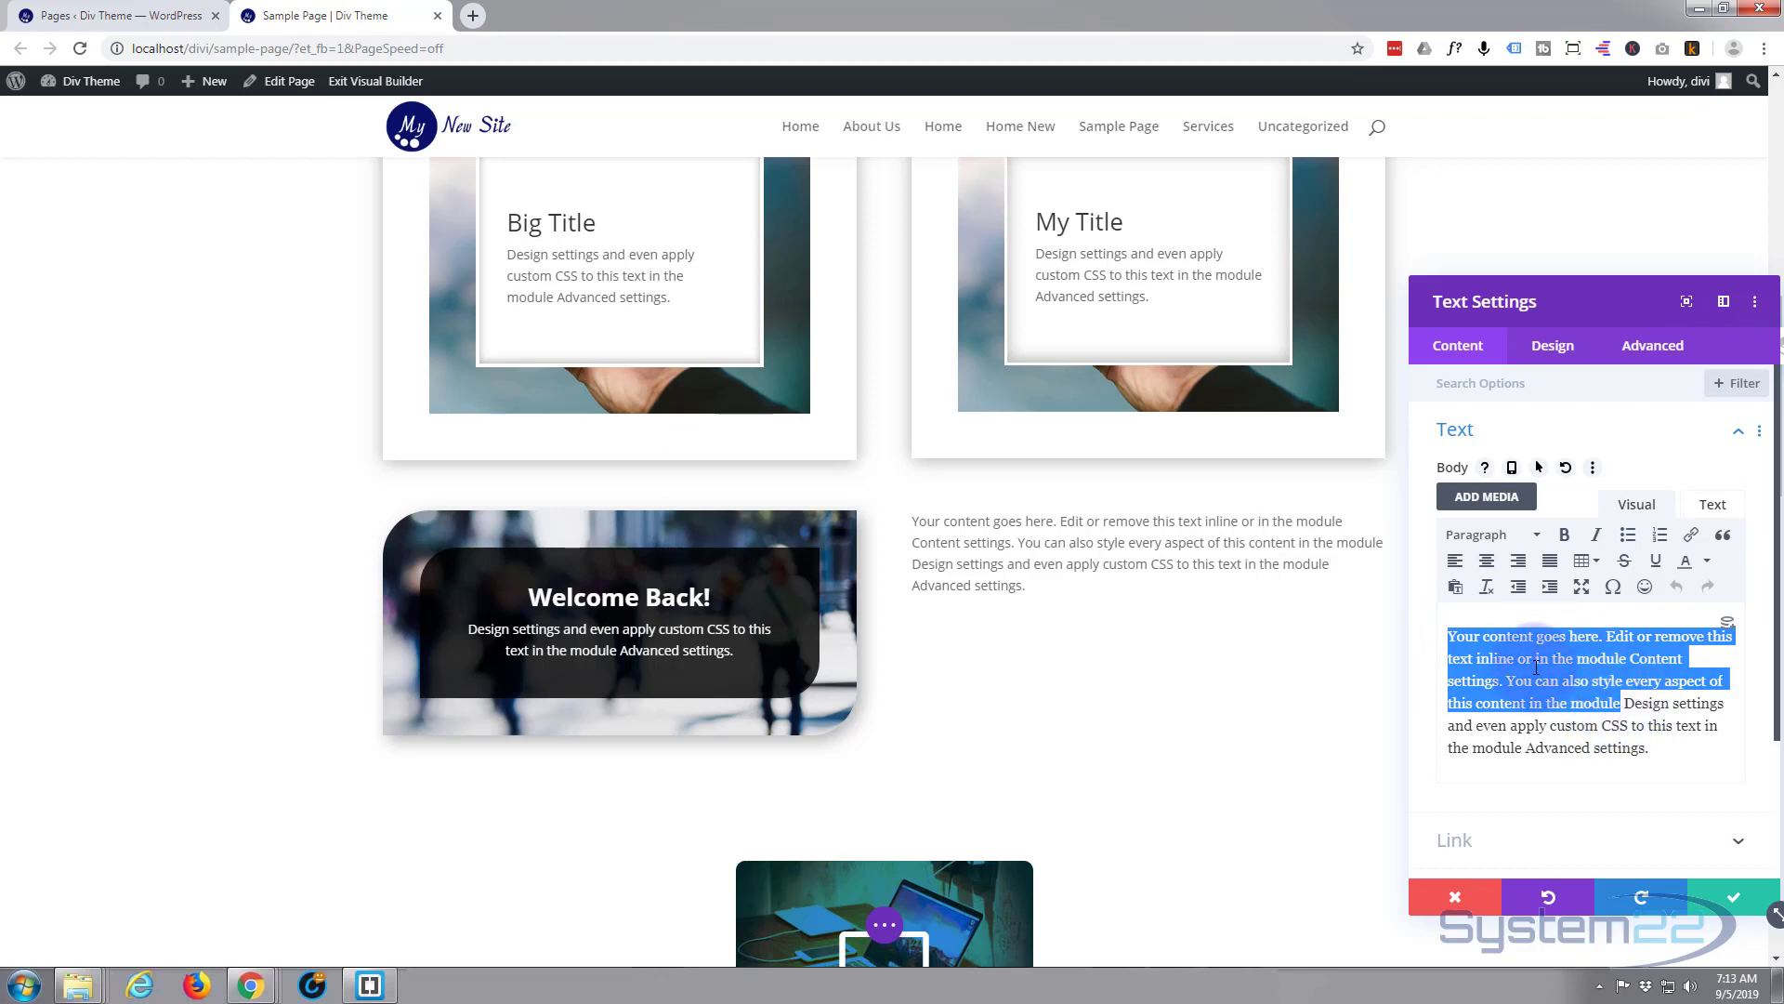
type("Wel")
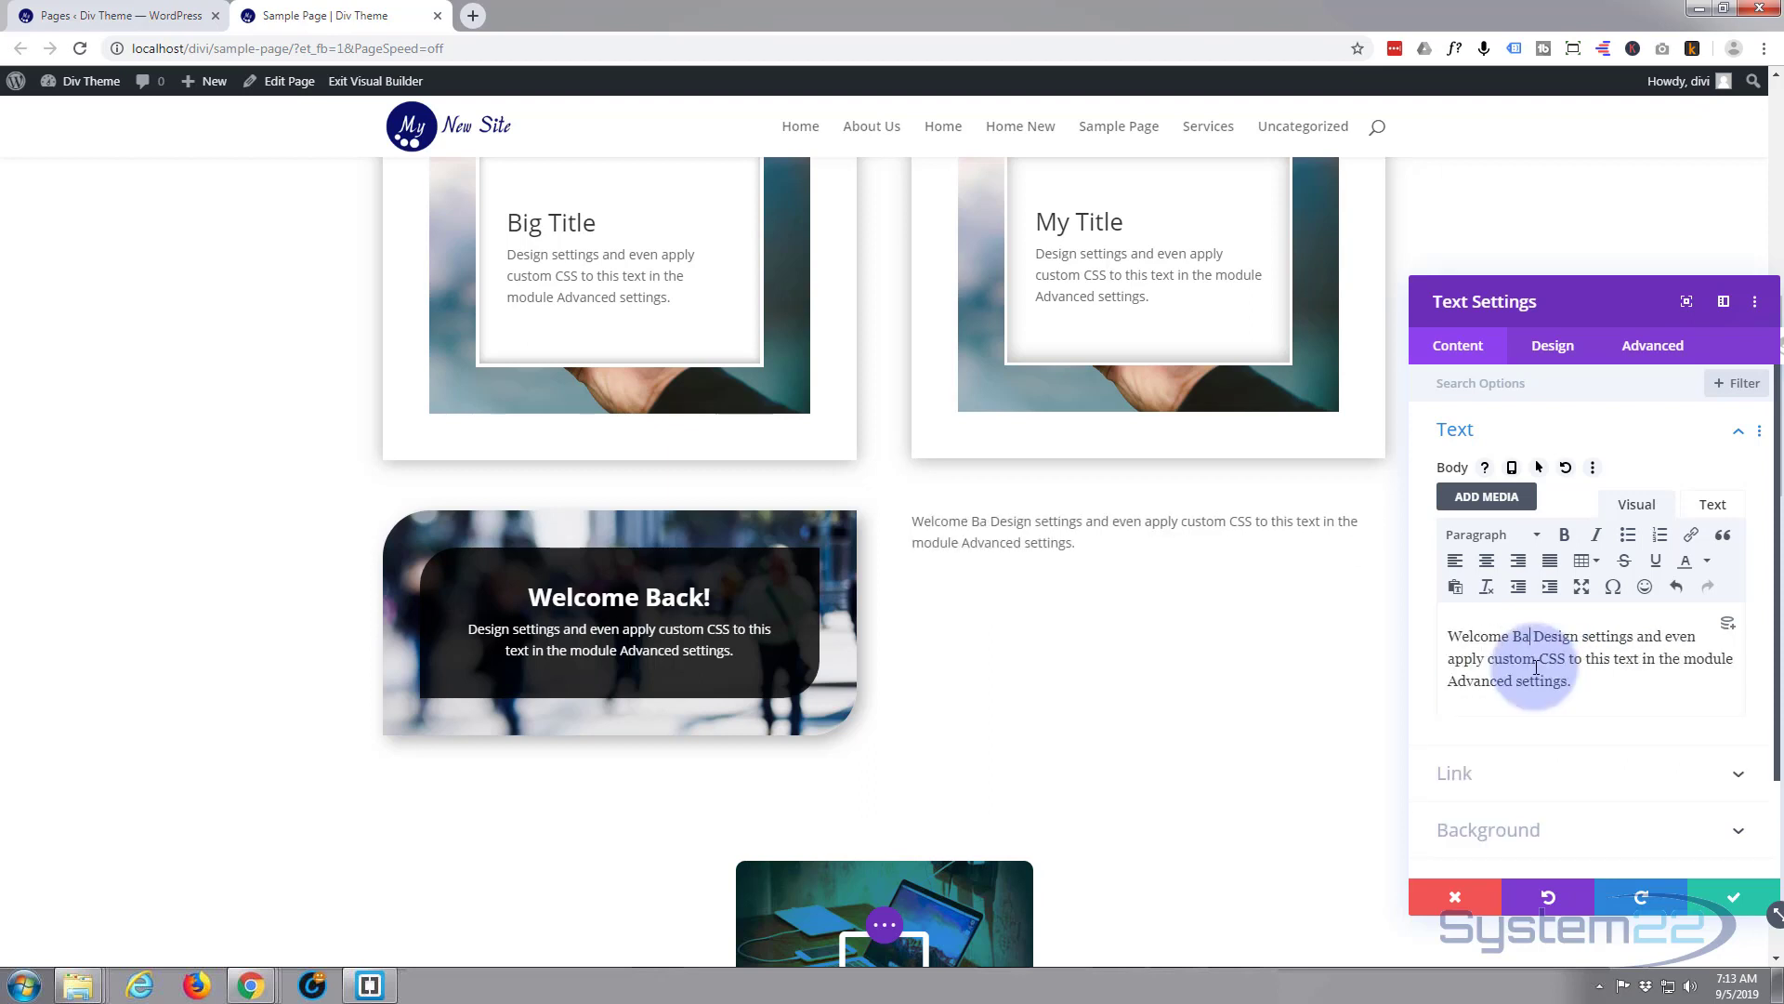
type("ck")
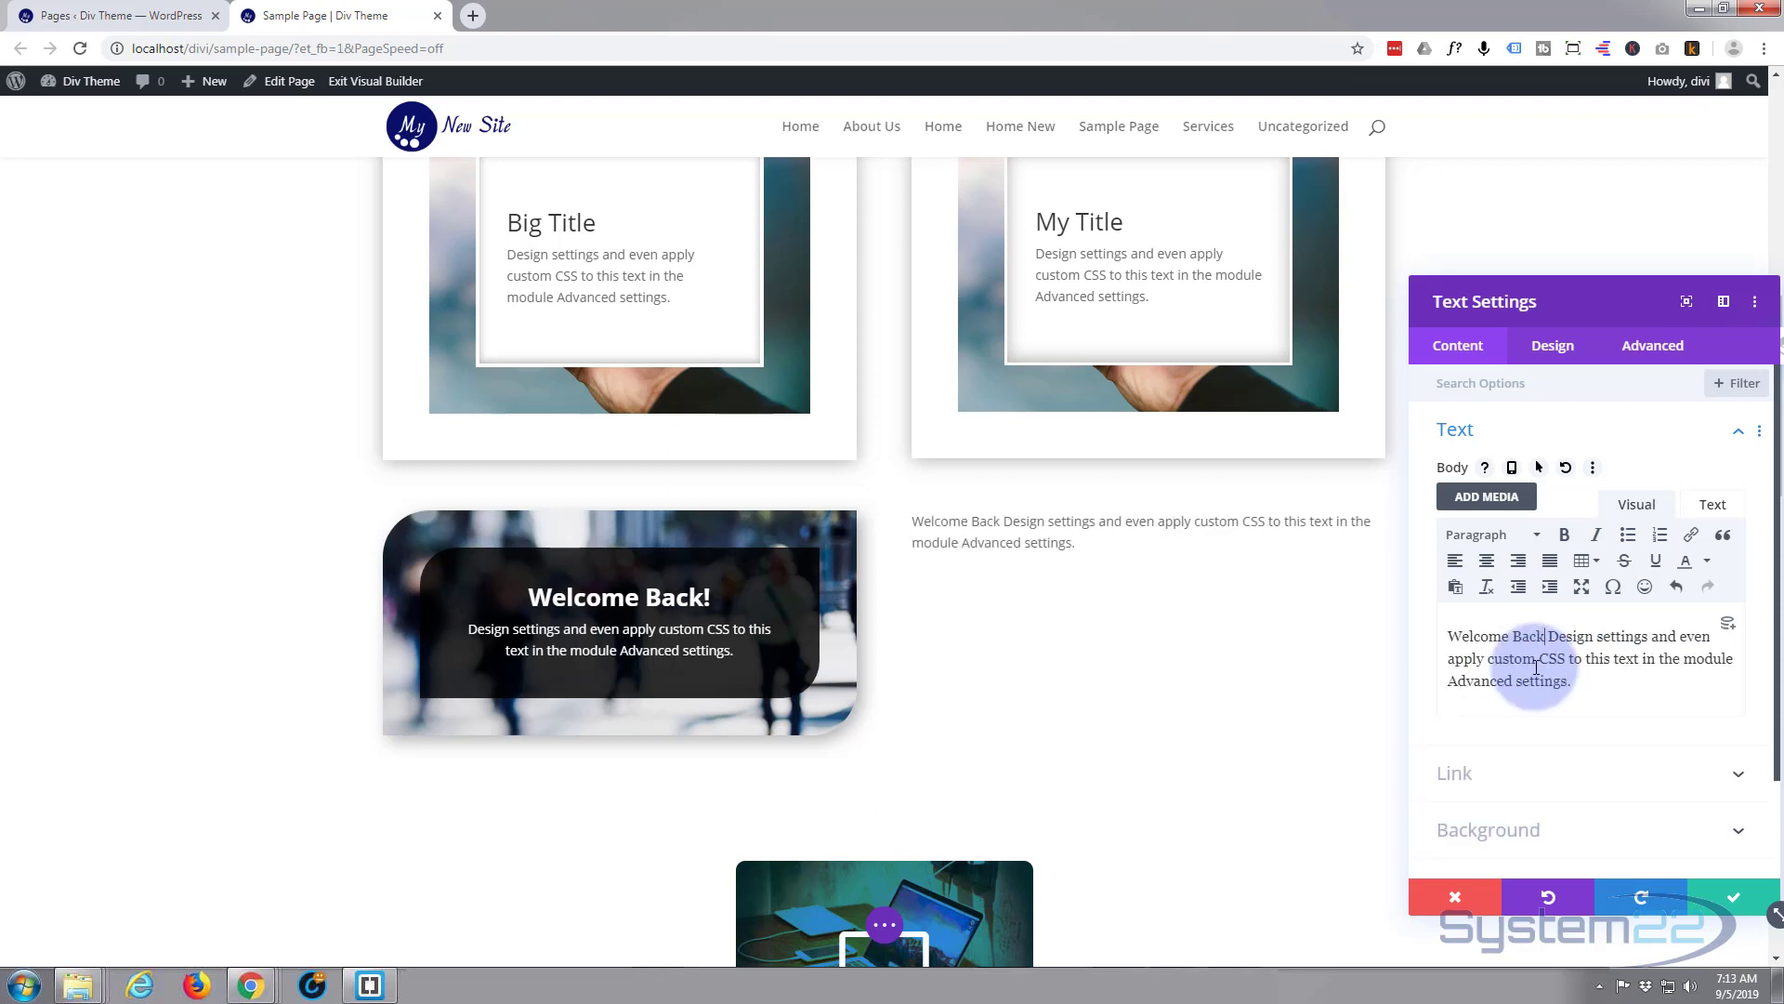
type("!")
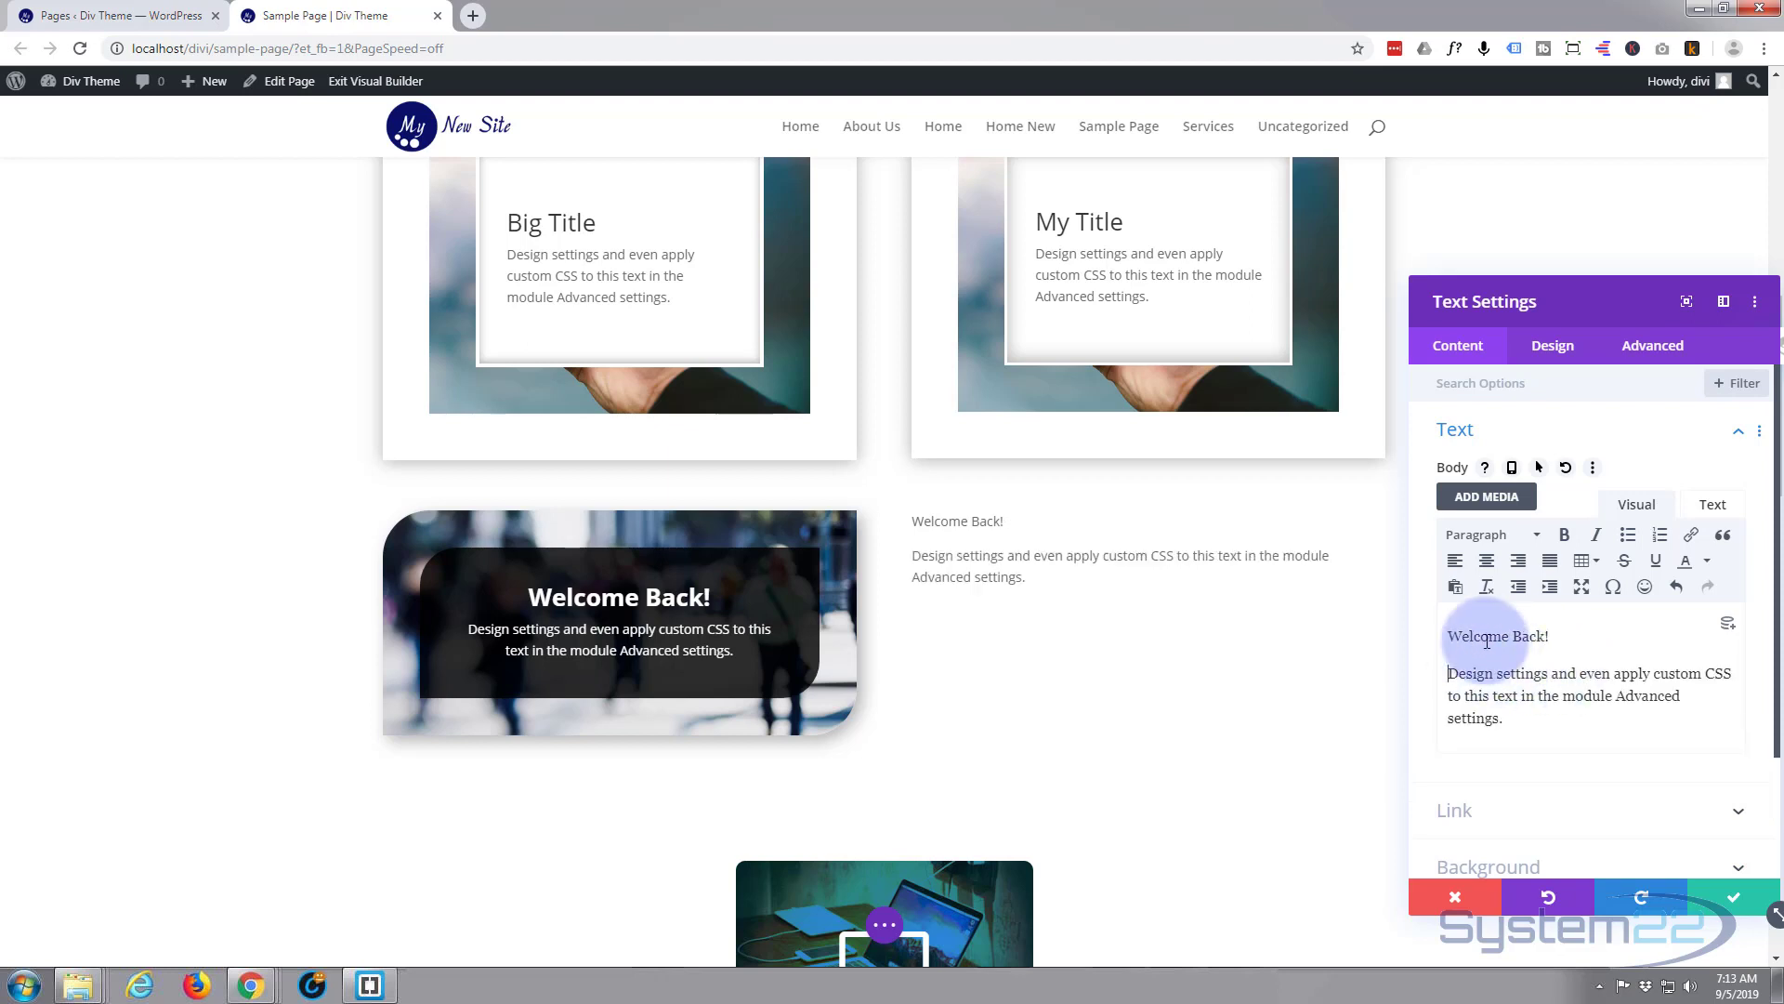
double_click(1484, 636)
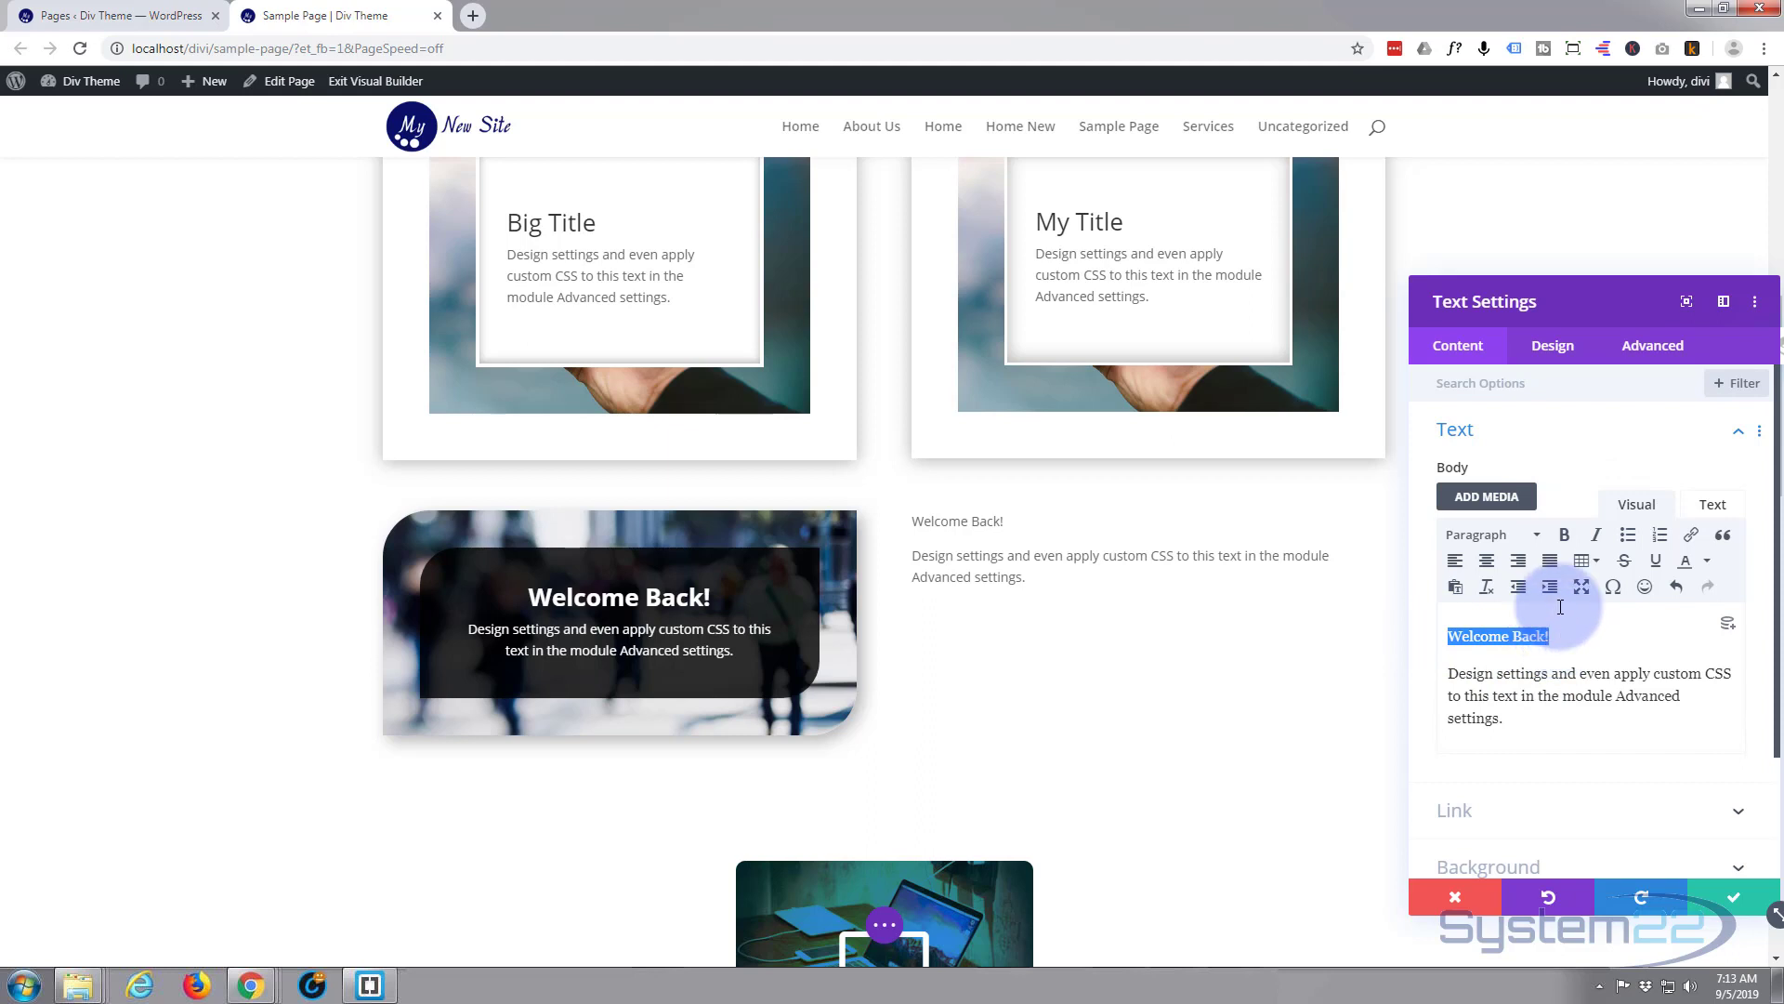
left_click(1491, 535)
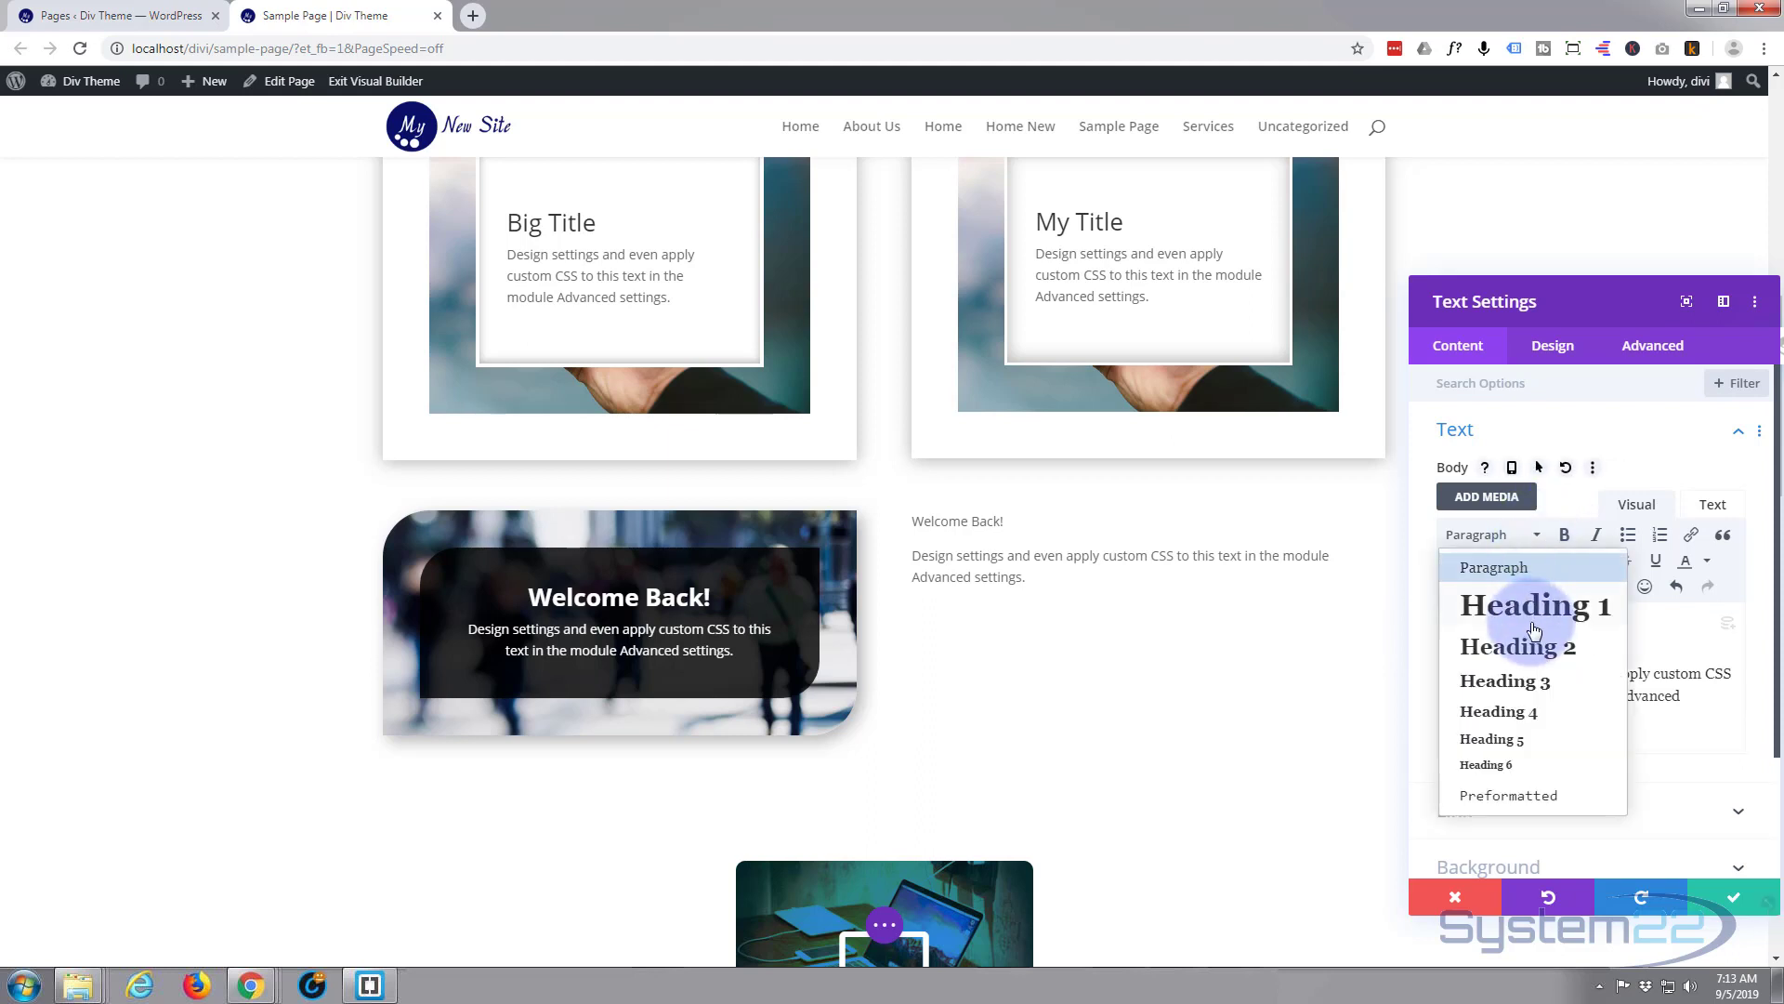
left_click(1517, 647)
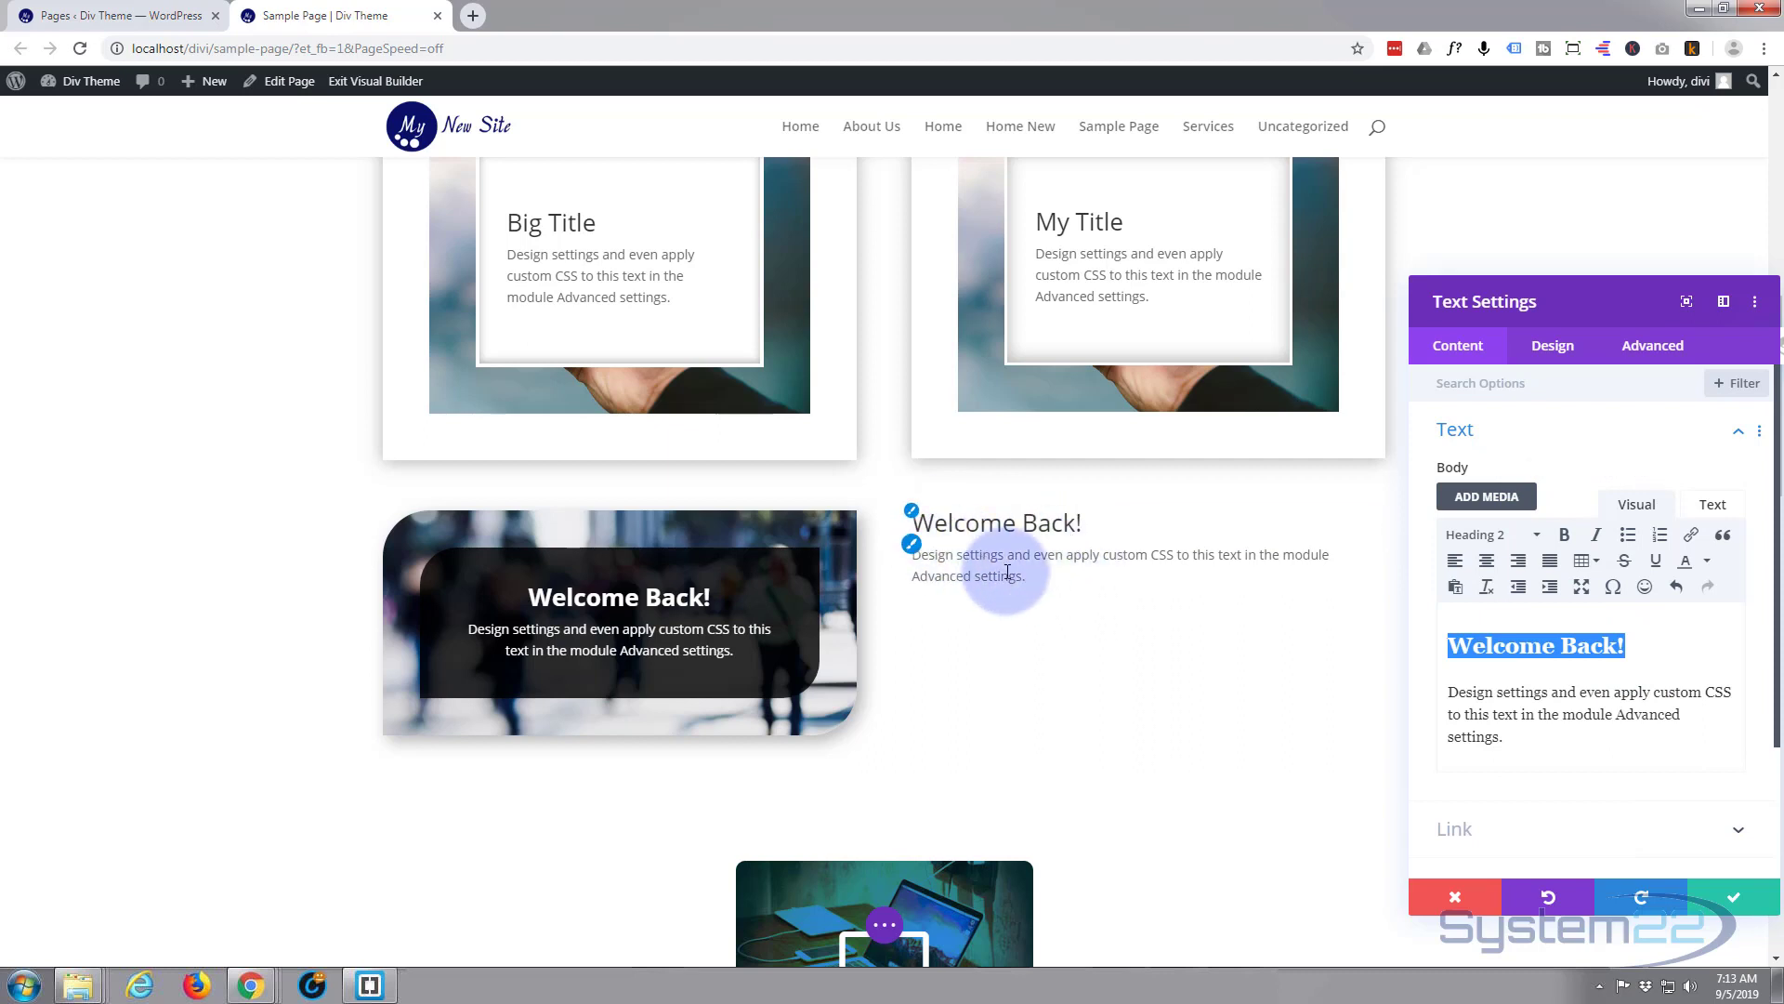
mouse_move(1049, 641)
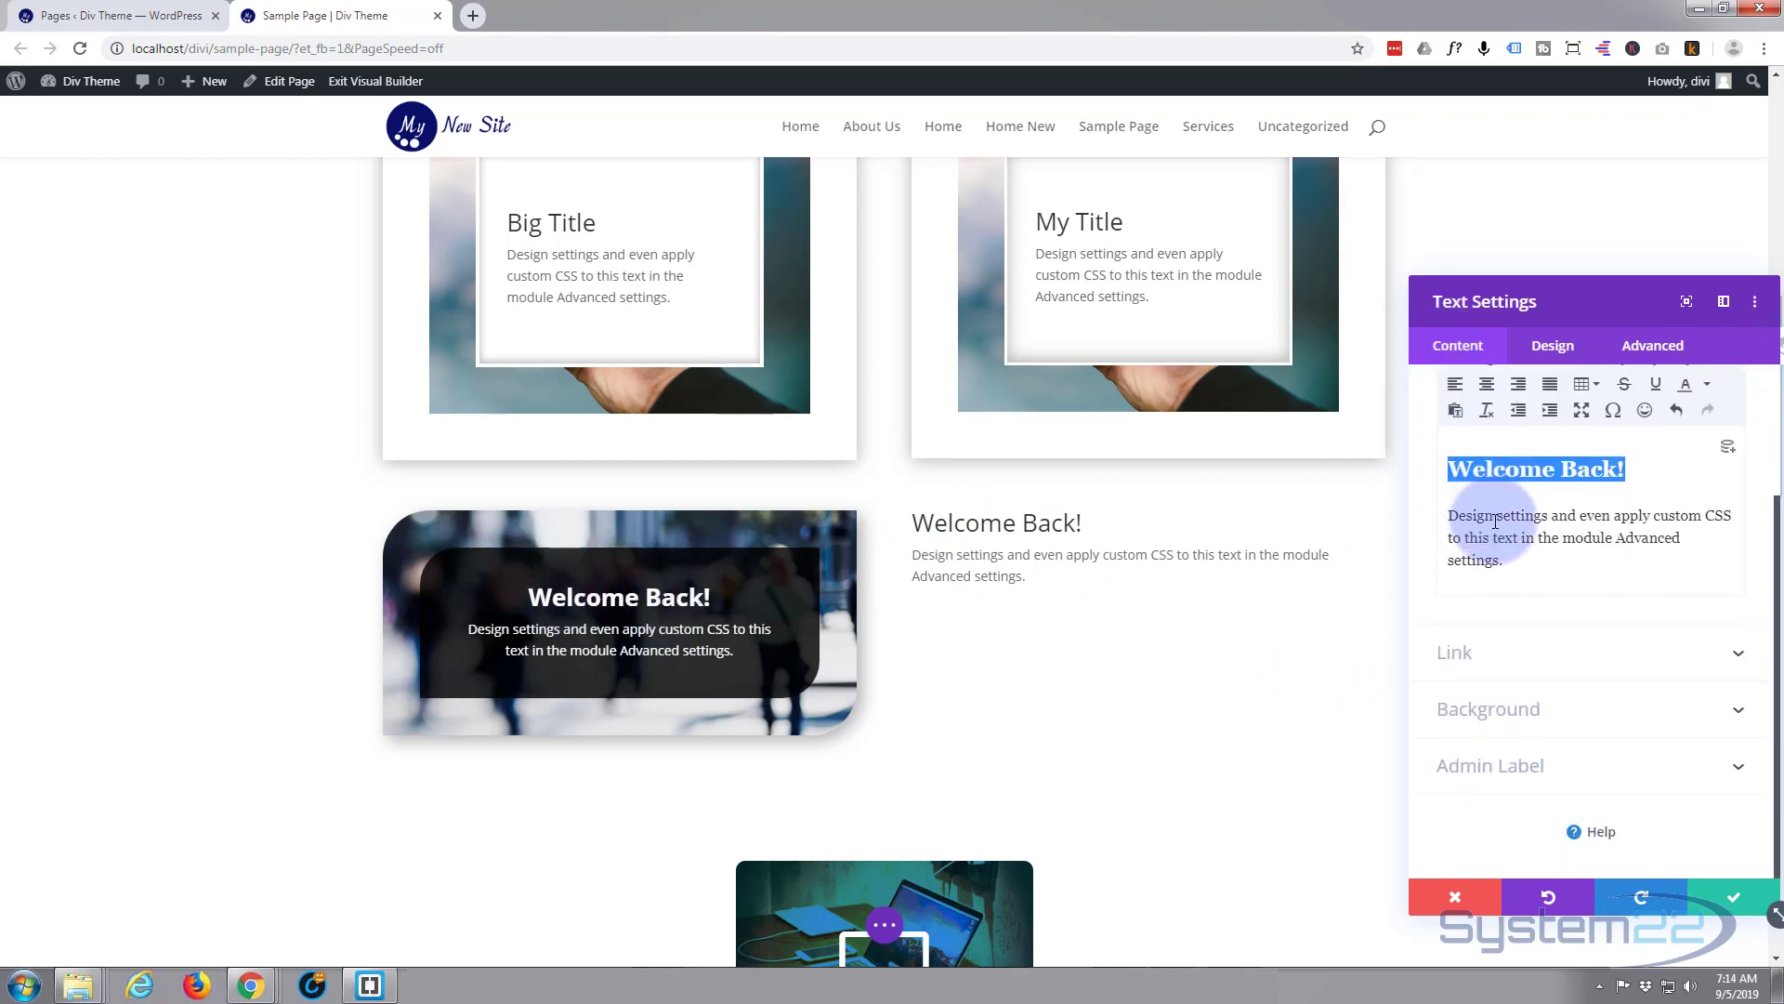
Give the new text block a solid black background so its text renders white
left_click(1489, 708)
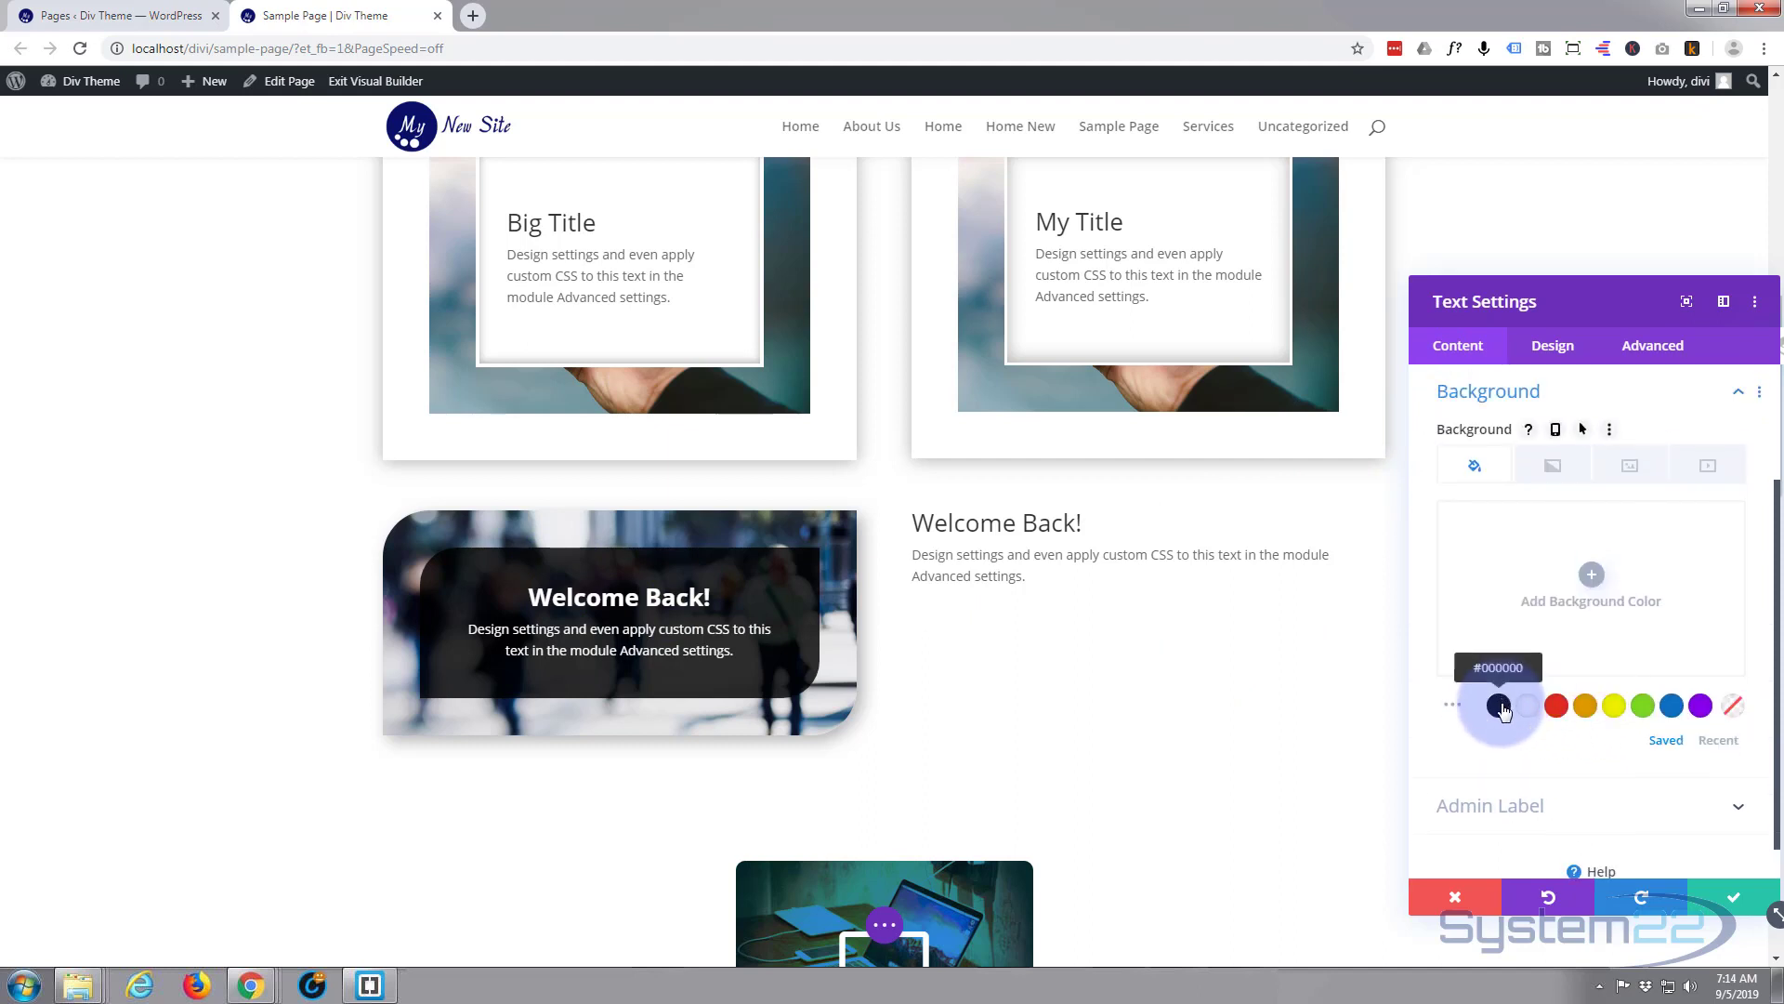
left_click(1498, 706)
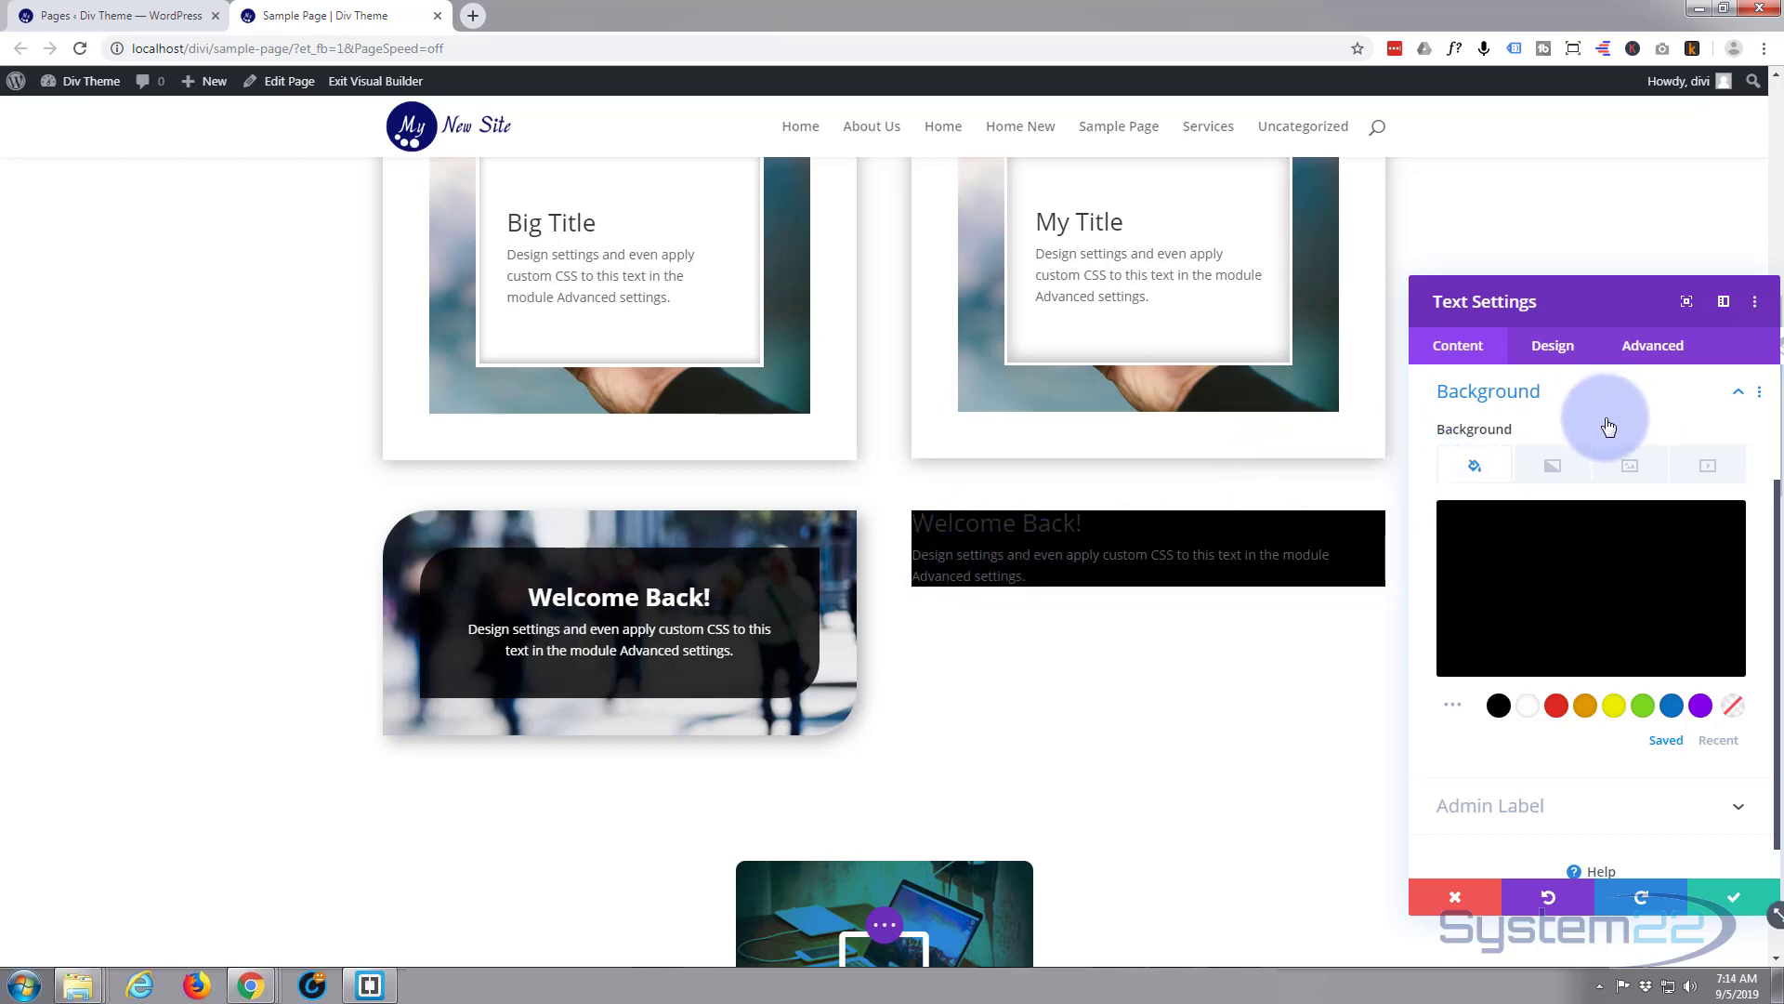
left_click(1552, 346)
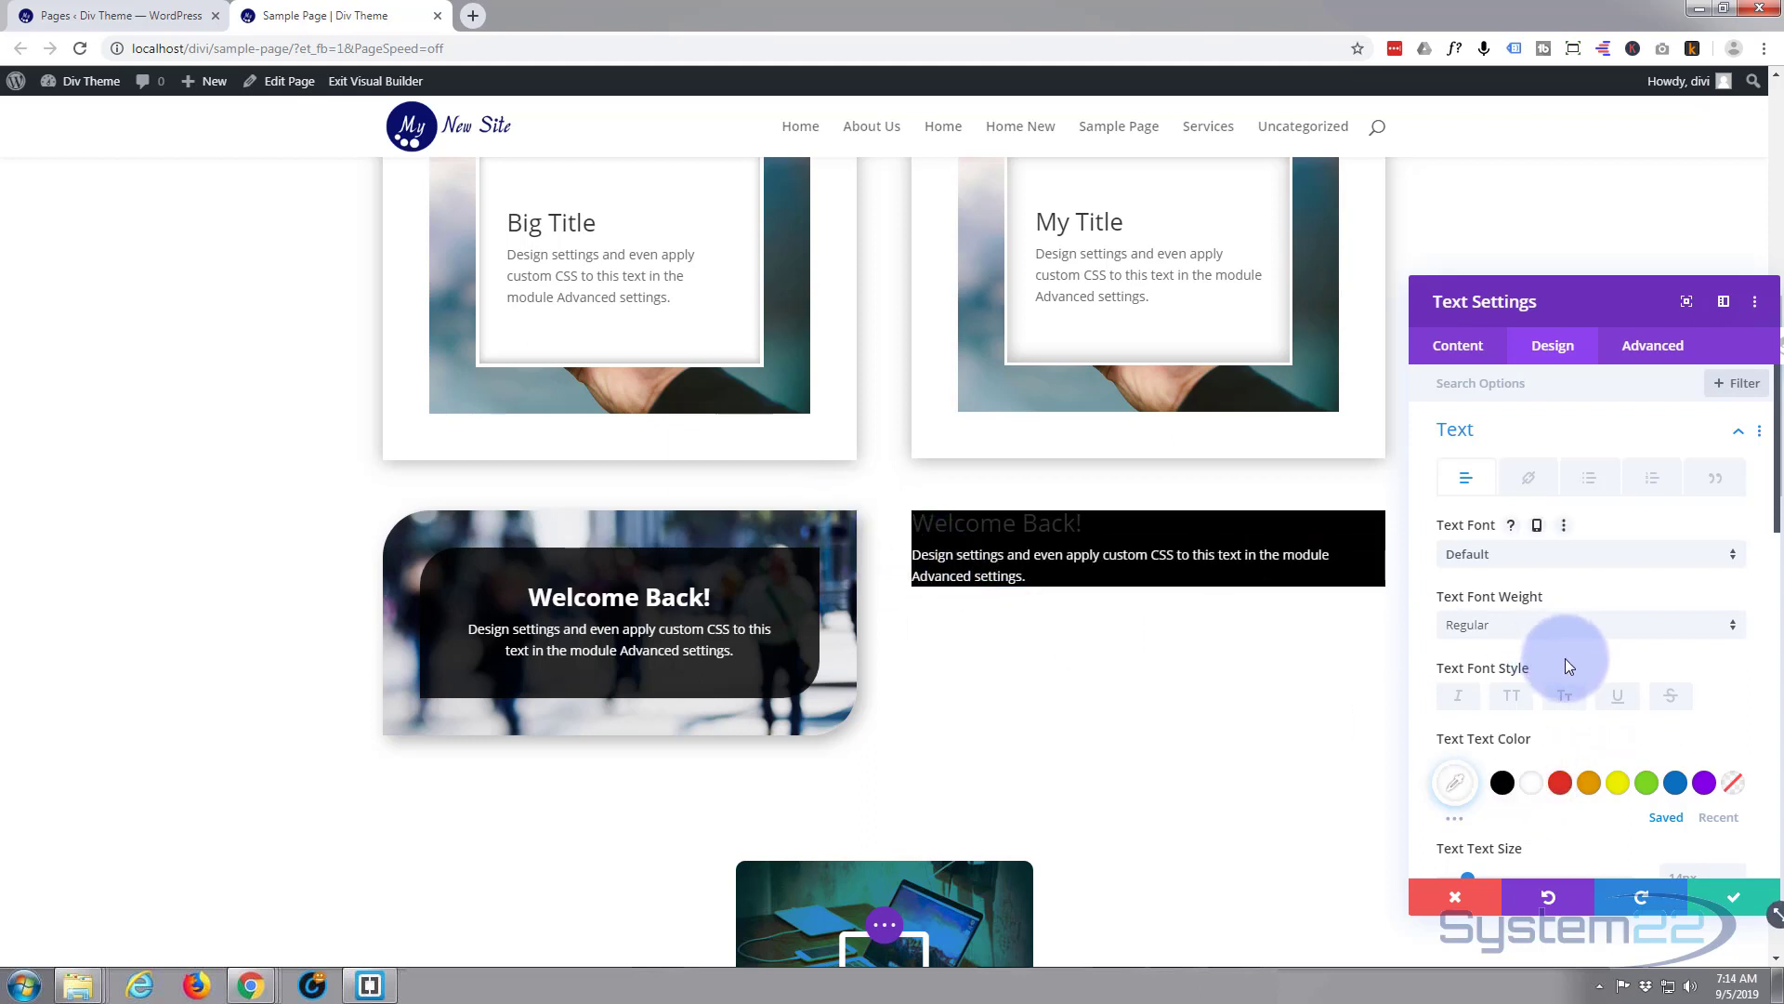
Set the black block's text alignment to centred
scroll("down", 3)
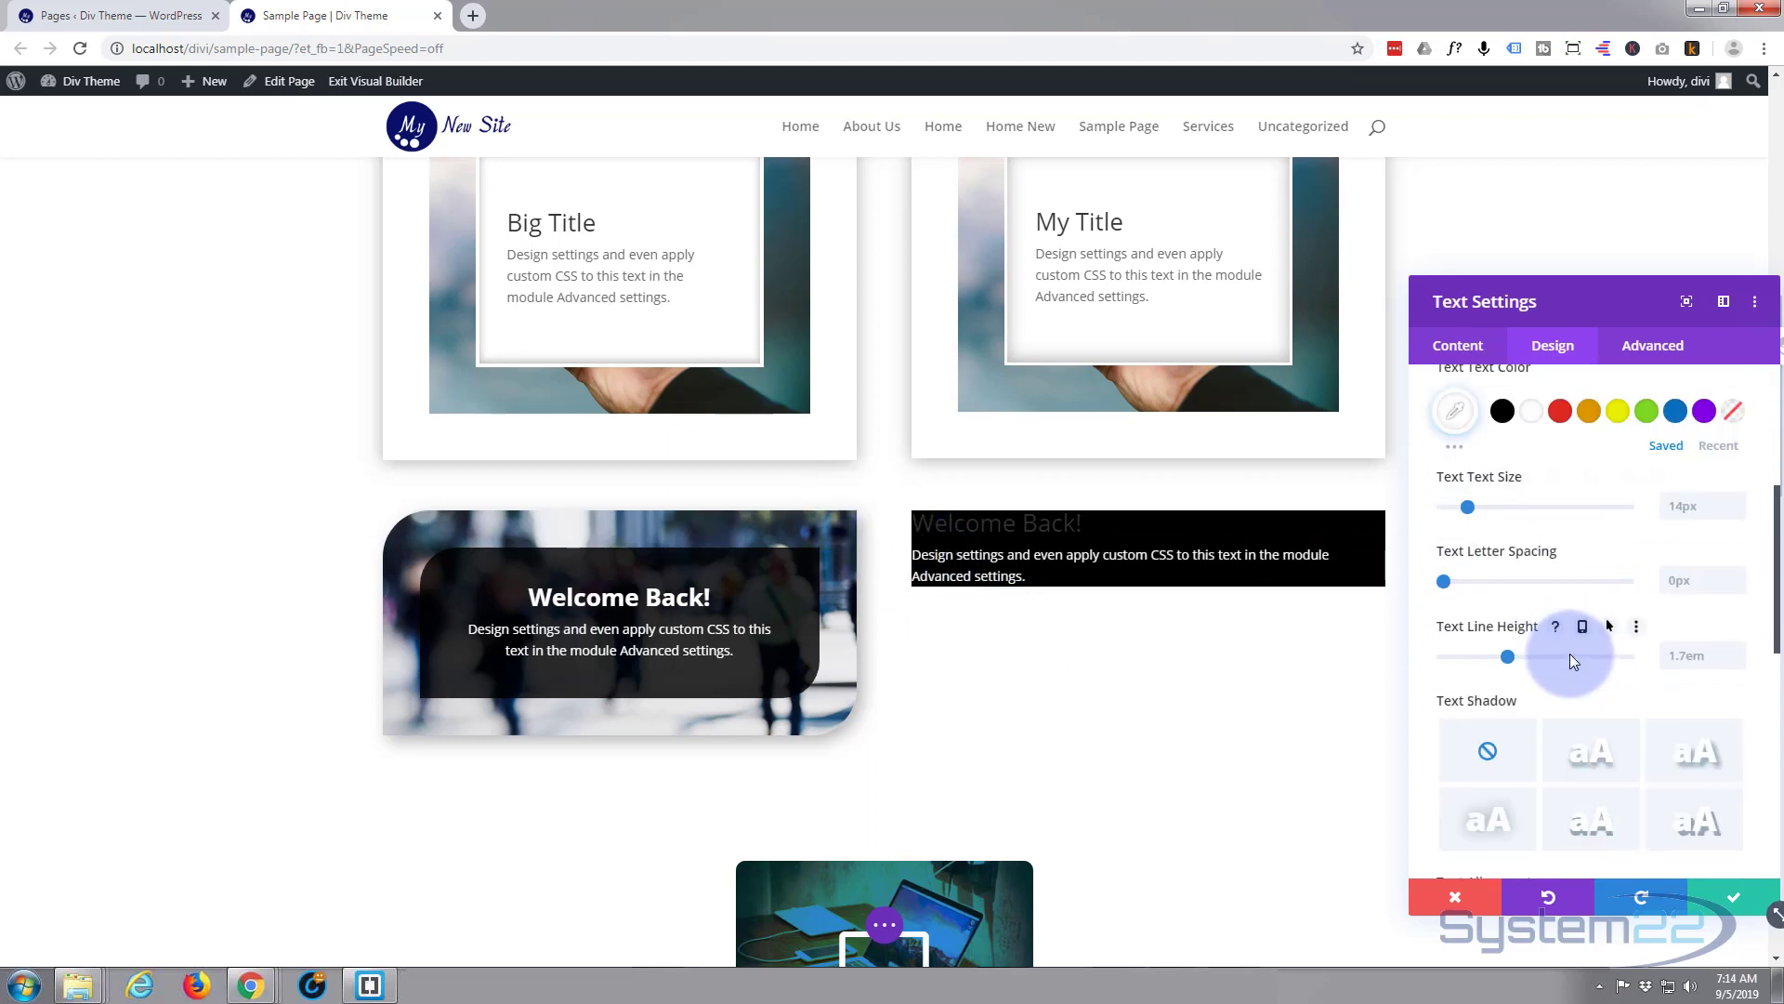
scroll("down", 3)
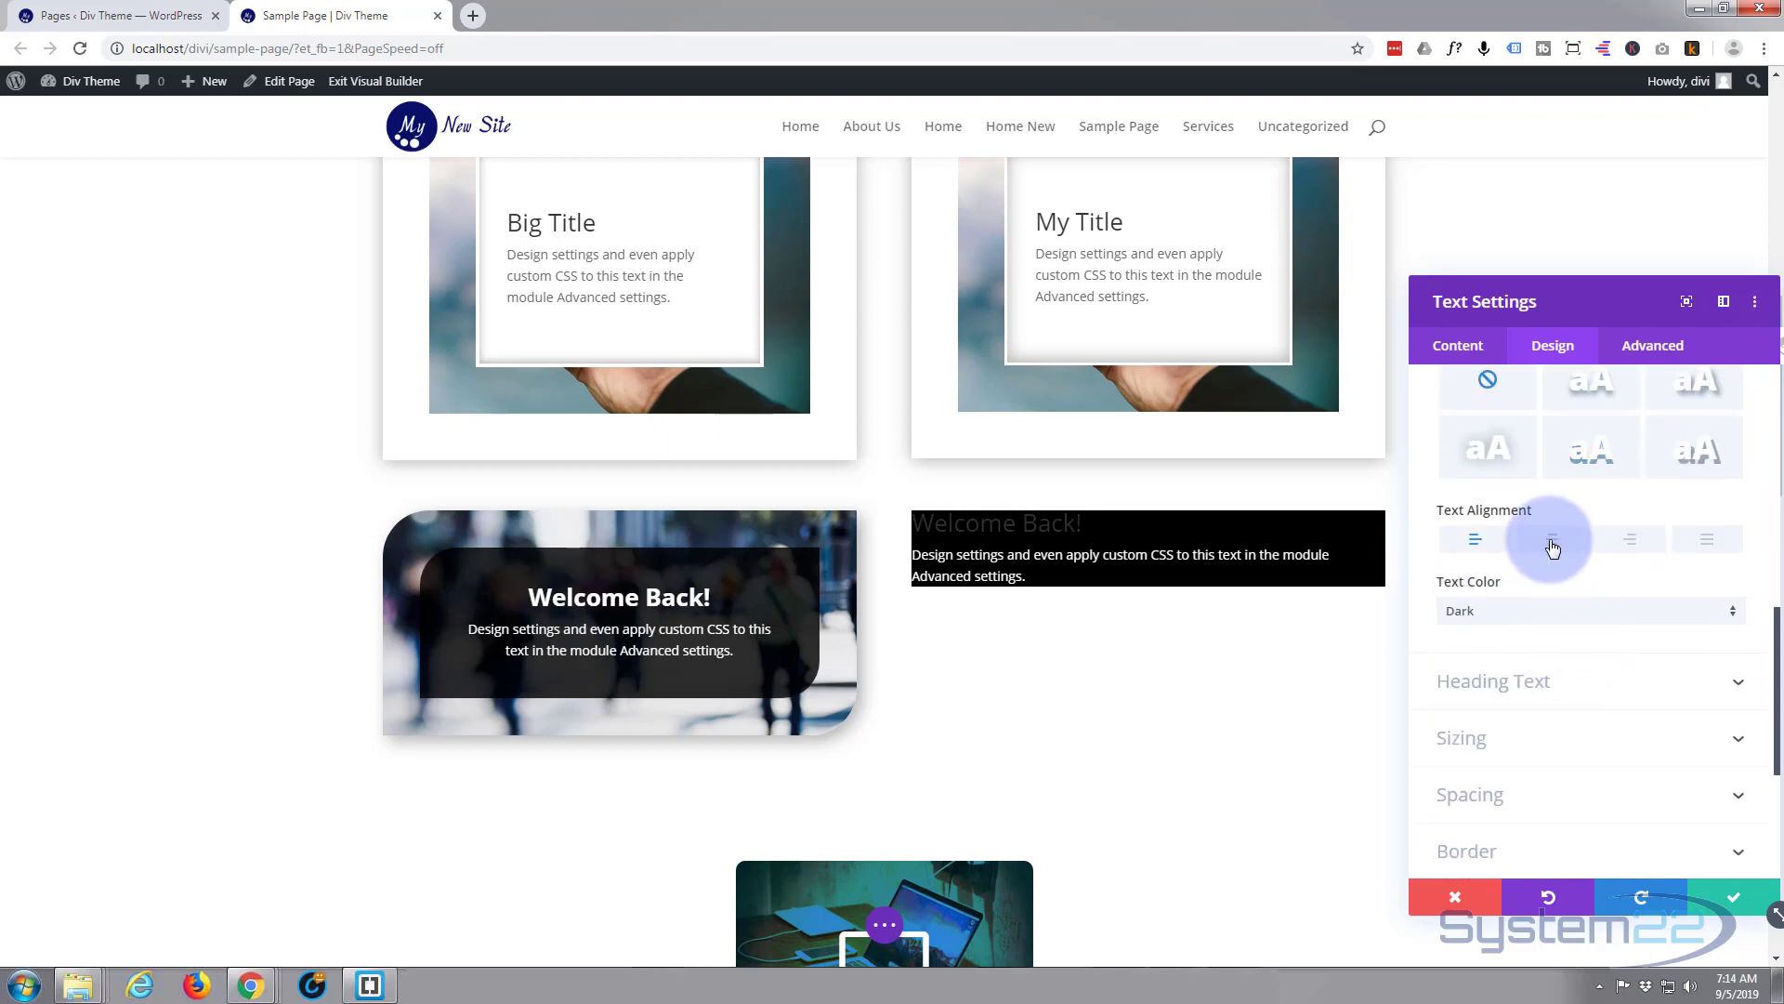
left_click(1552, 539)
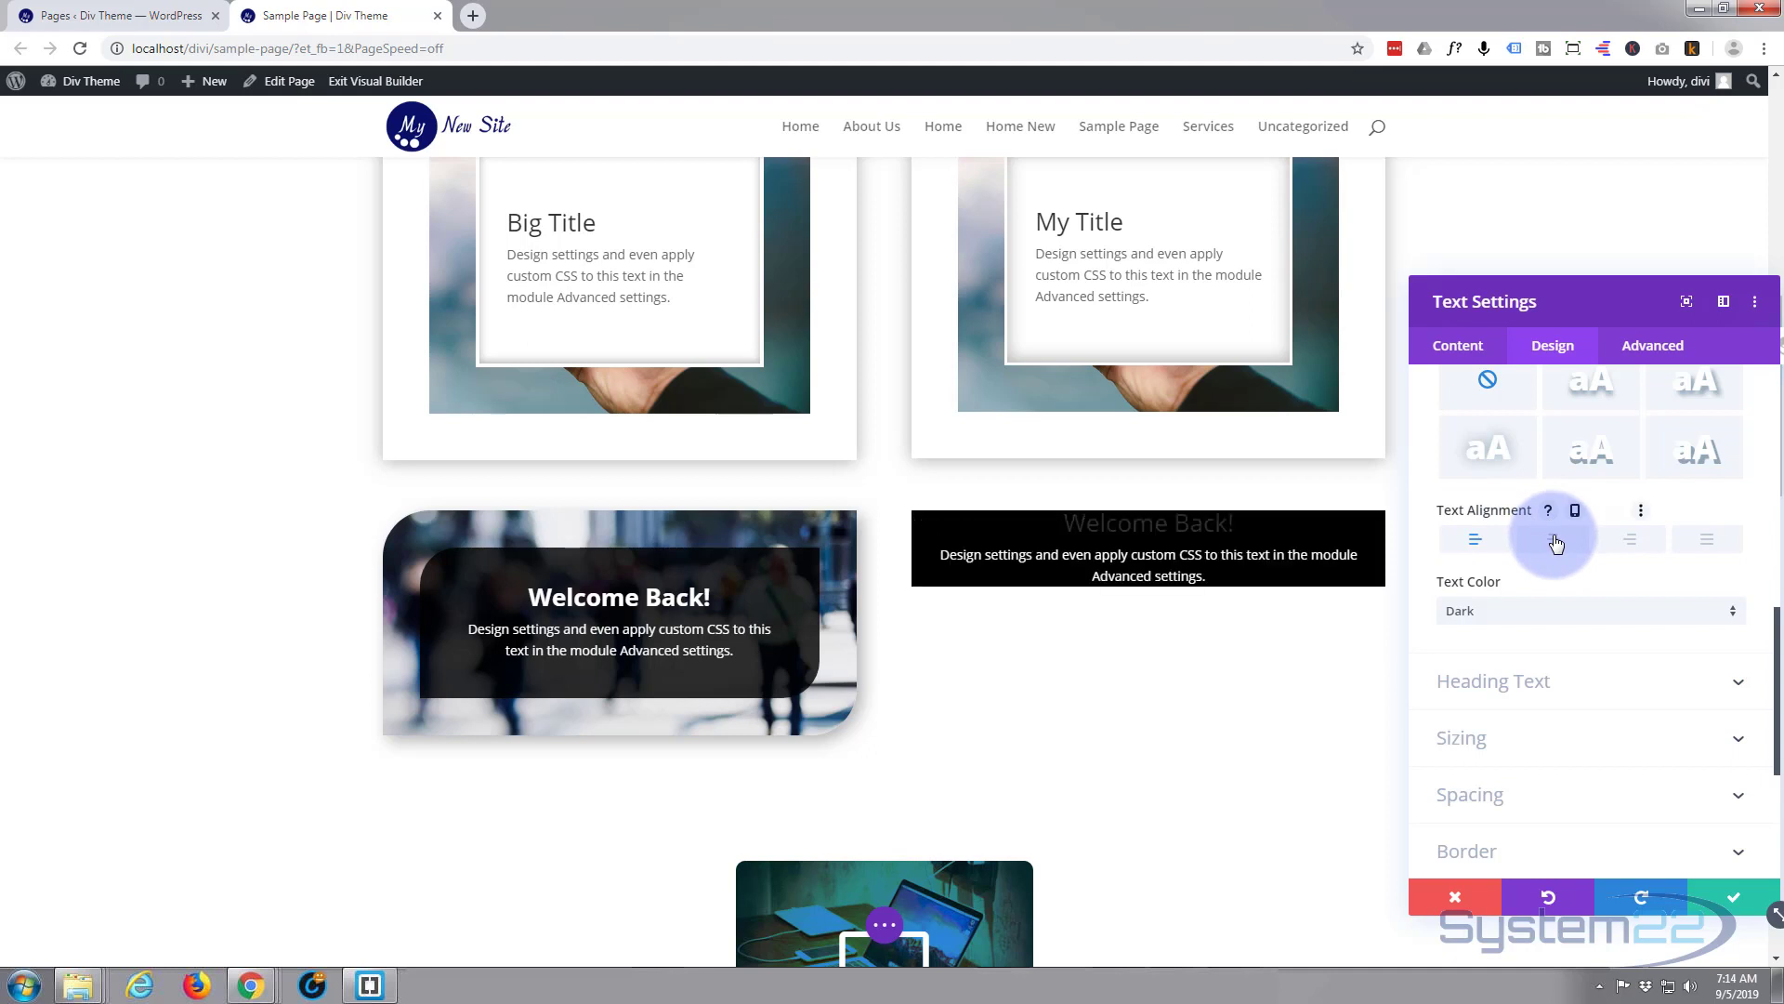
left_click(1552, 539)
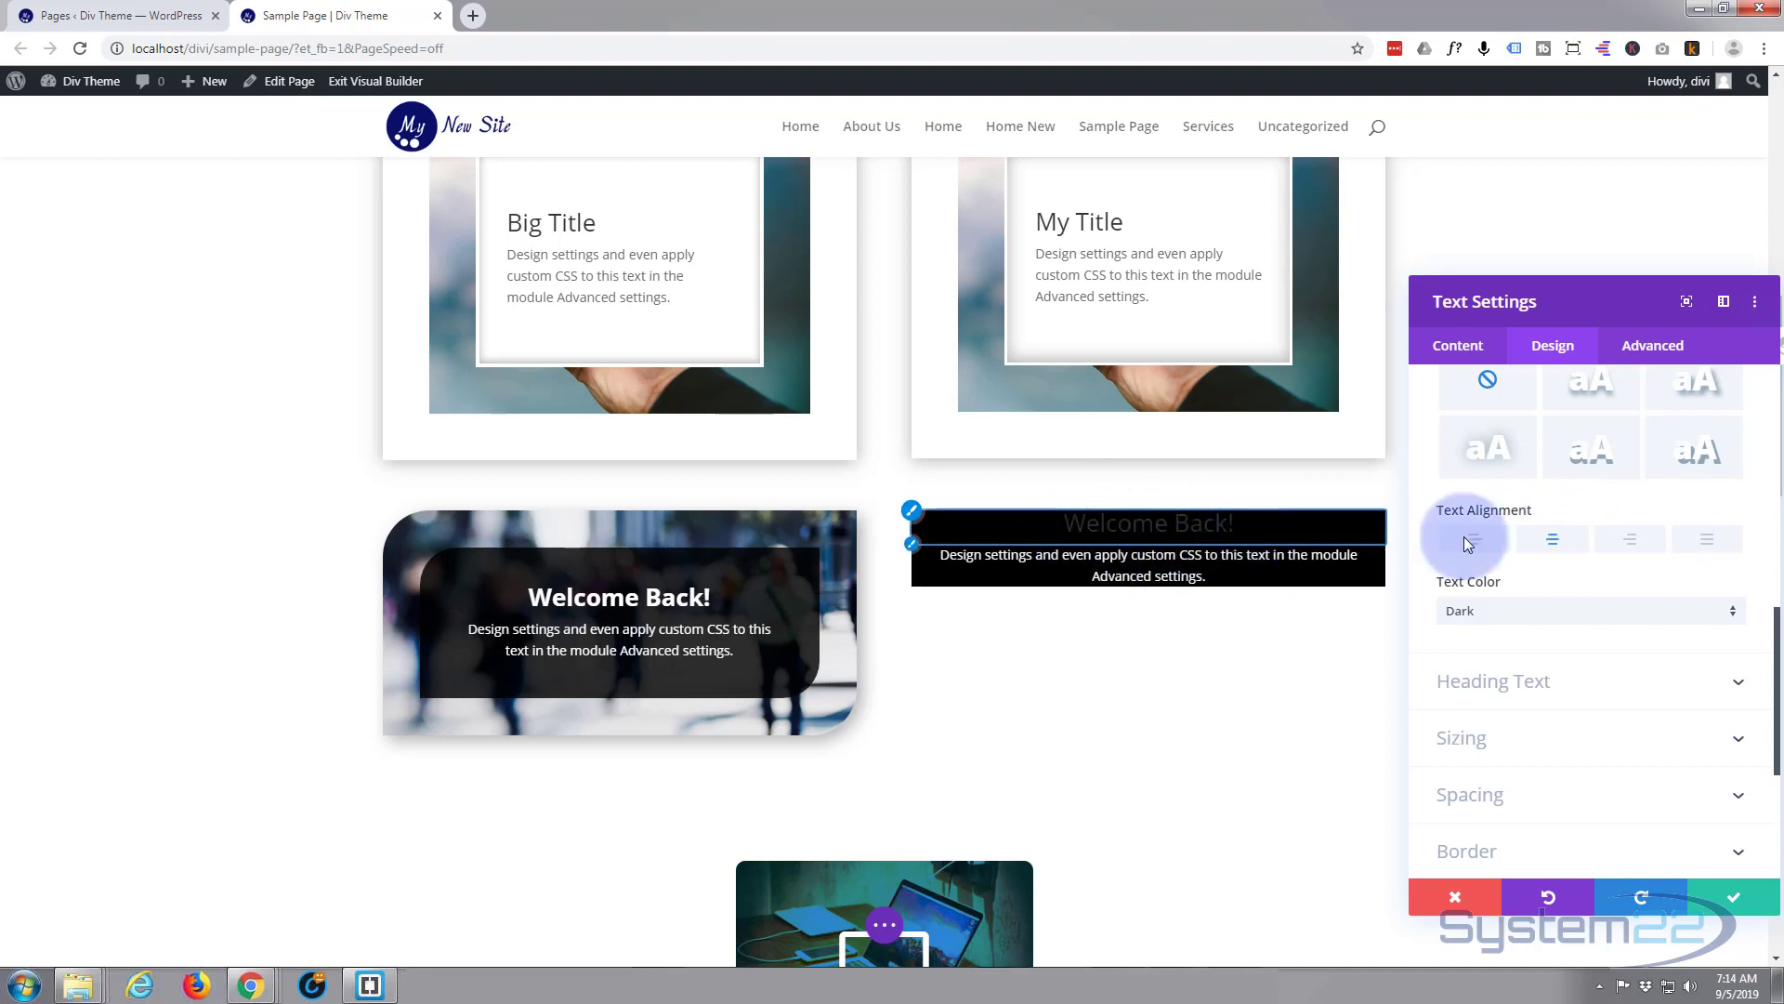
left_click(1494, 681)
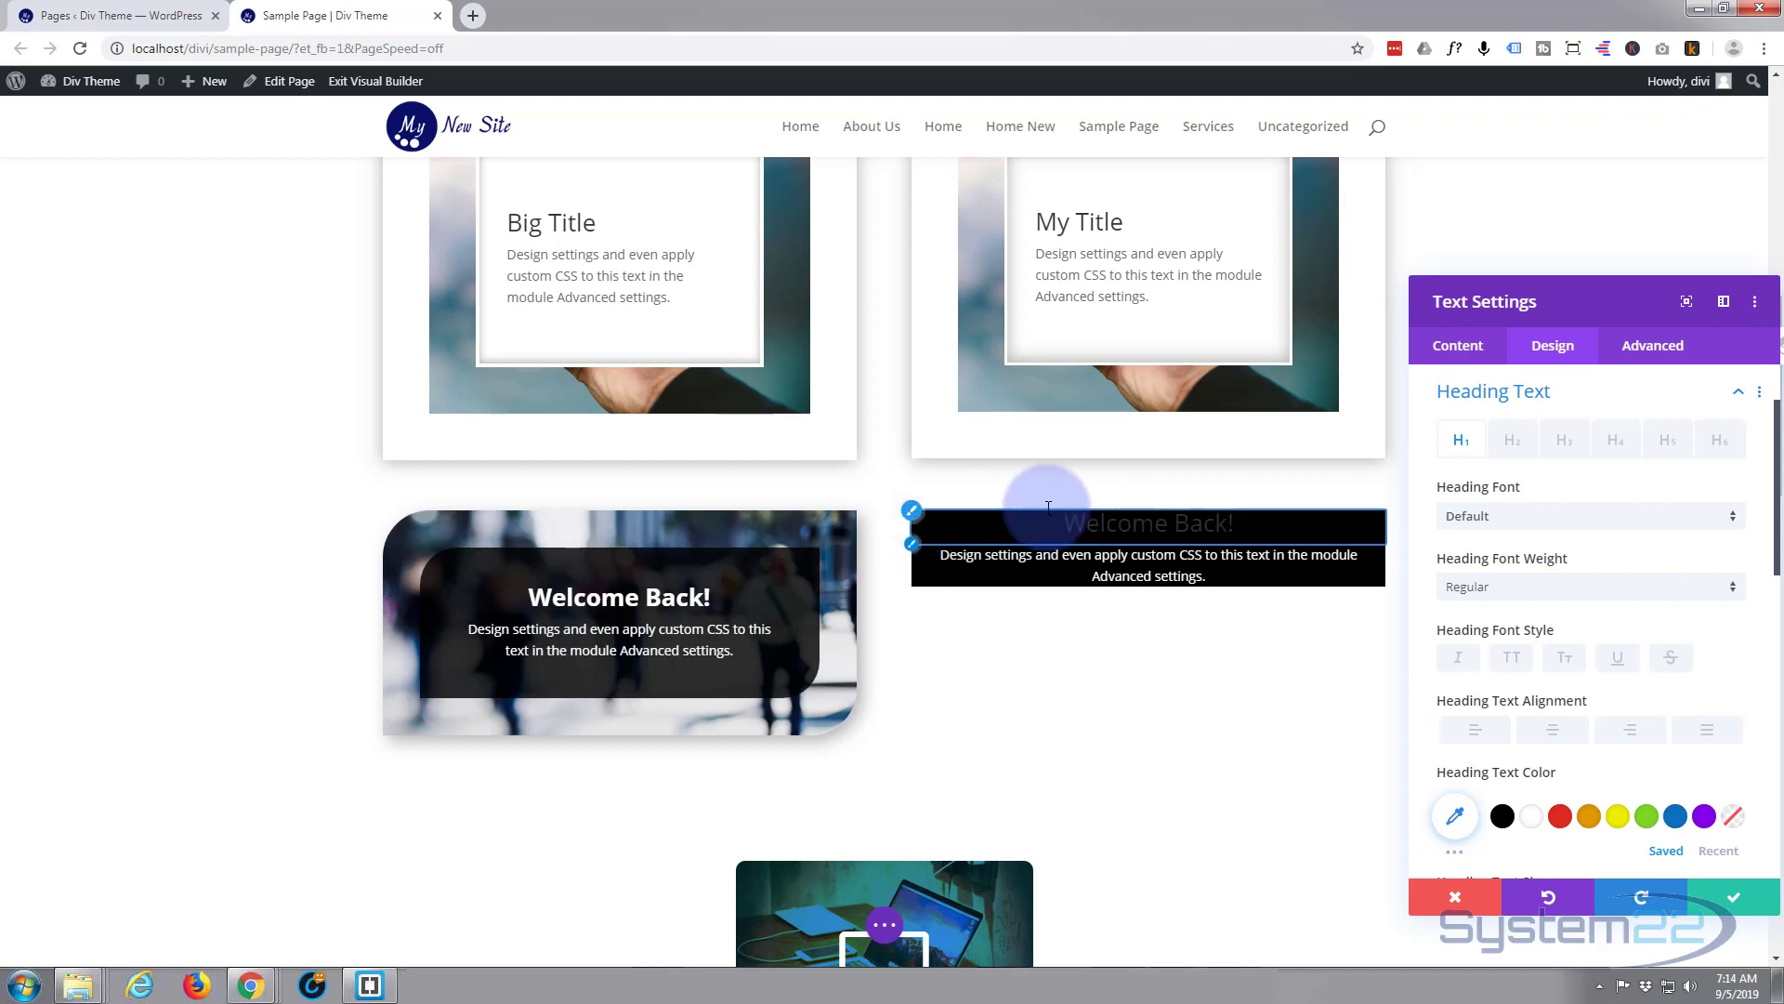
Set the Heading 2 font weight of Welcome Back! to Bold
left_click(1512, 438)
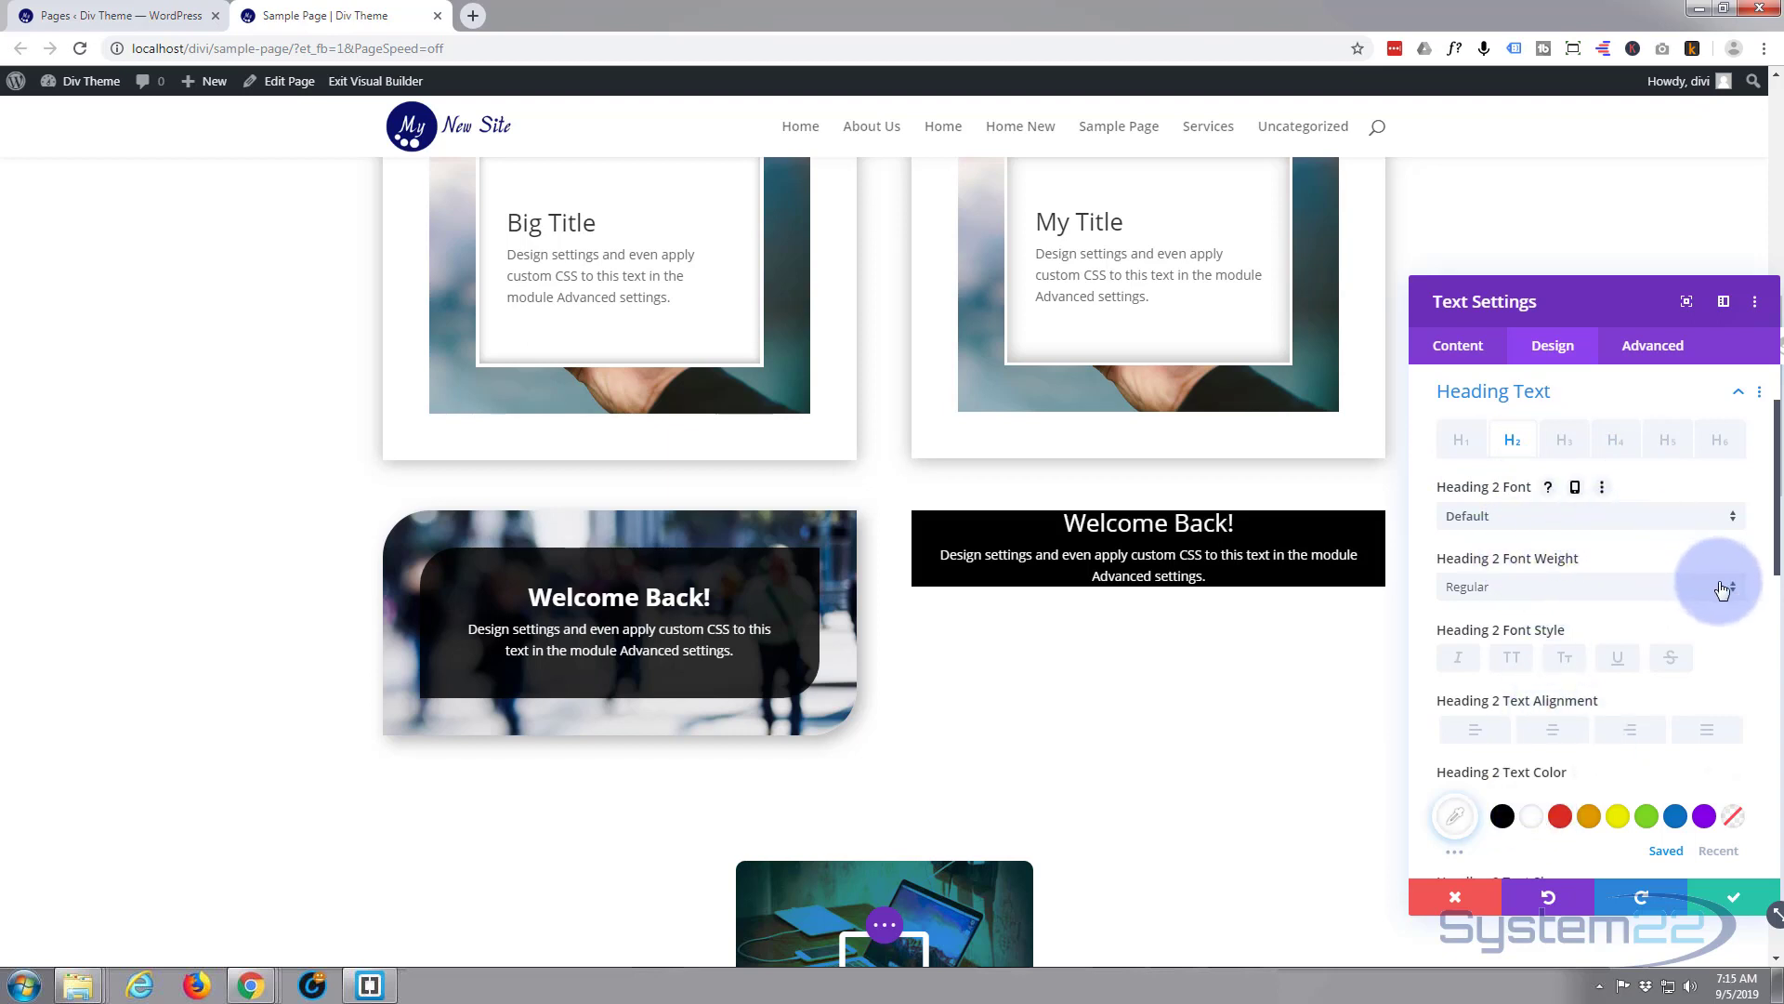
left_click(1588, 585)
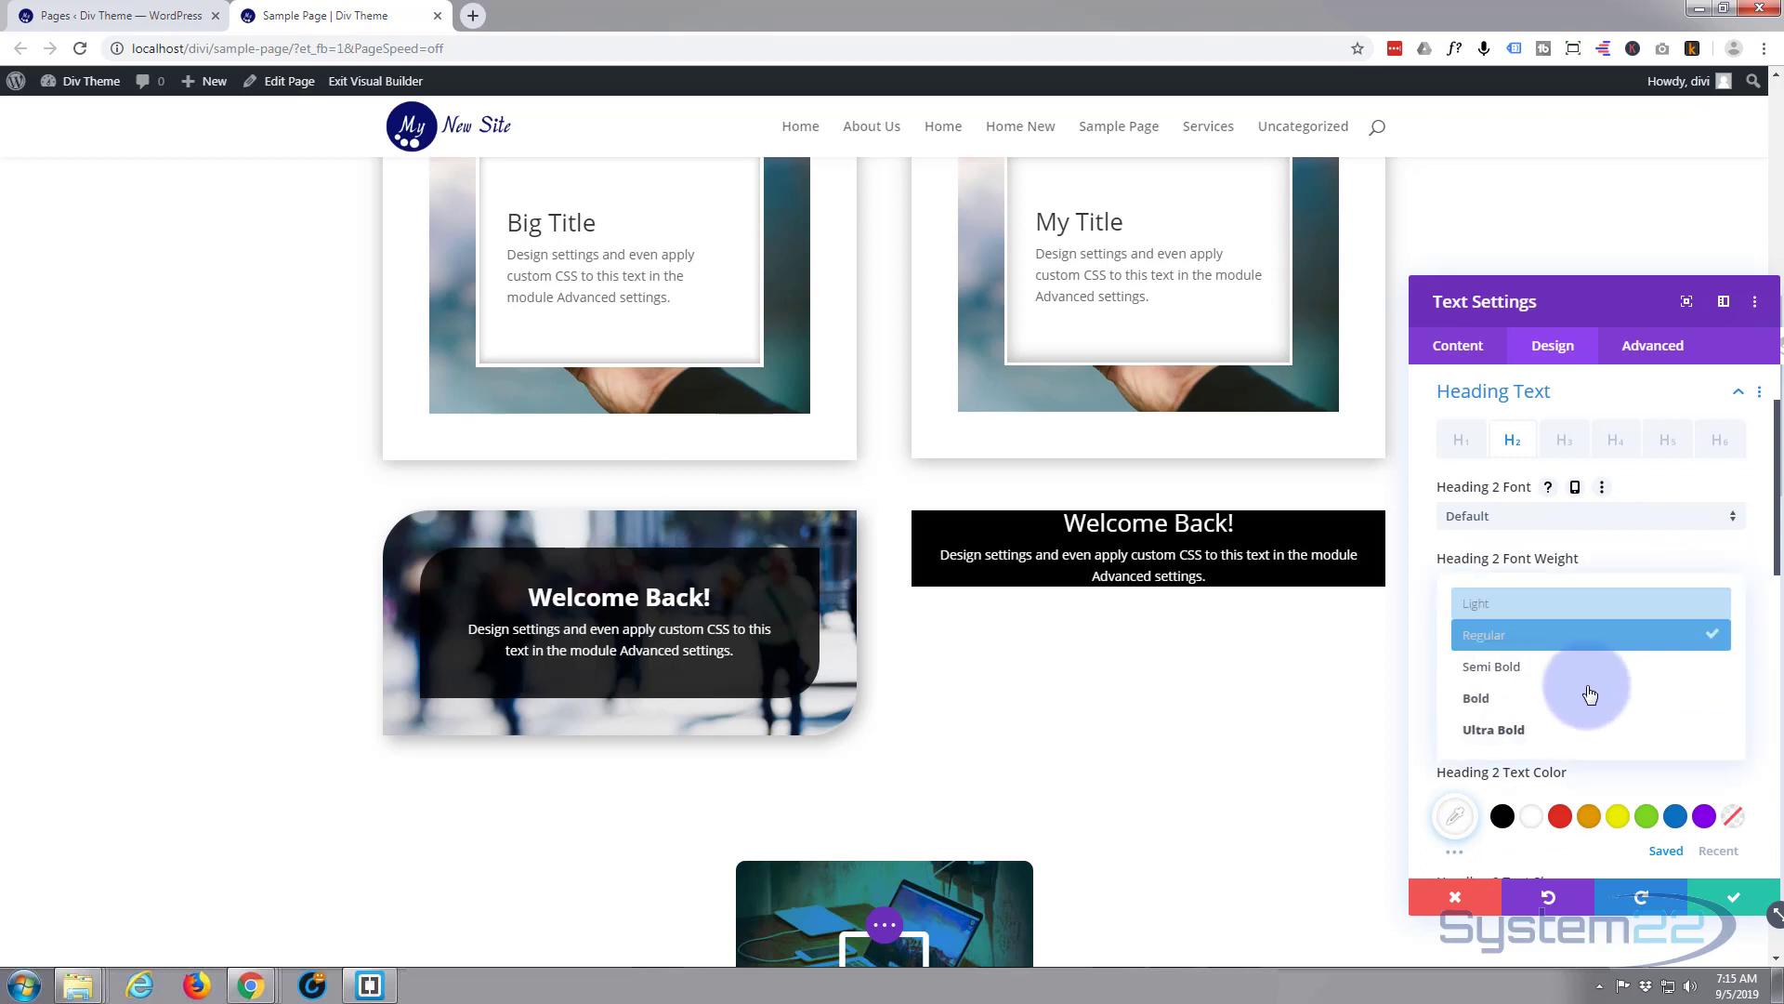
left_click(1475, 697)
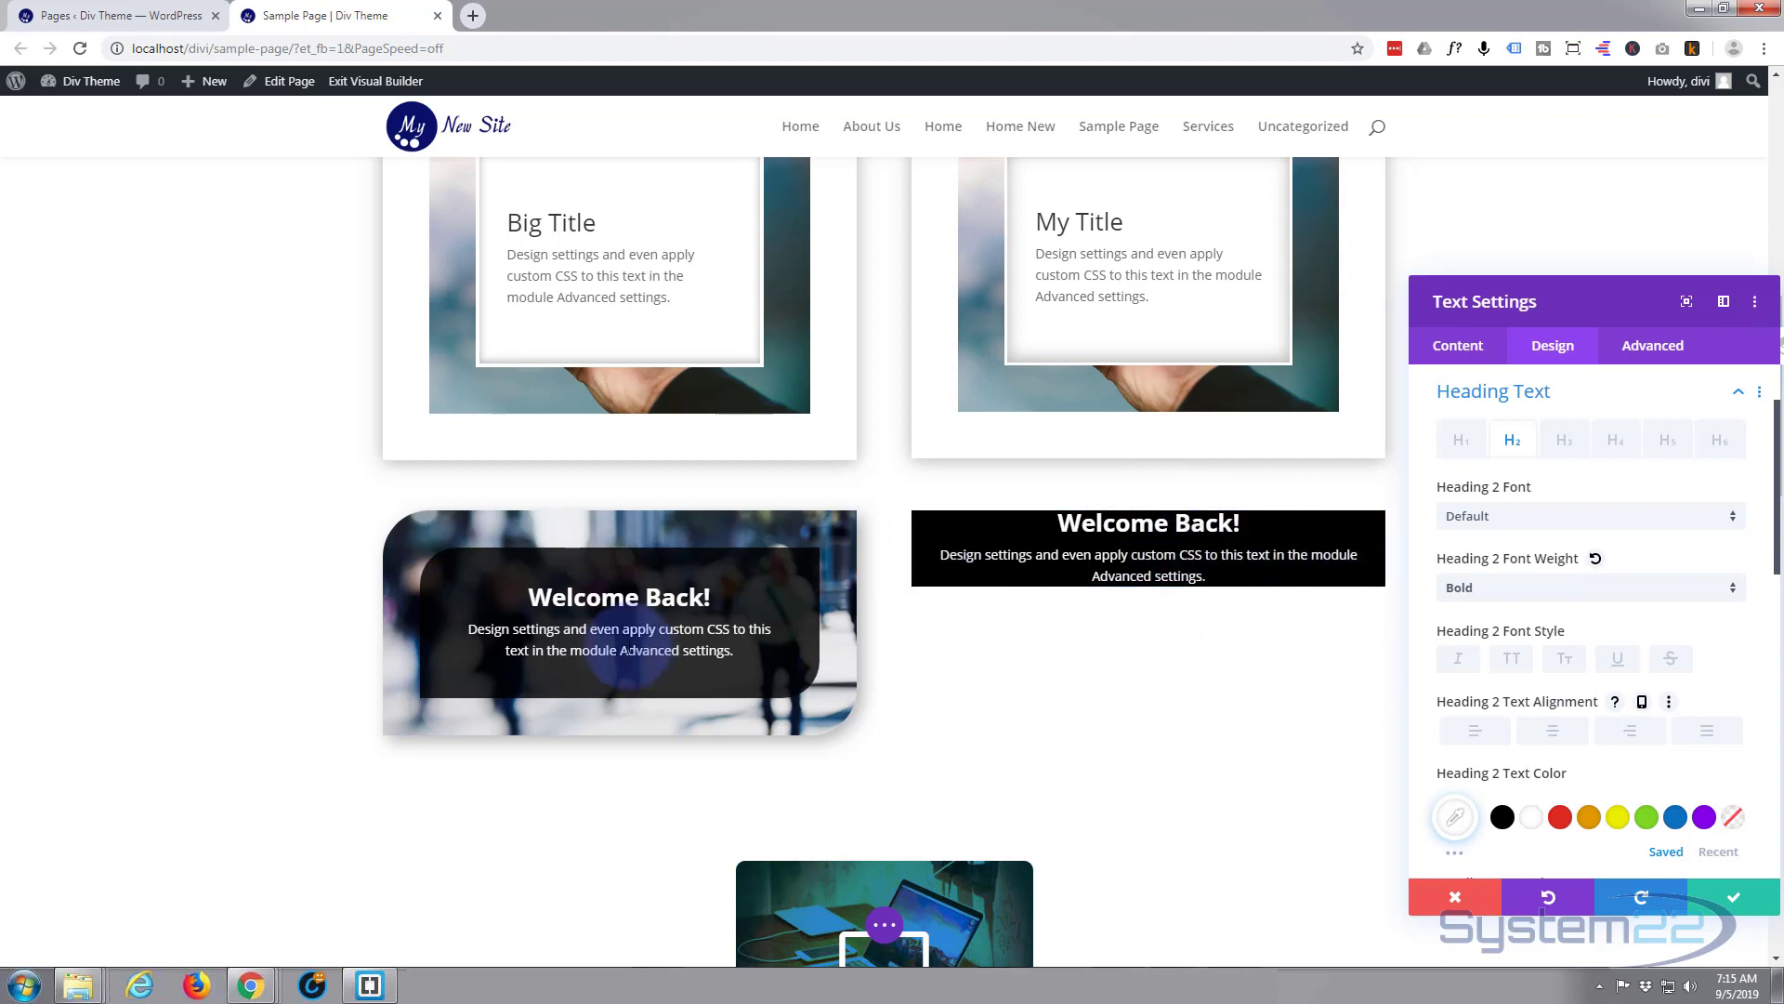
mouse_move(615, 667)
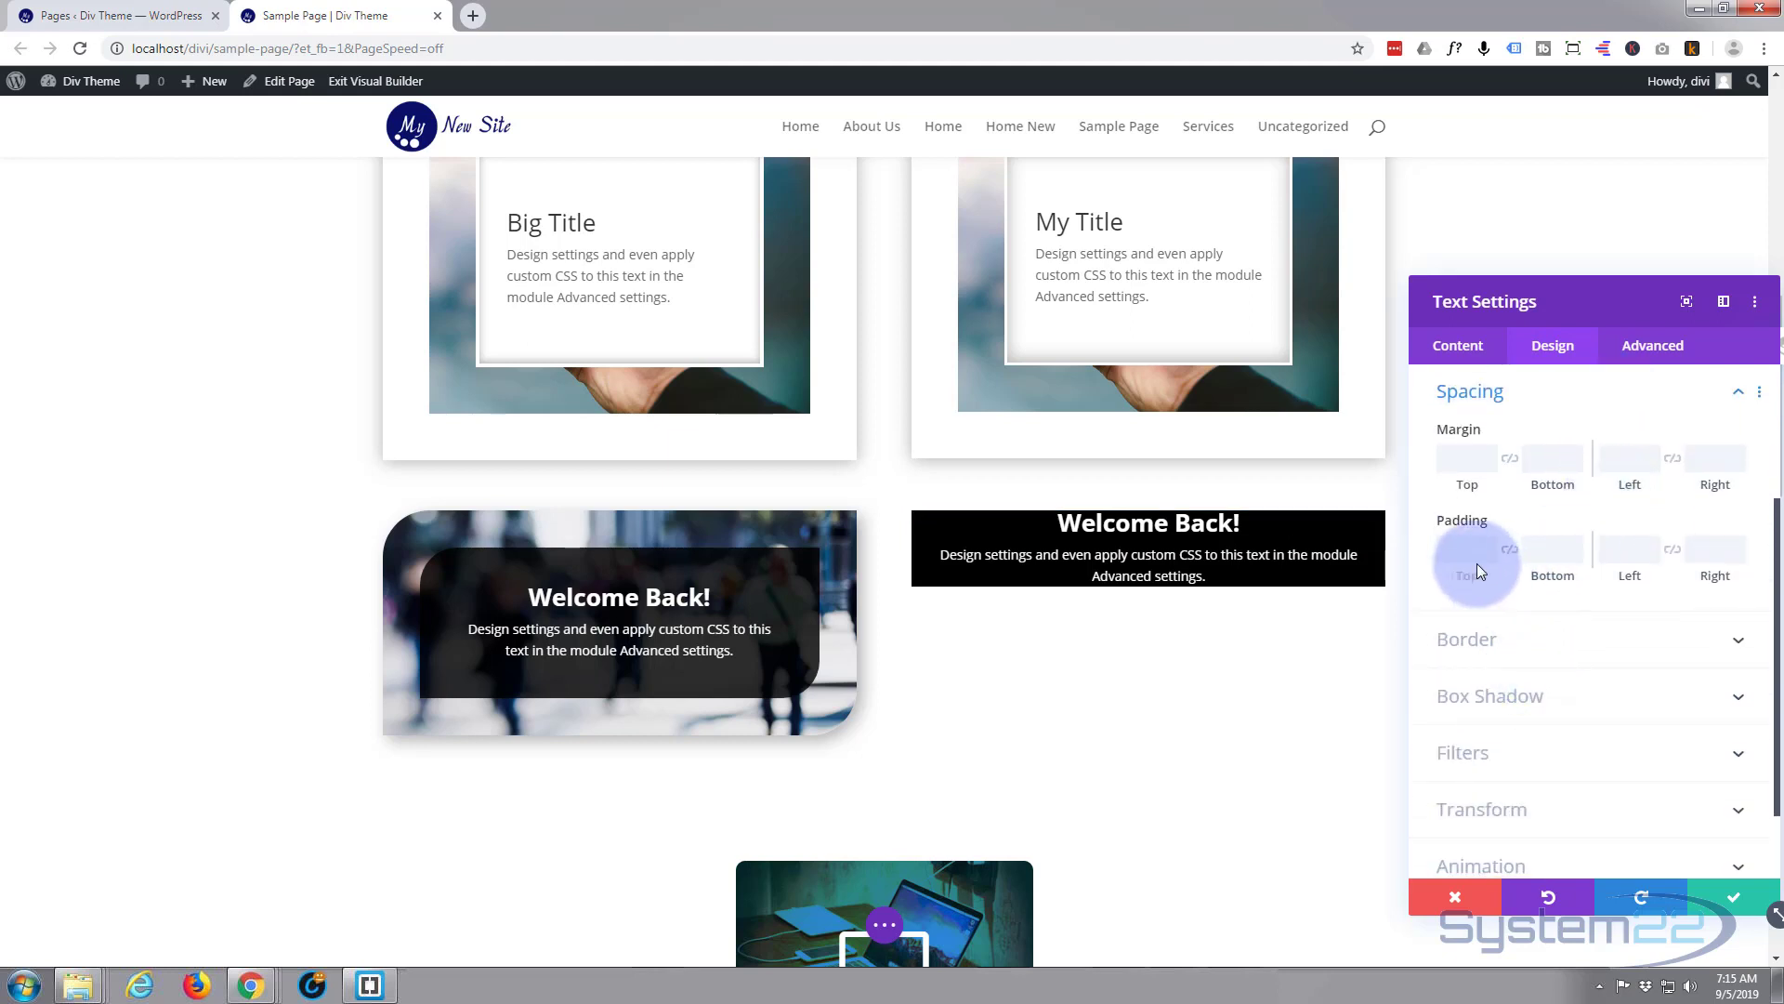
Enter 40px padding on all four sides of the black block
left_click(1467, 548)
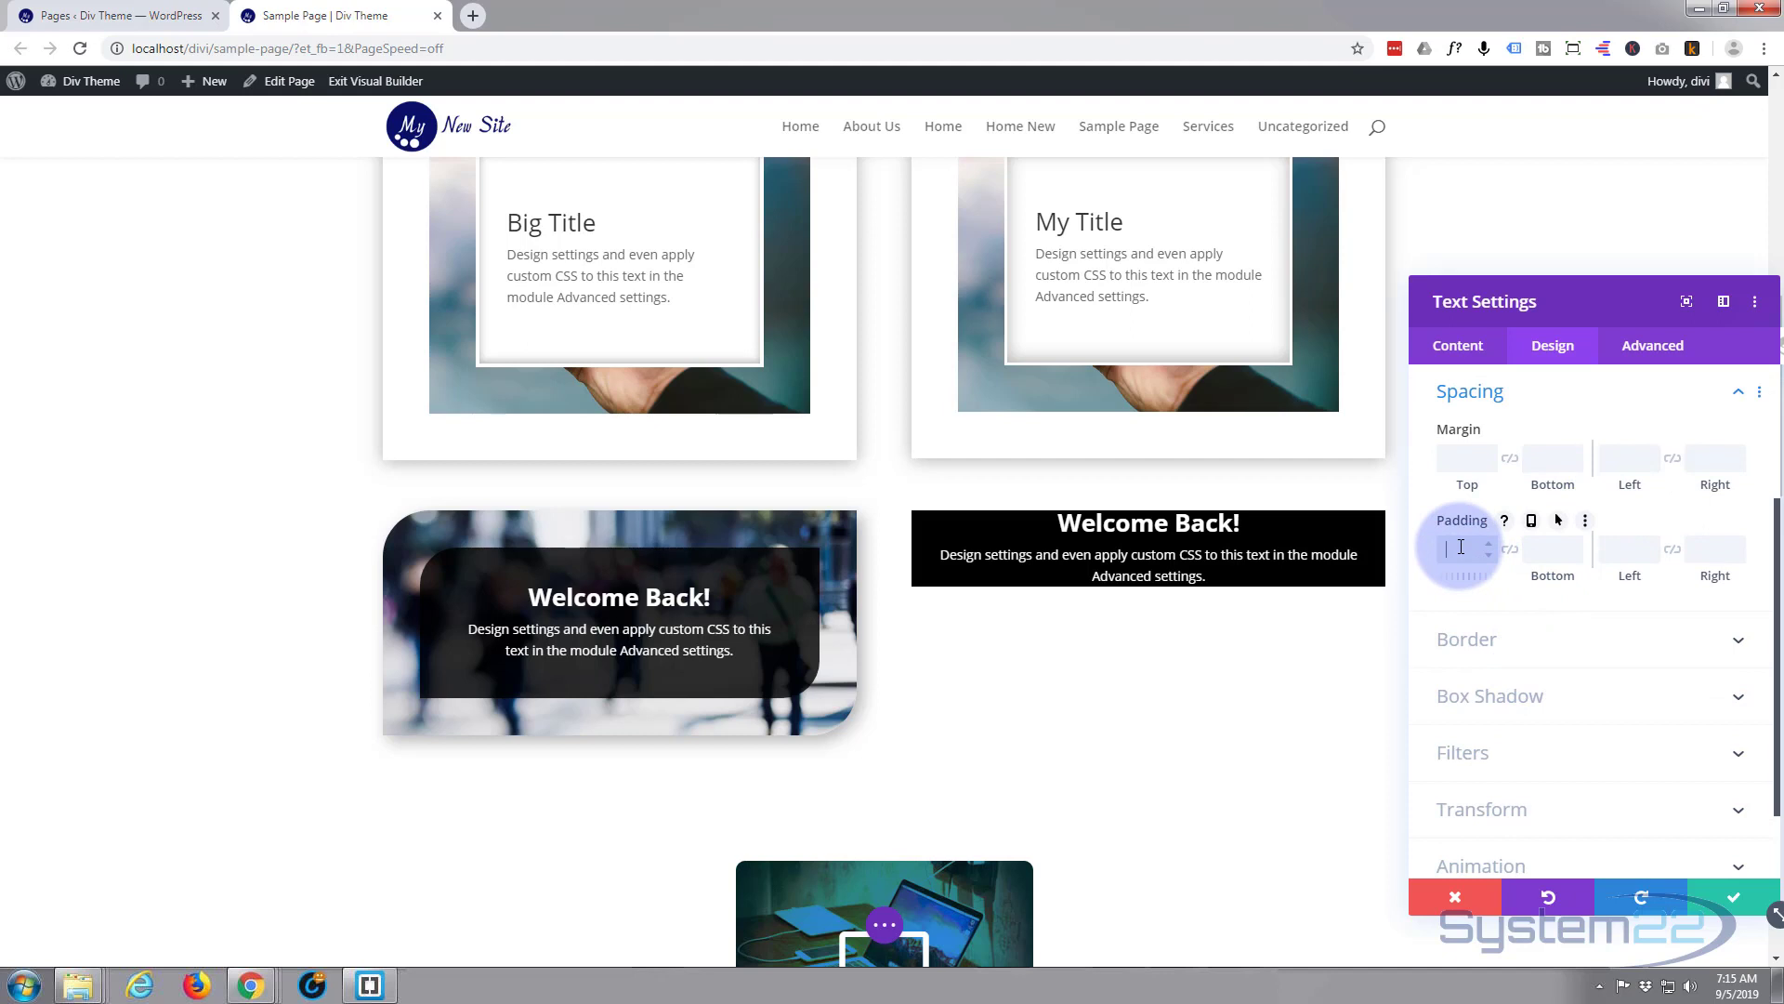
type("40px")
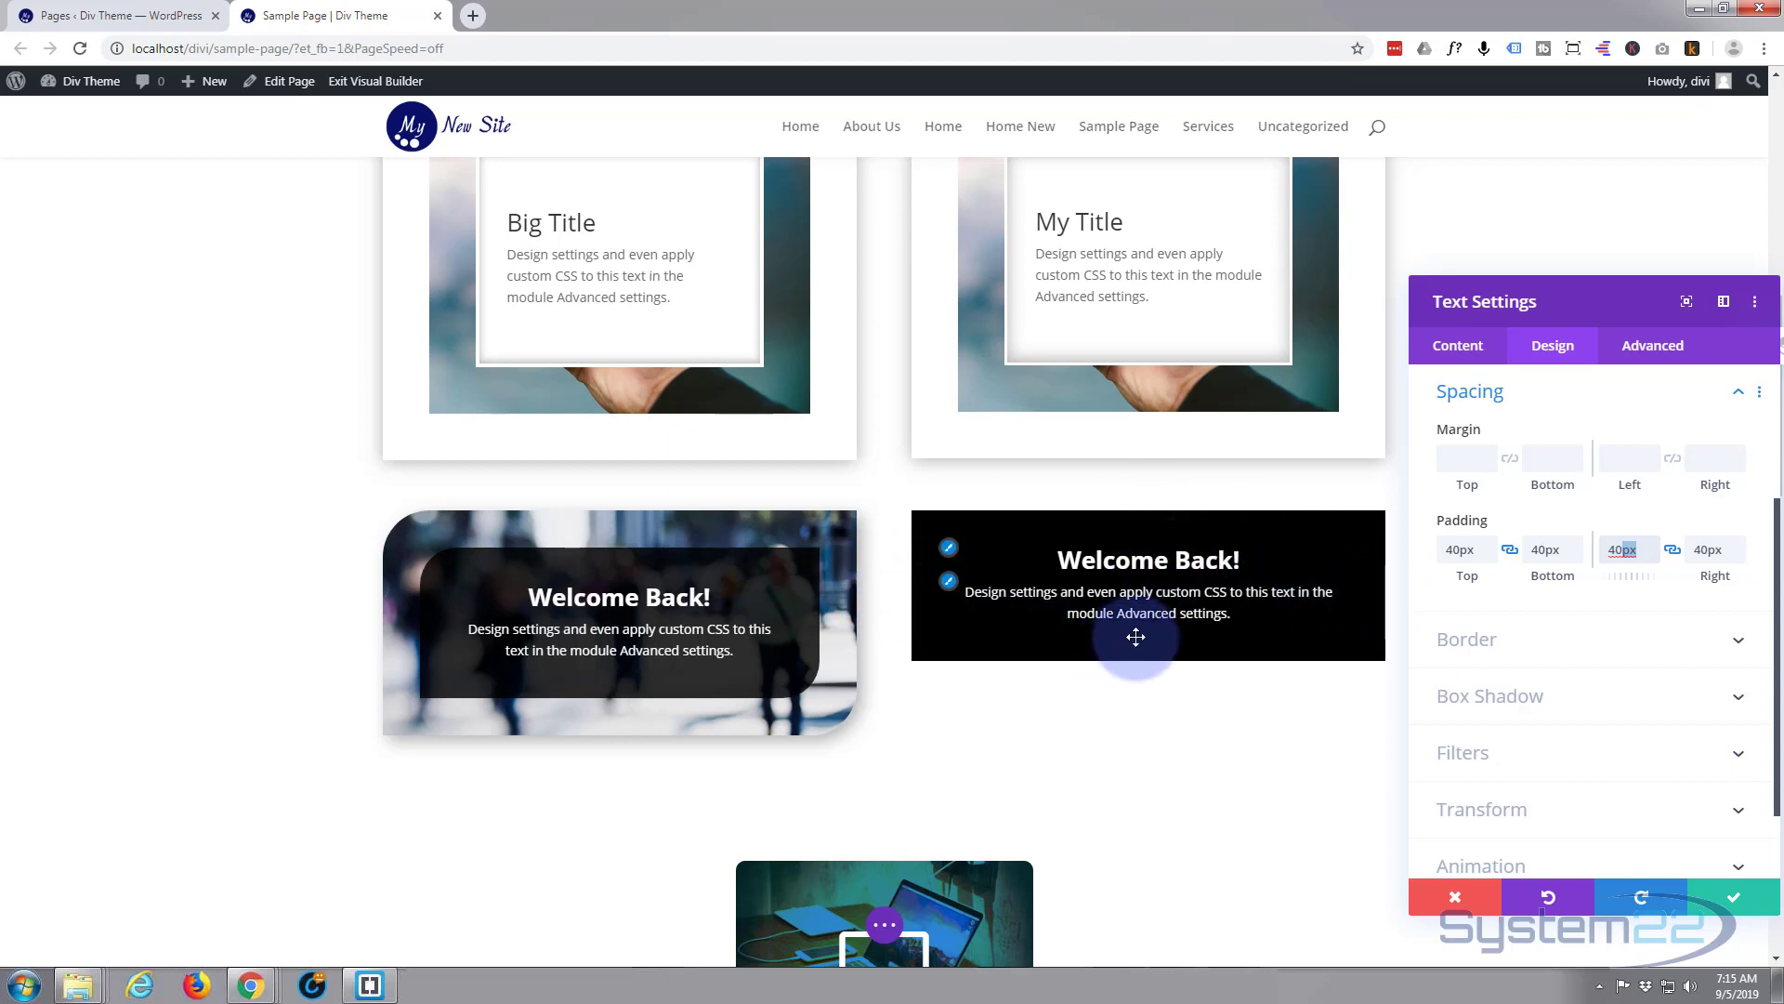
mouse_move(1142, 643)
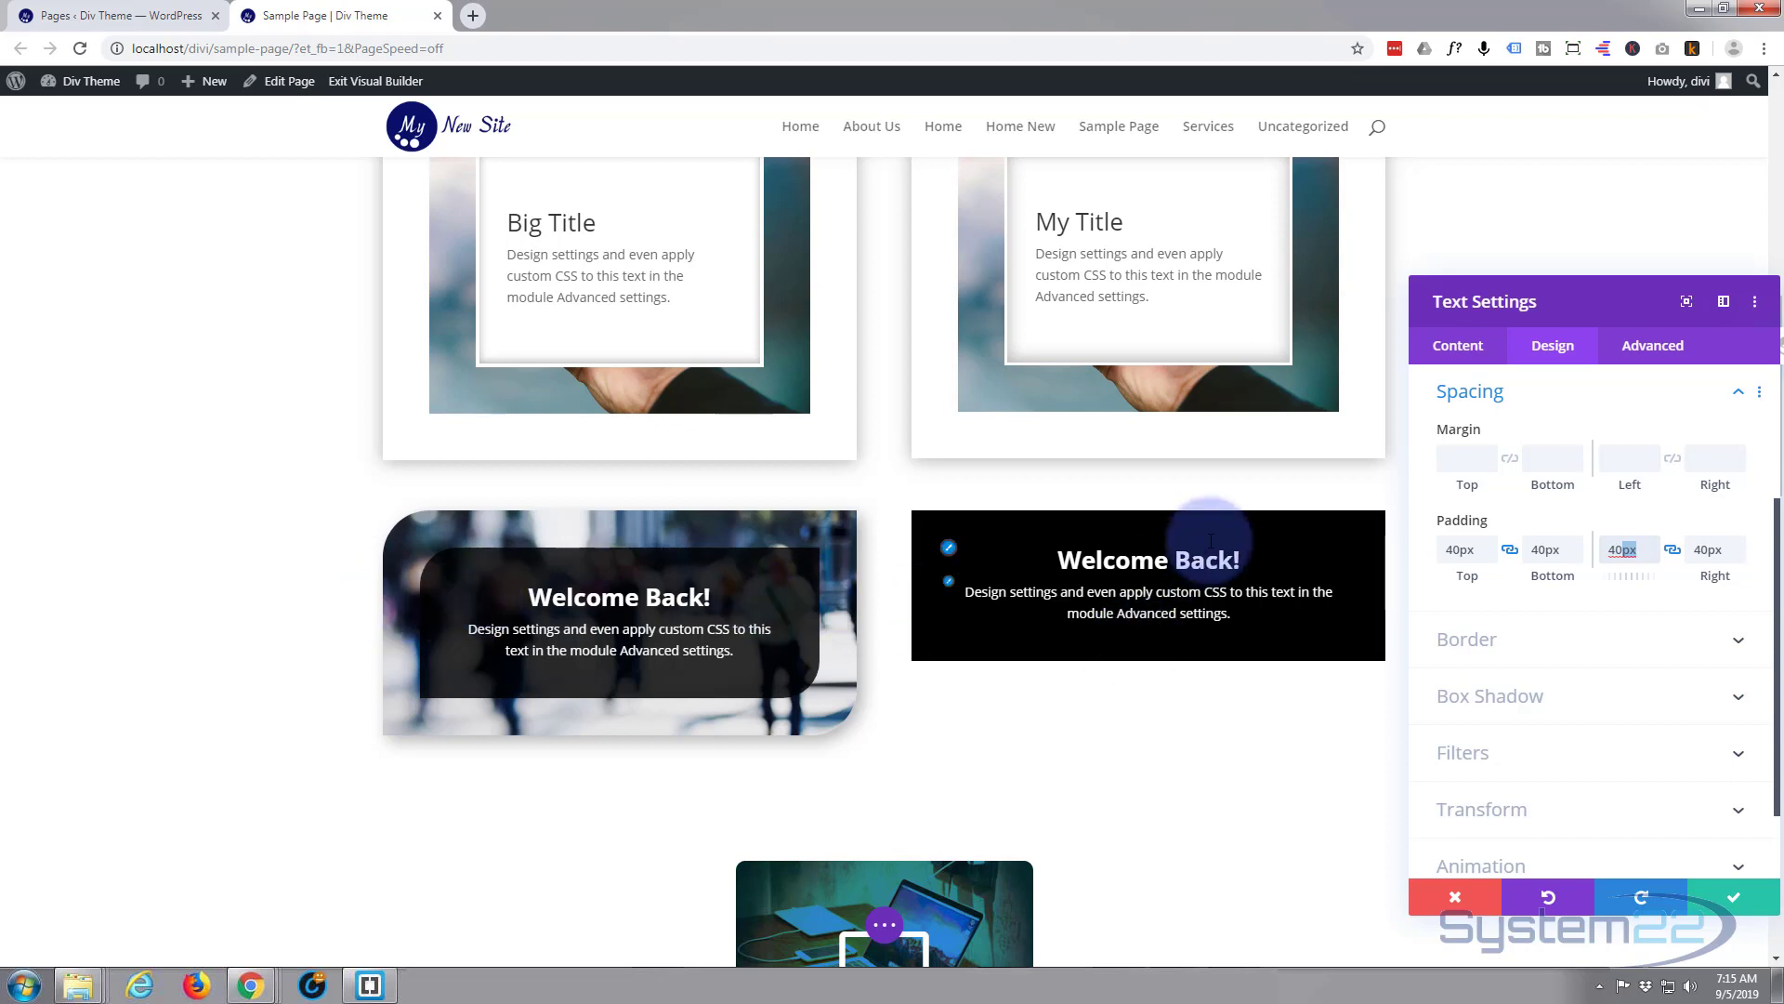
mouse_move(1383, 547)
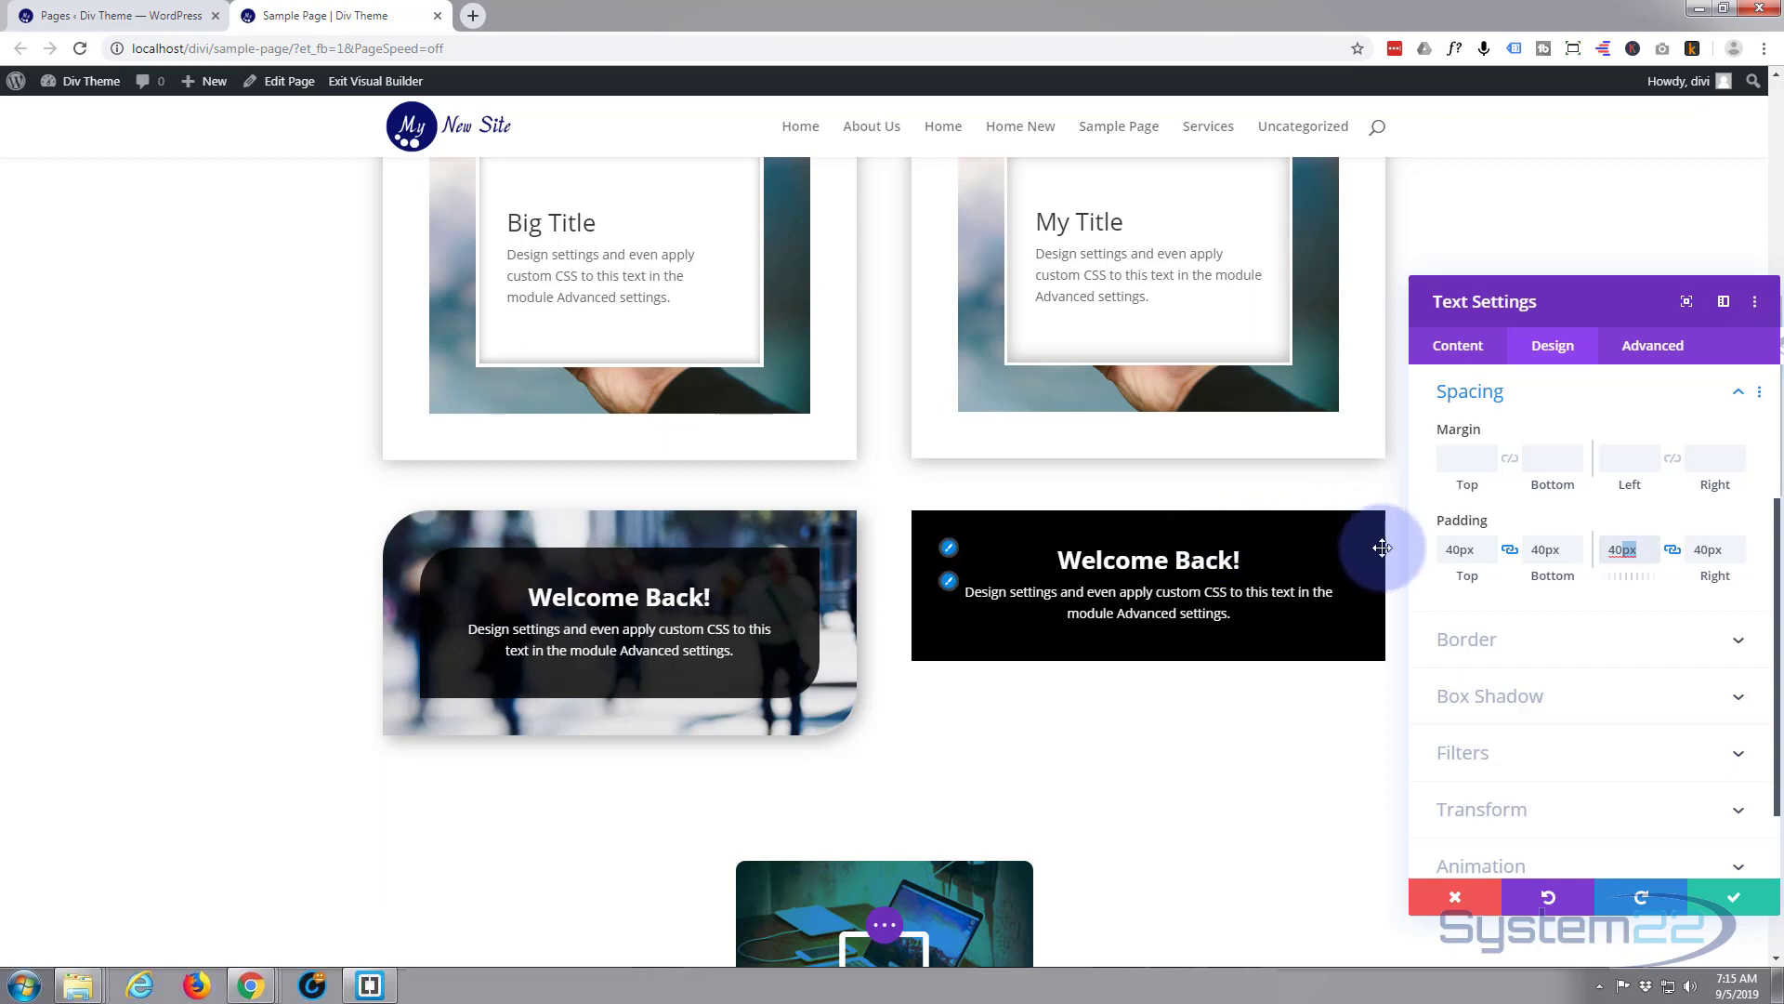
mouse_move(968, 665)
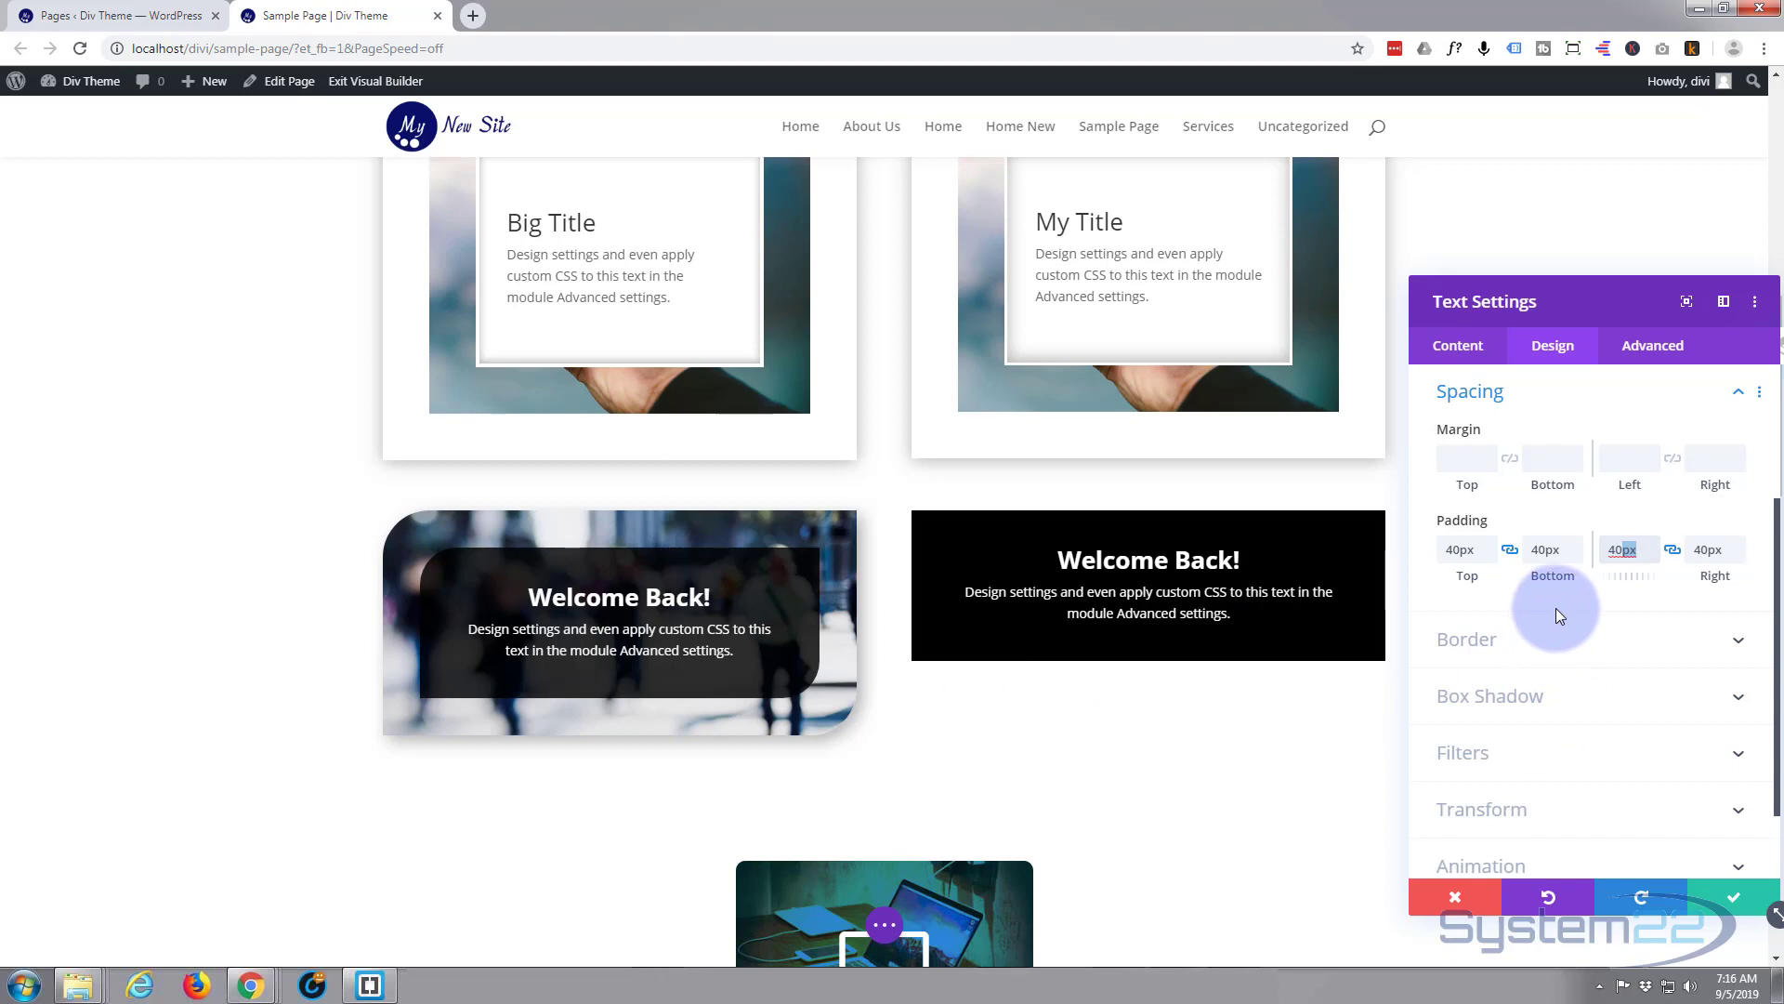
Round the block's top-right and bottom-left corners to 40px, leaving the others square
left_click(1467, 639)
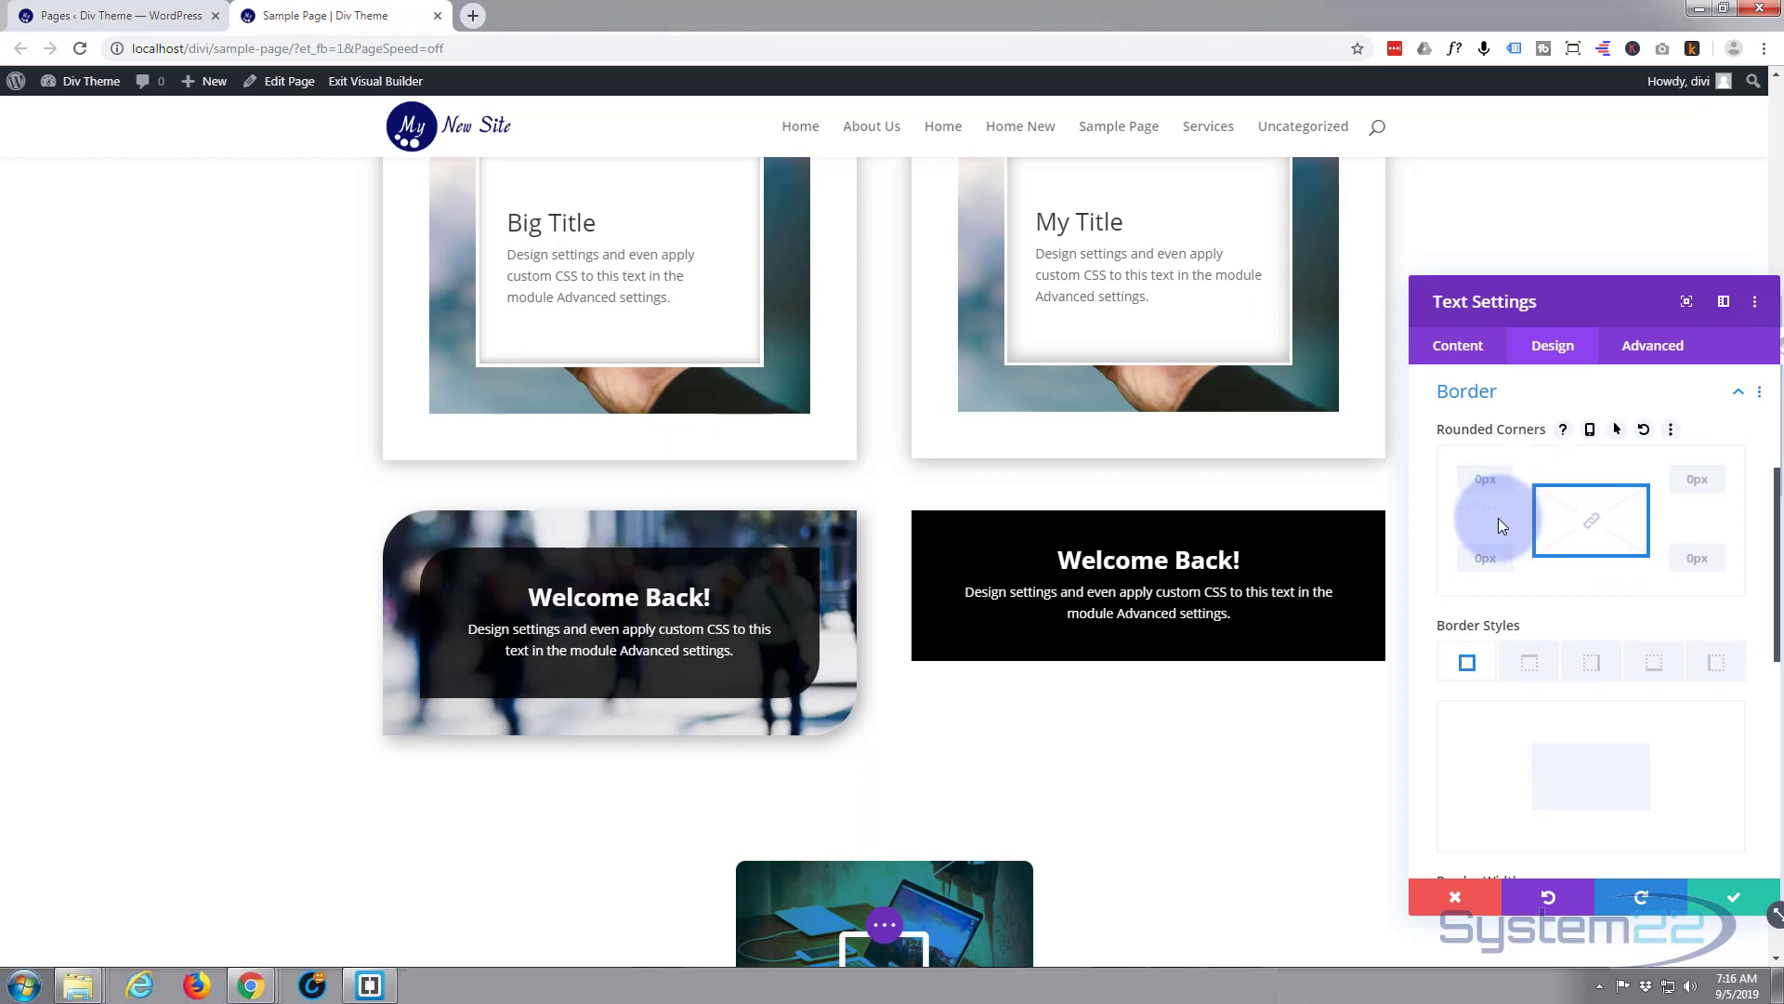
left_click(1485, 480)
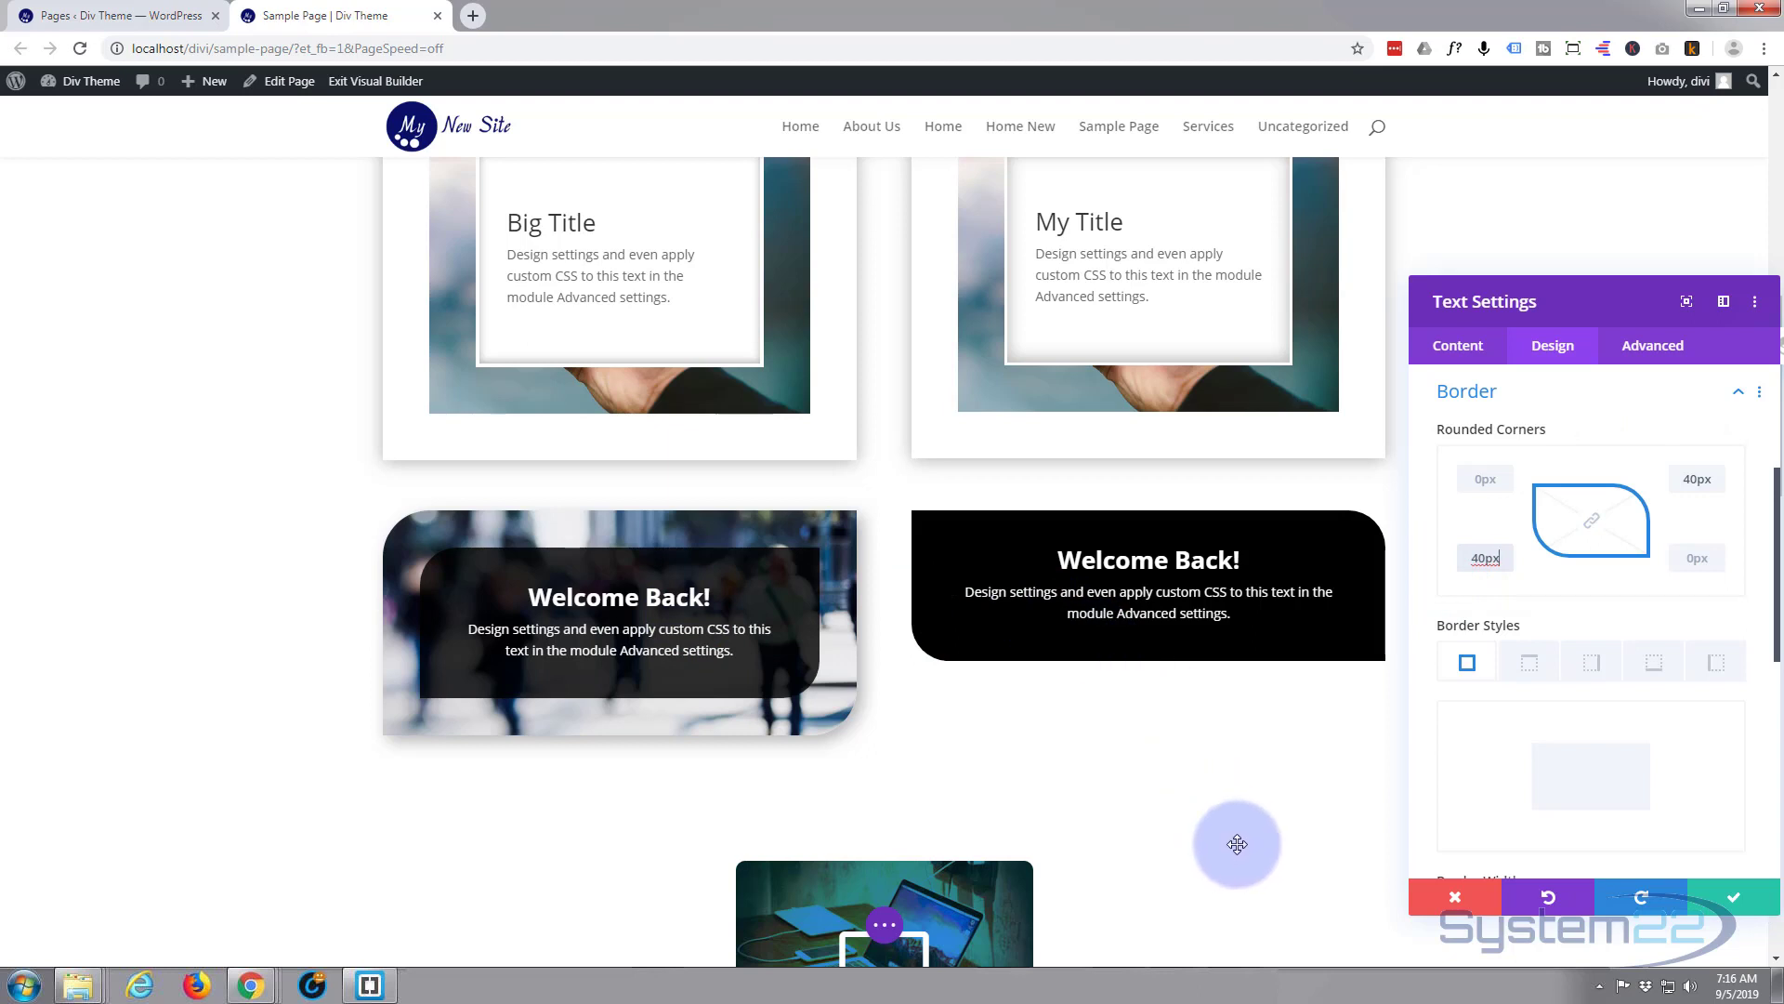
mouse_move(1238, 847)
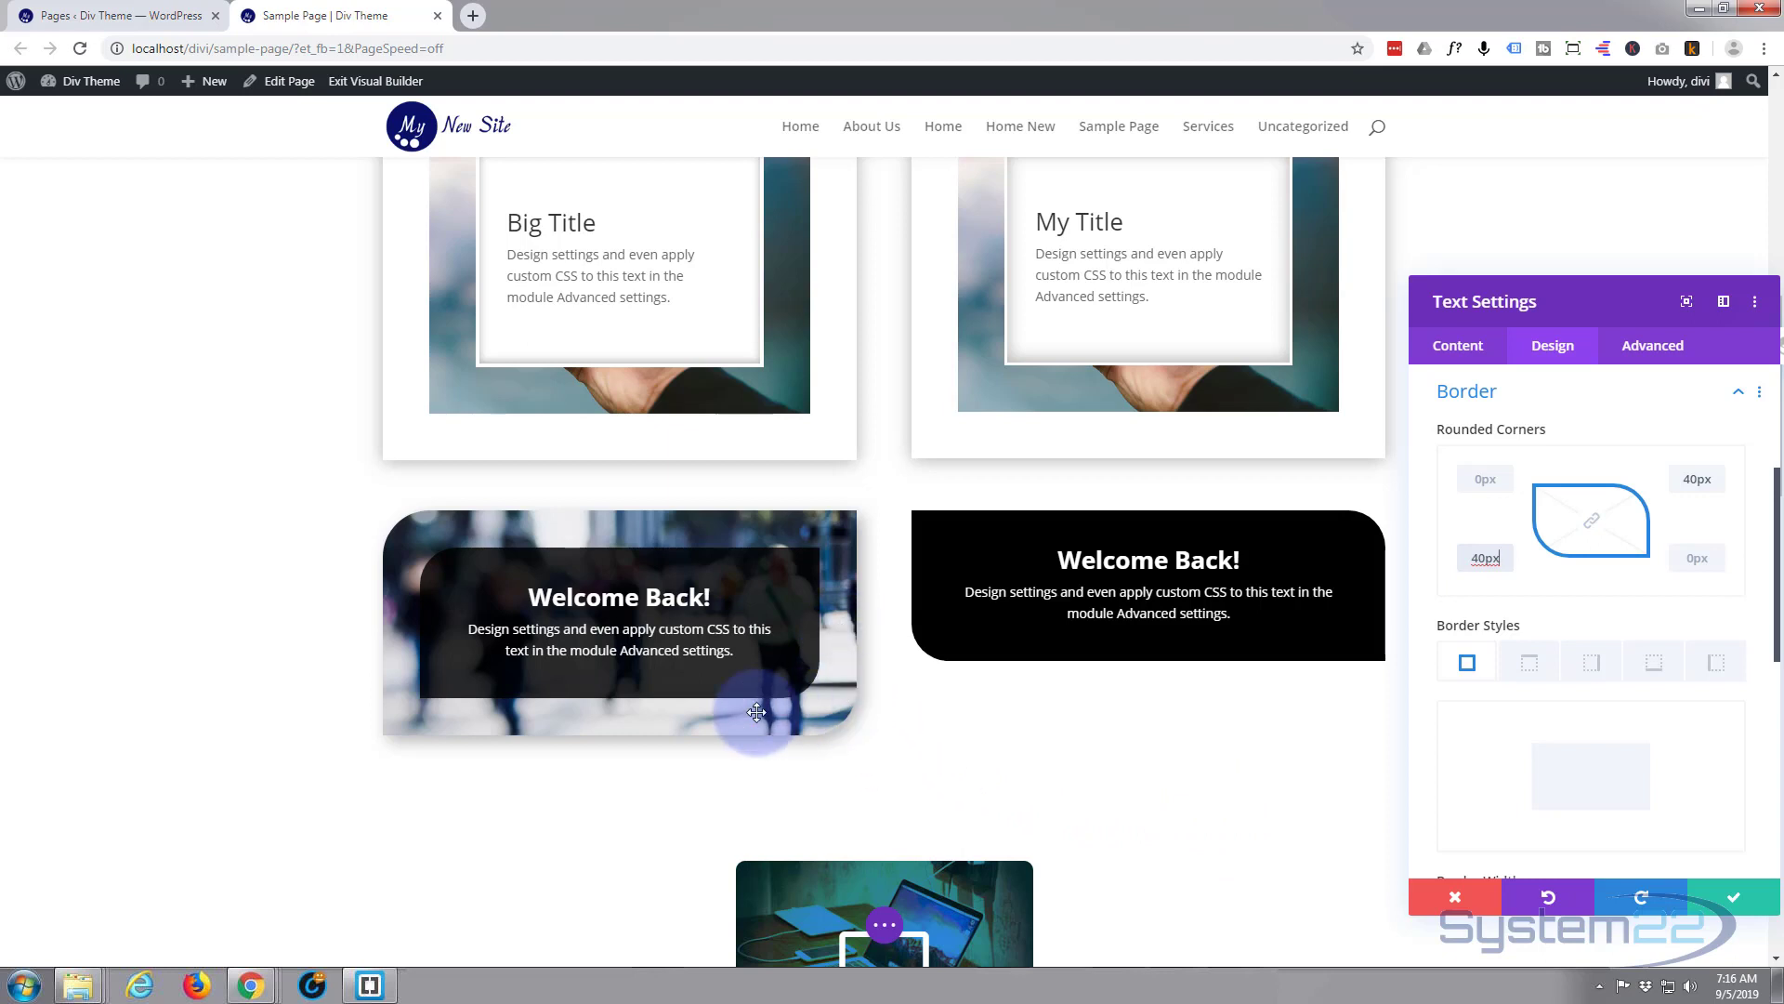
mouse_move(1161, 686)
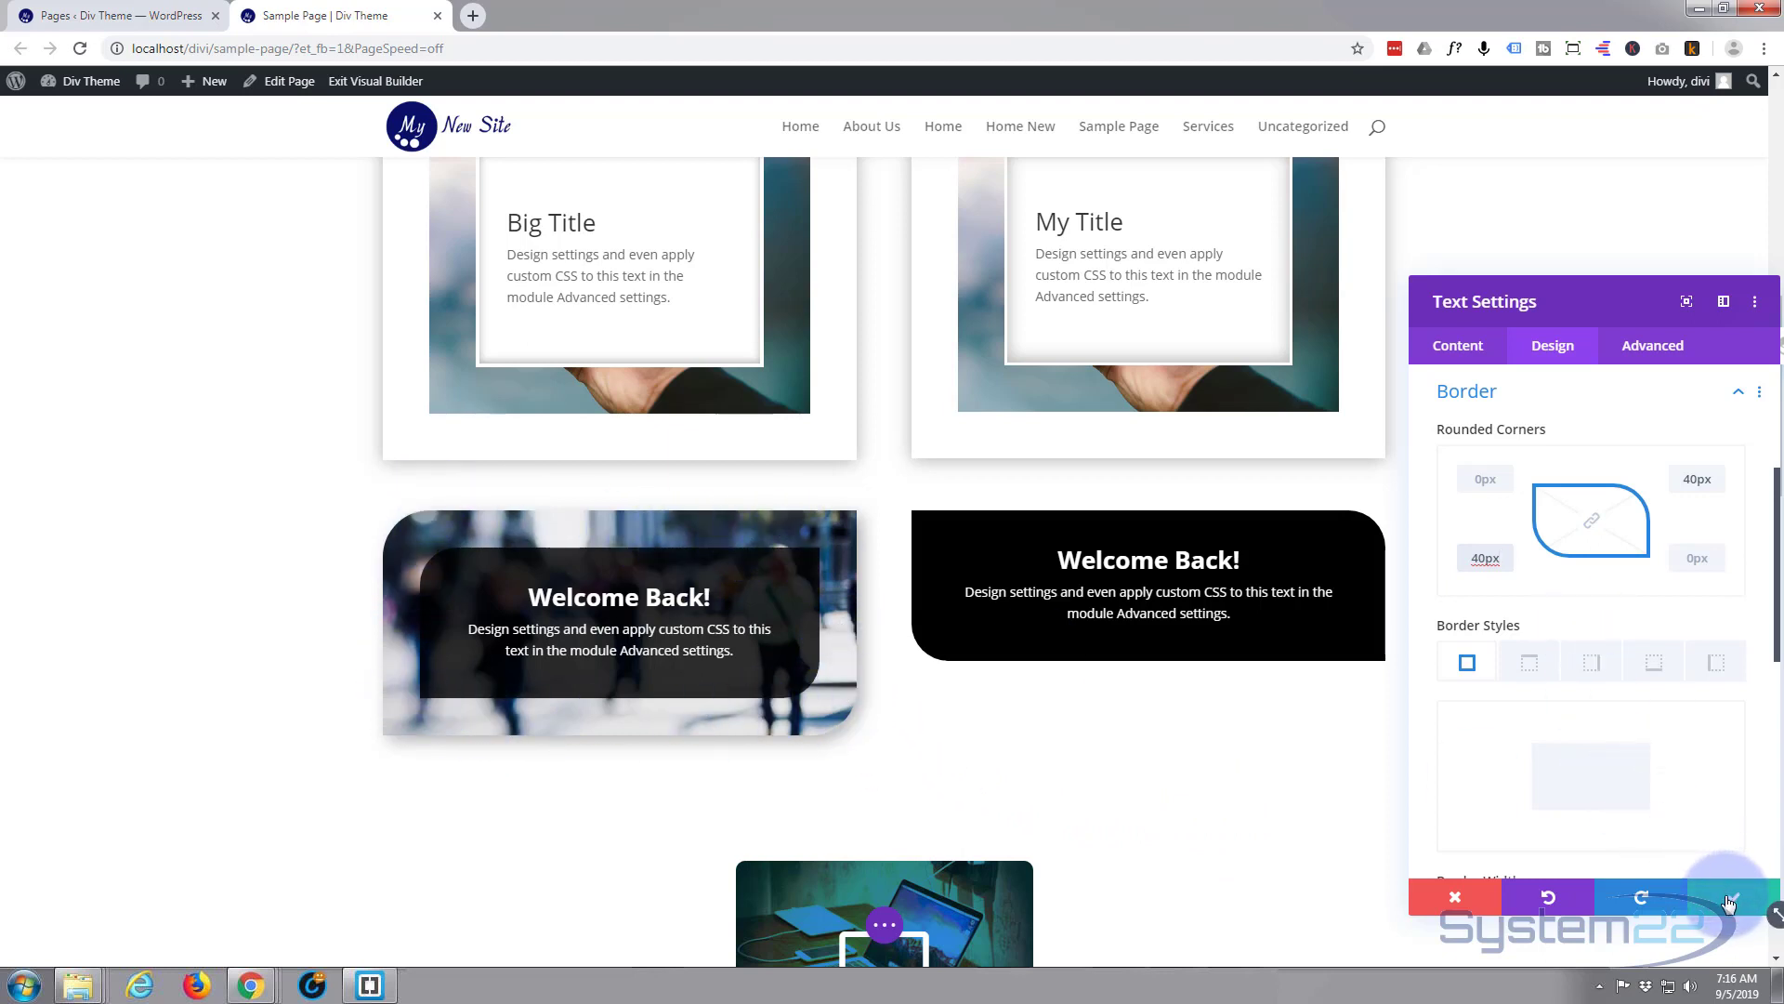
Save the black block's styling and bring up the Welcome Back! row's column settings
left_click(1732, 898)
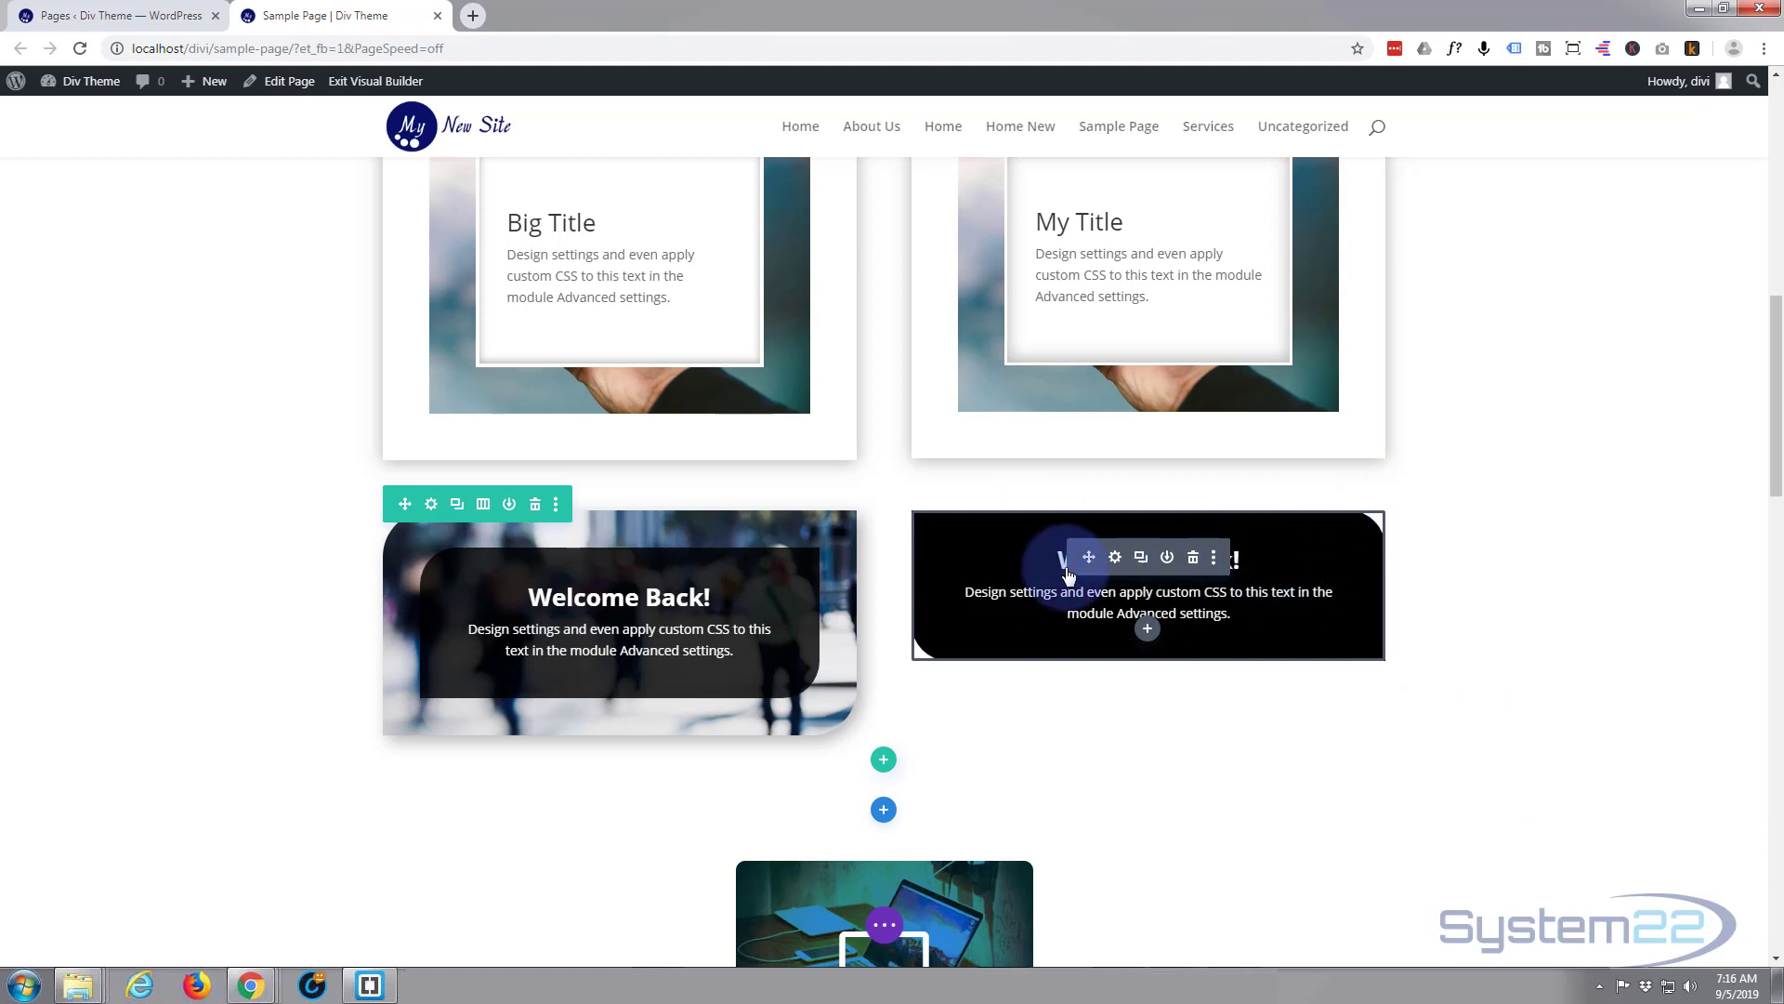
mouse_move(1039, 569)
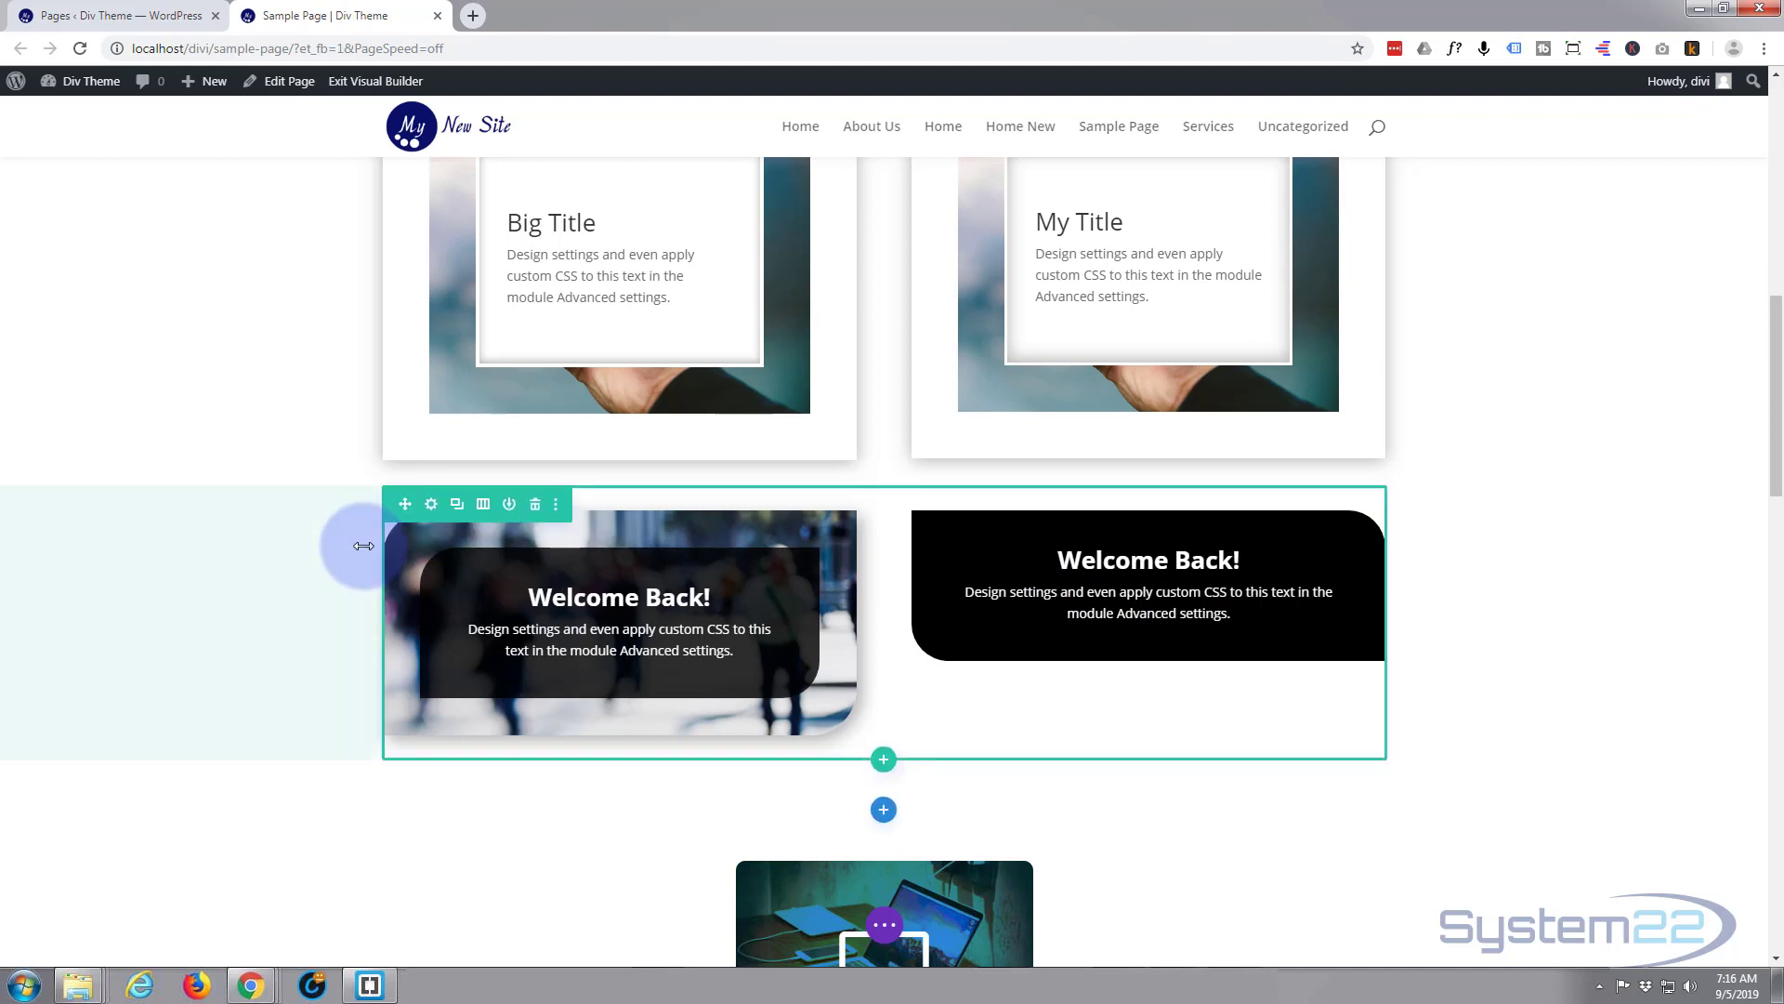
mouse_move(432, 506)
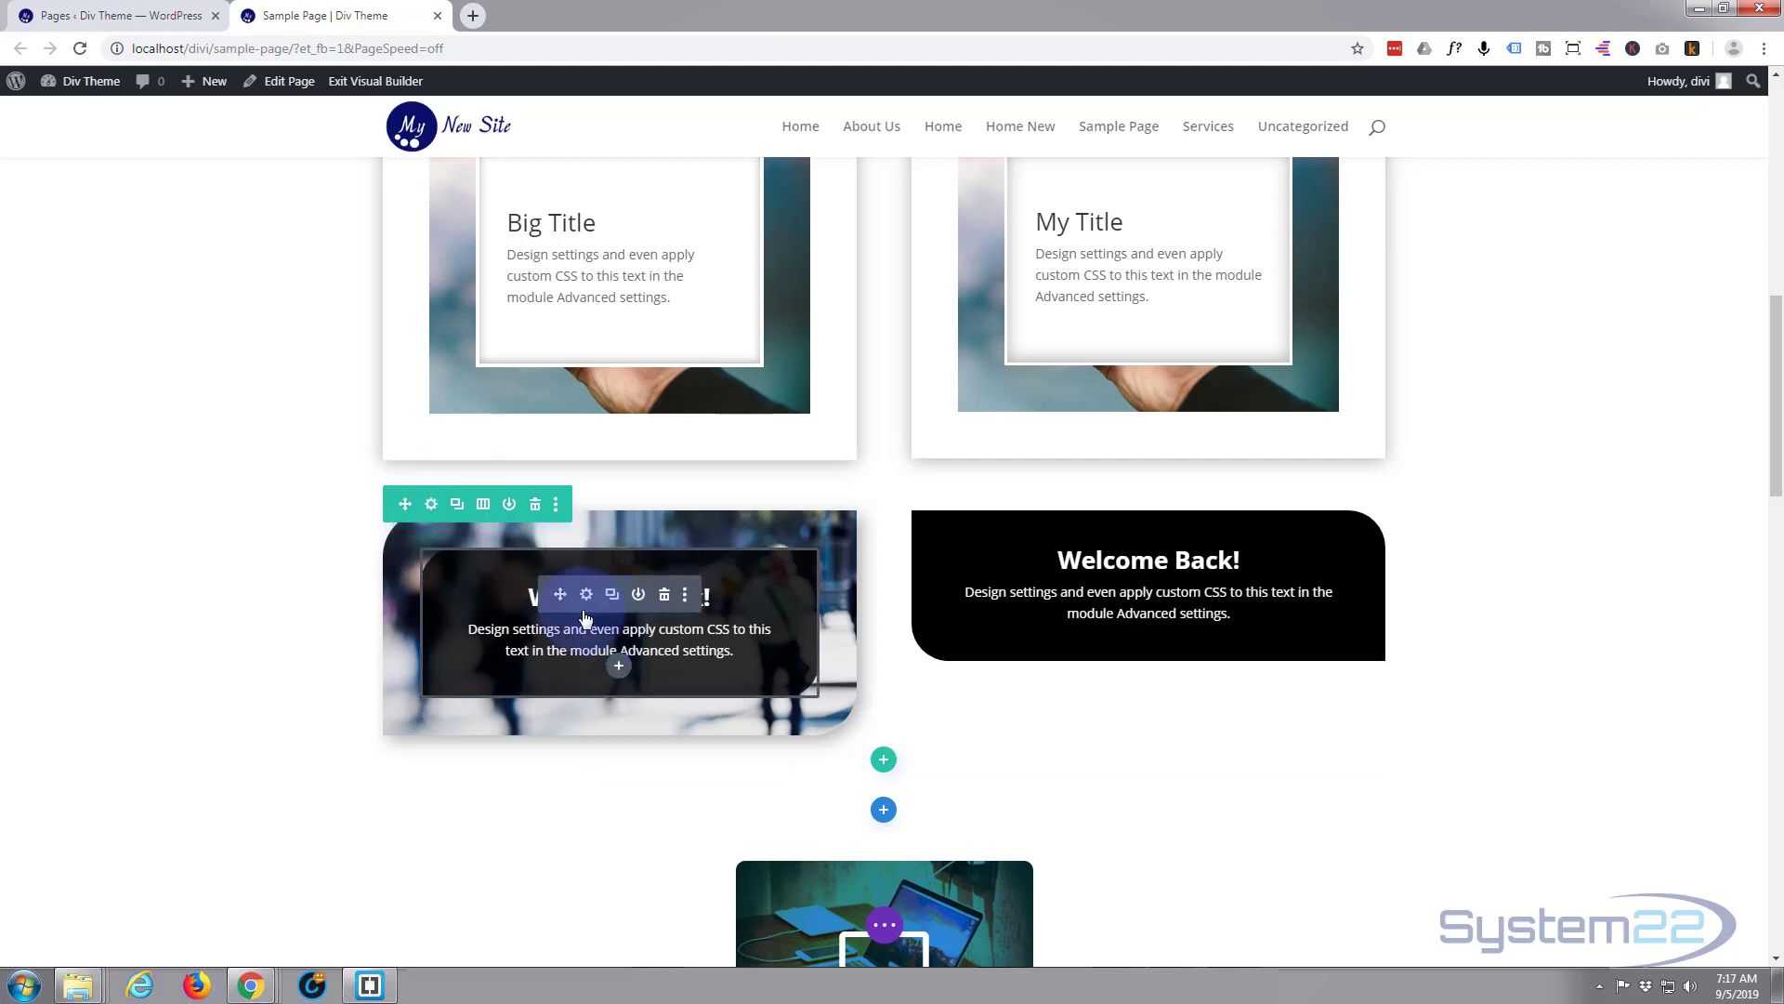
mouse_move(585, 594)
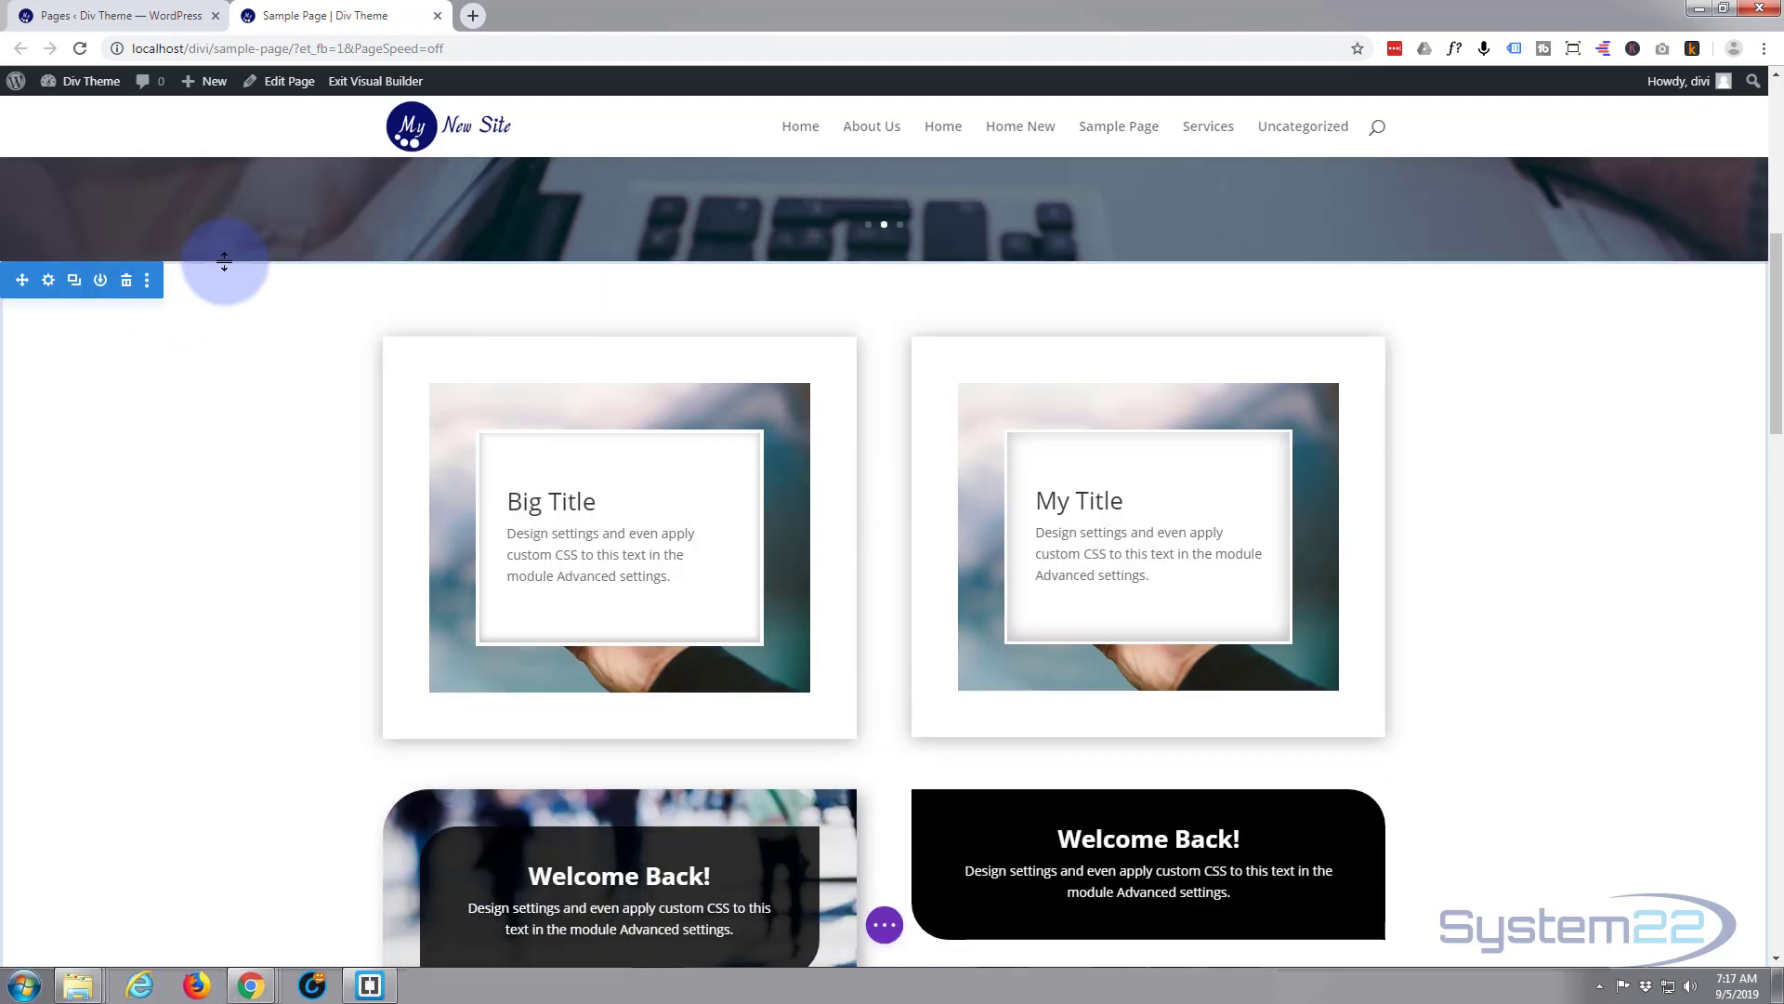
scroll("down", 3)
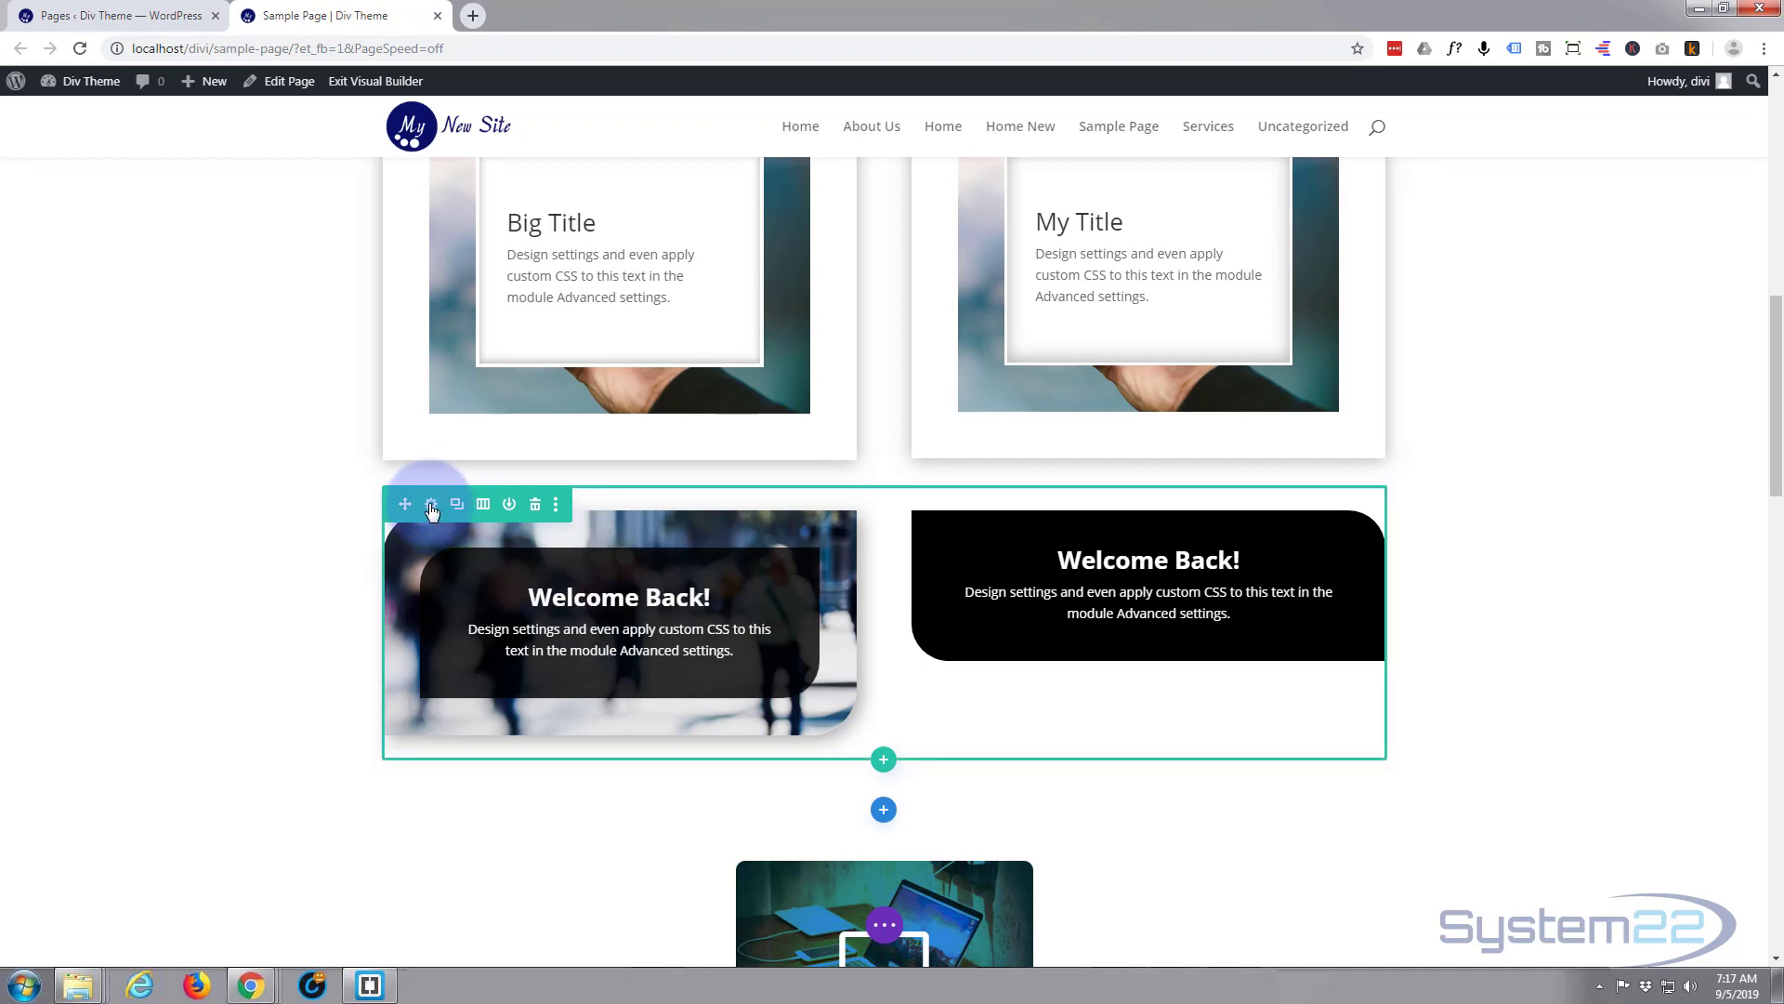
left_click(431, 504)
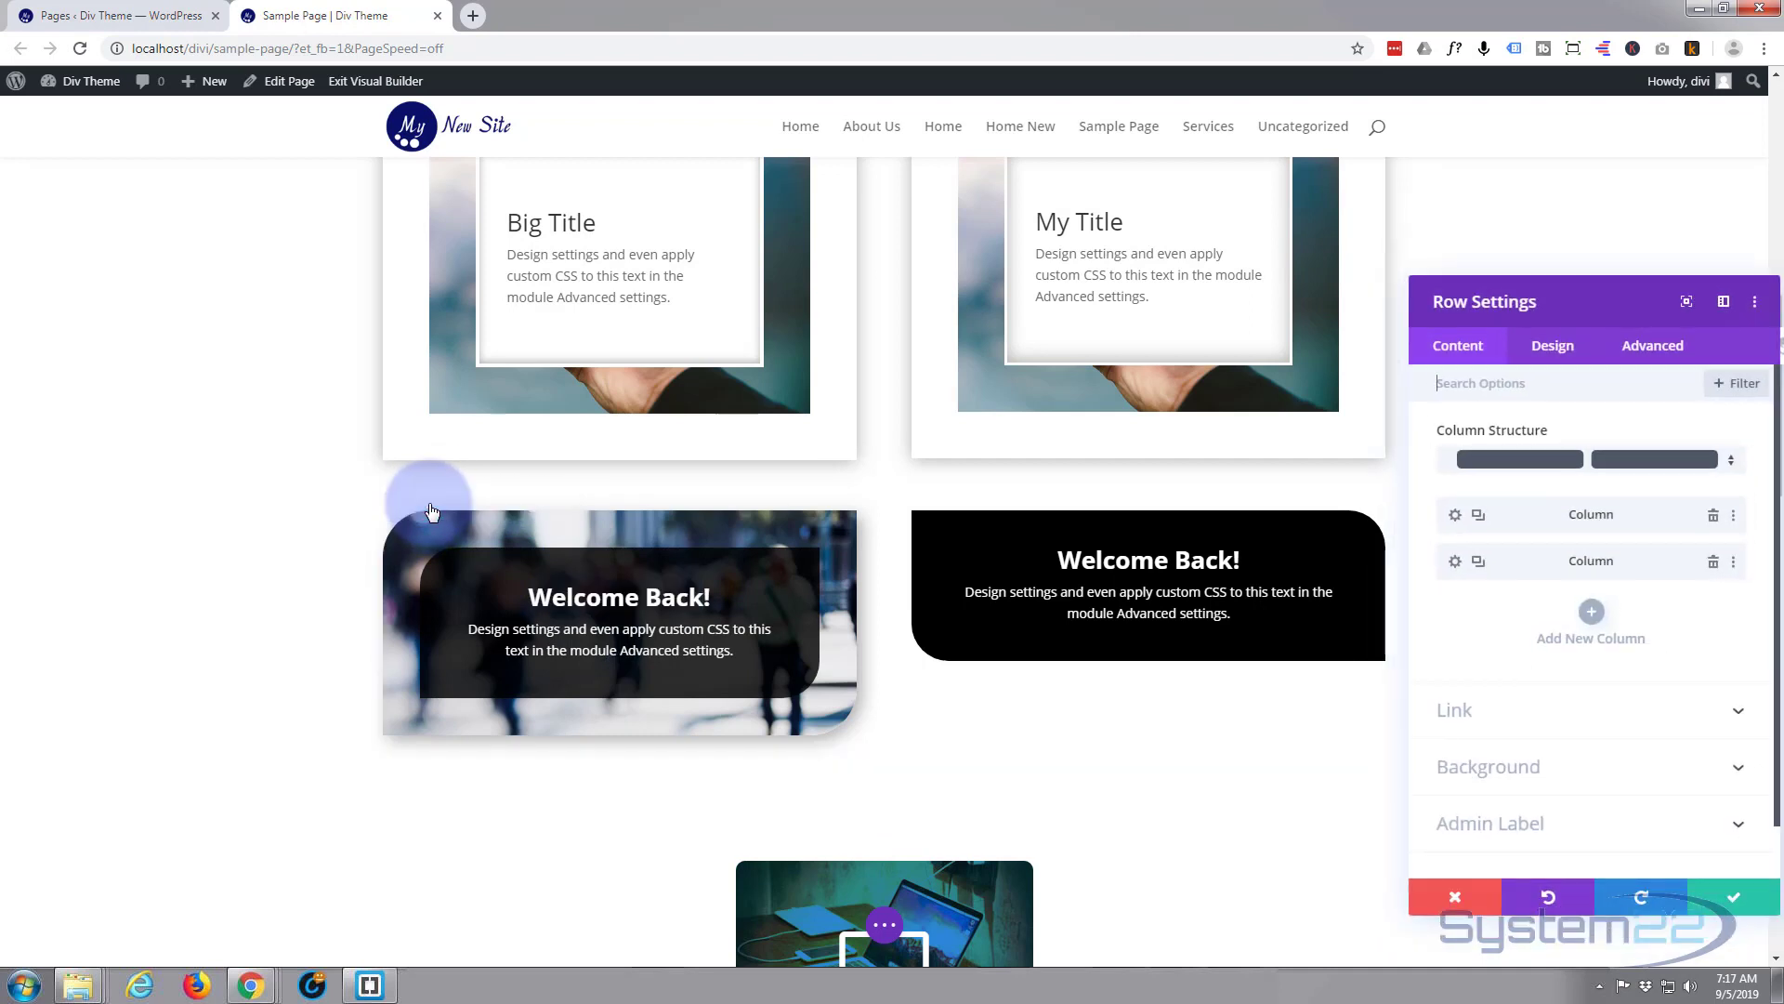
mouse_move(743, 493)
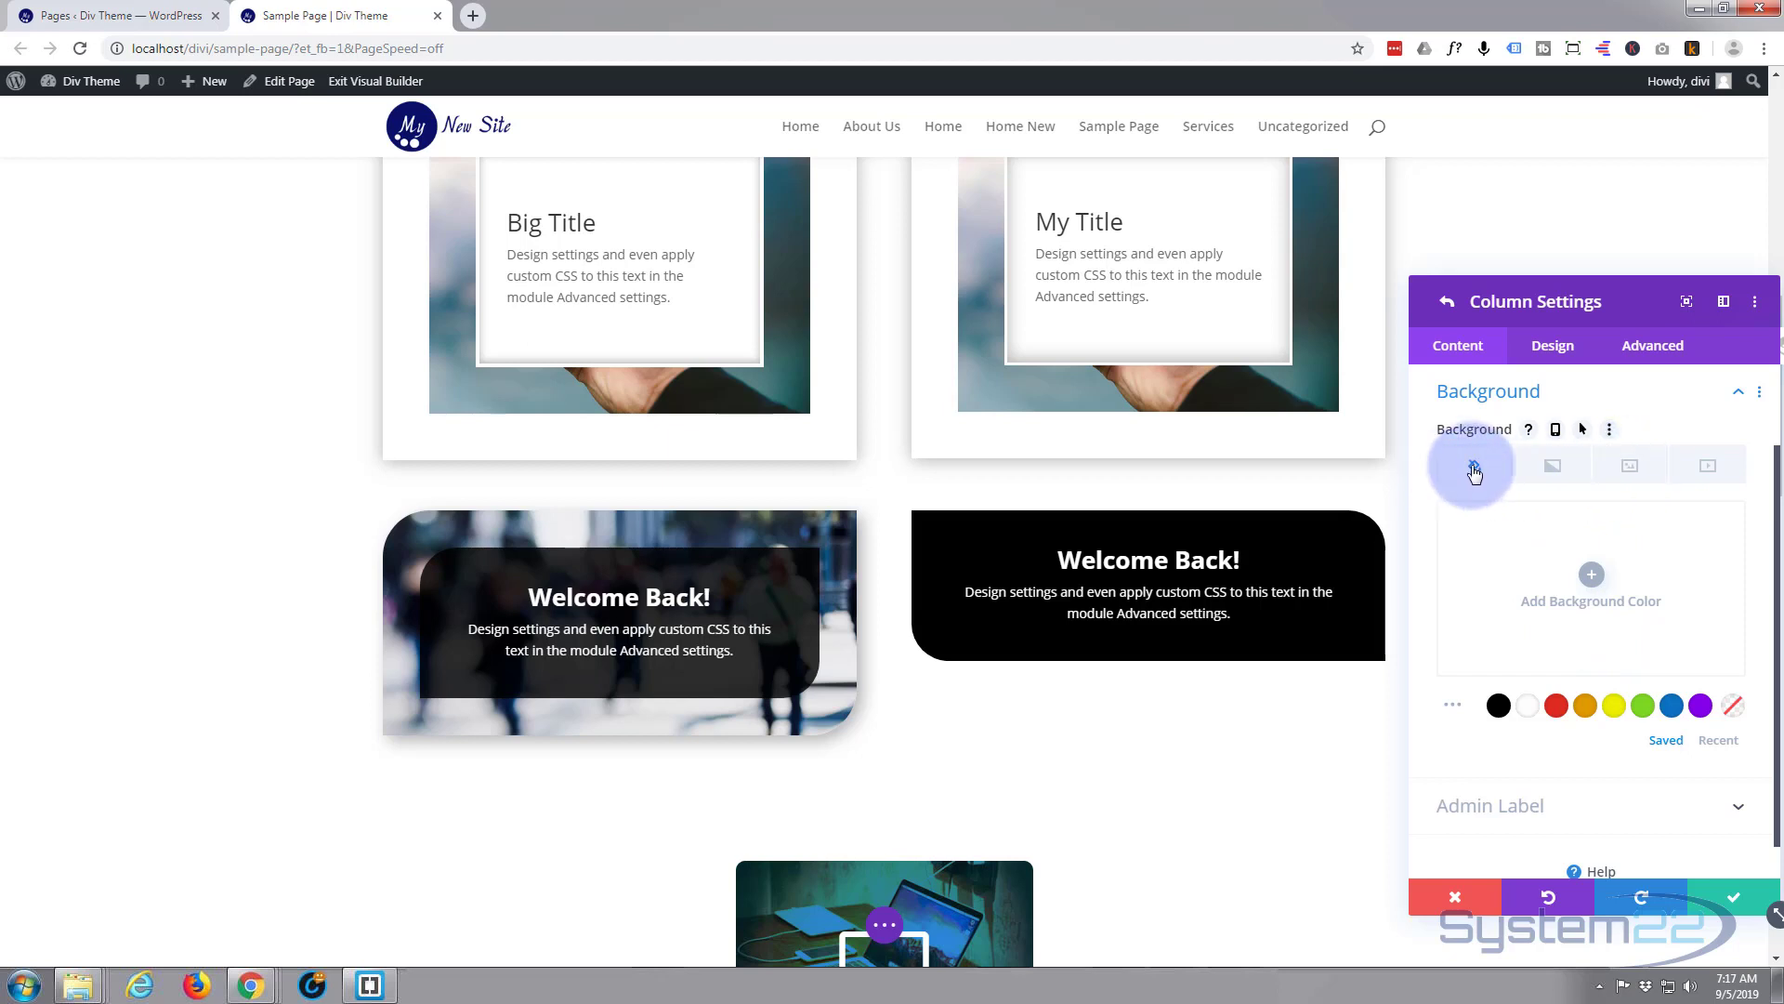
mouse_move(1701, 464)
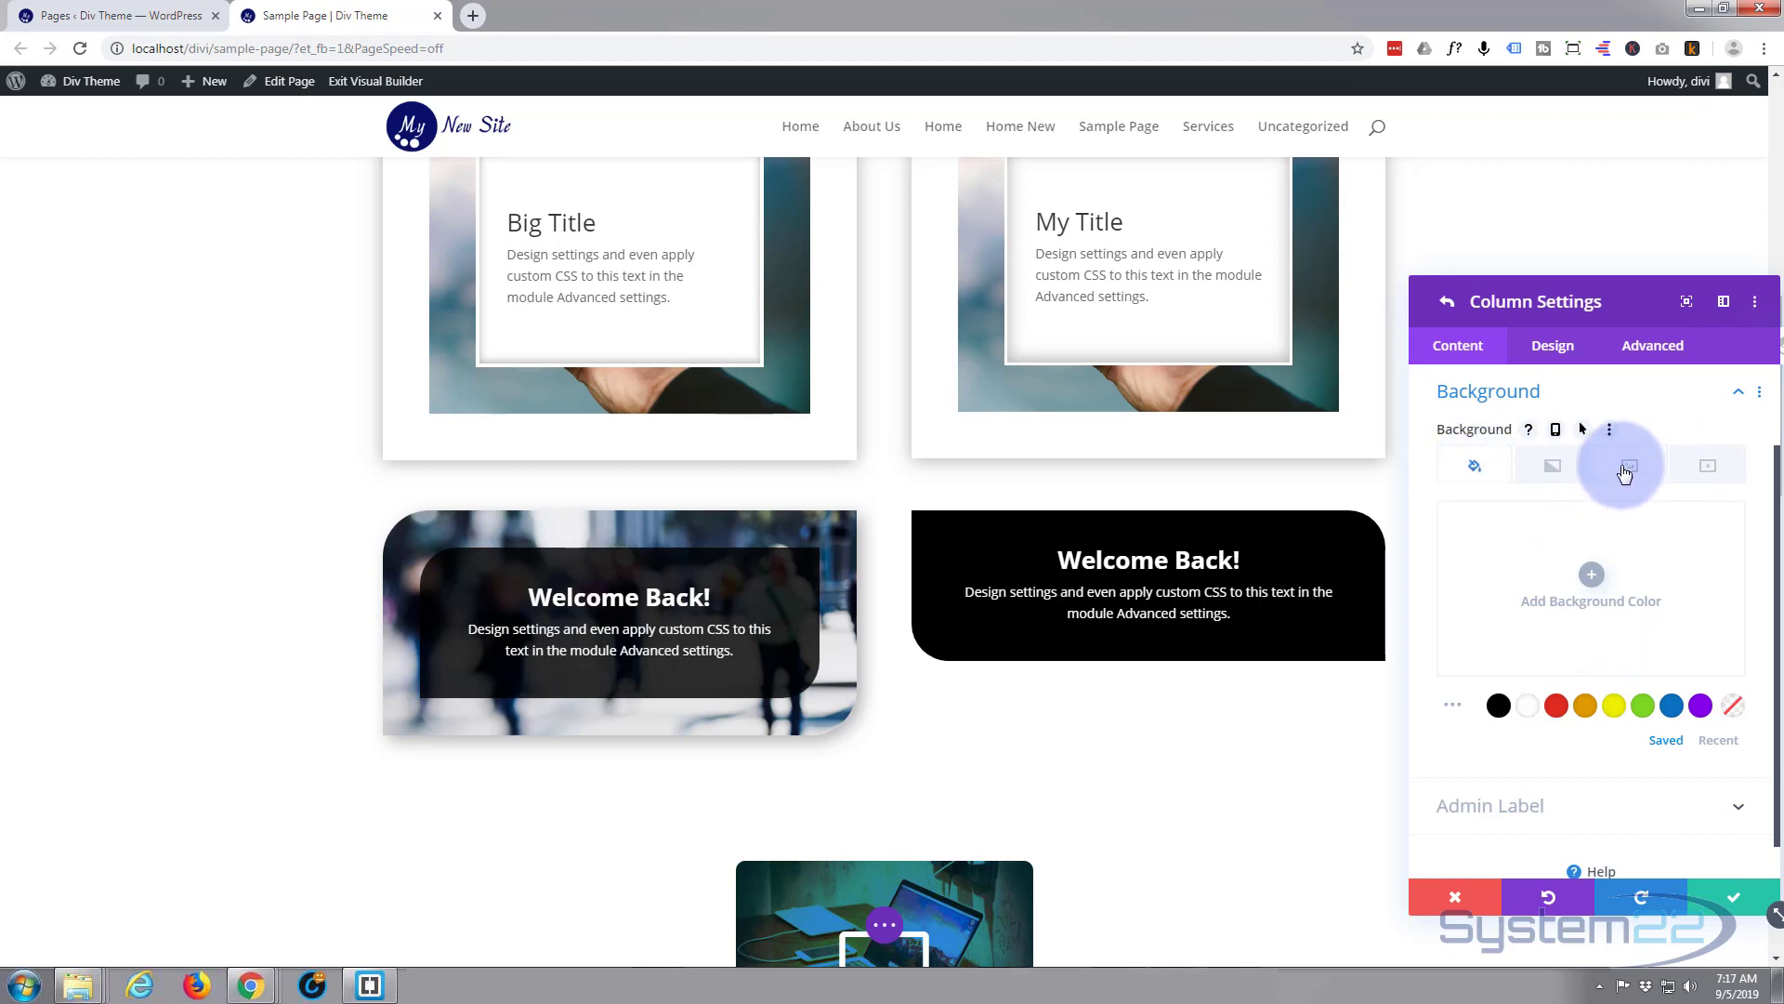
Set the blurred street-crowd photo as the right-hand column's background image
left_click(1628, 465)
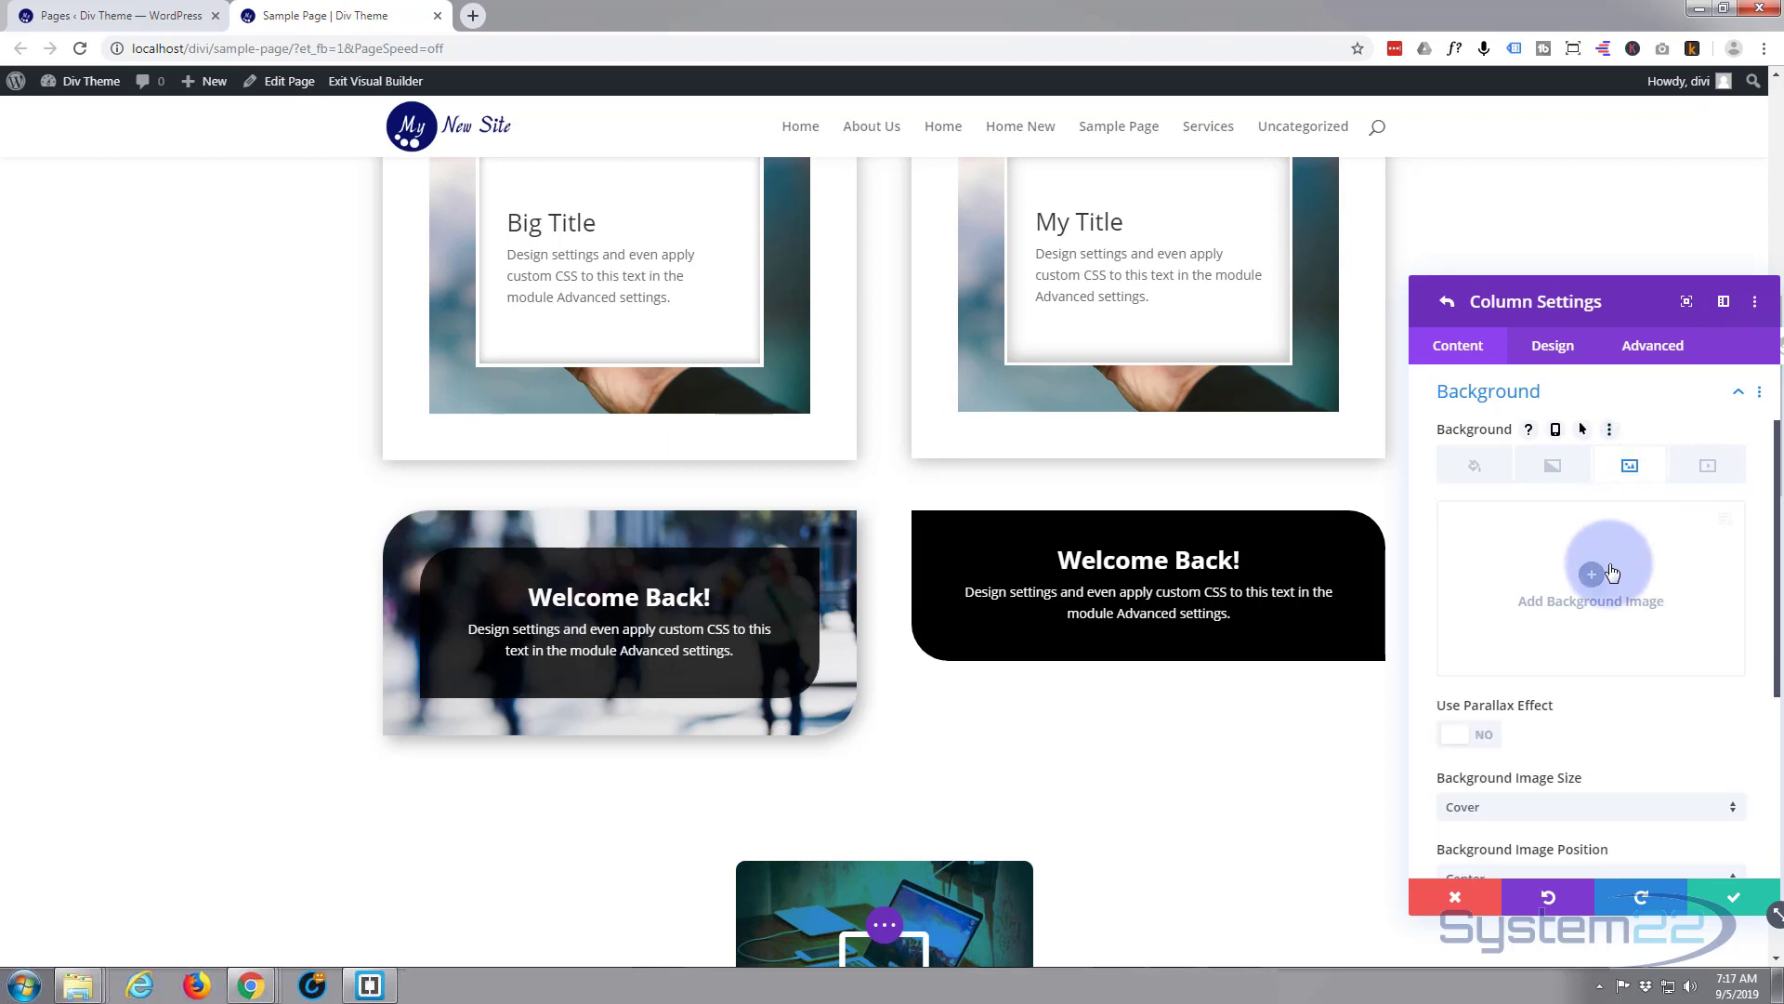
left_click(1591, 574)
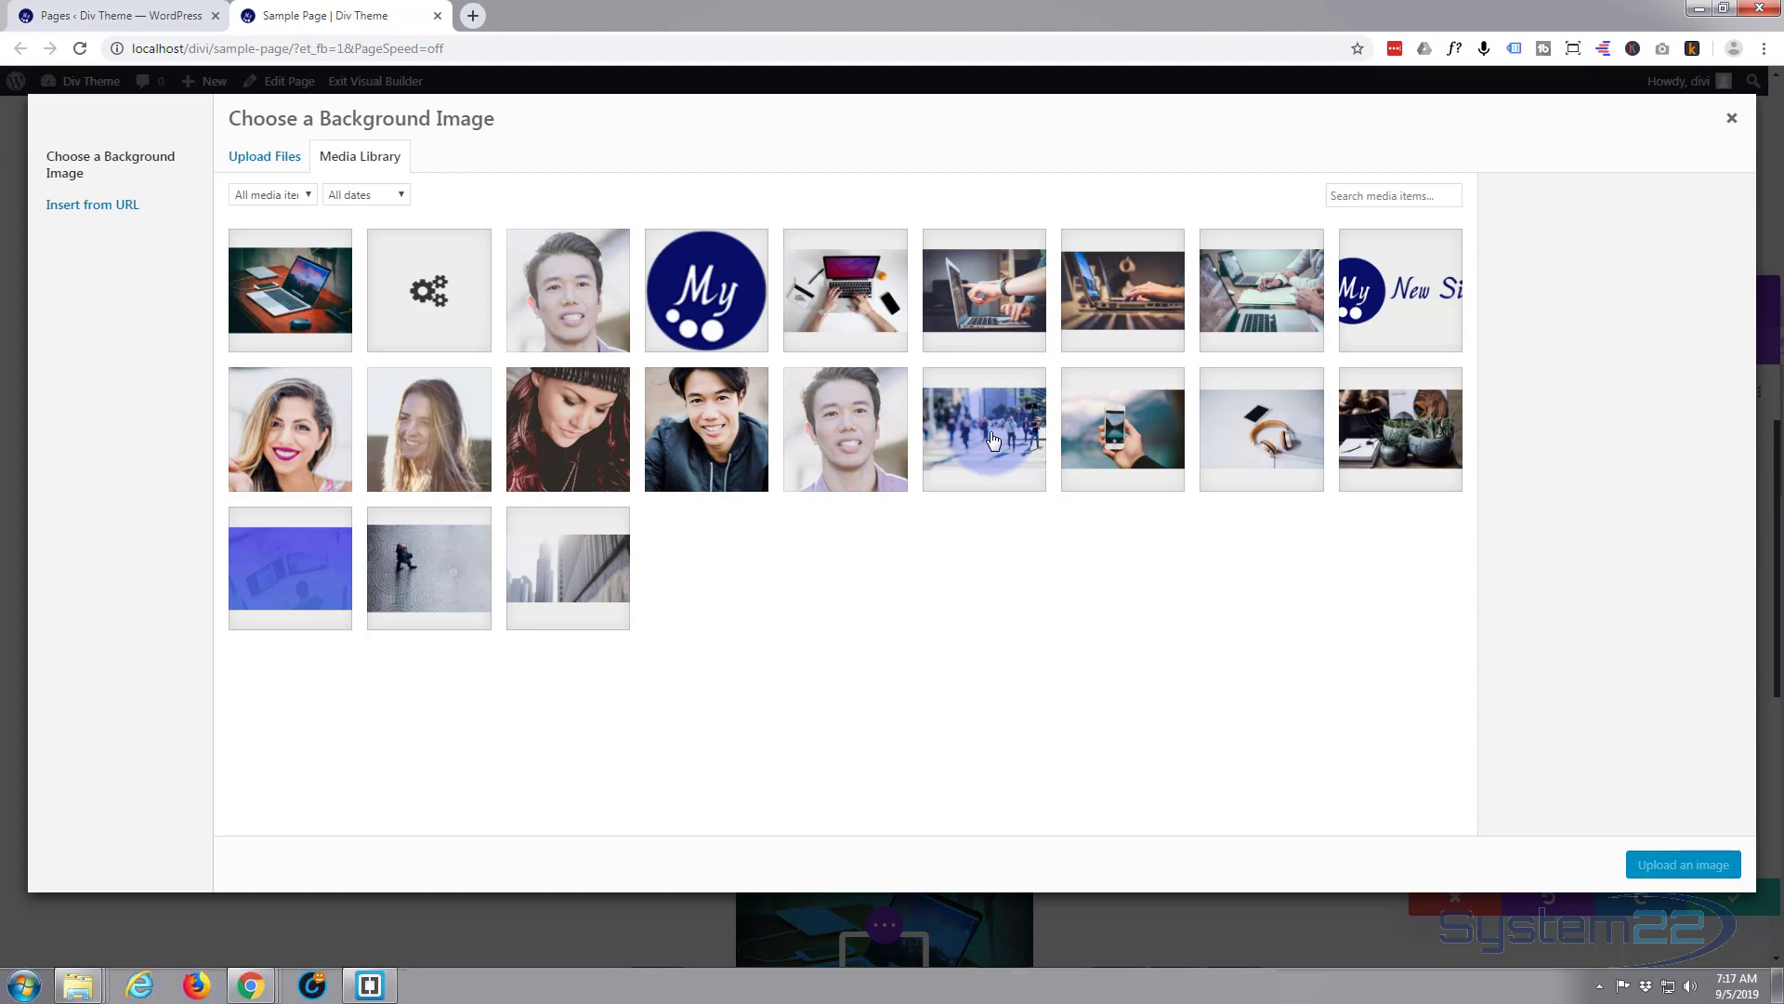
left_click(985, 433)
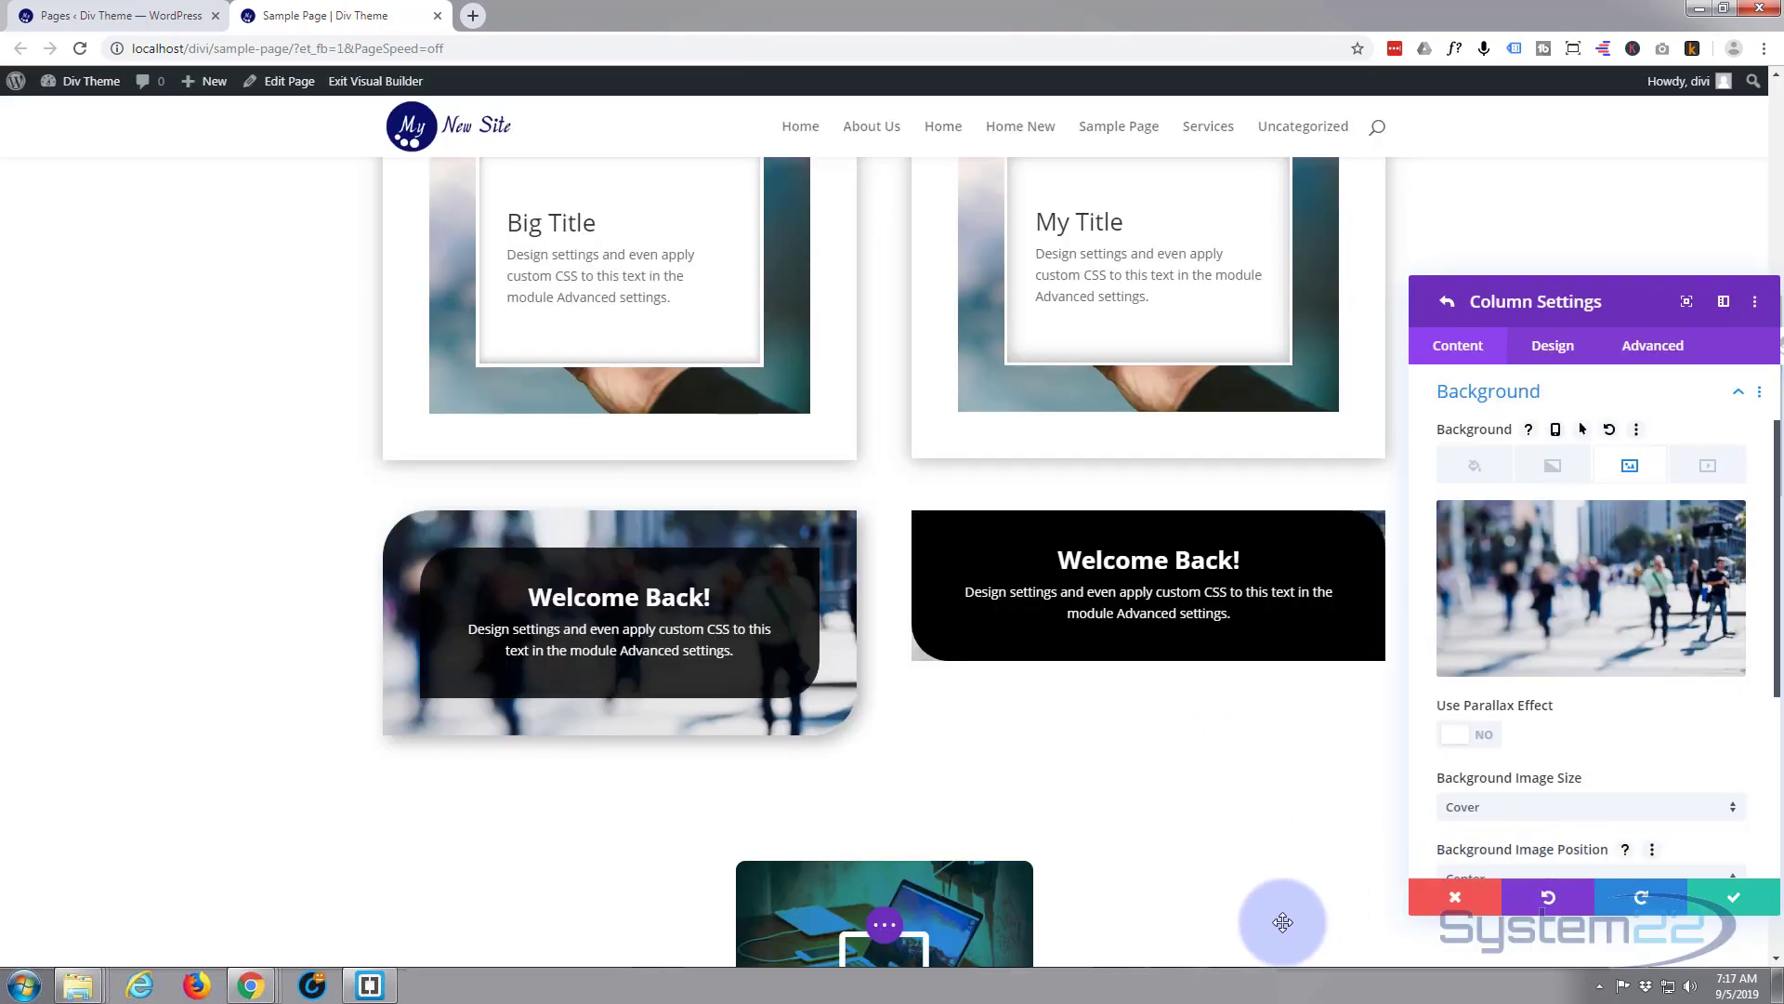
mouse_move(1141, 741)
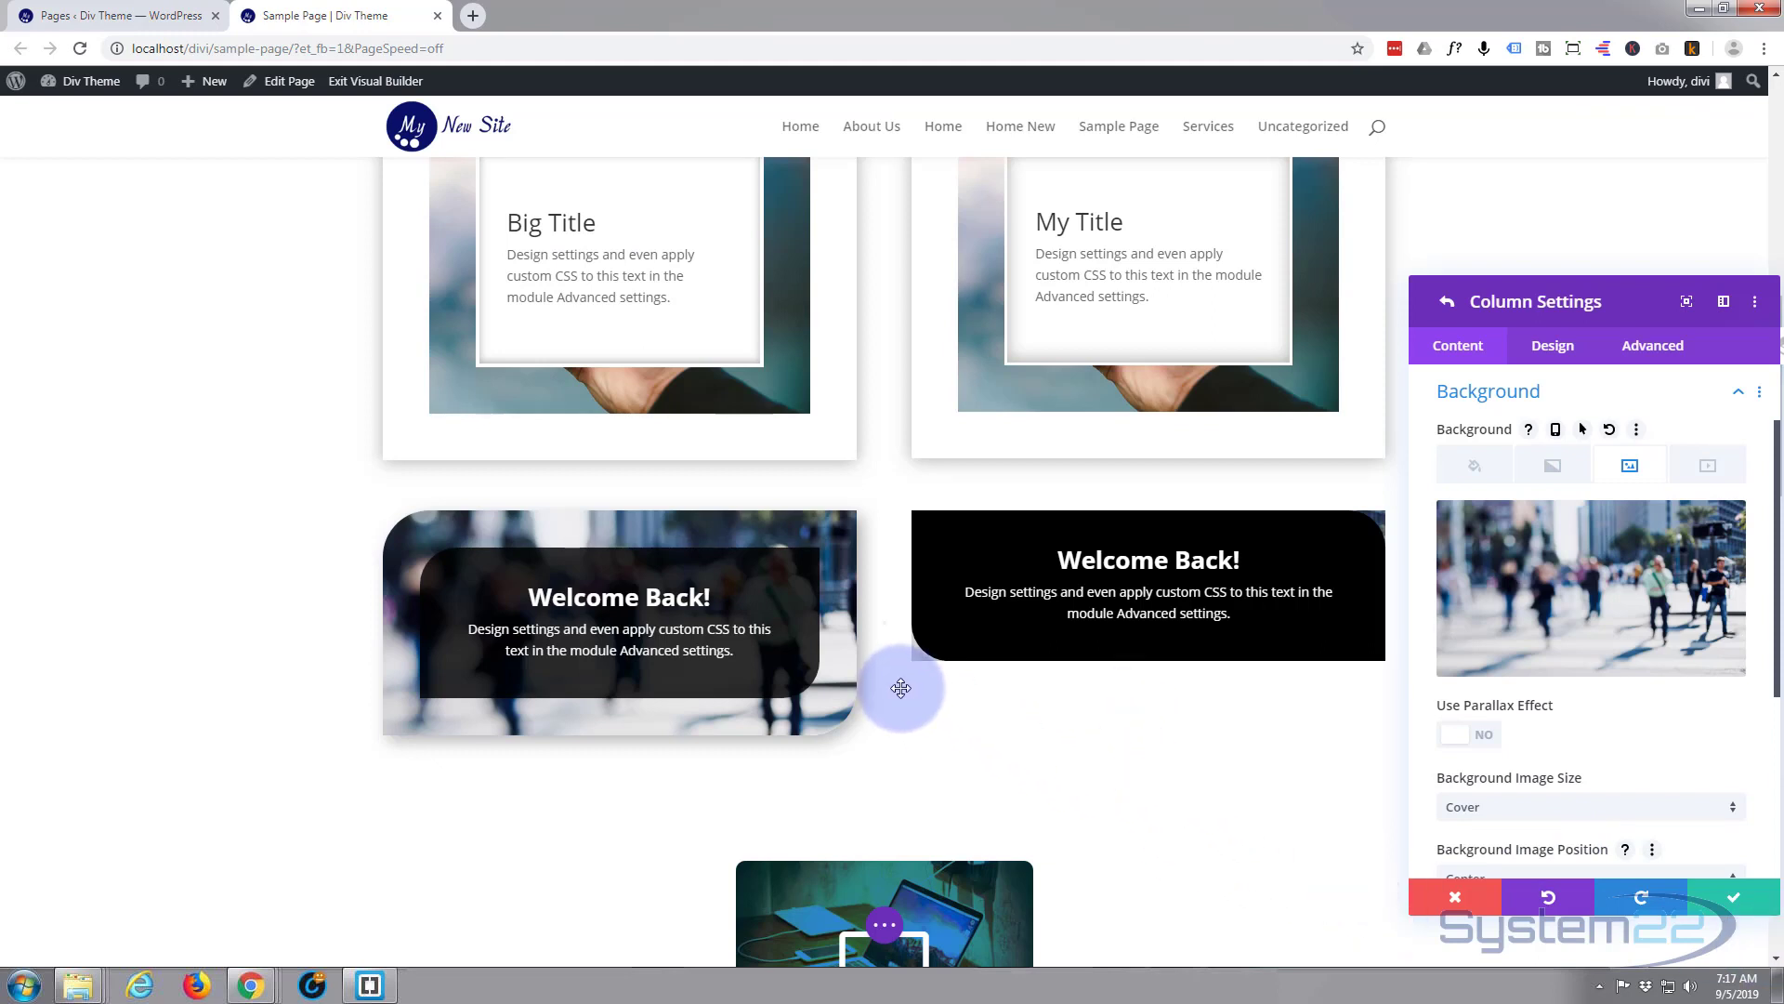
mouse_move(944, 516)
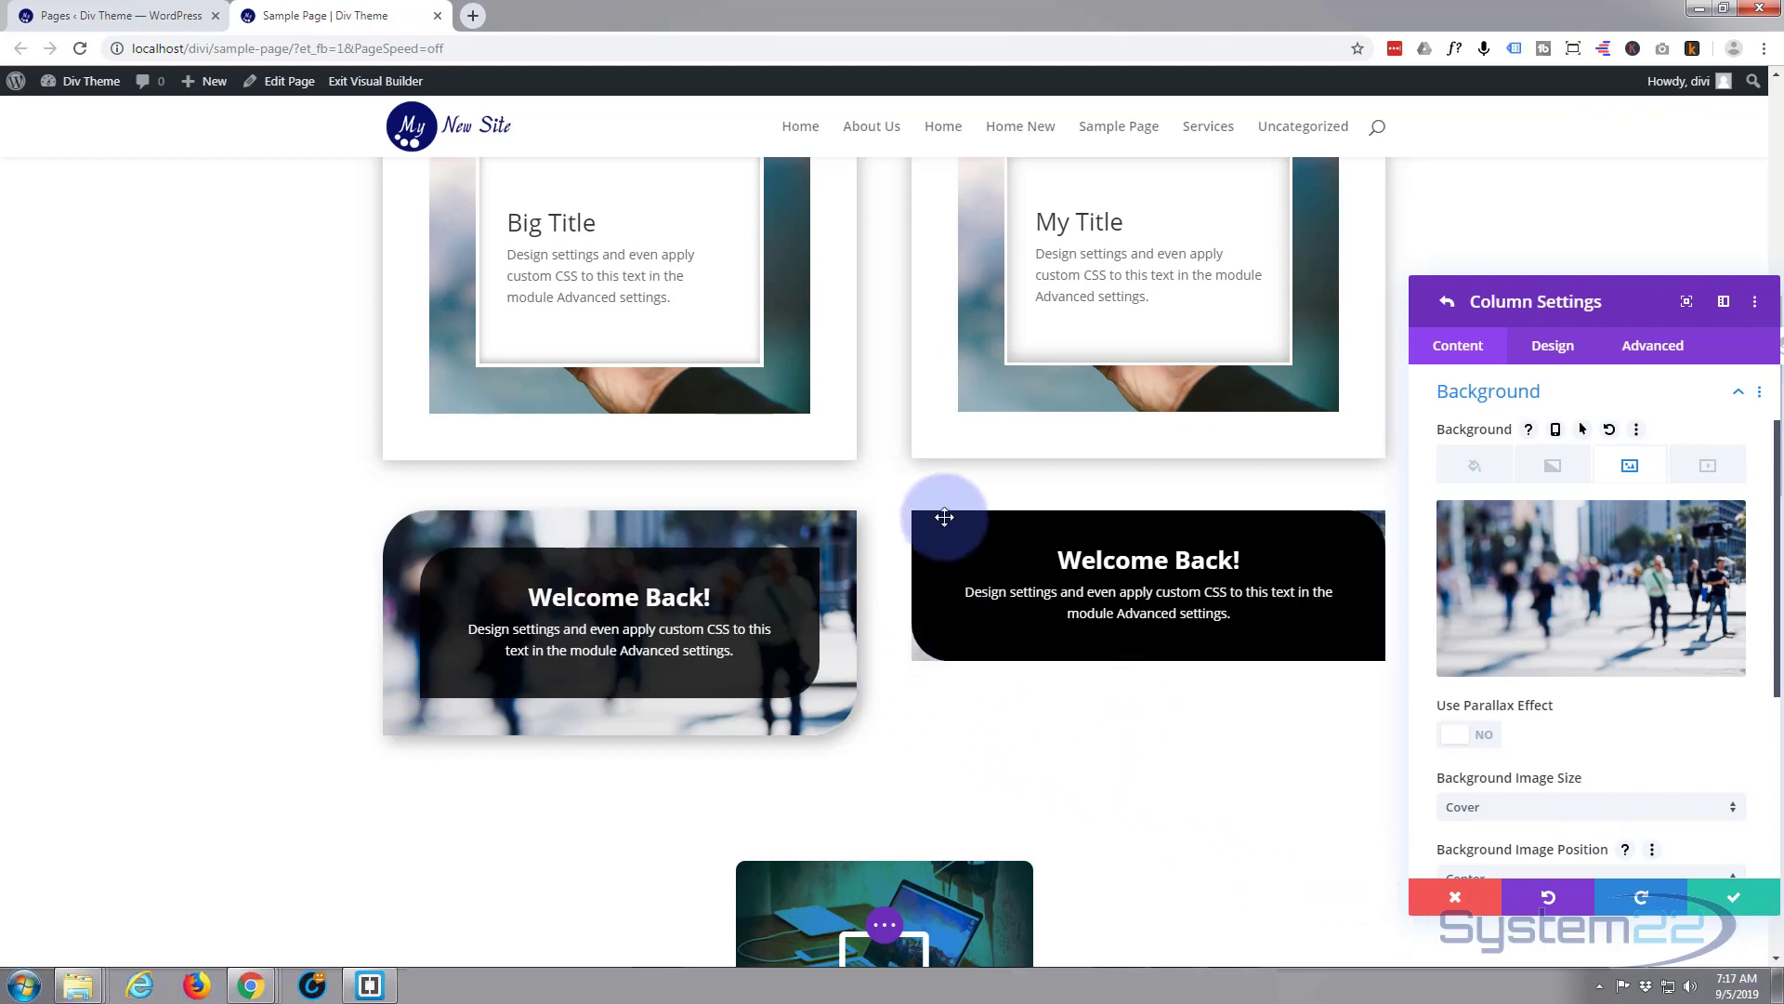
mouse_move(1375, 624)
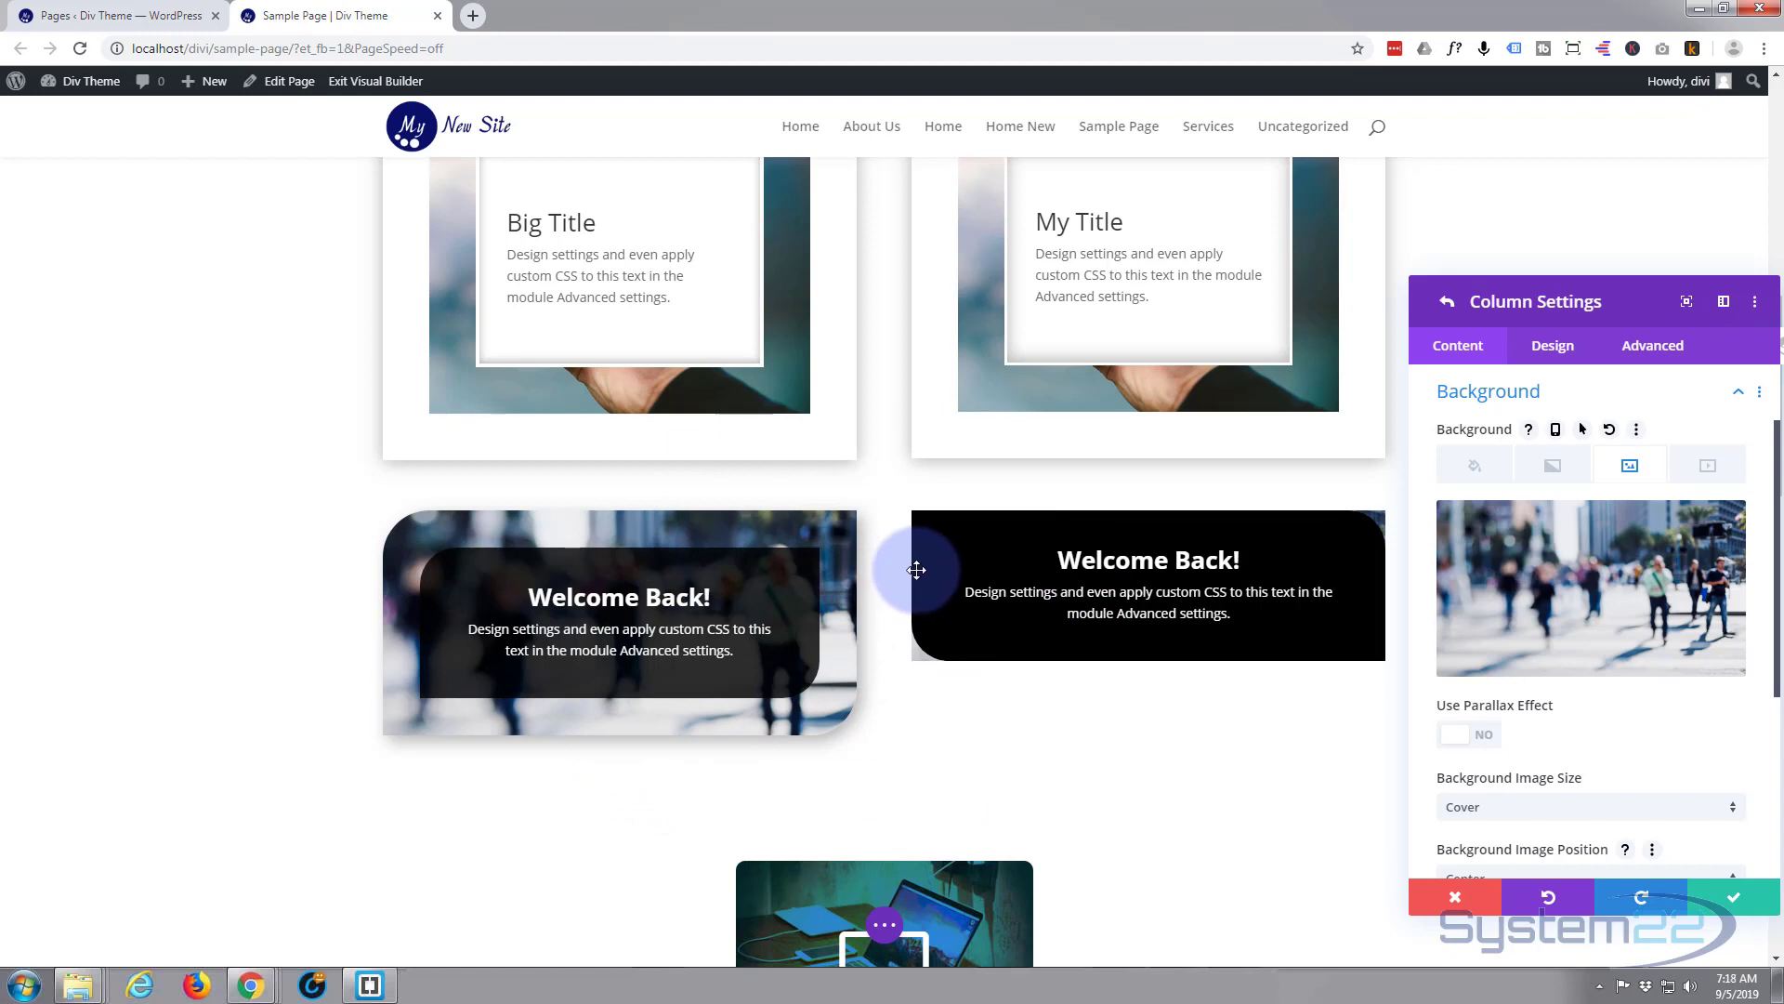
mouse_move(1026, 550)
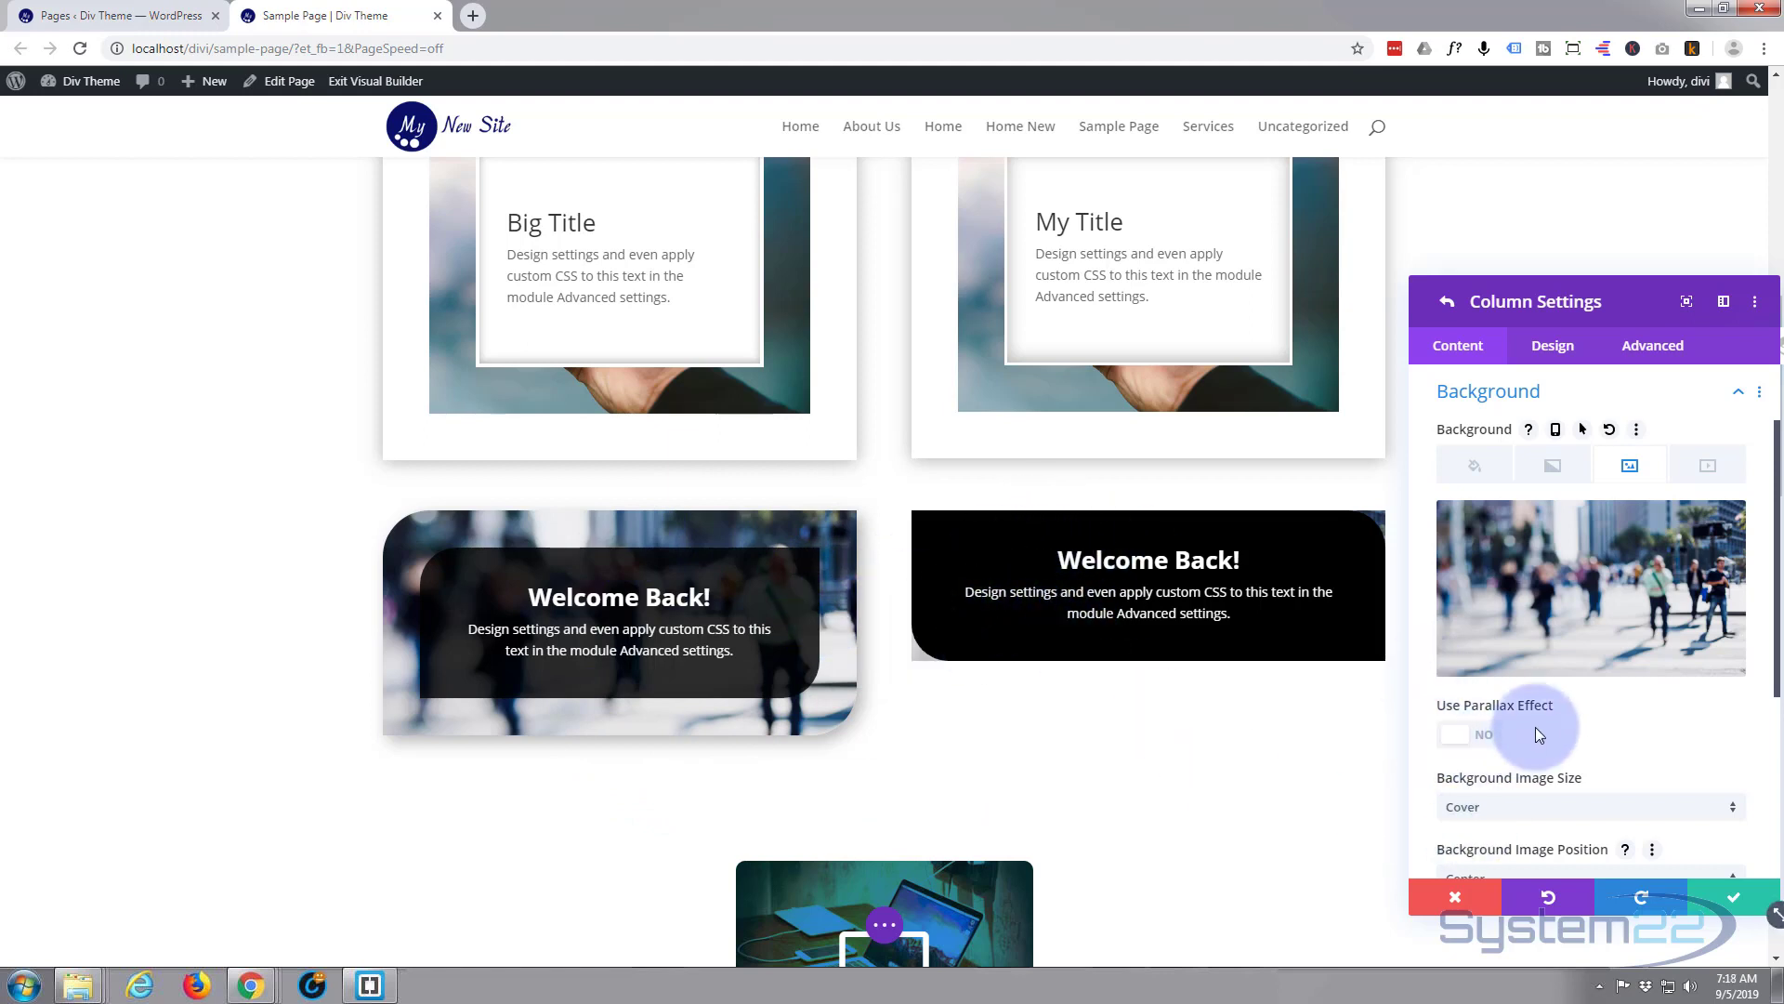
mouse_move(1565, 324)
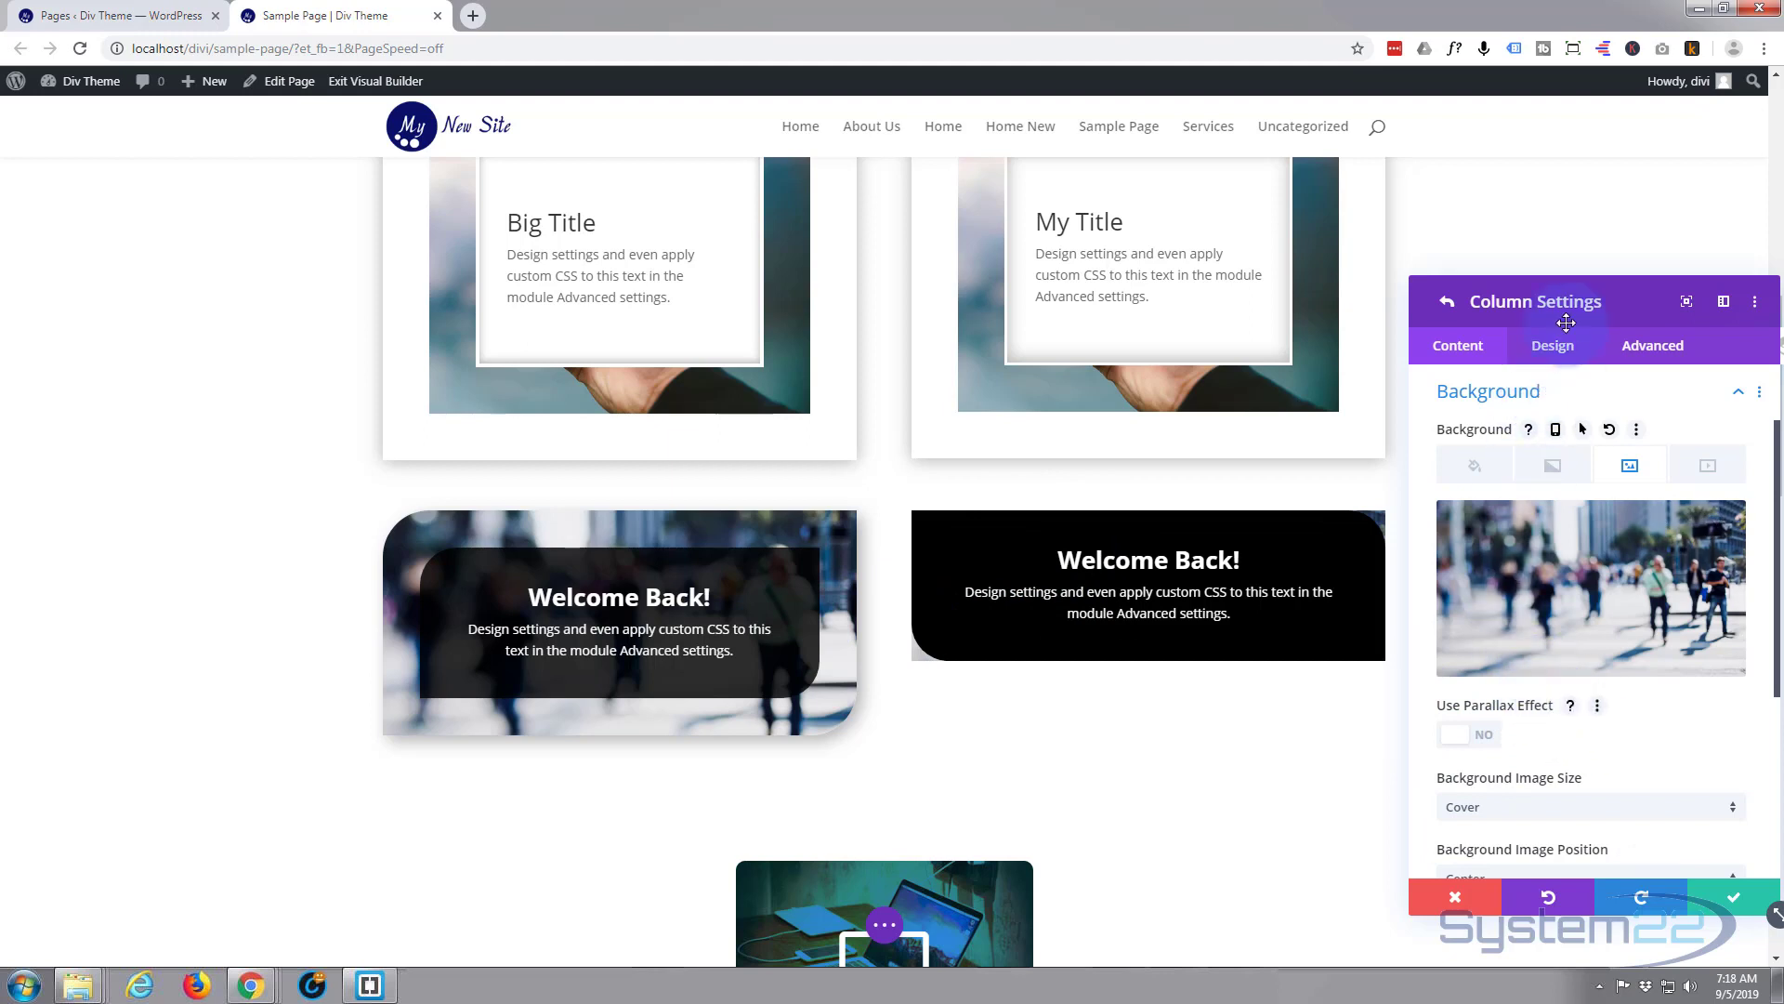
Give the right-hand card's column 40px padding on top, bottom, left and right
left_click(1552, 346)
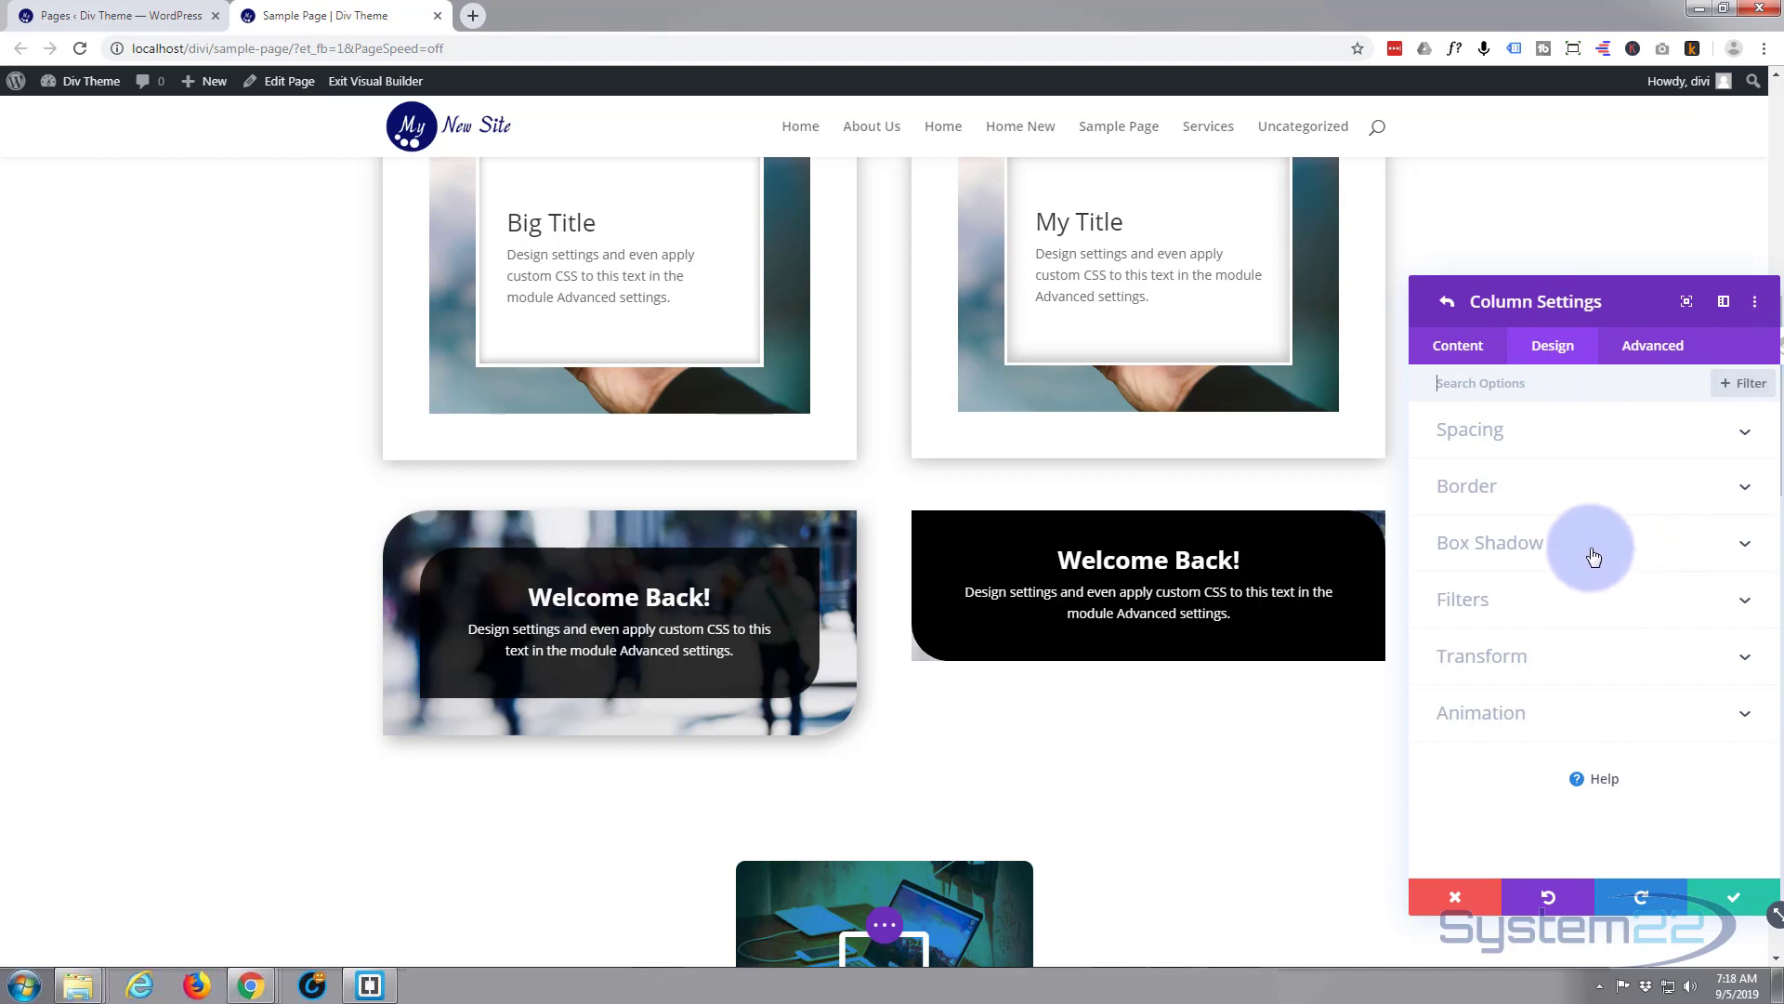
left_click(1468, 429)
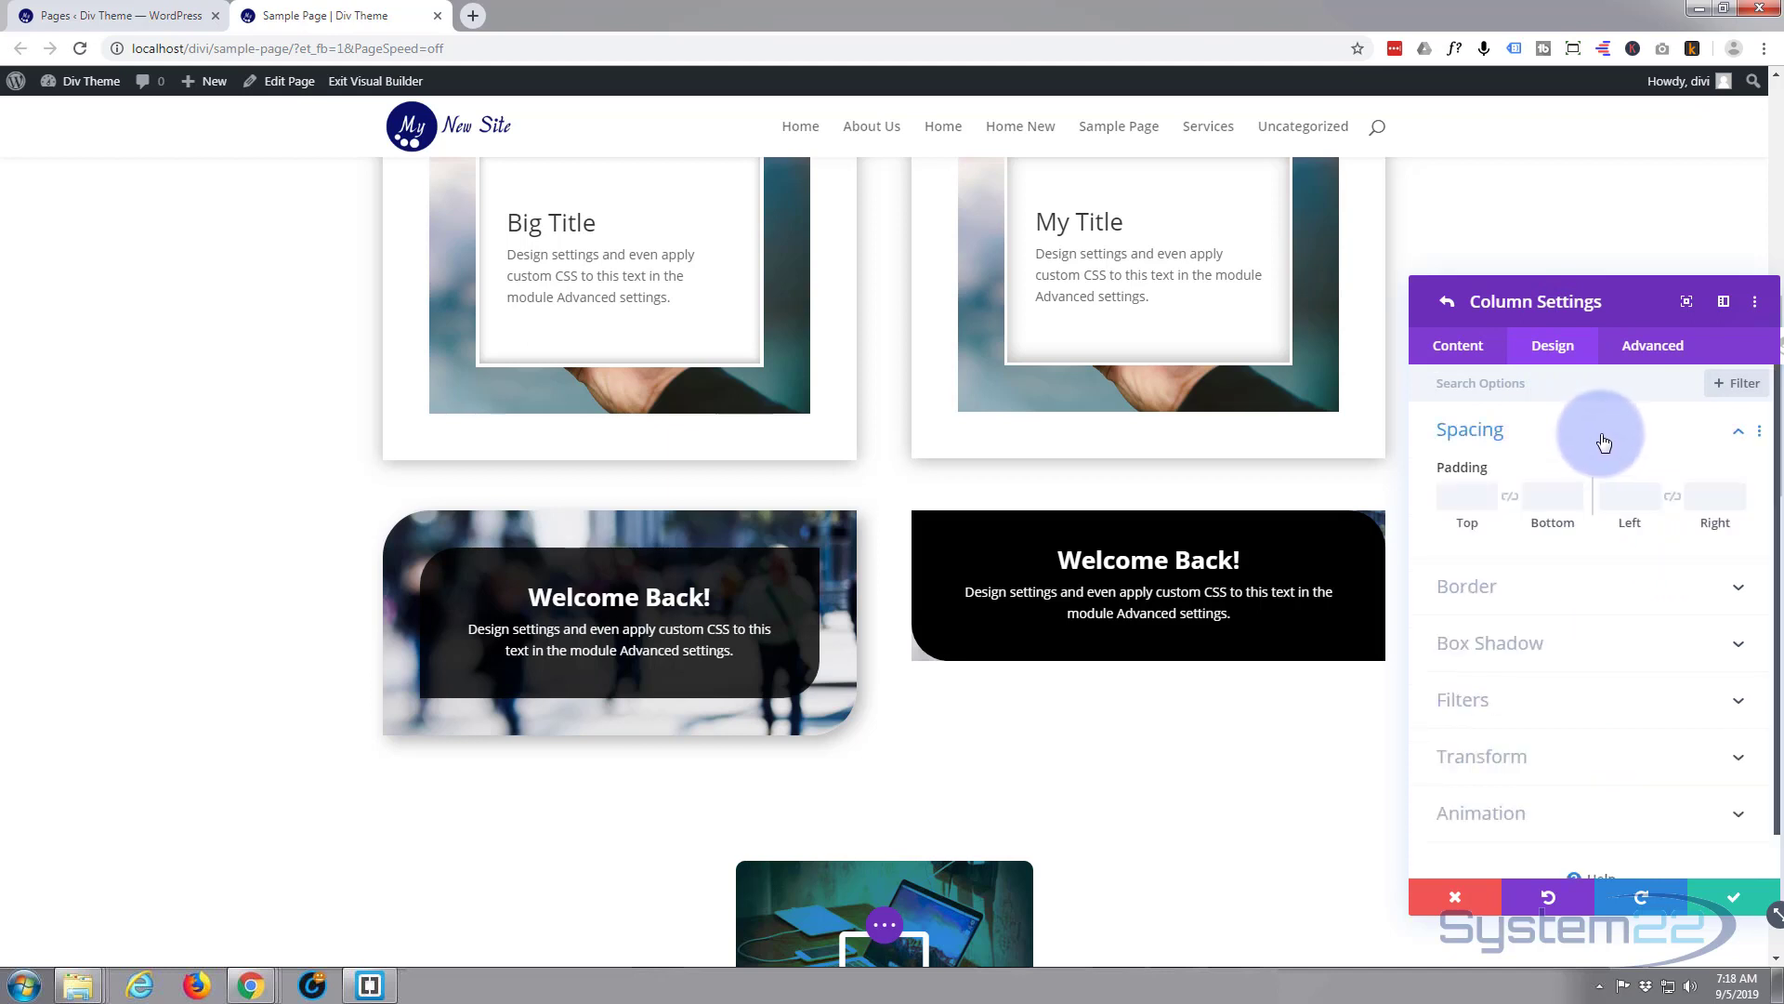
left_click(1467, 495)
type("40")
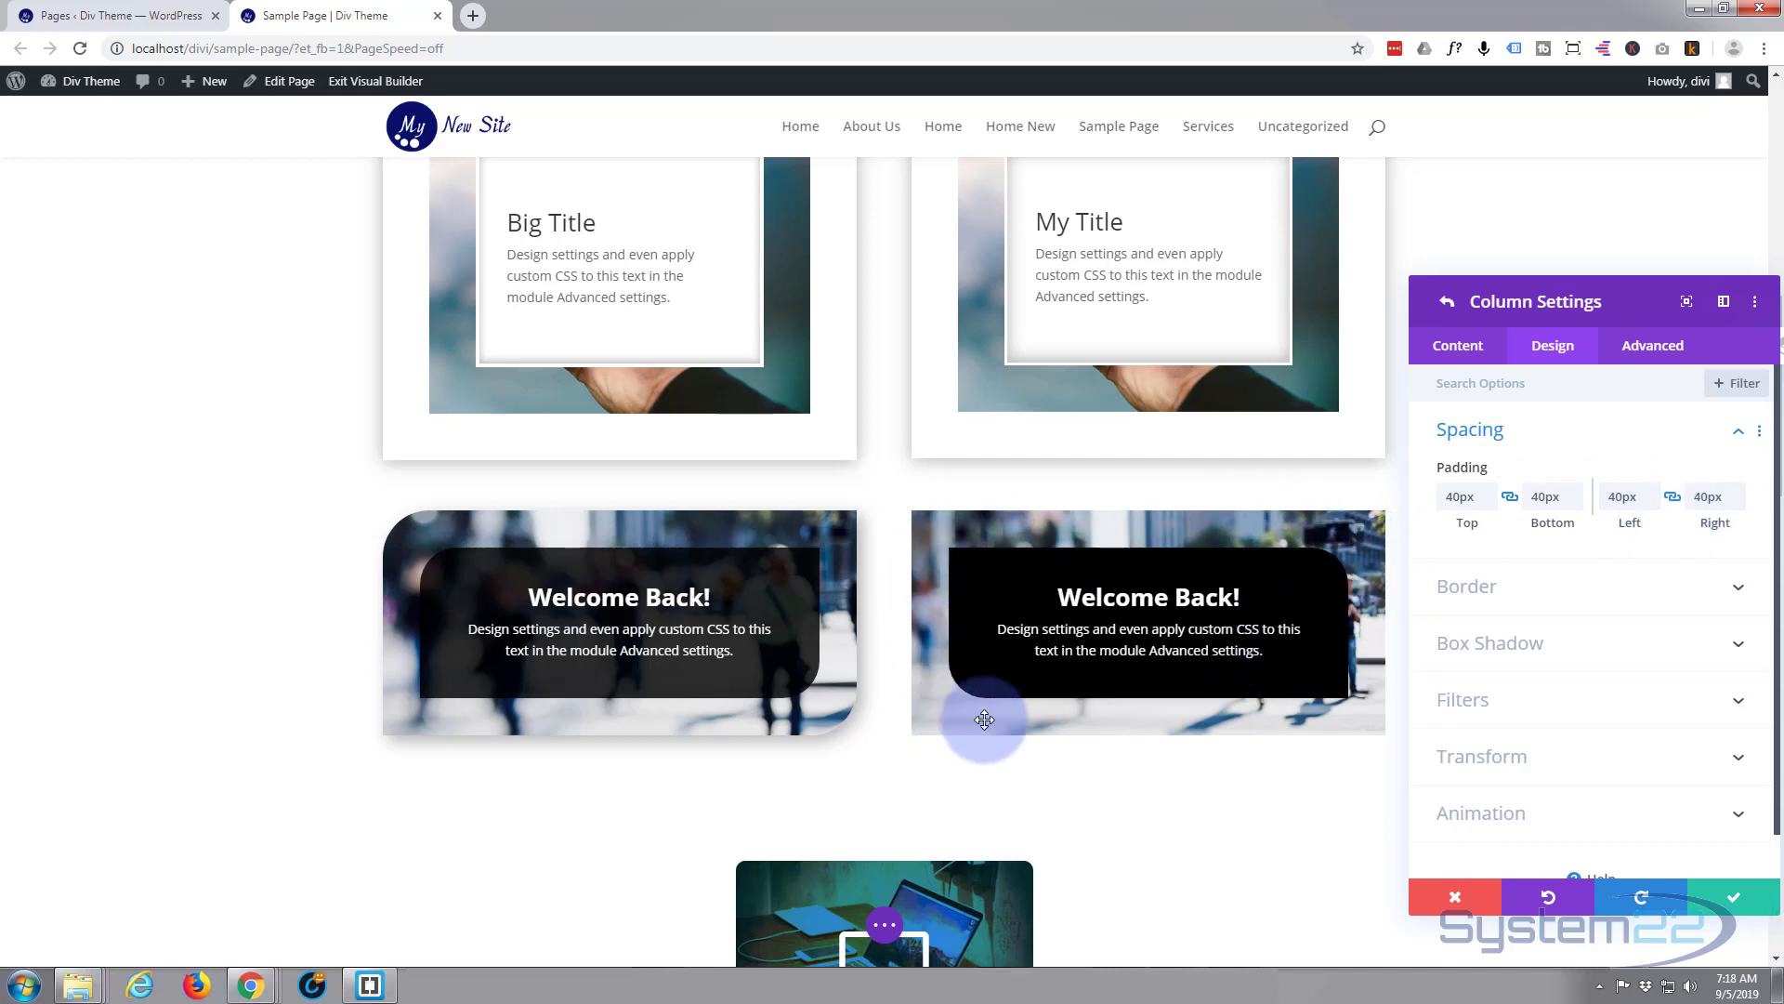
mouse_move(1362, 578)
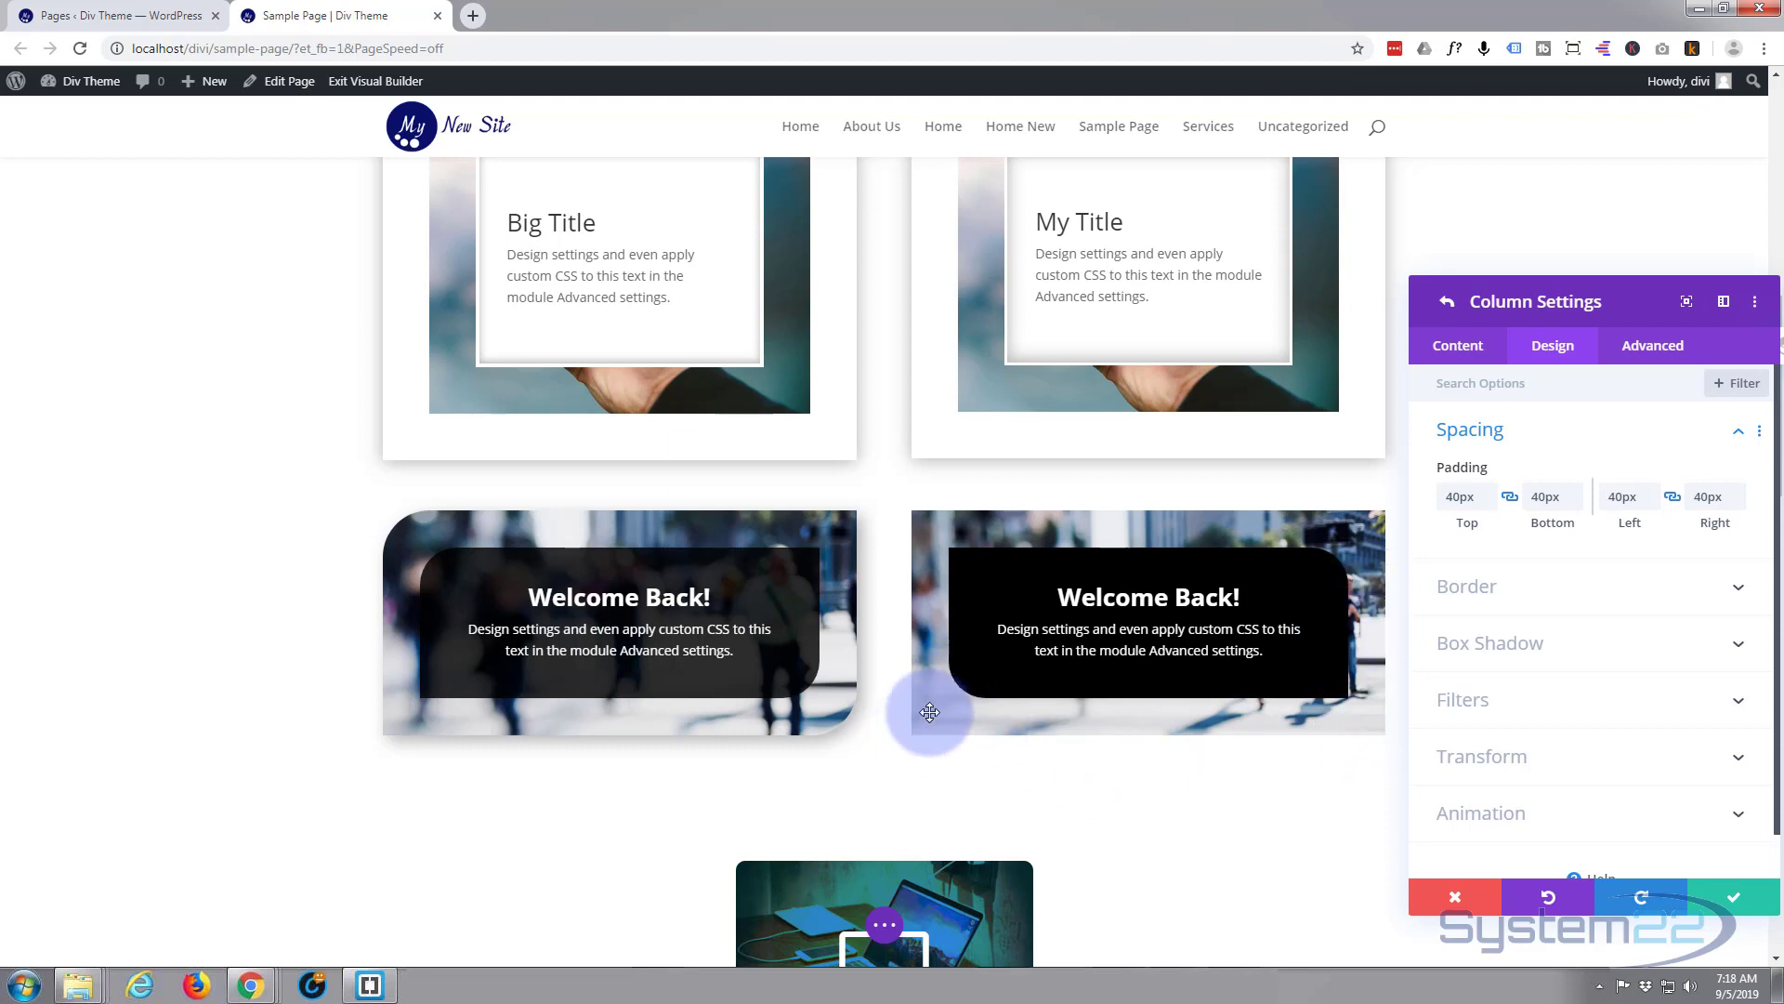
mouse_move(1383, 511)
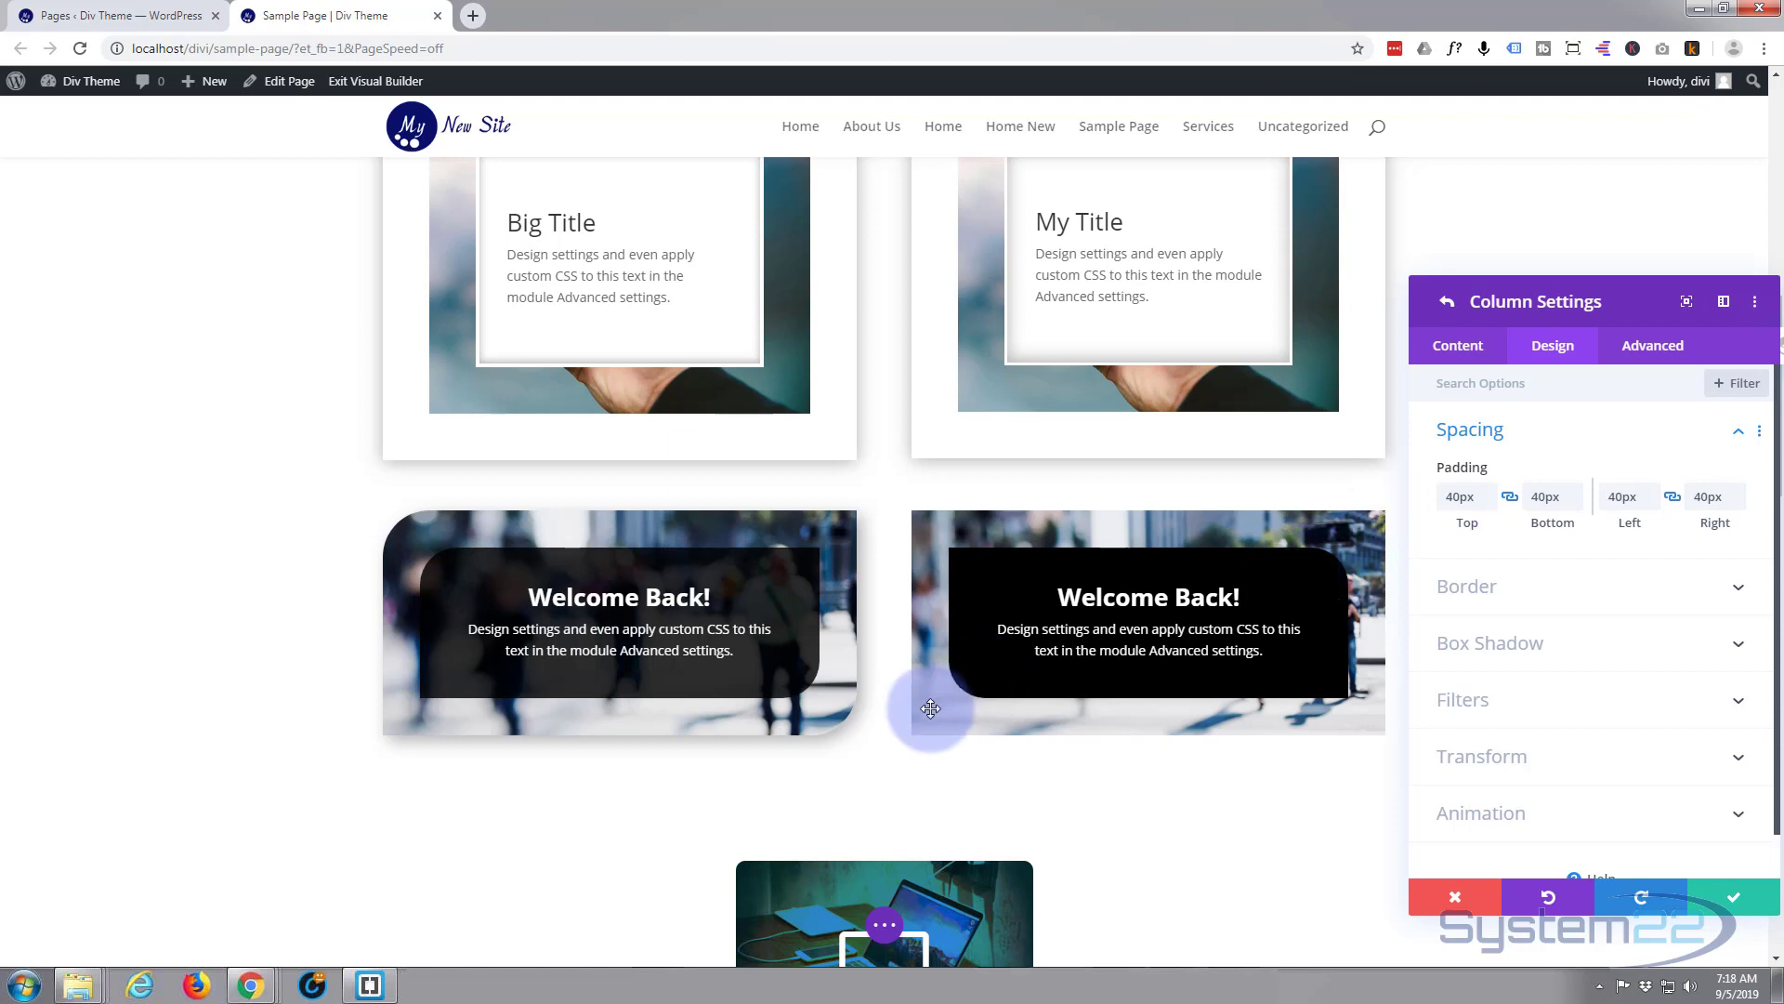
mouse_move(888, 689)
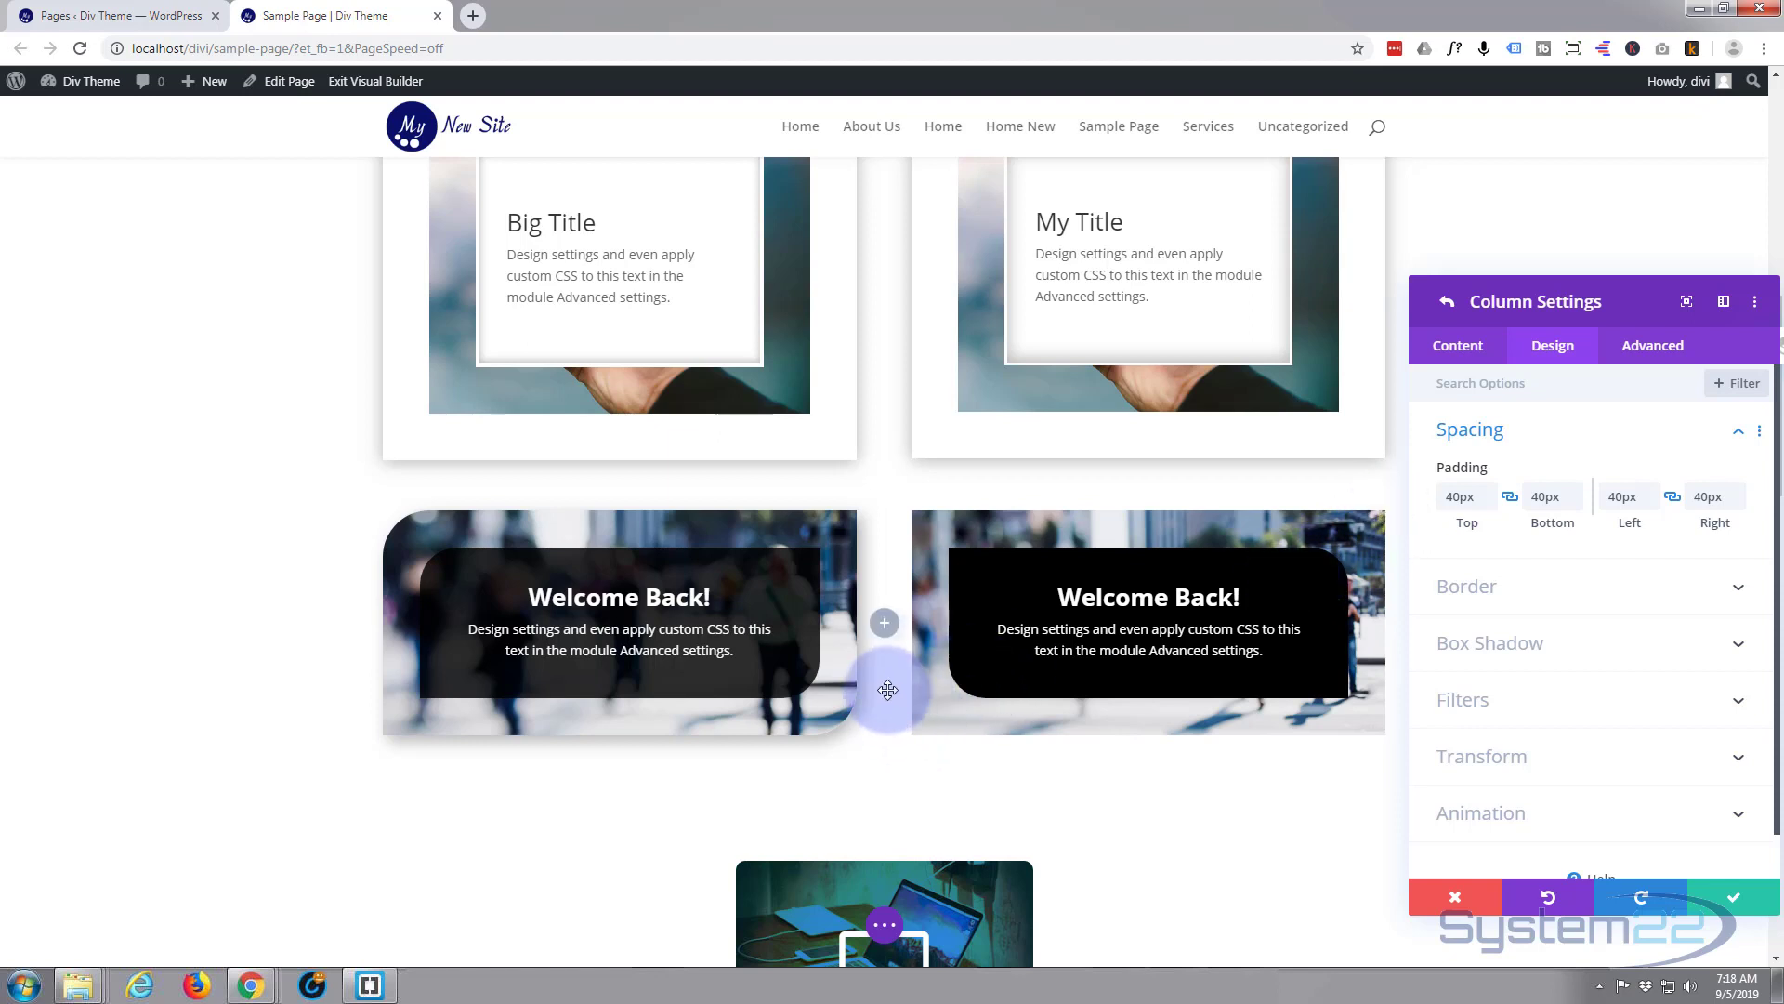
mouse_move(1690, 562)
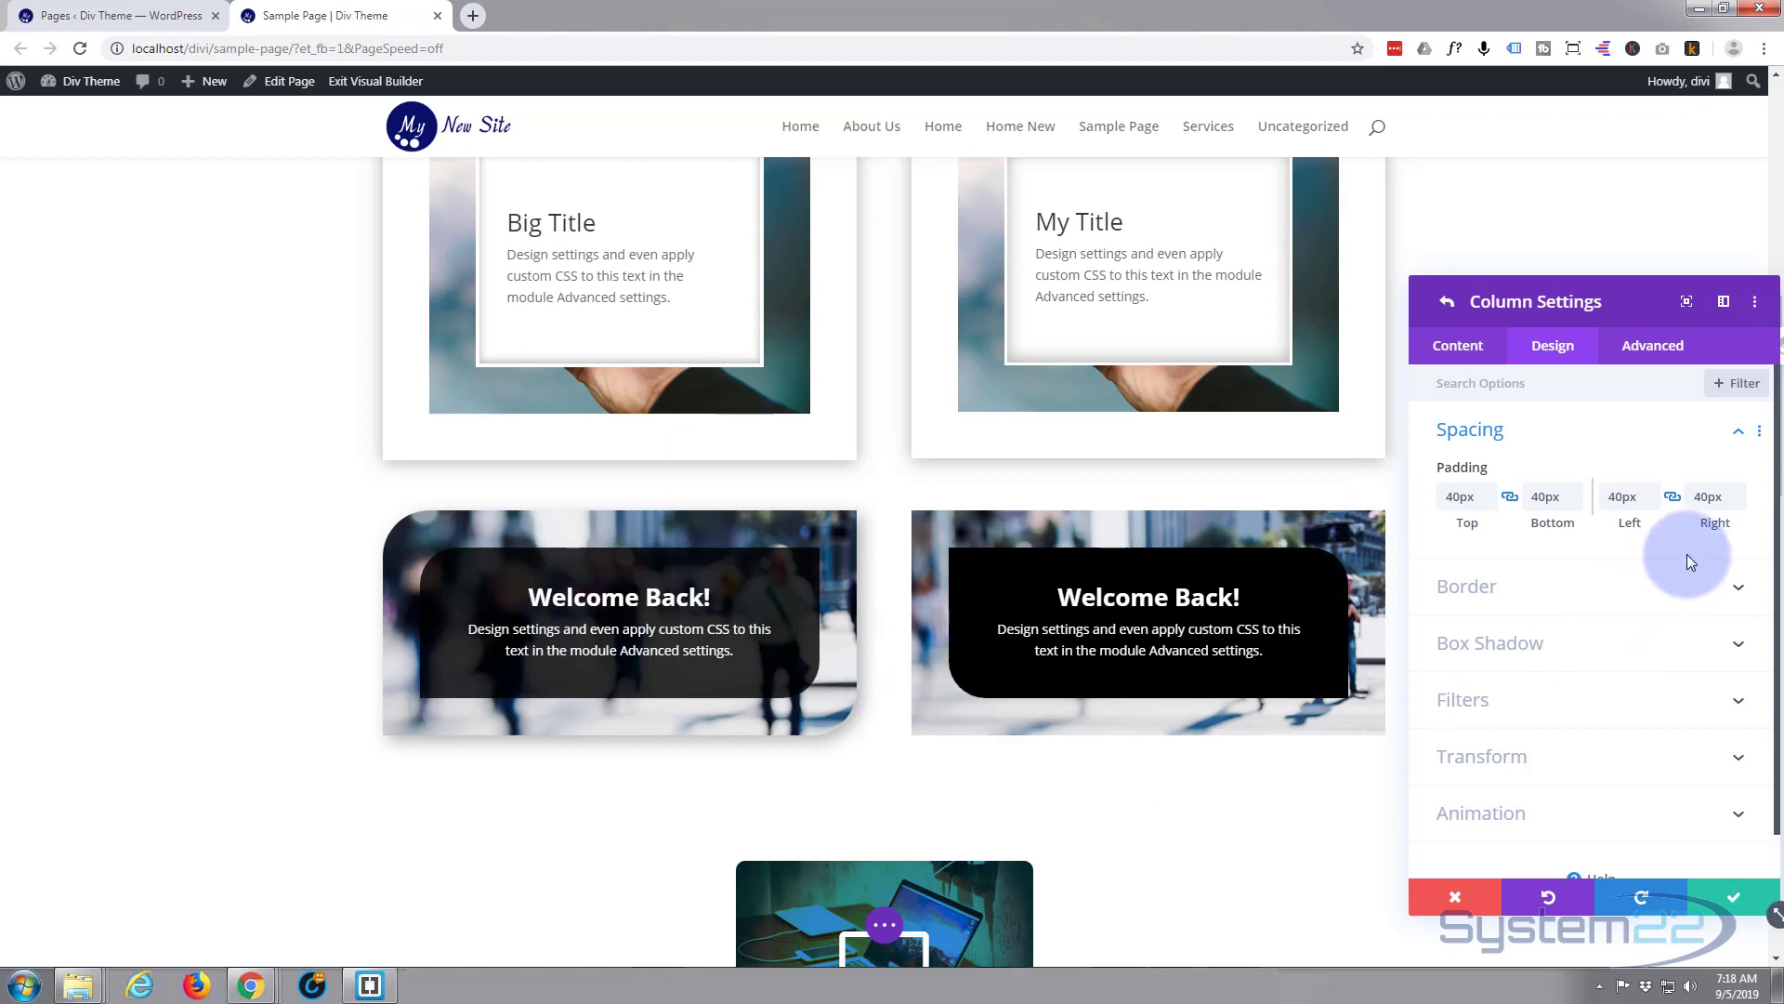
mouse_move(1524, 751)
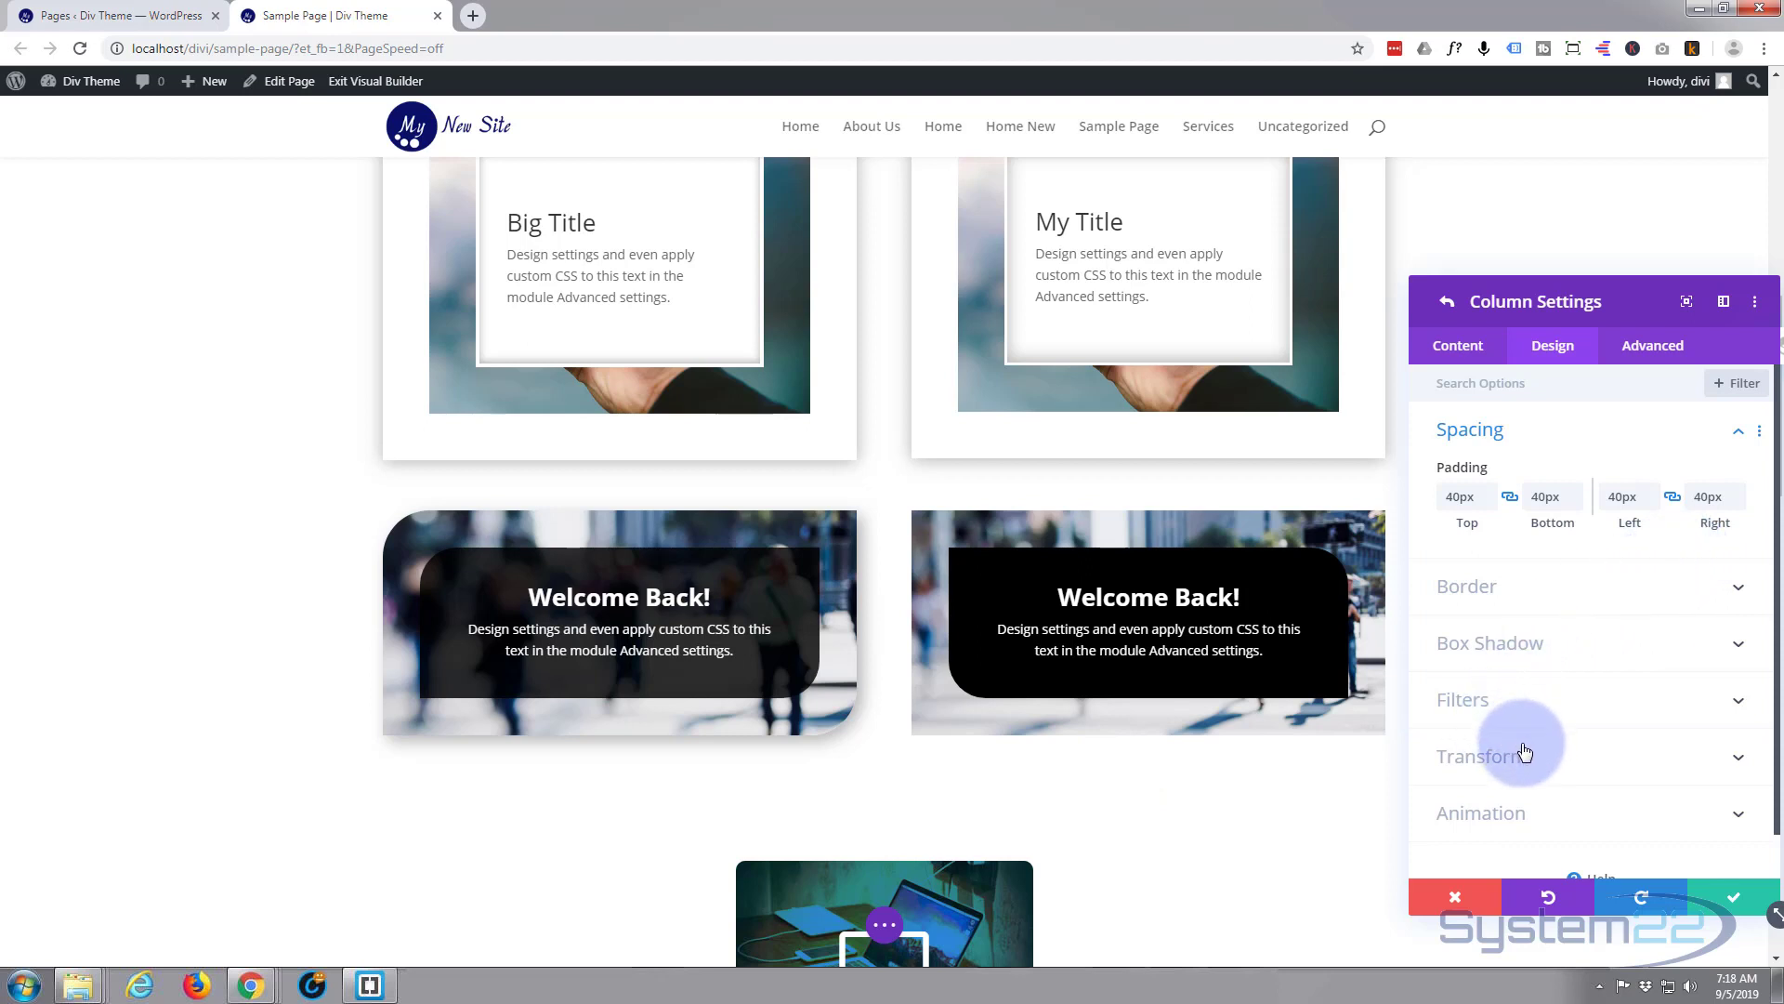
mouse_move(1035, 673)
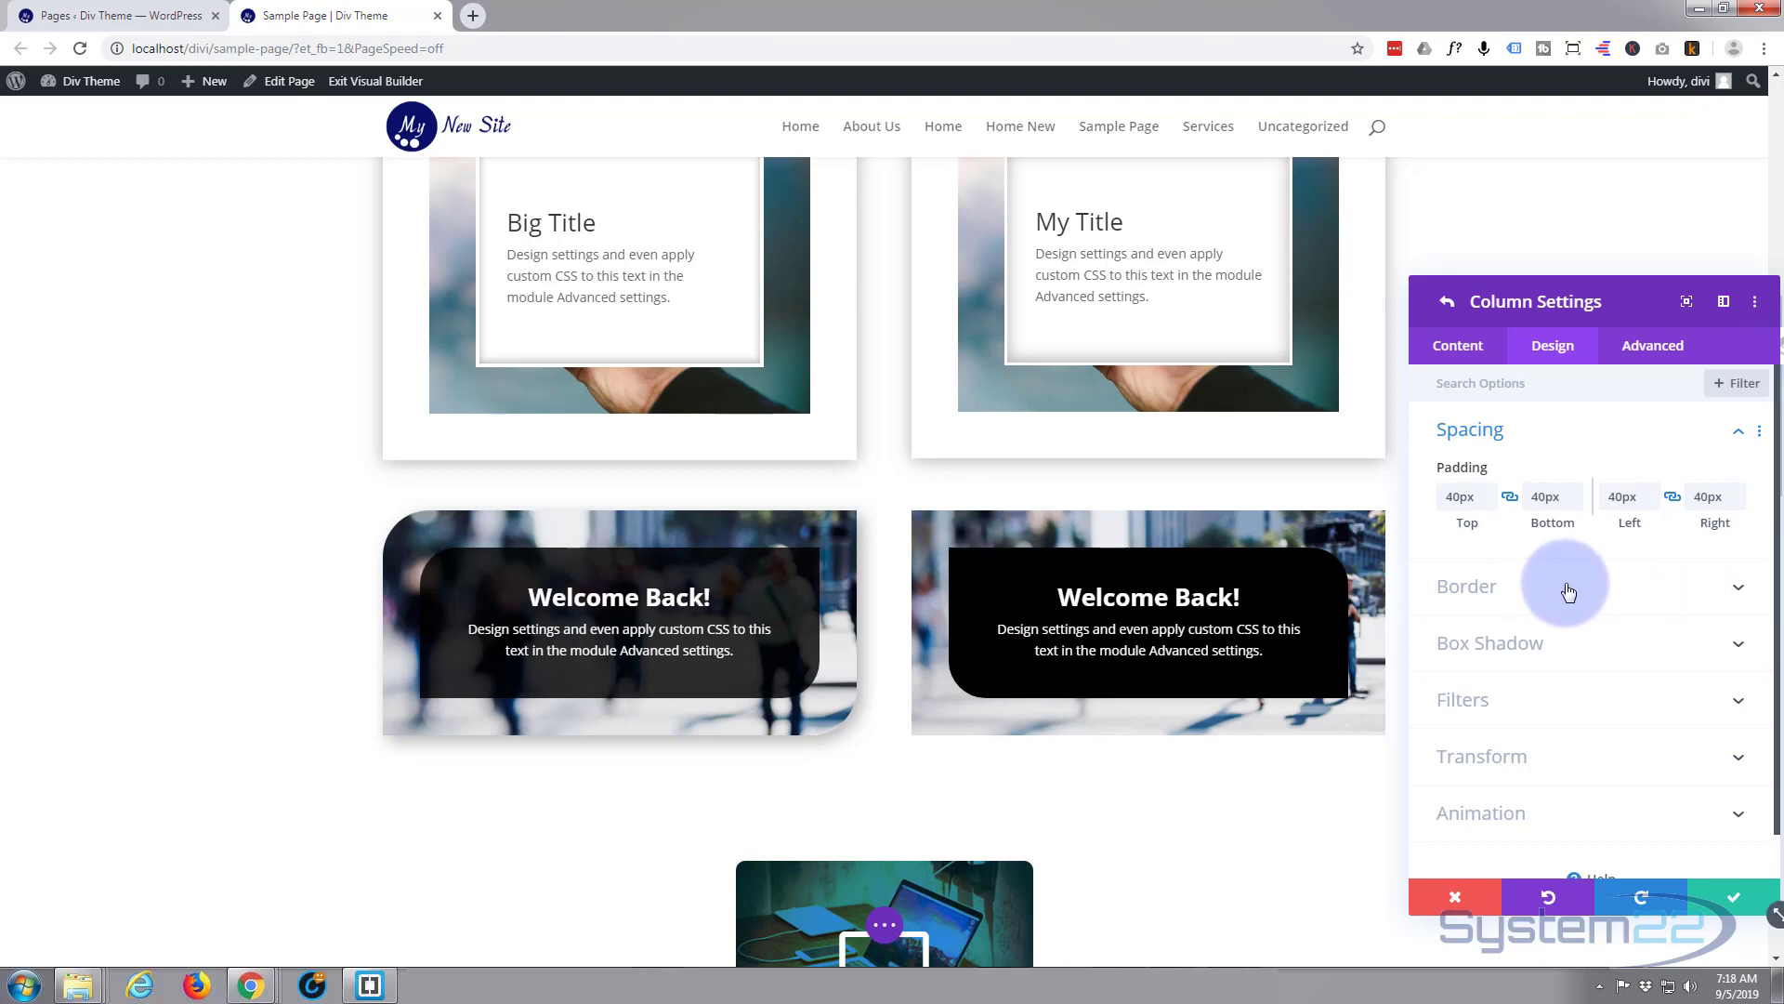
Round the right-hand column's top-right and bottom-left corners to 50px via the Border settings
left_click(1467, 586)
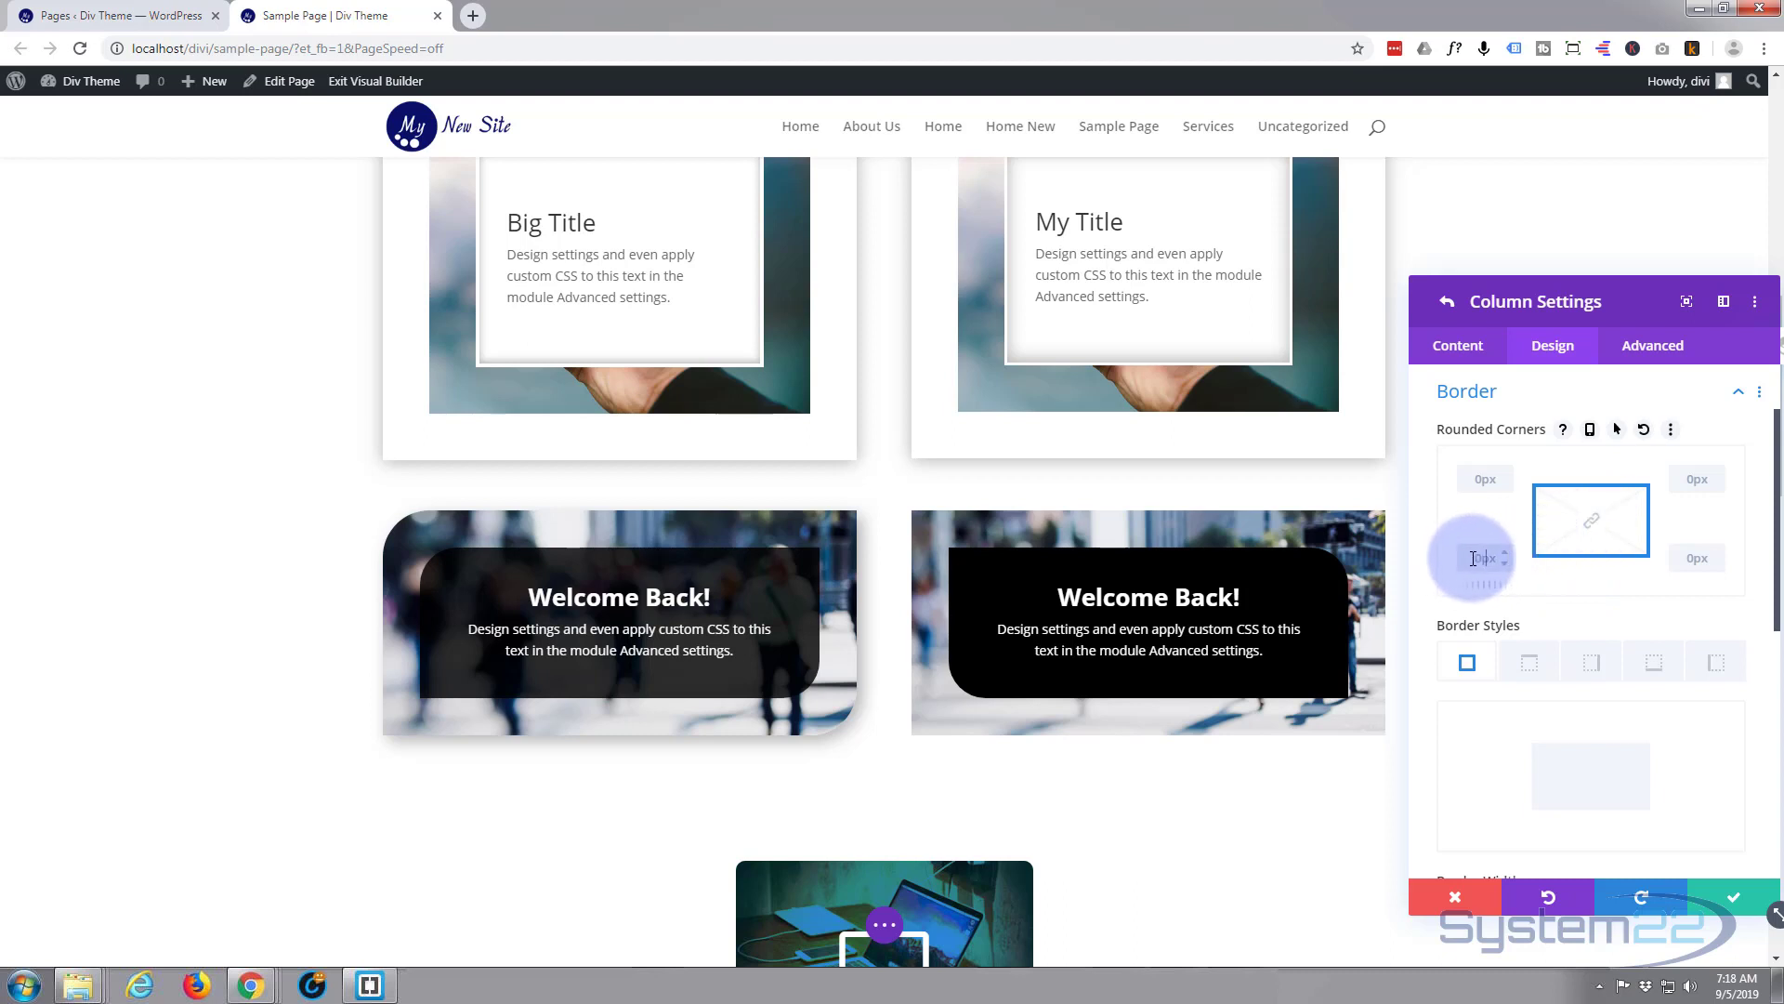
type("40px")
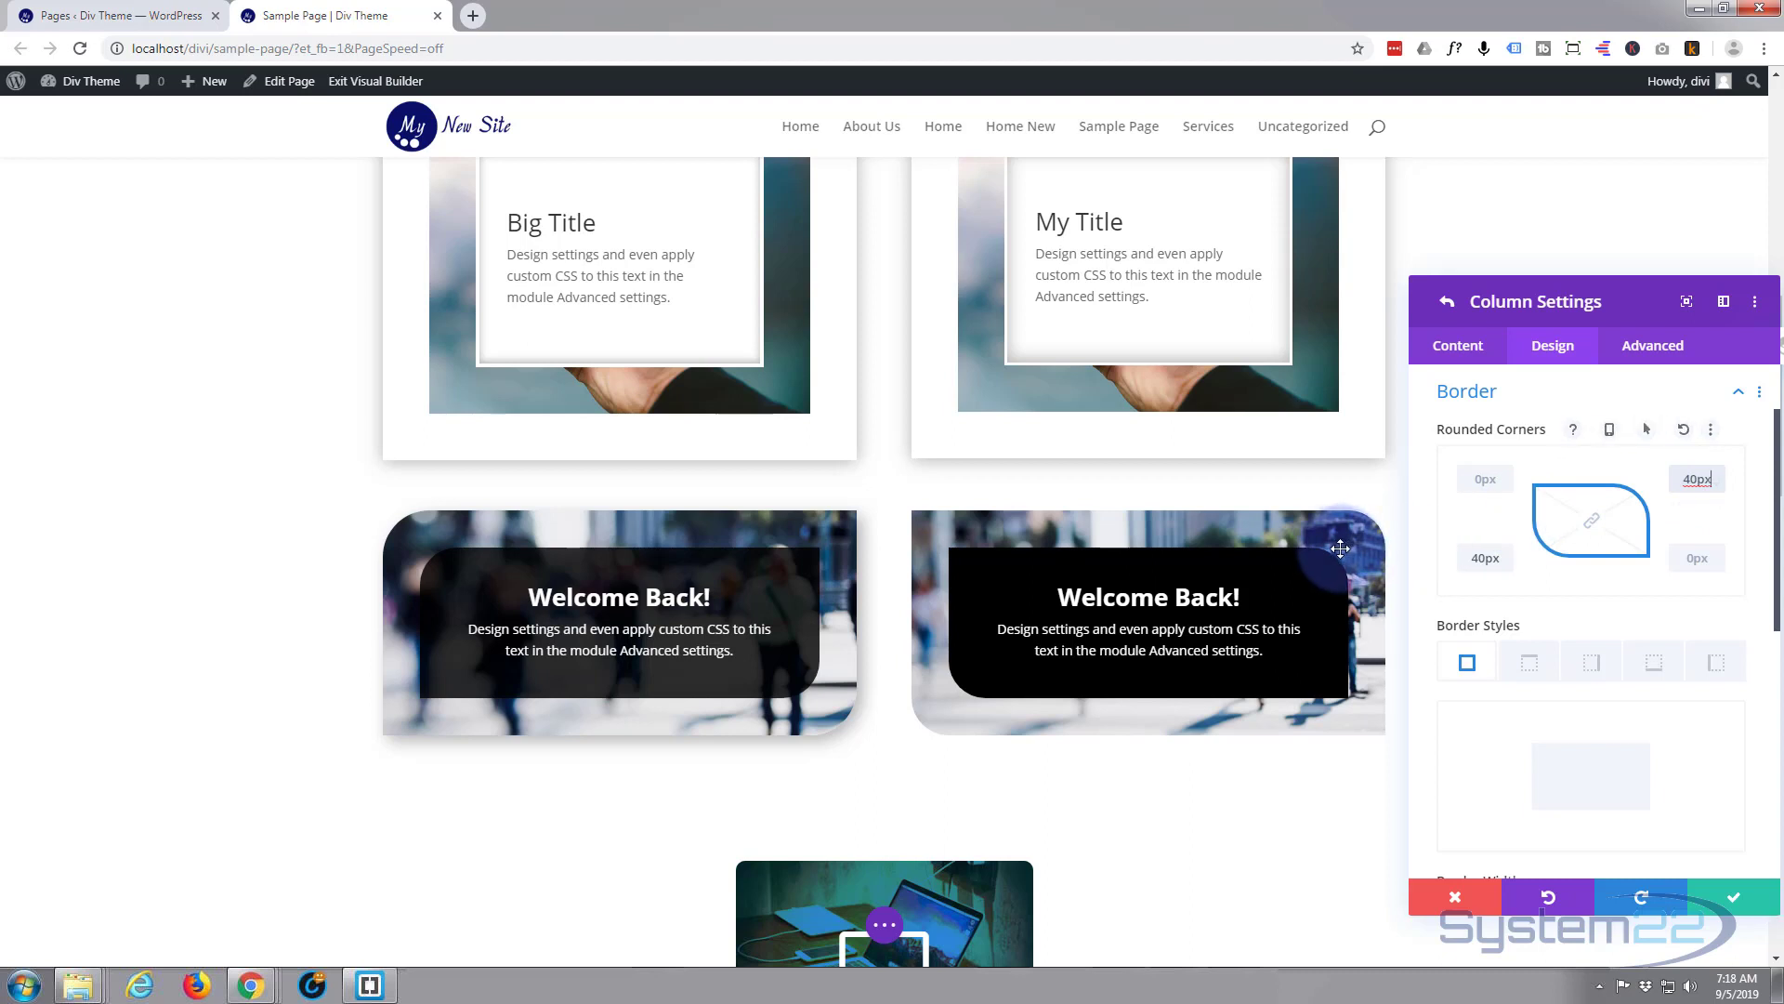
mouse_move(966, 676)
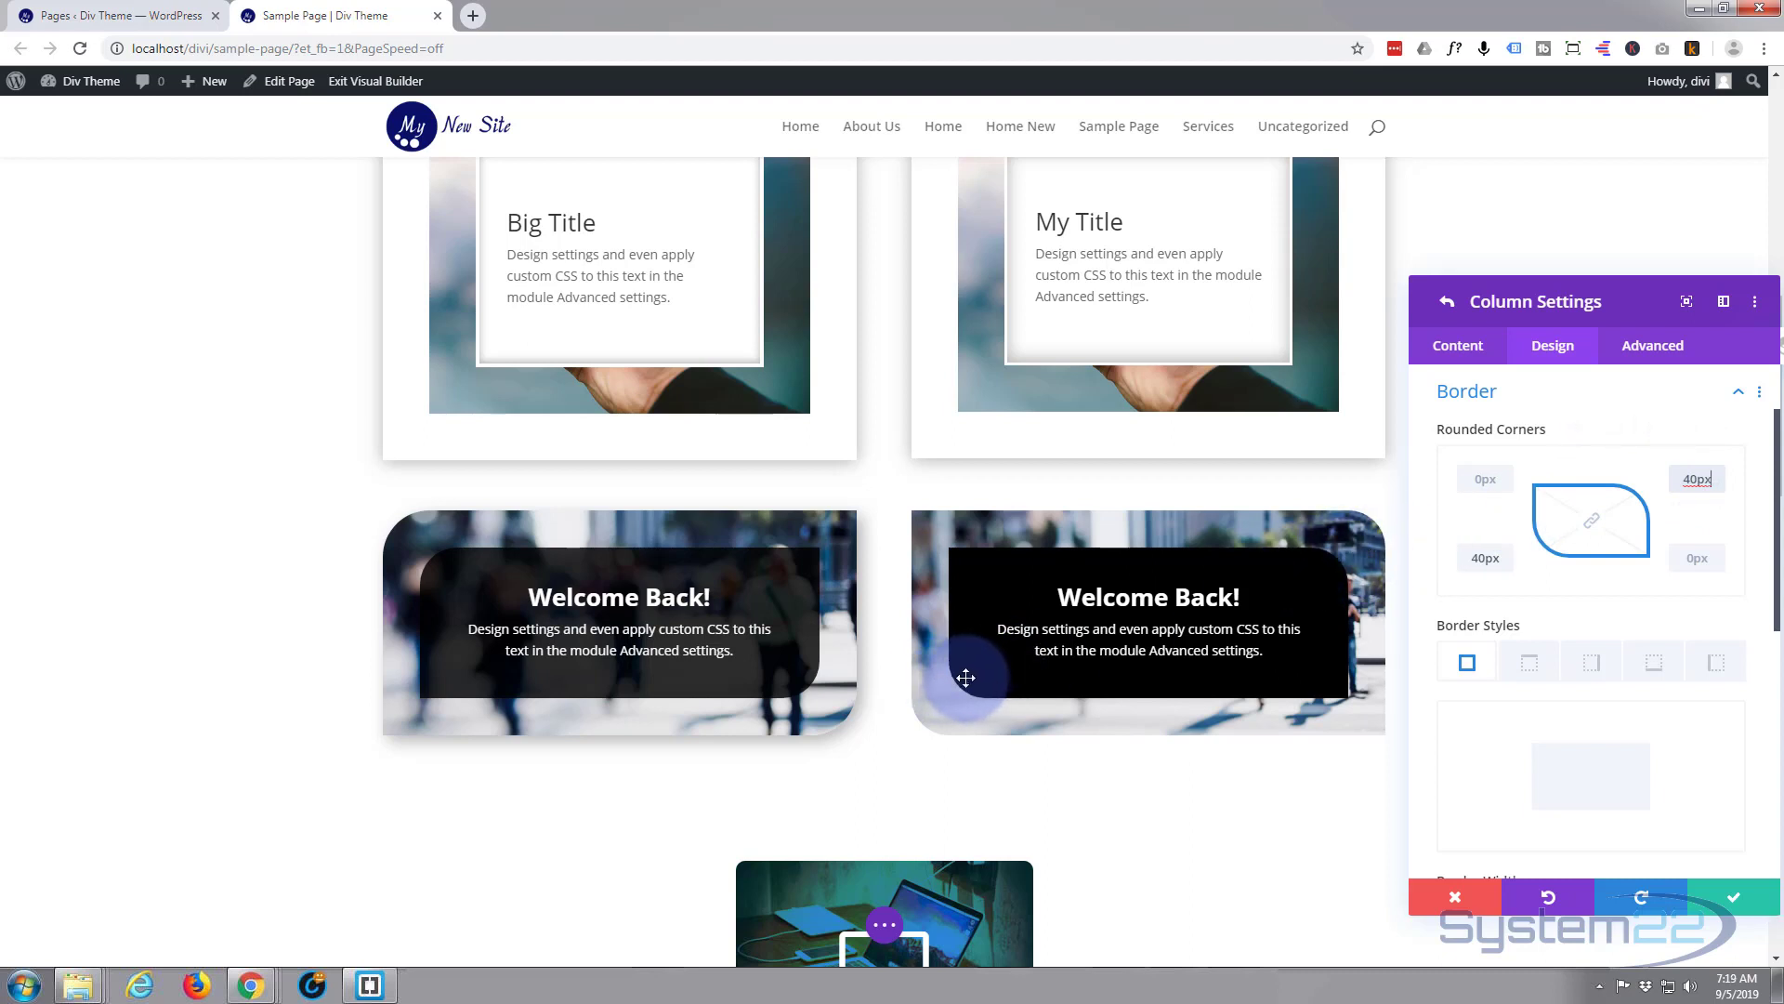
left_click(1697, 480)
type("50")
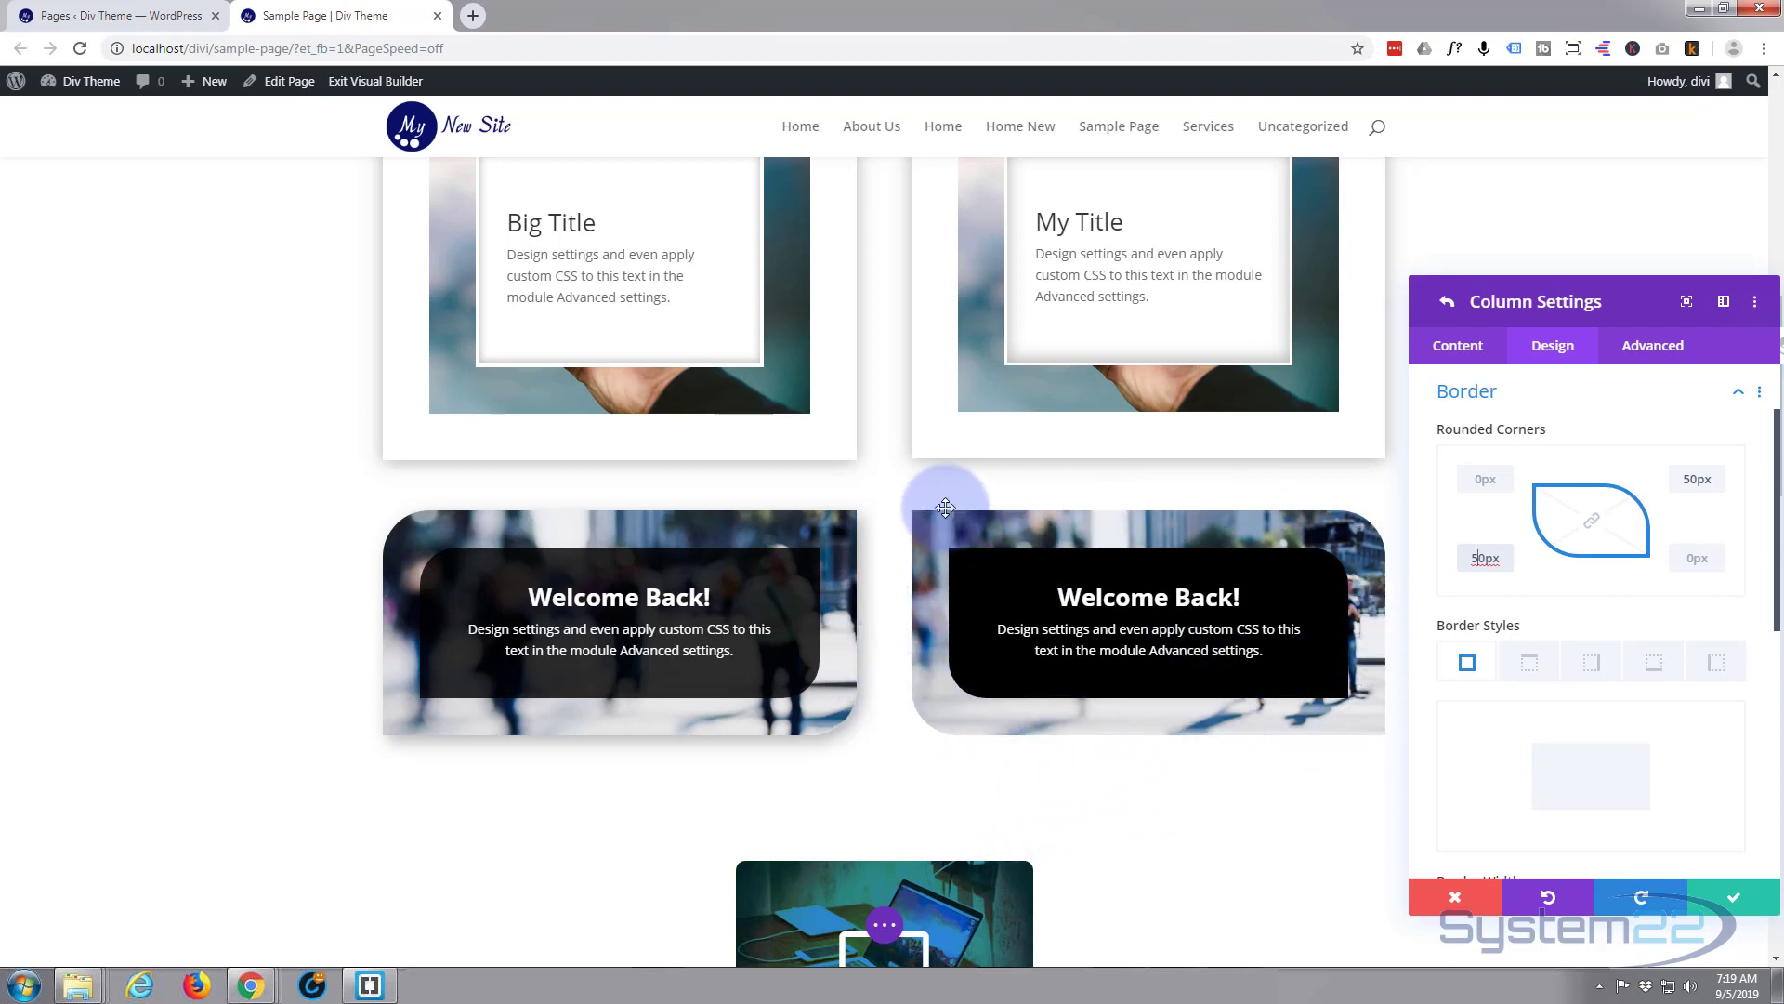
scroll("down", 3)
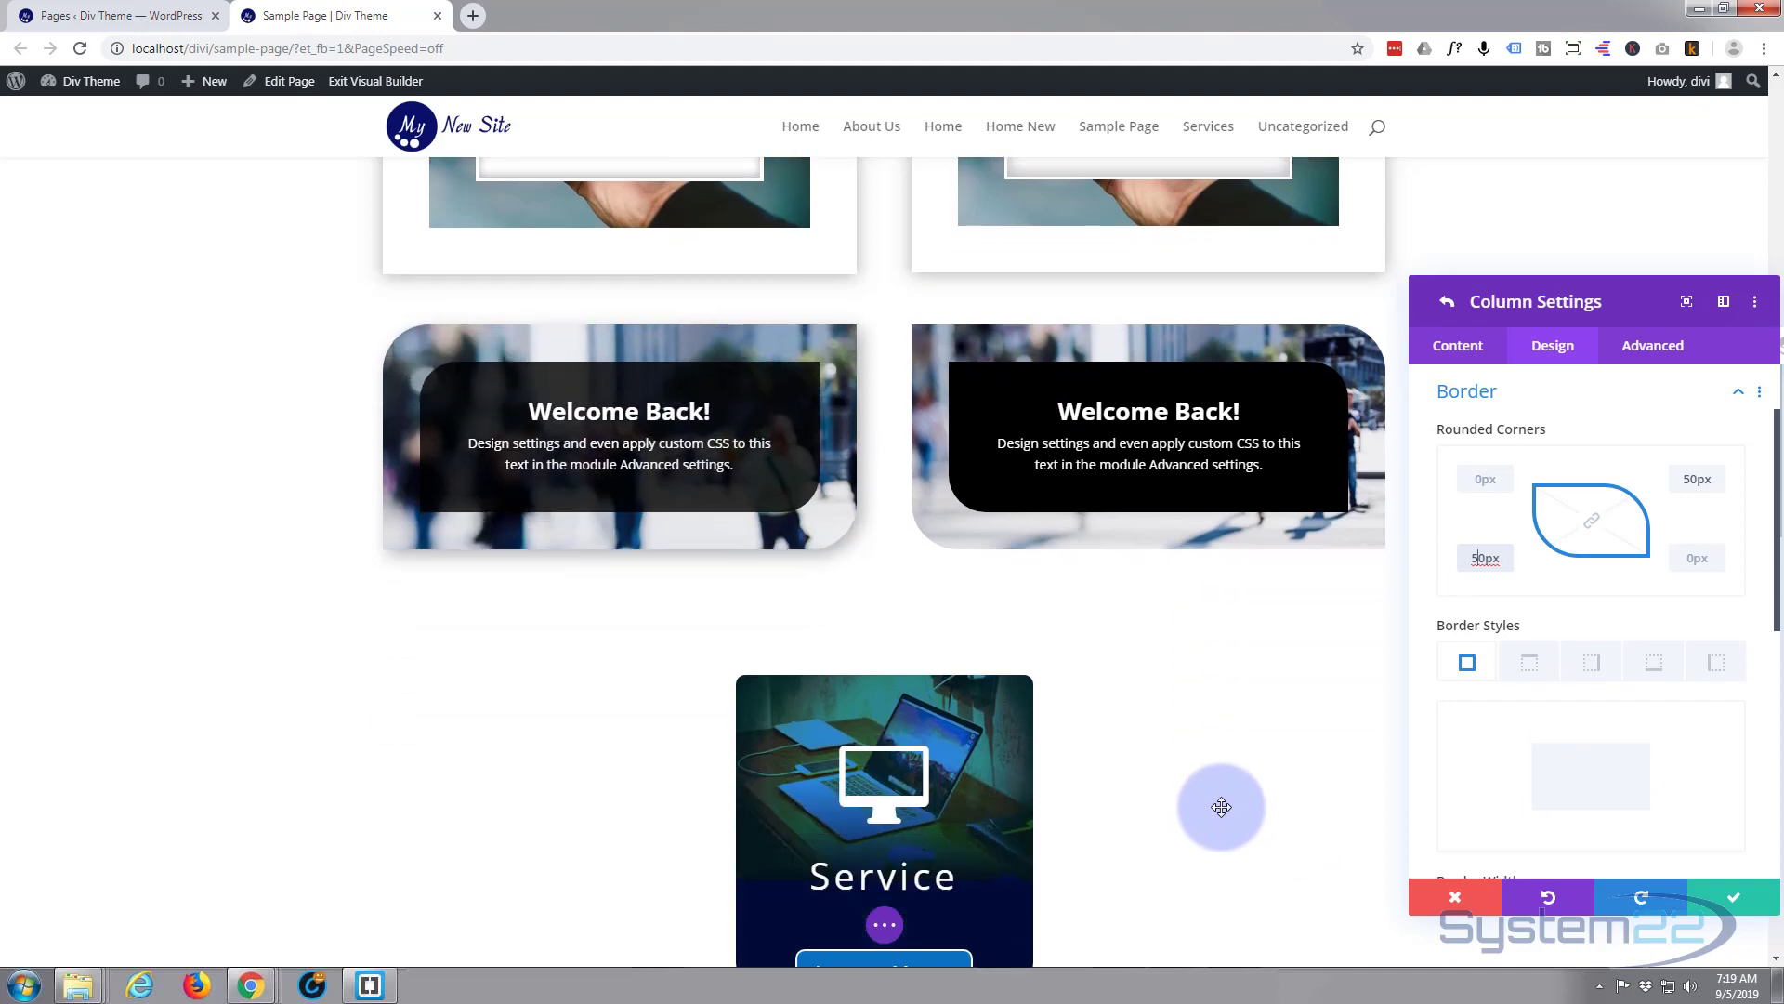
scroll("down", 3)
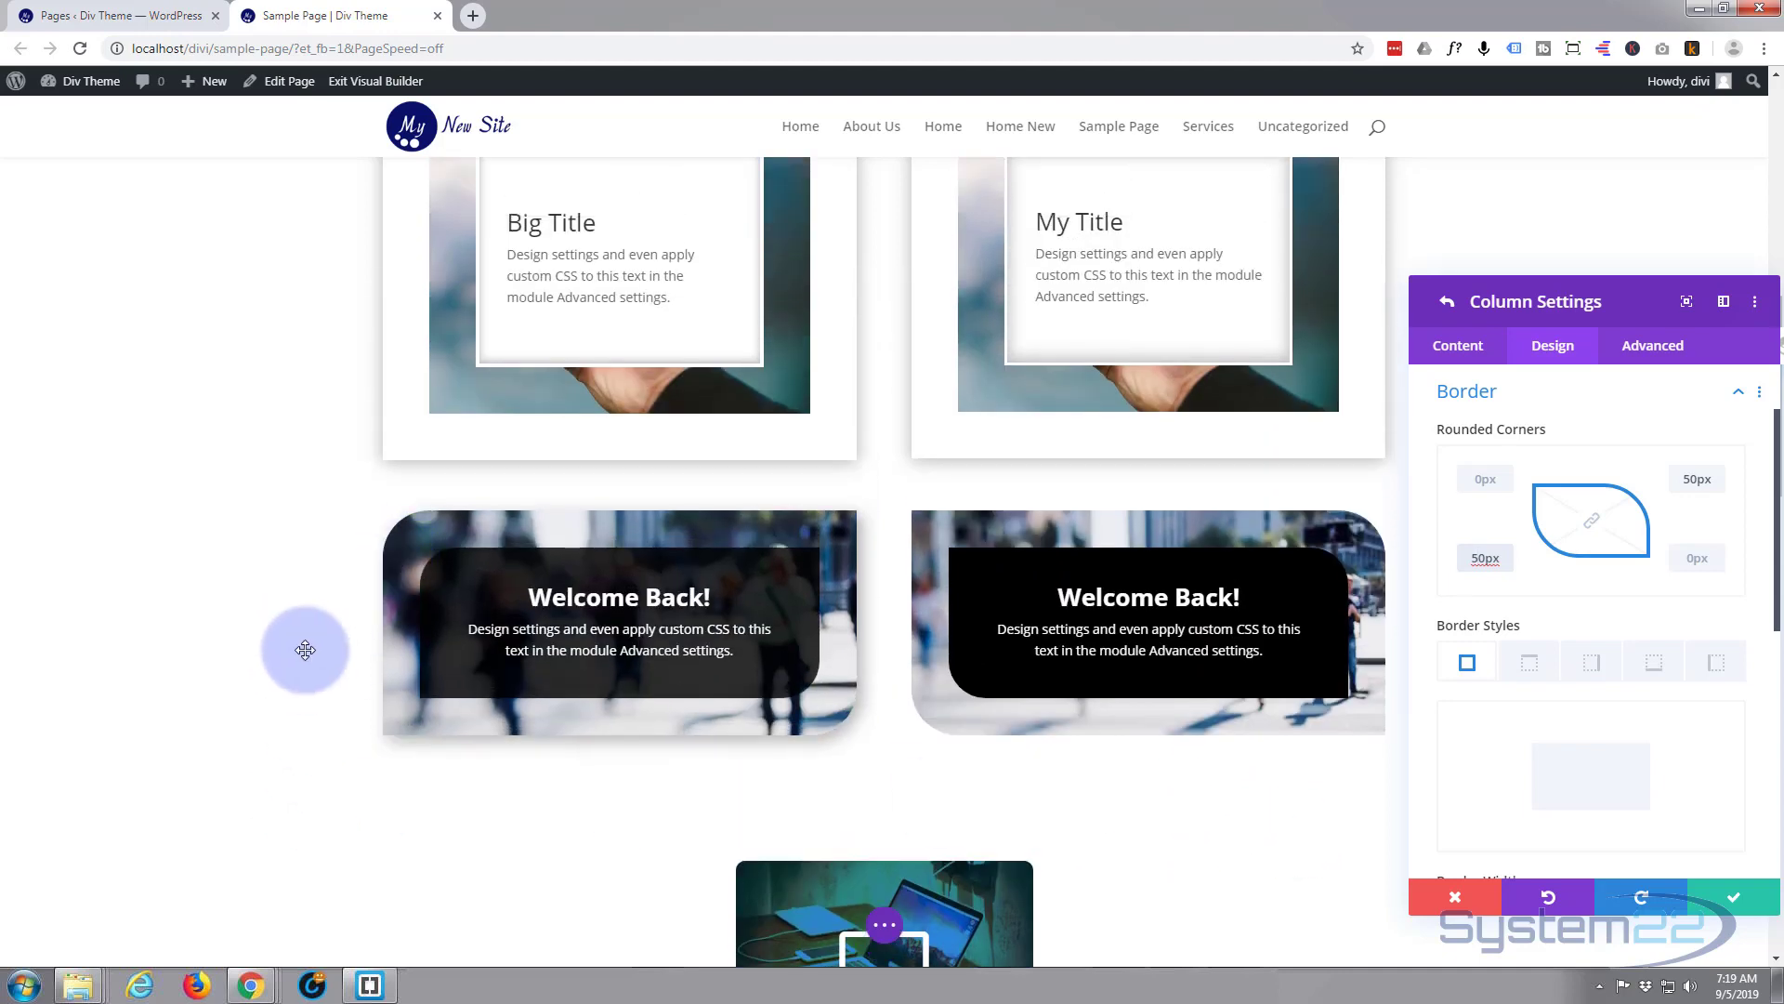
scroll("down", 3)
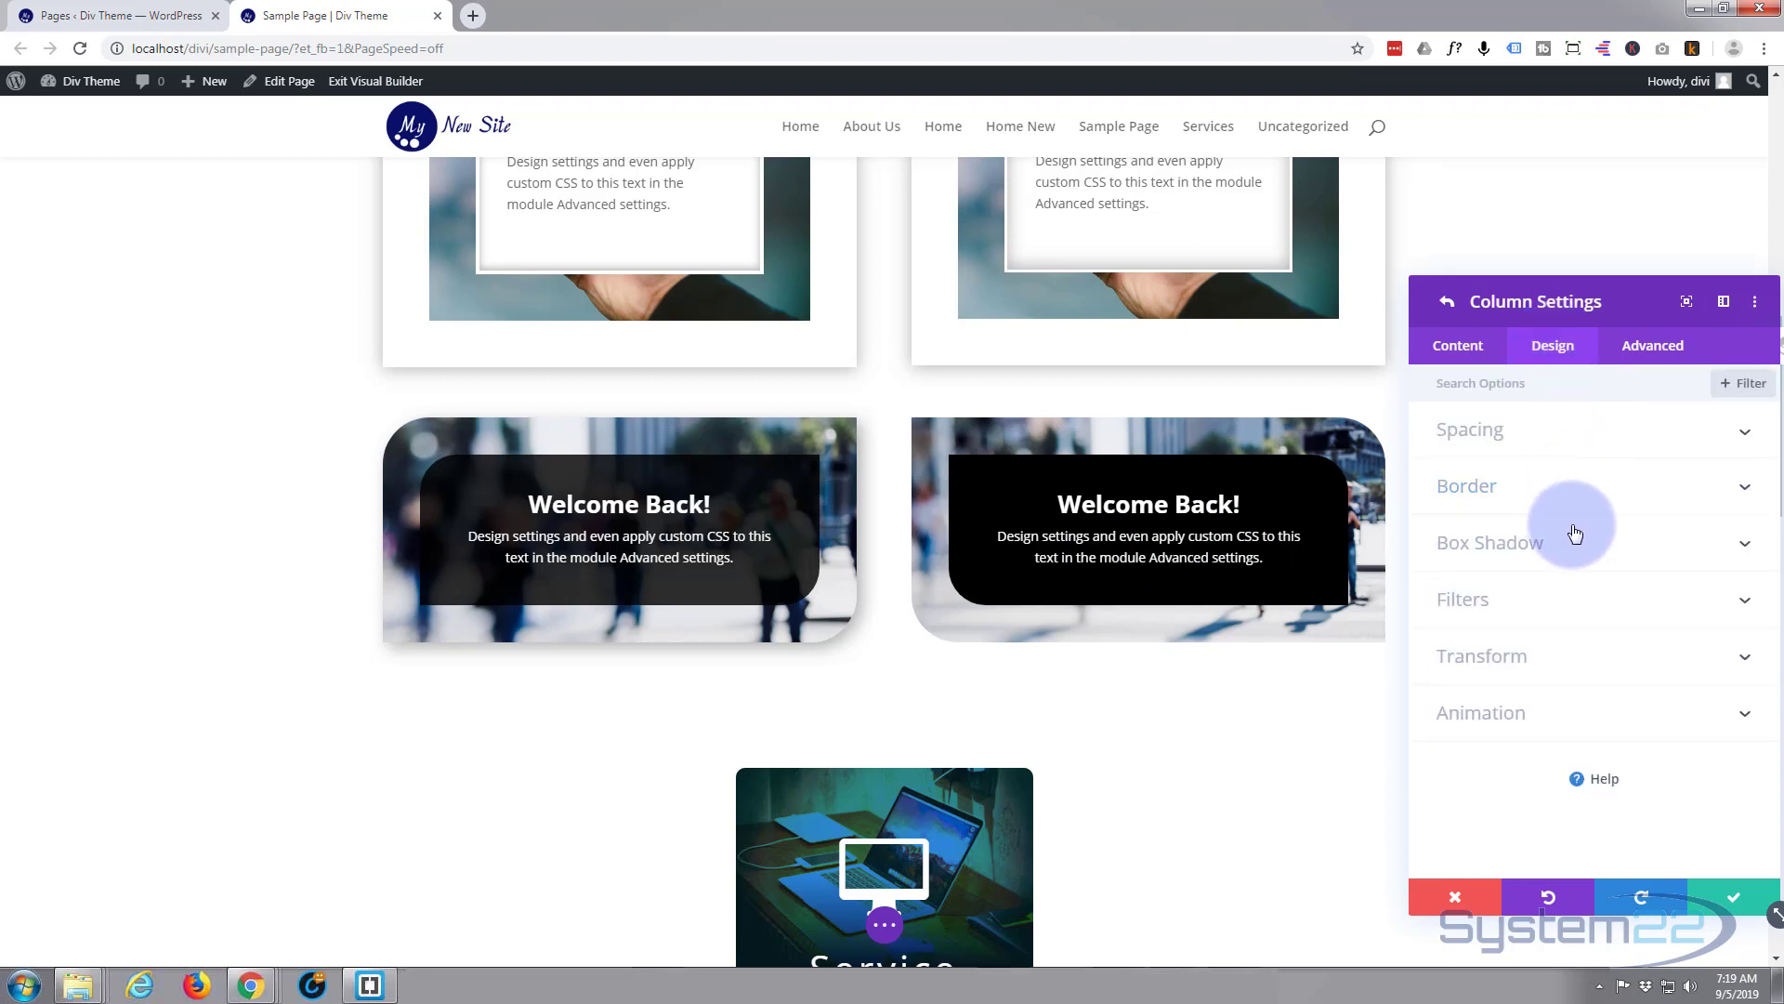
left_click(1491, 543)
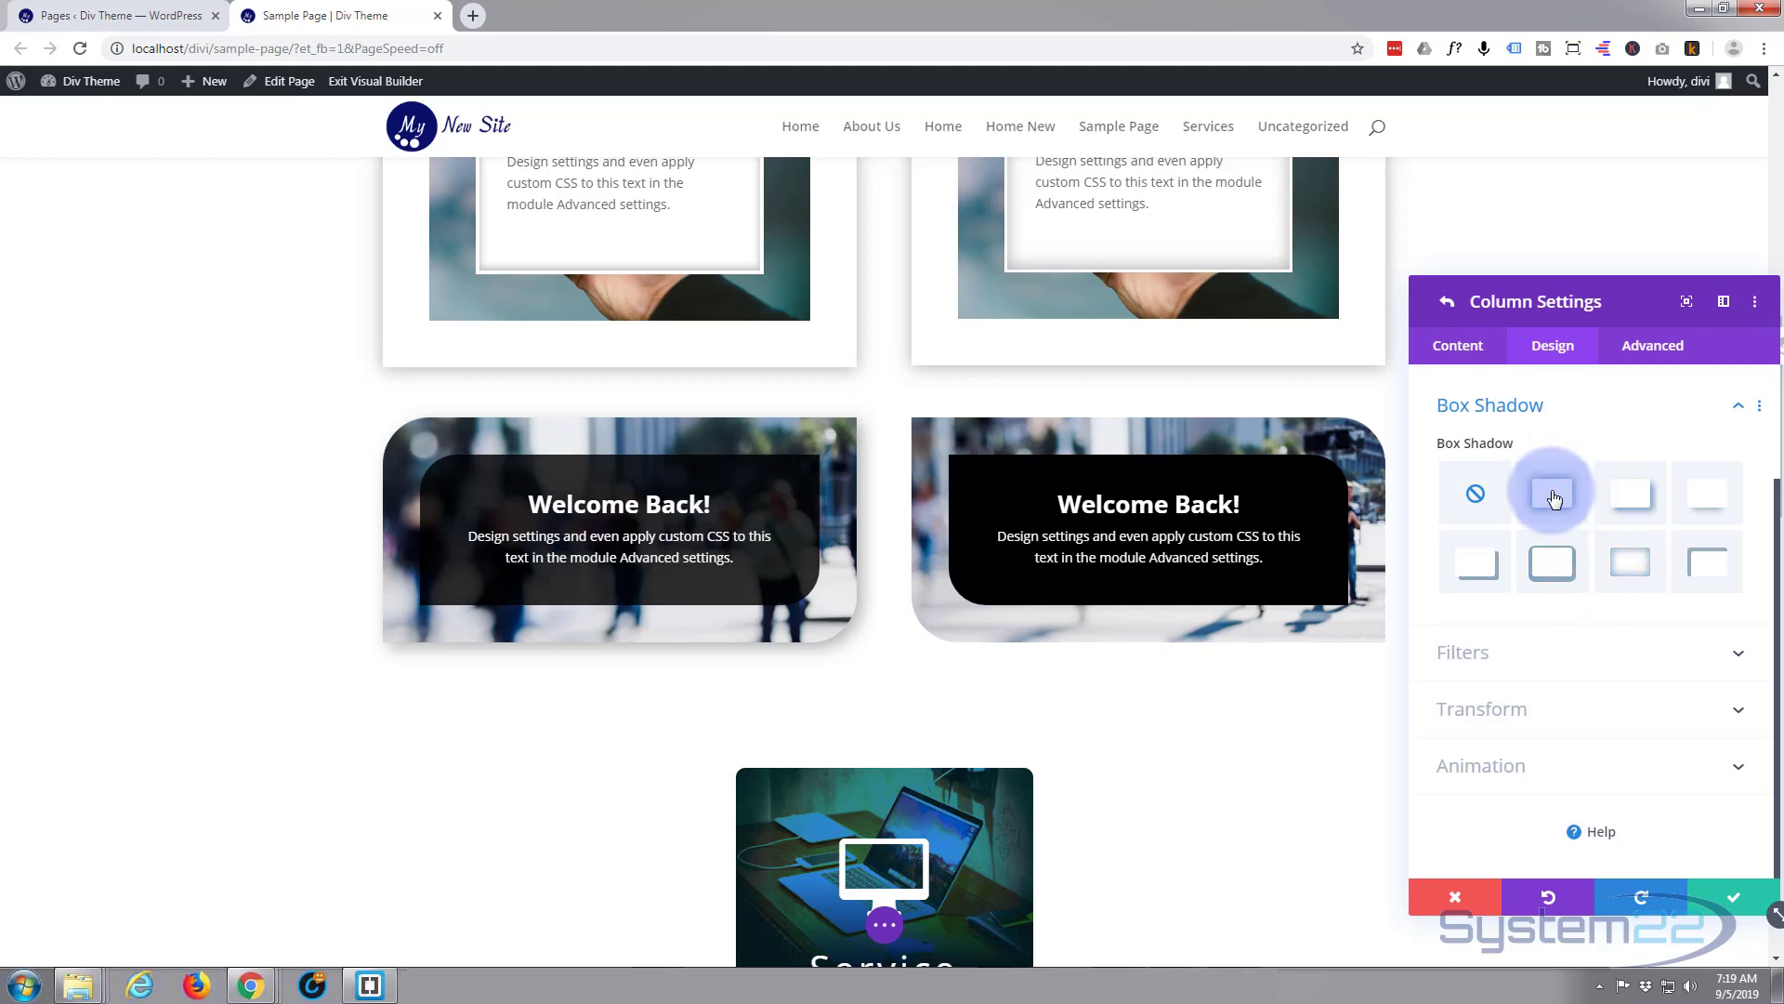
Apply an offset box-shadow preset to the right card: 6px right and down, 18px blur
left_click(1552, 492)
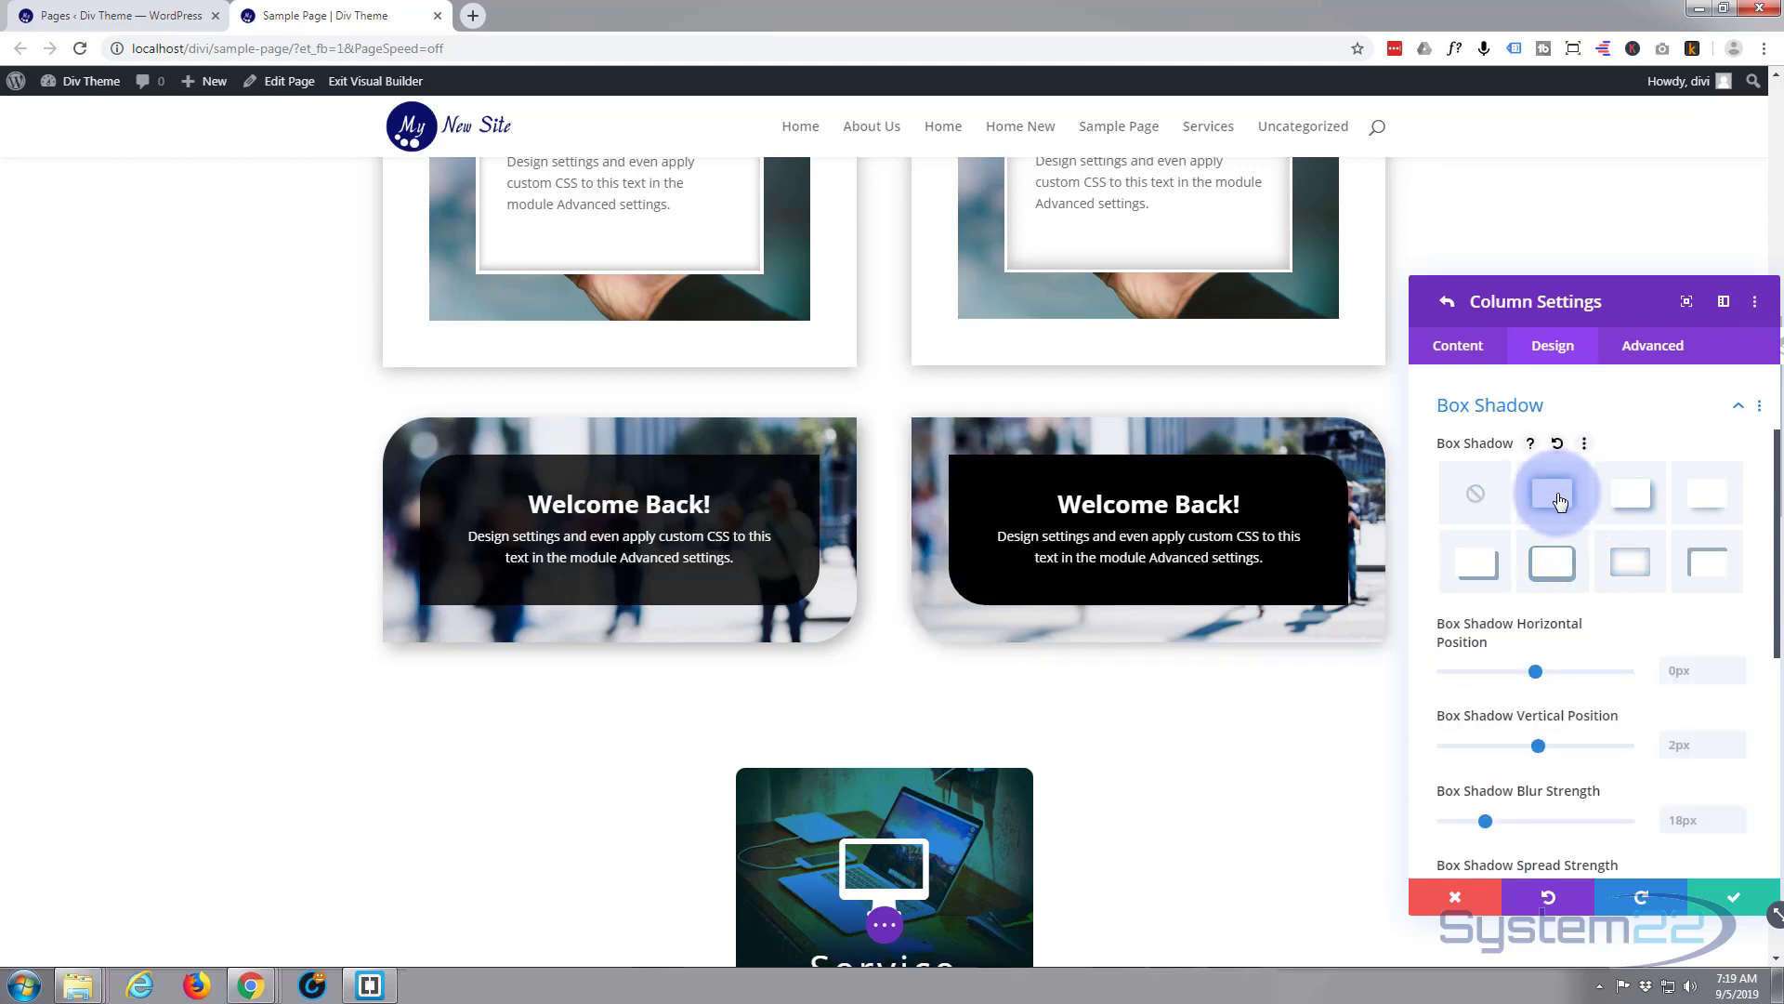
left_click(1630, 493)
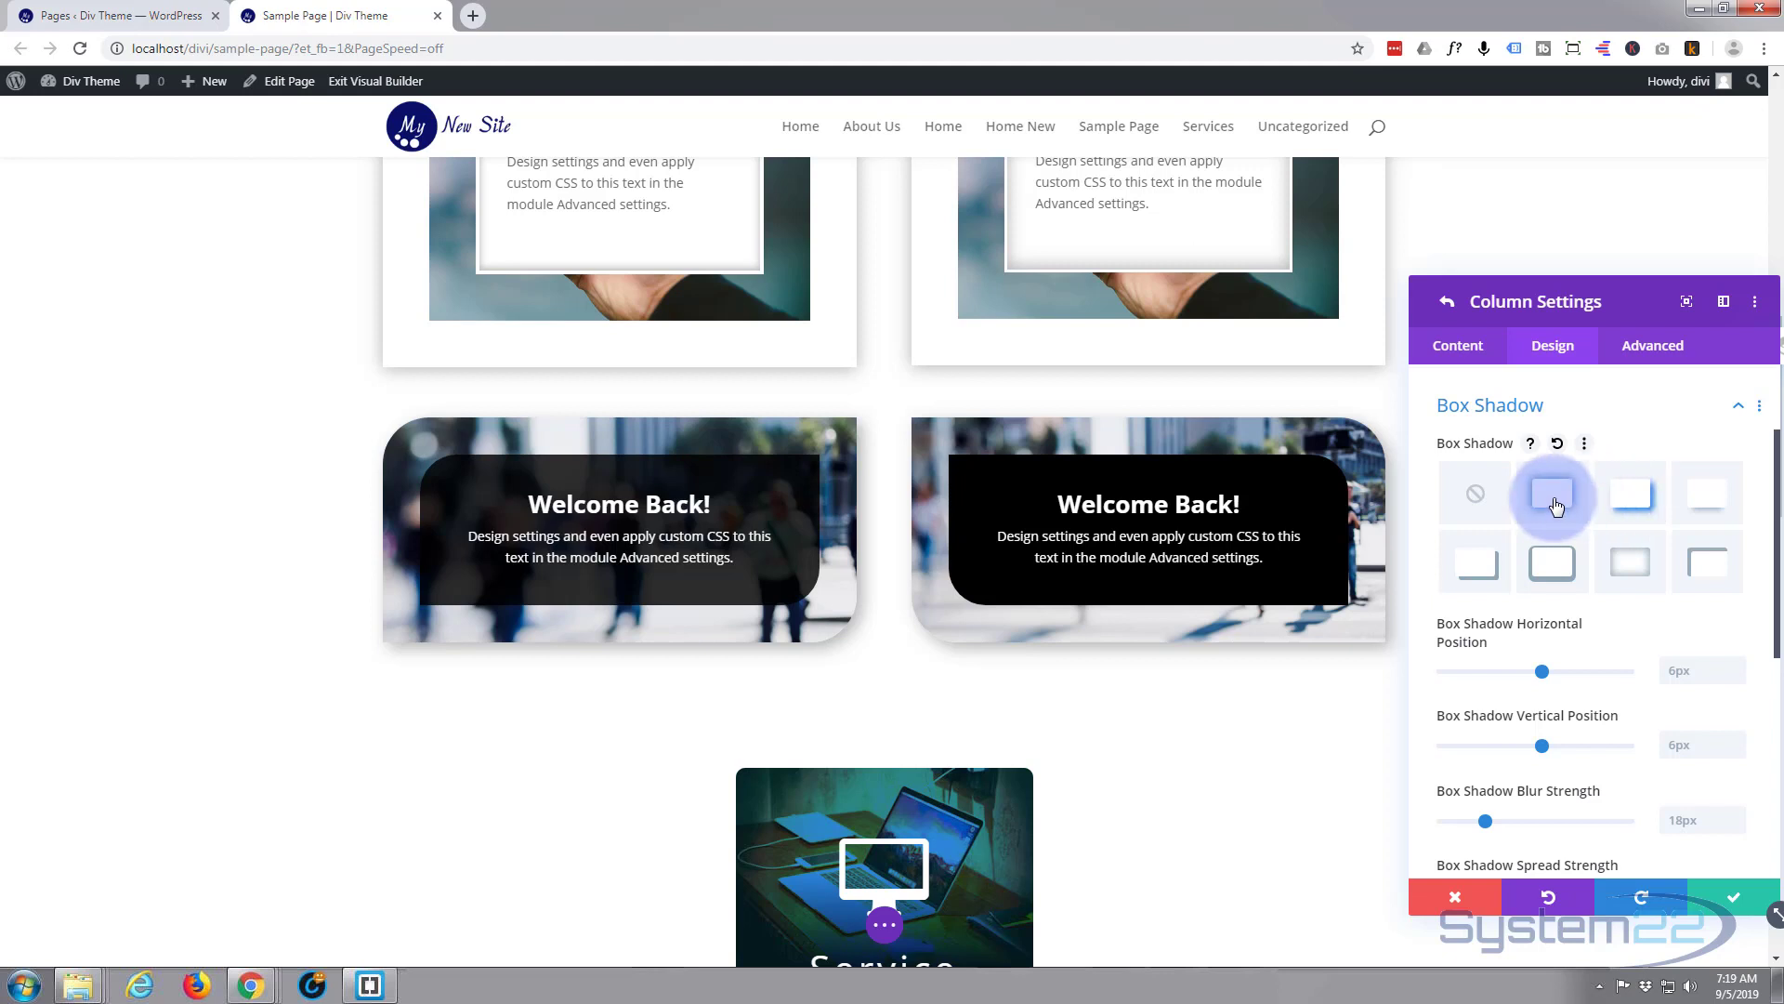
left_click(1552, 492)
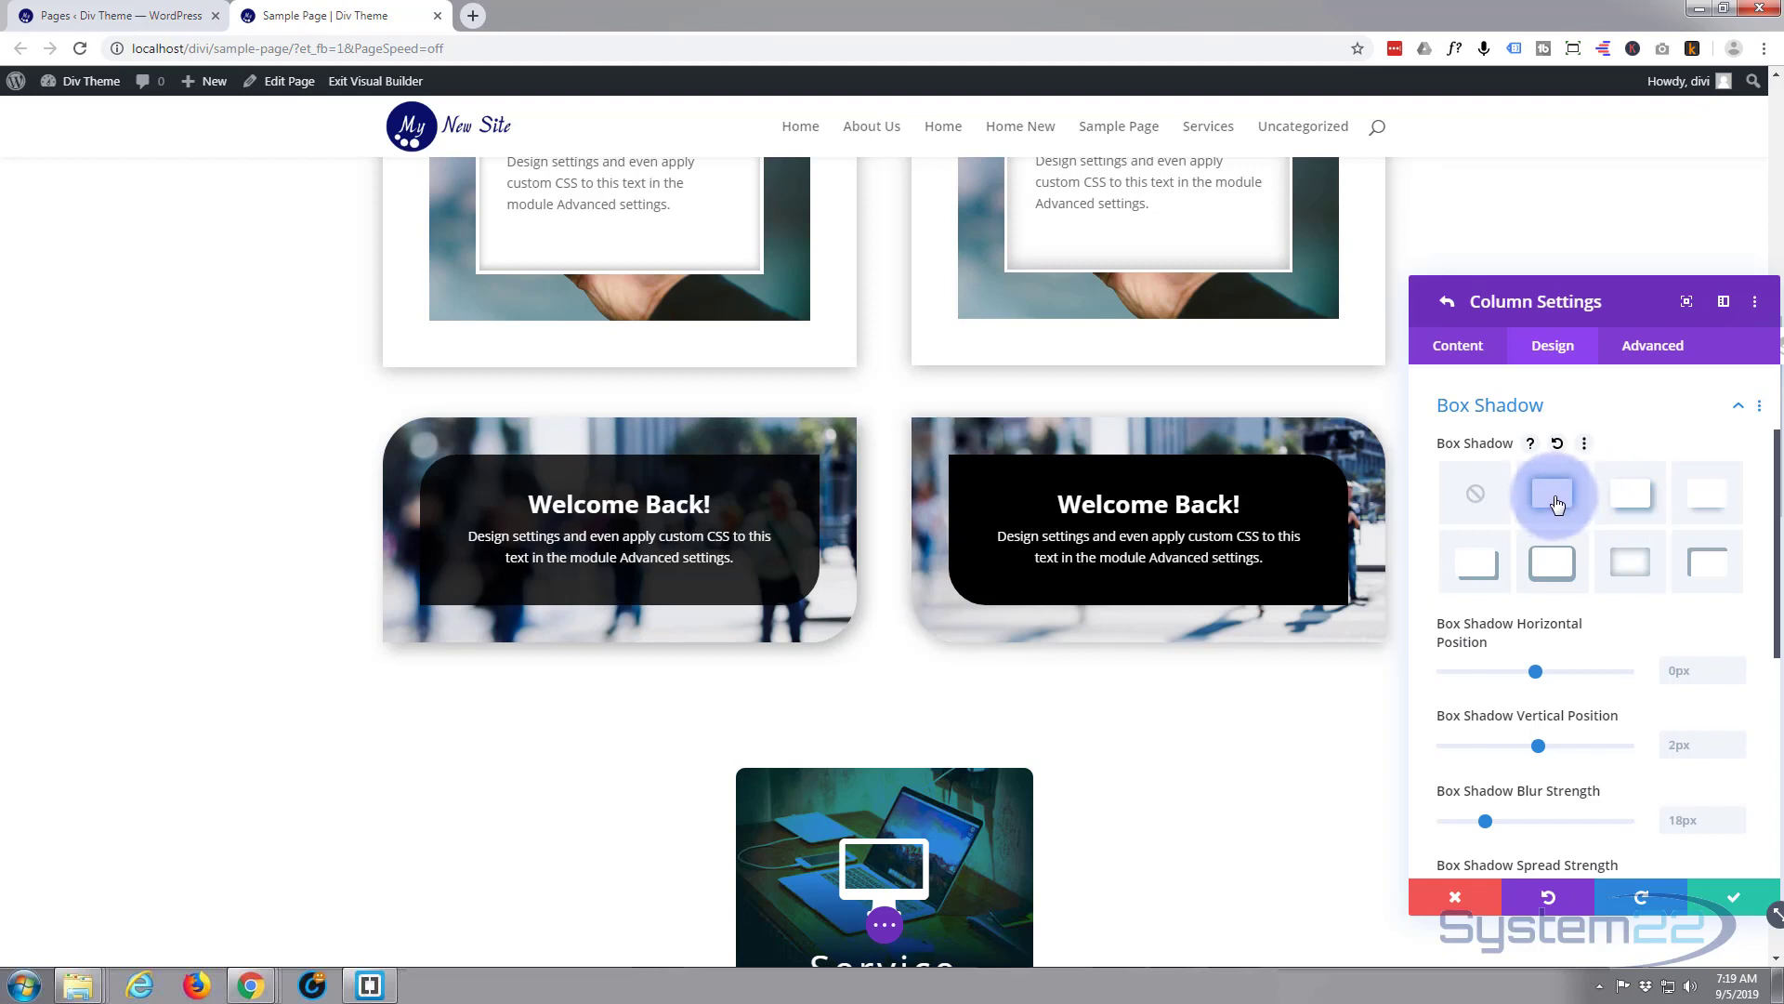
left_click(1629, 493)
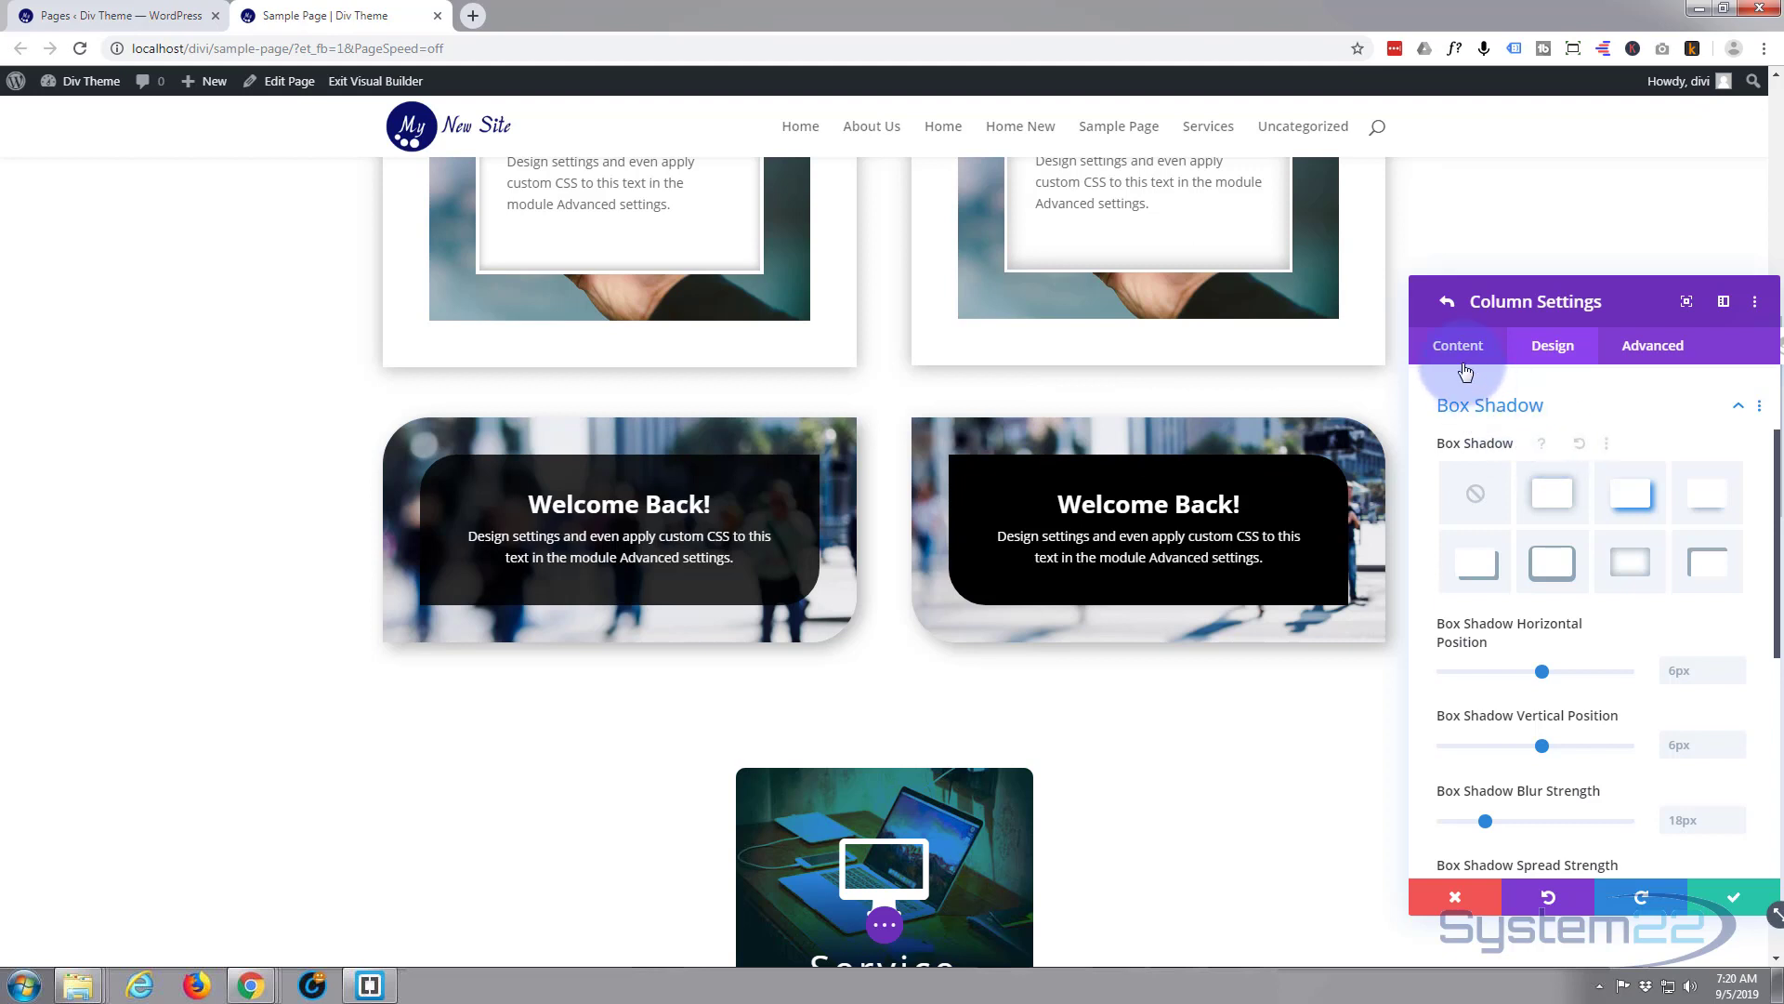
left_click(1457, 346)
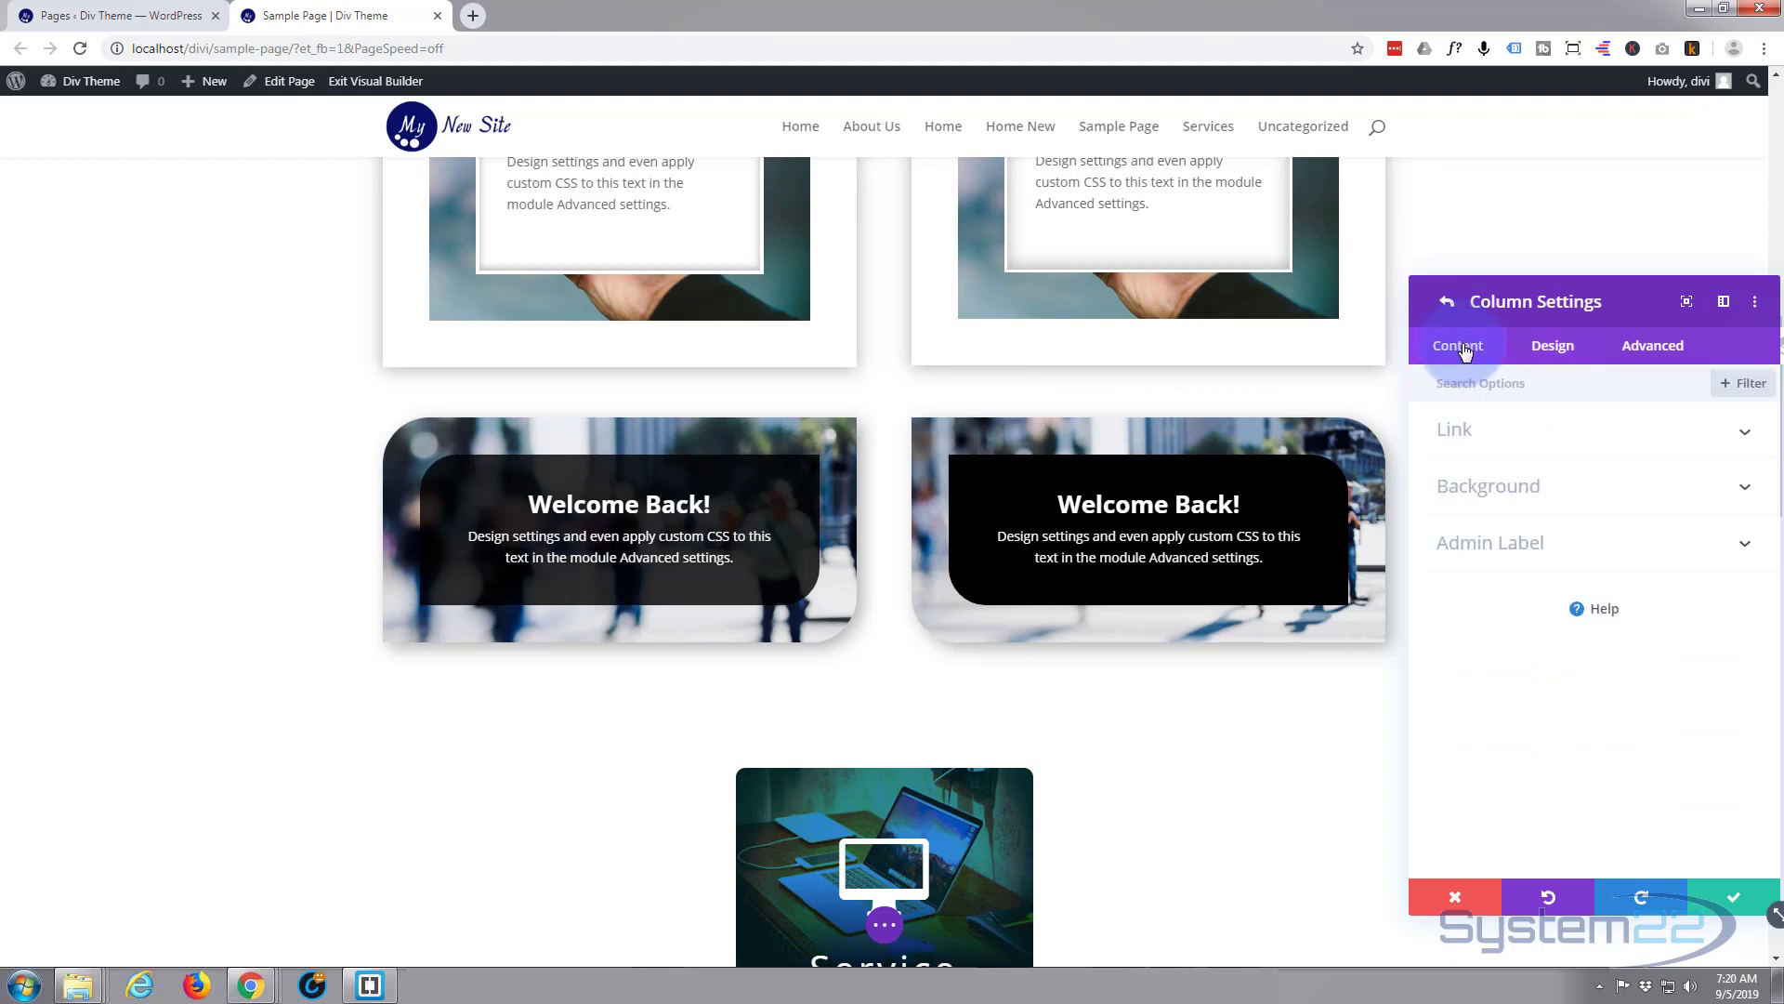
left_click(1487, 487)
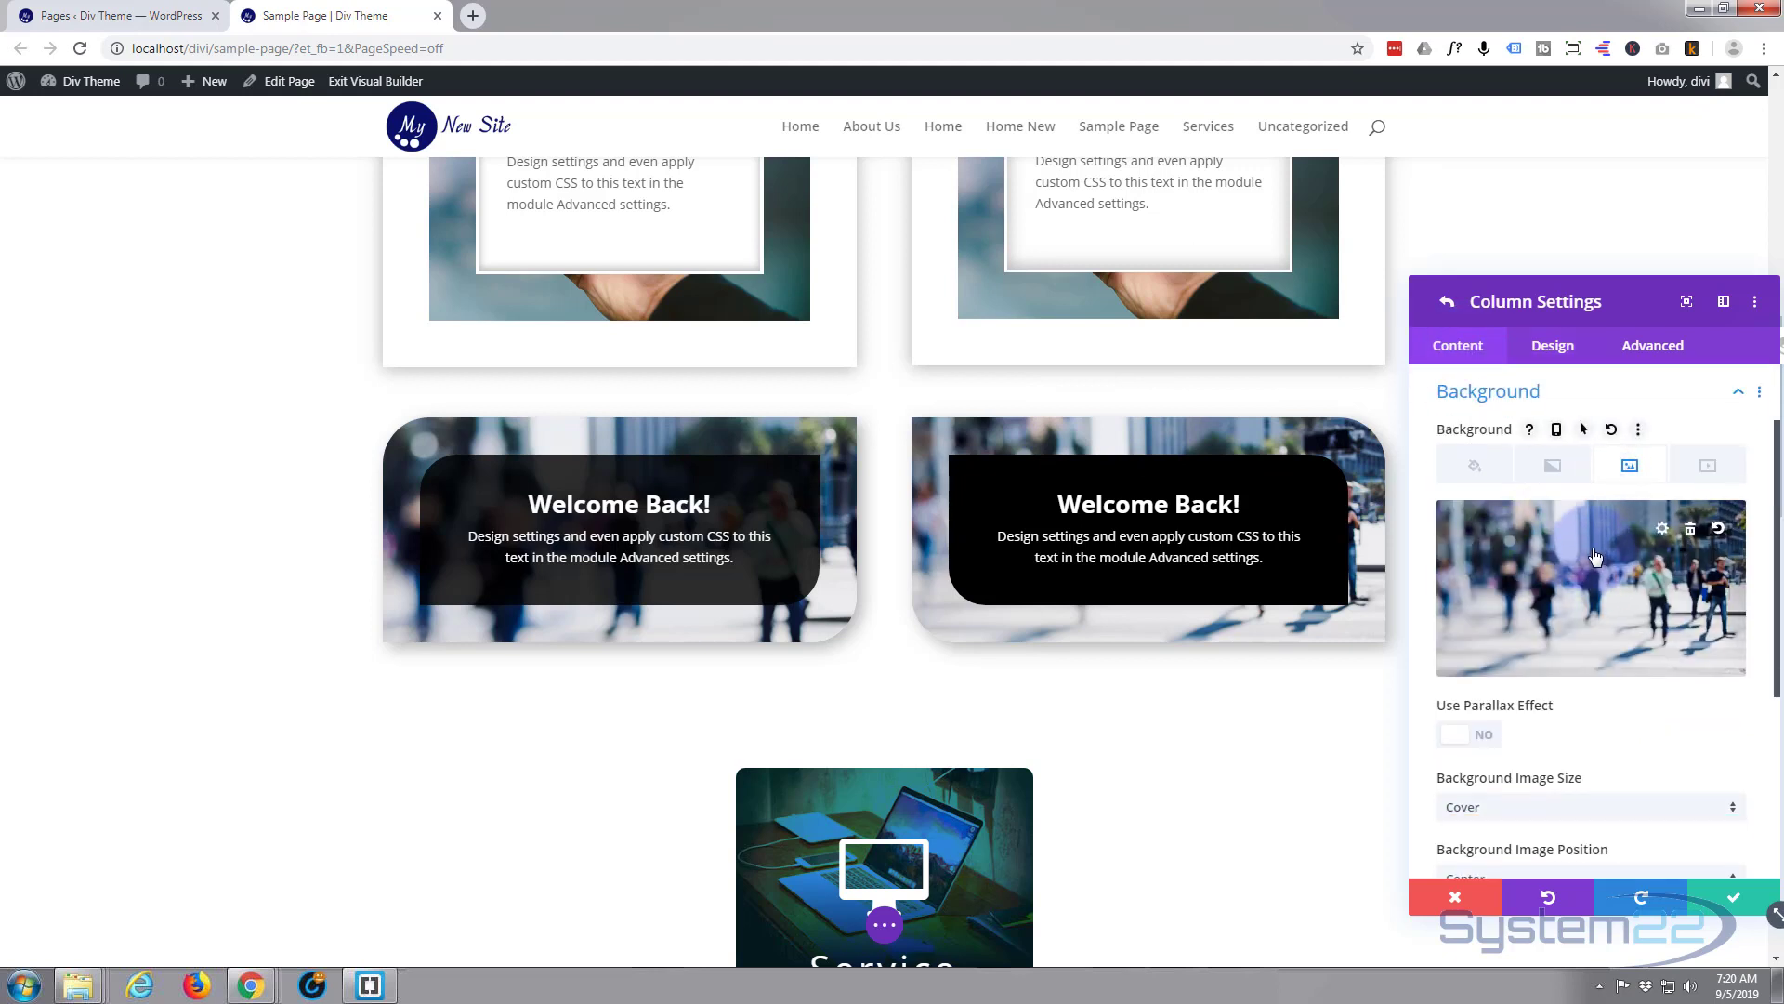
scroll("down", 3)
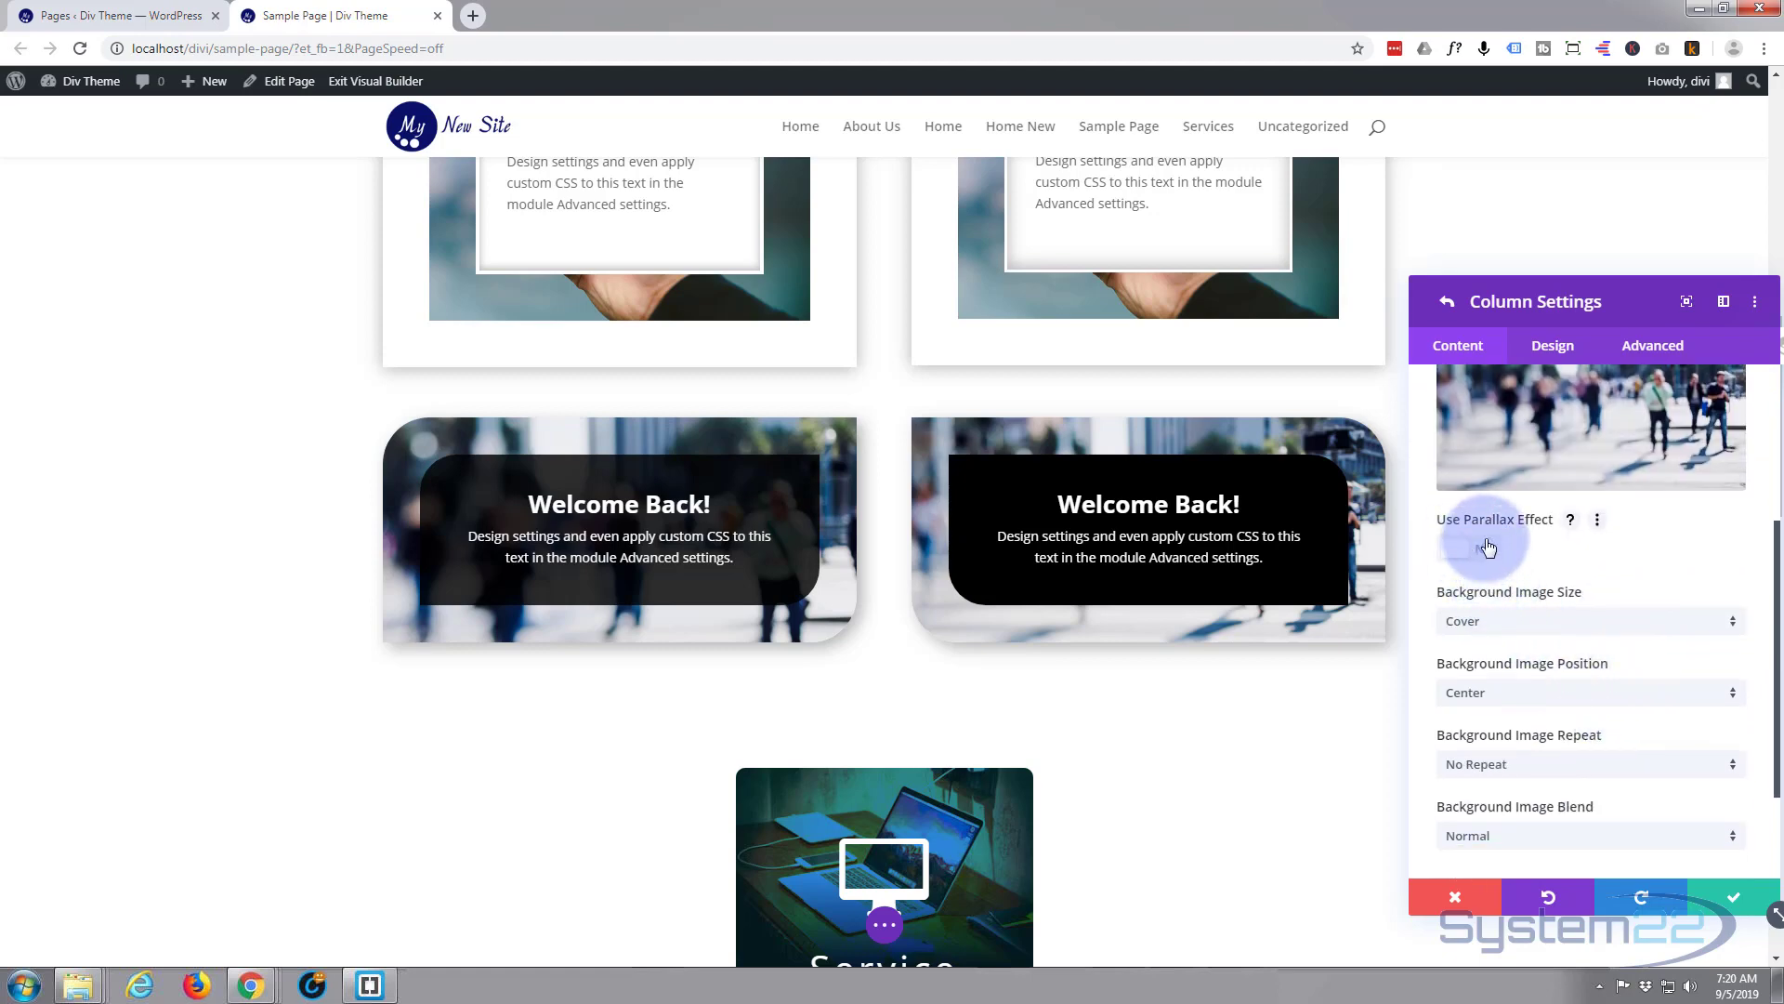
left_click(1469, 546)
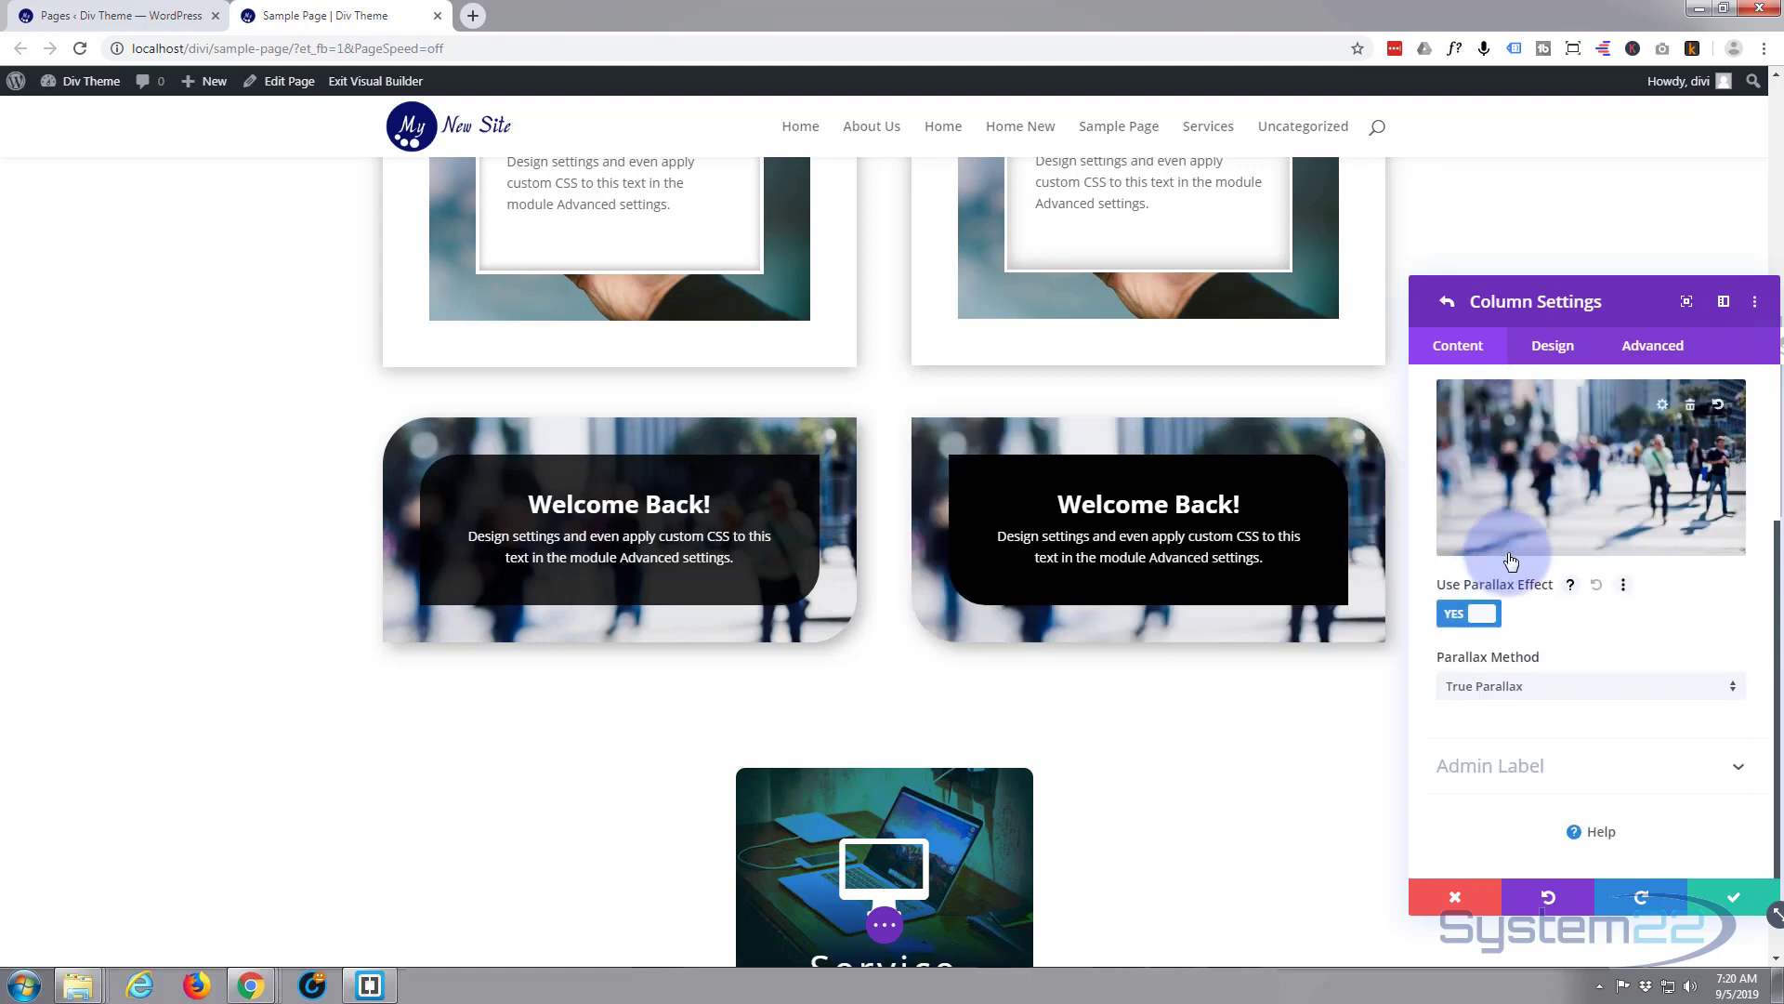
mouse_move(1226, 732)
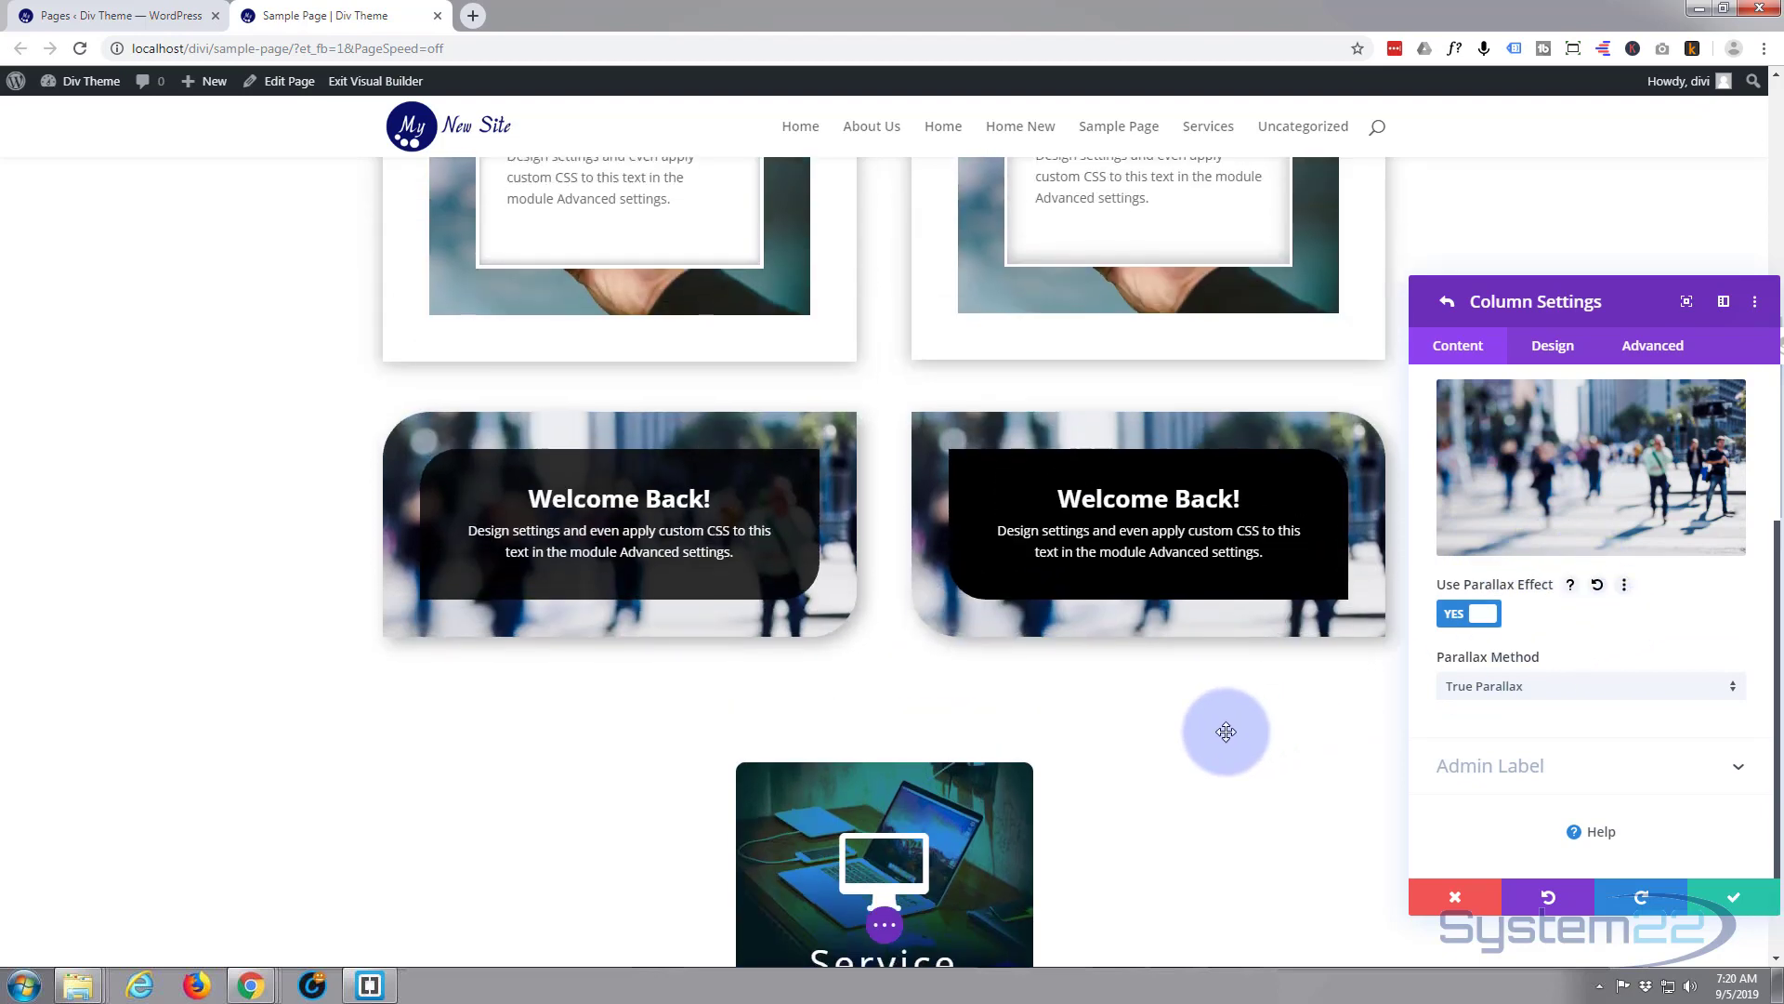
scroll("down", 3)
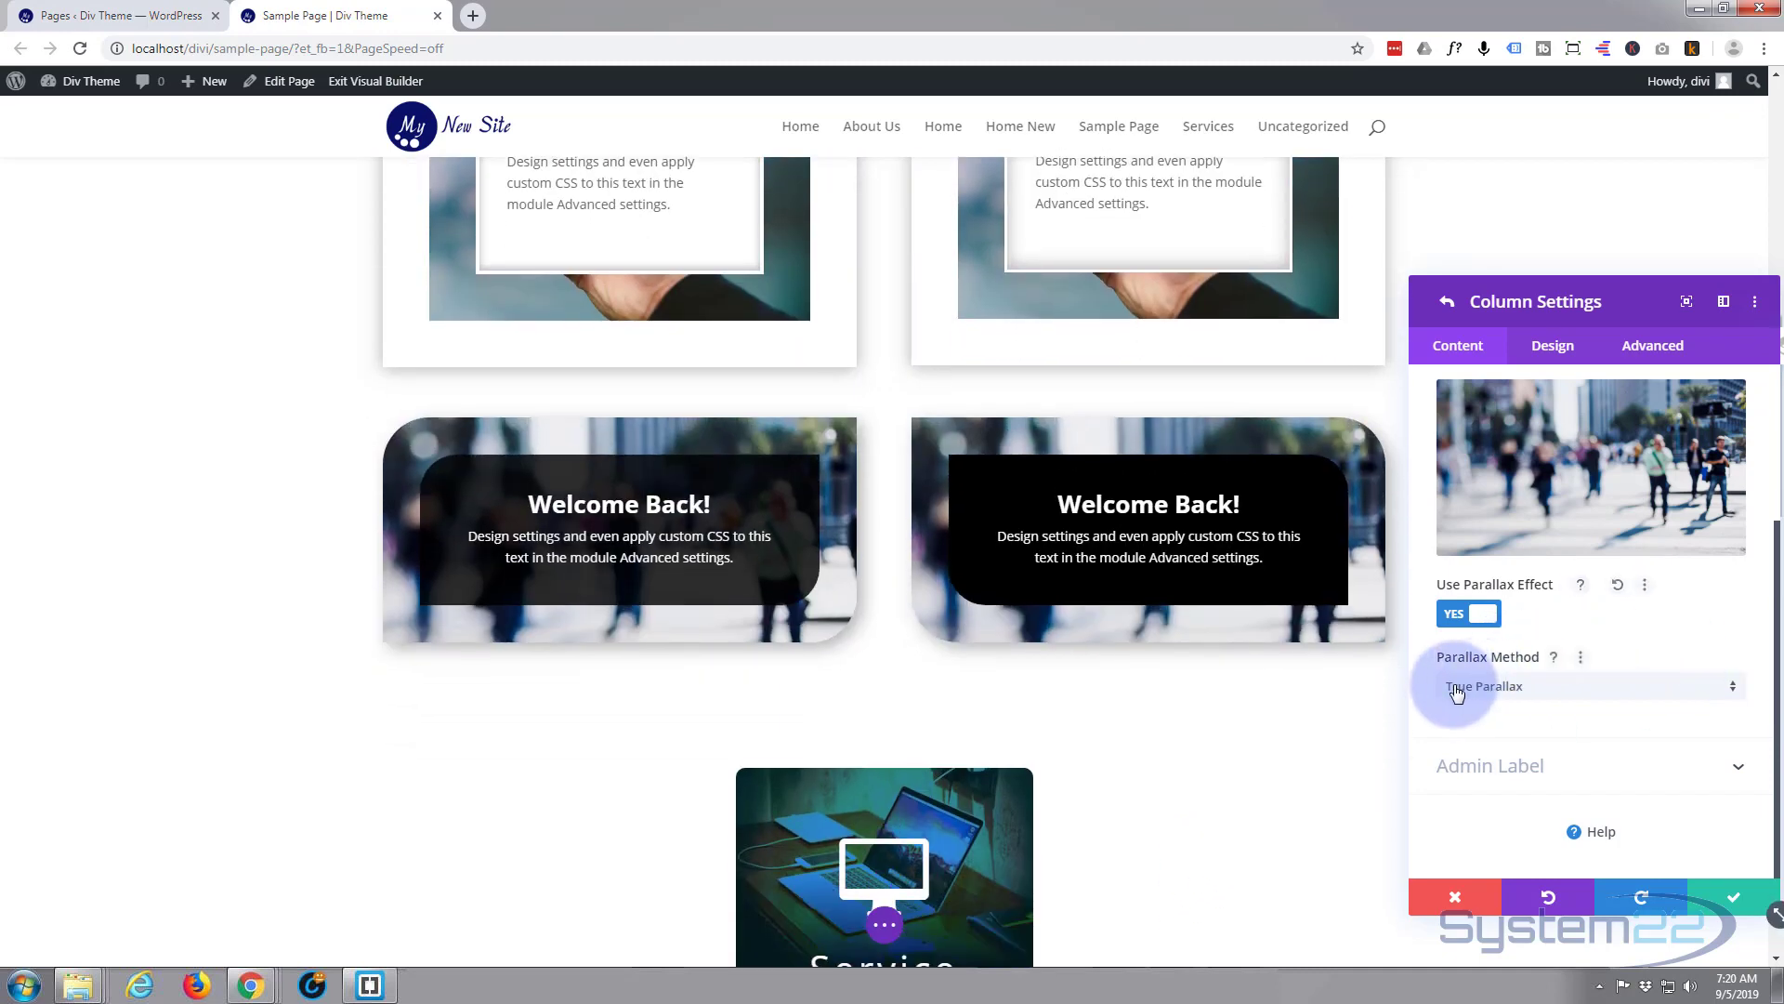
left_click(1591, 686)
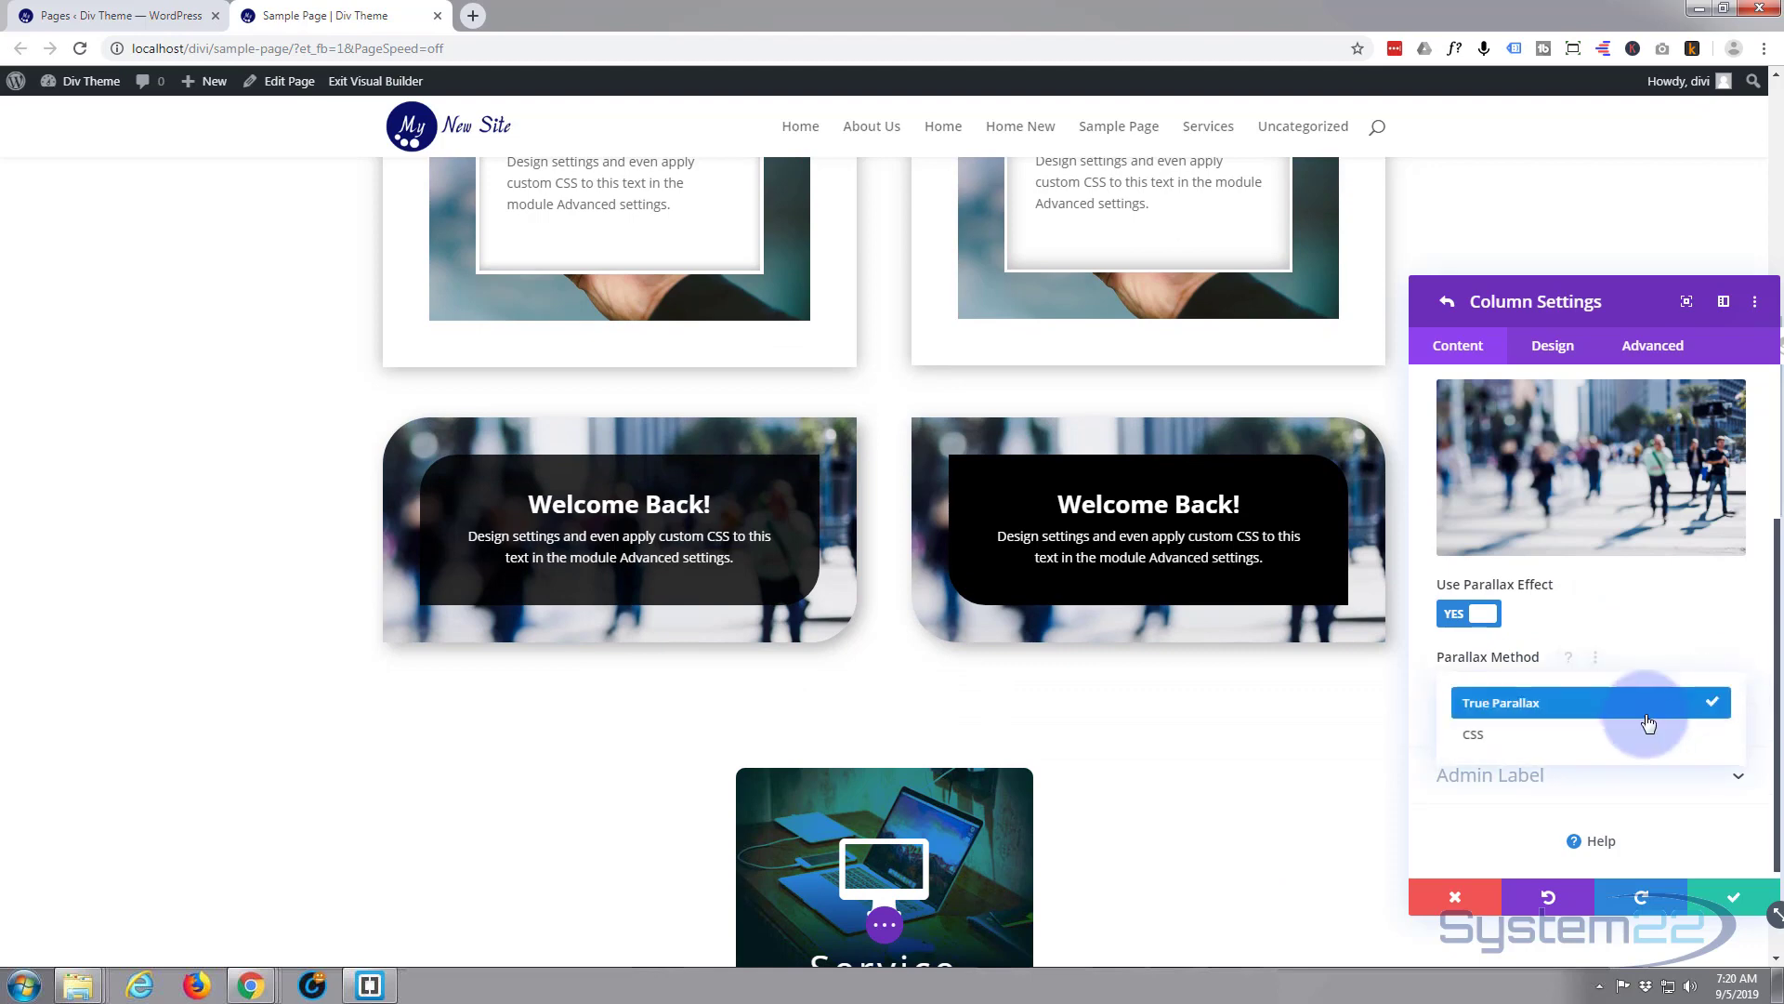
left_click(1473, 735)
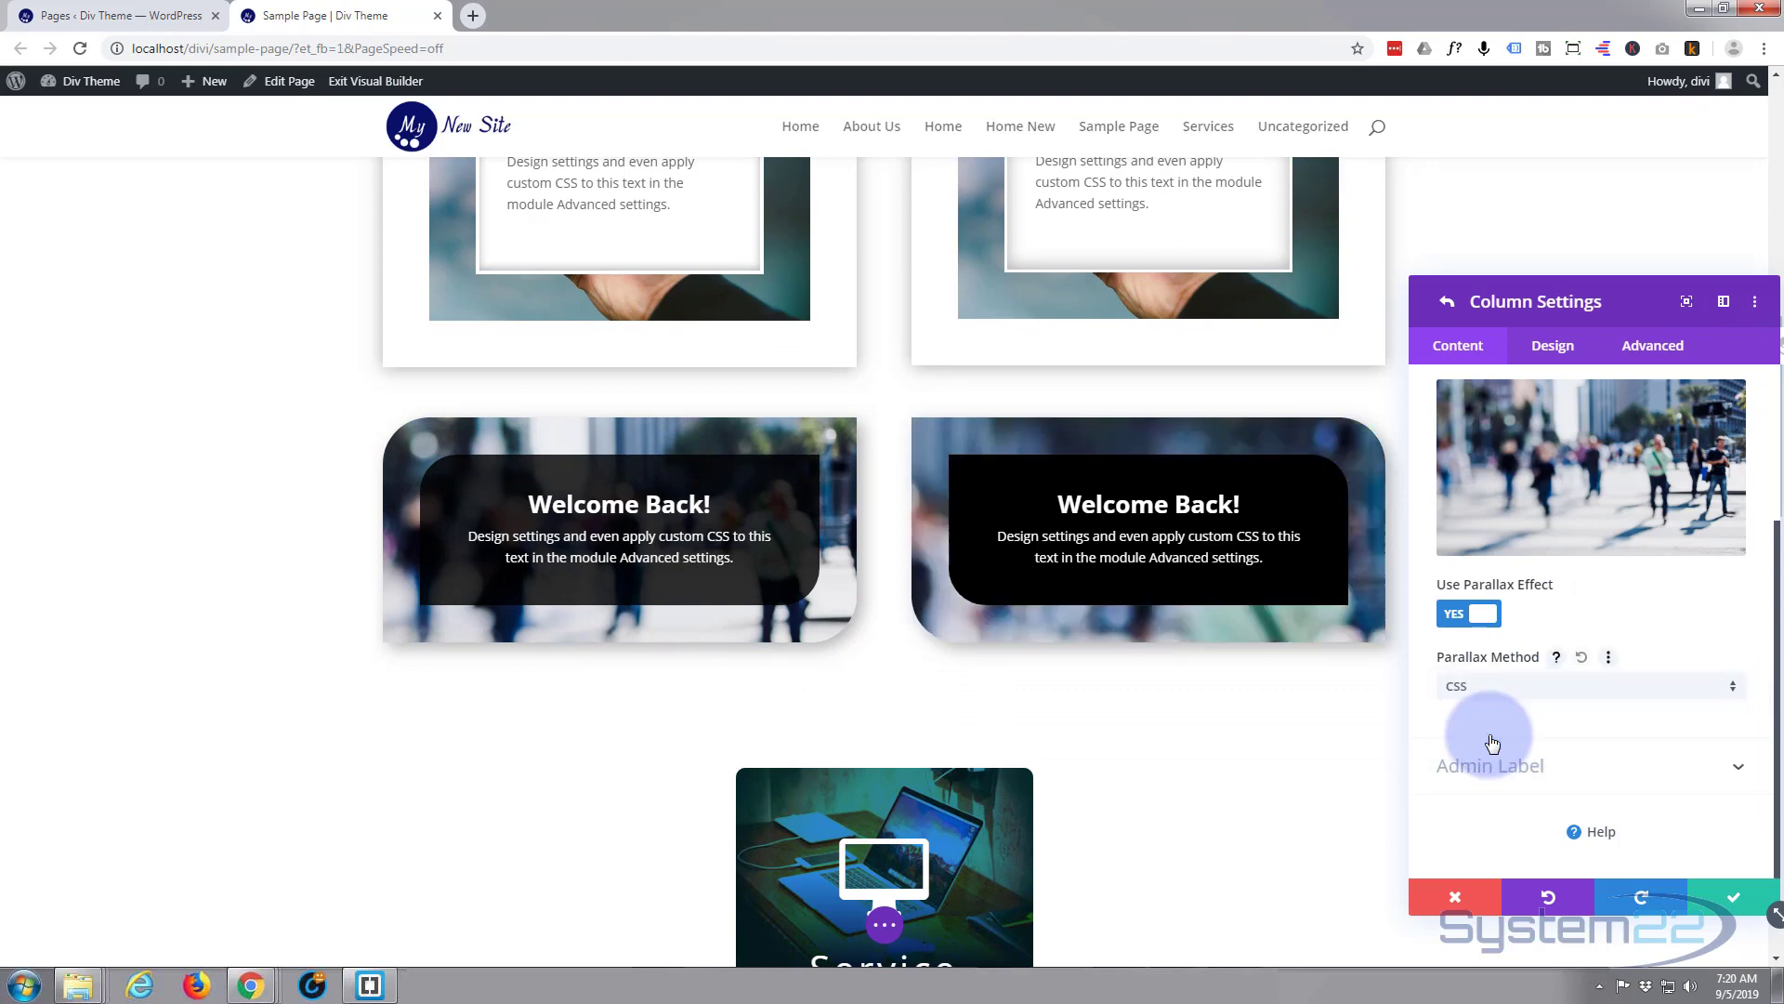
mouse_move(1502, 729)
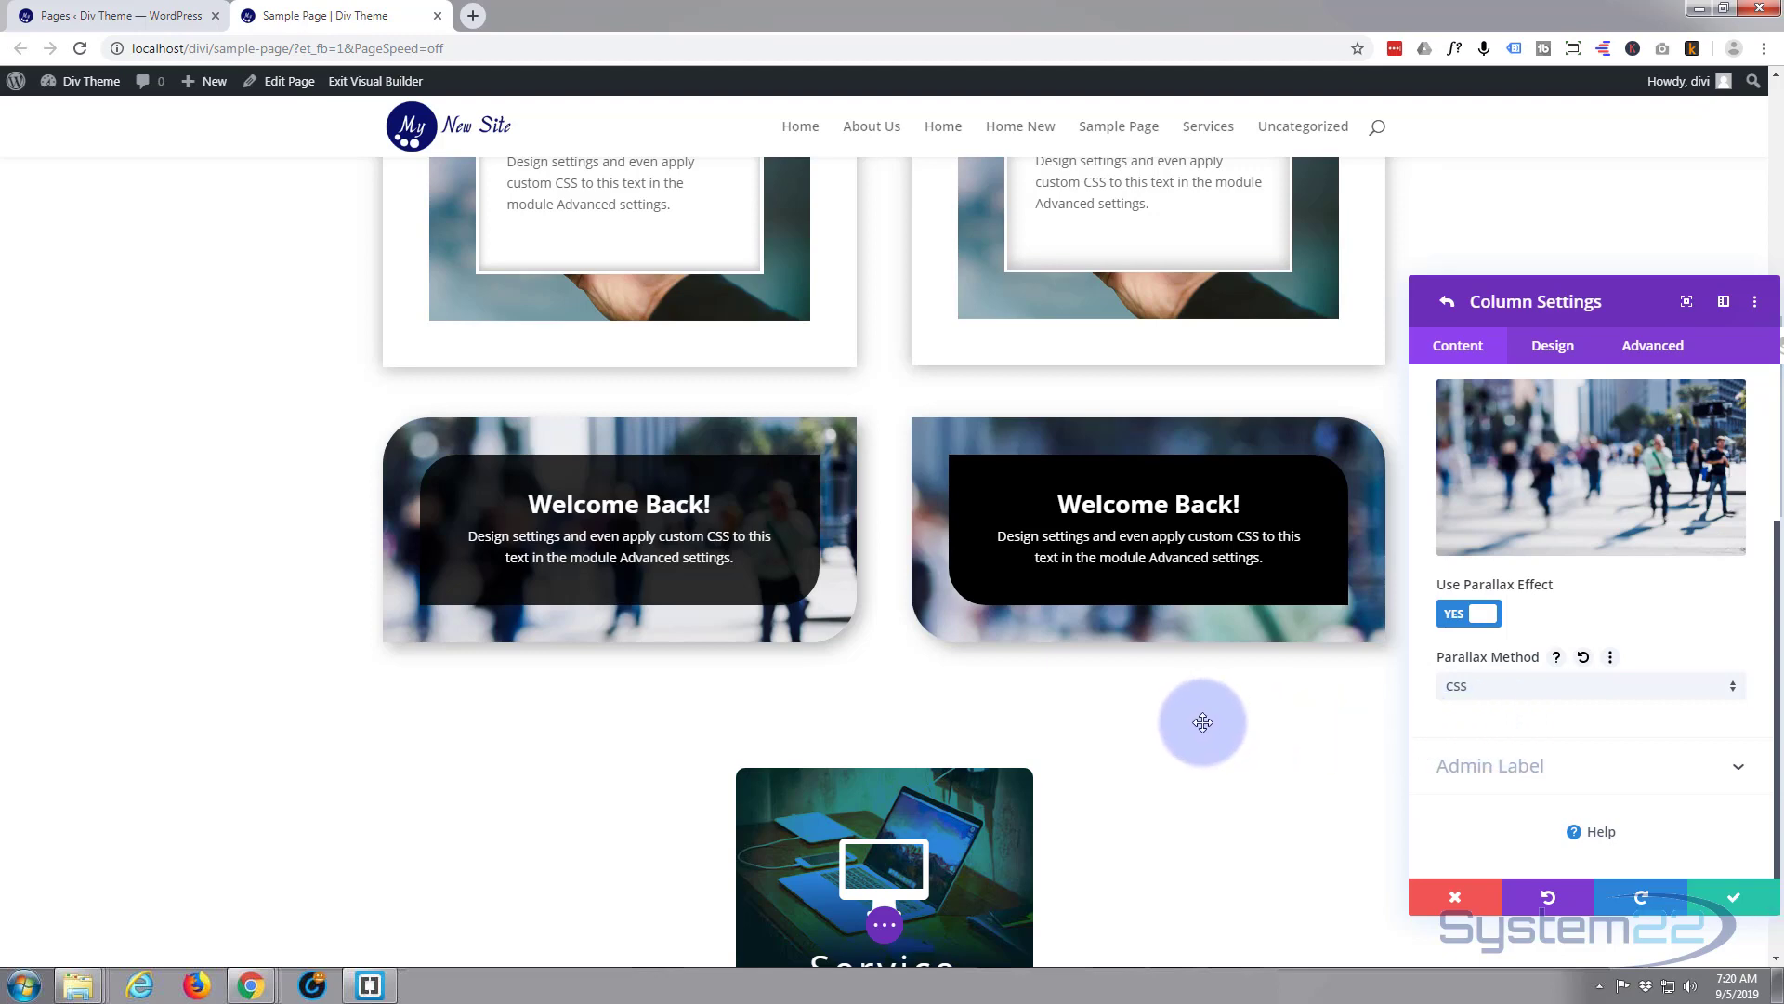
mouse_move(1201, 746)
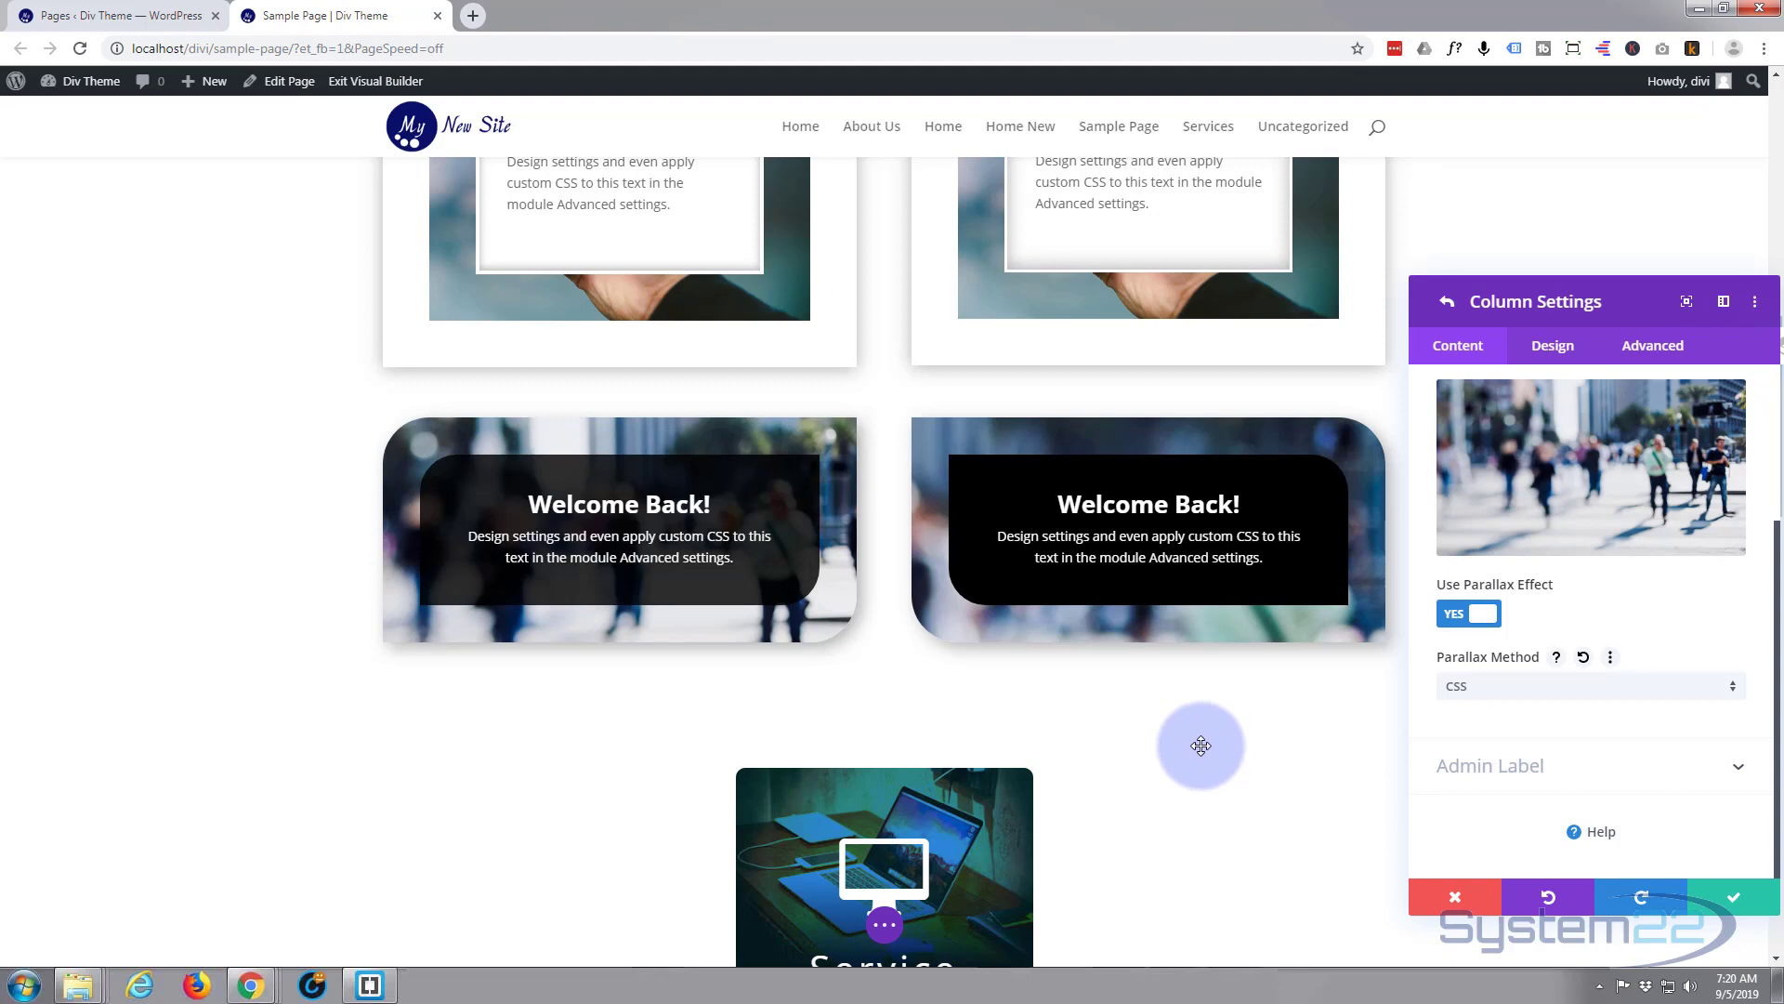
scroll("down", 3)
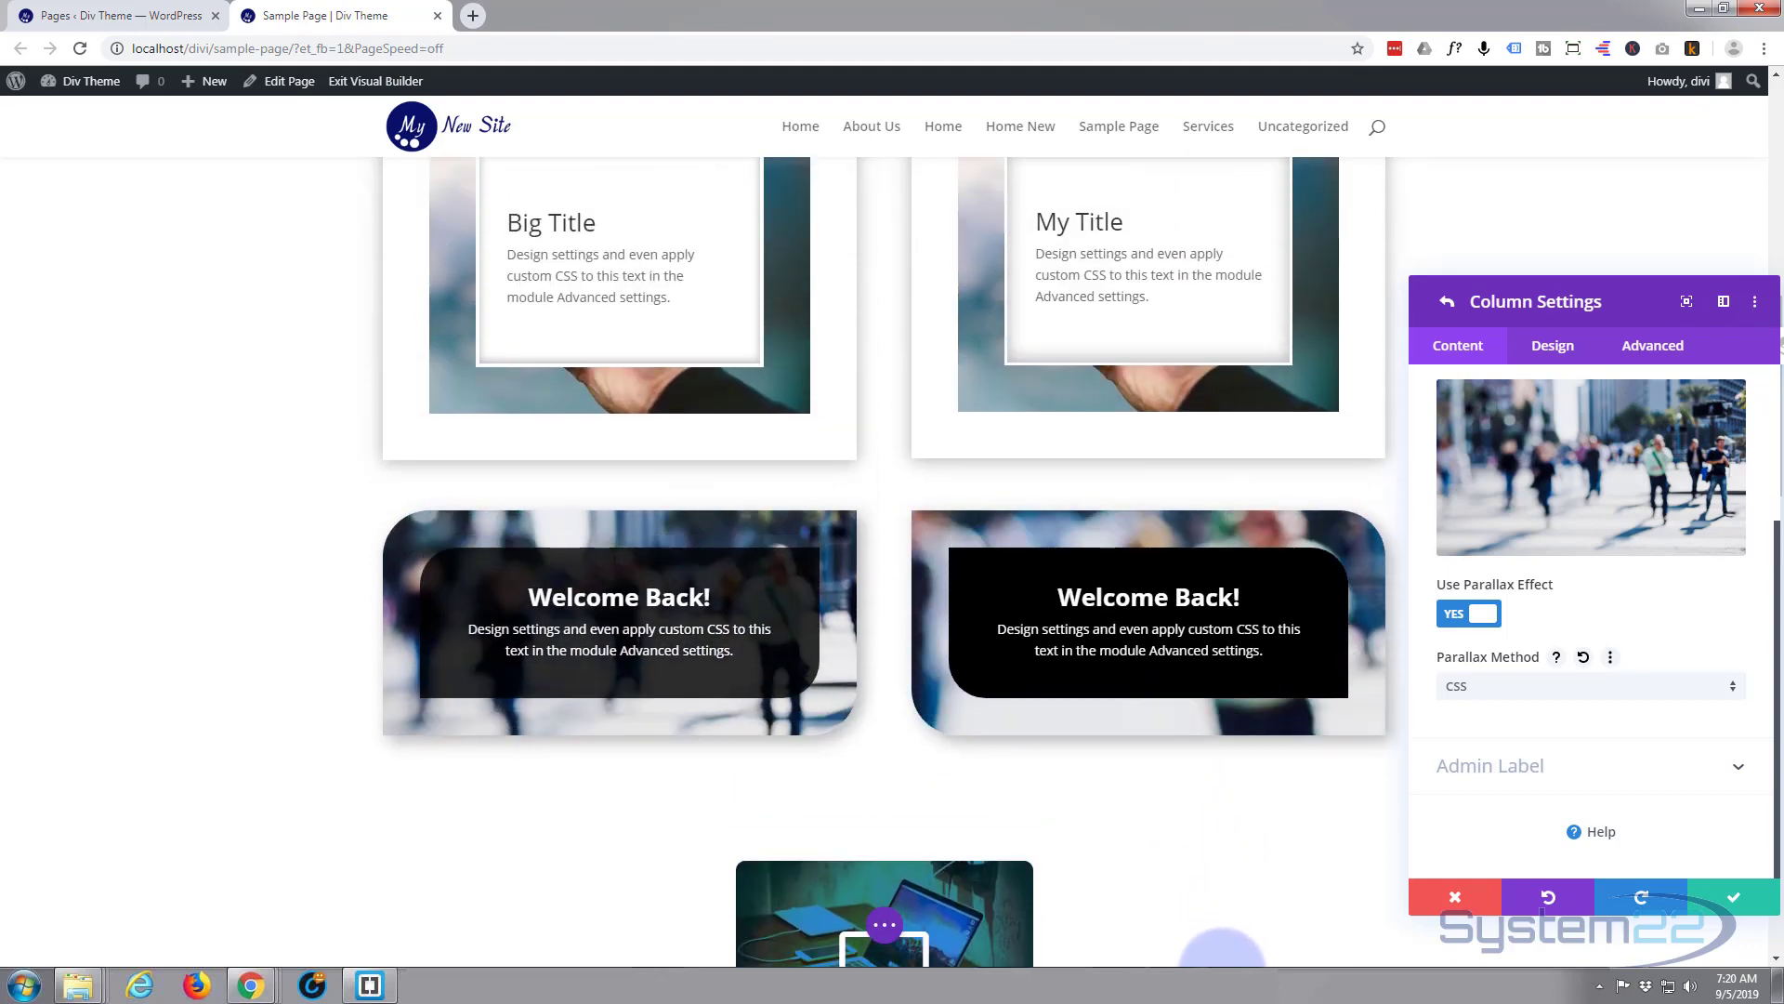
scroll("down", 3)
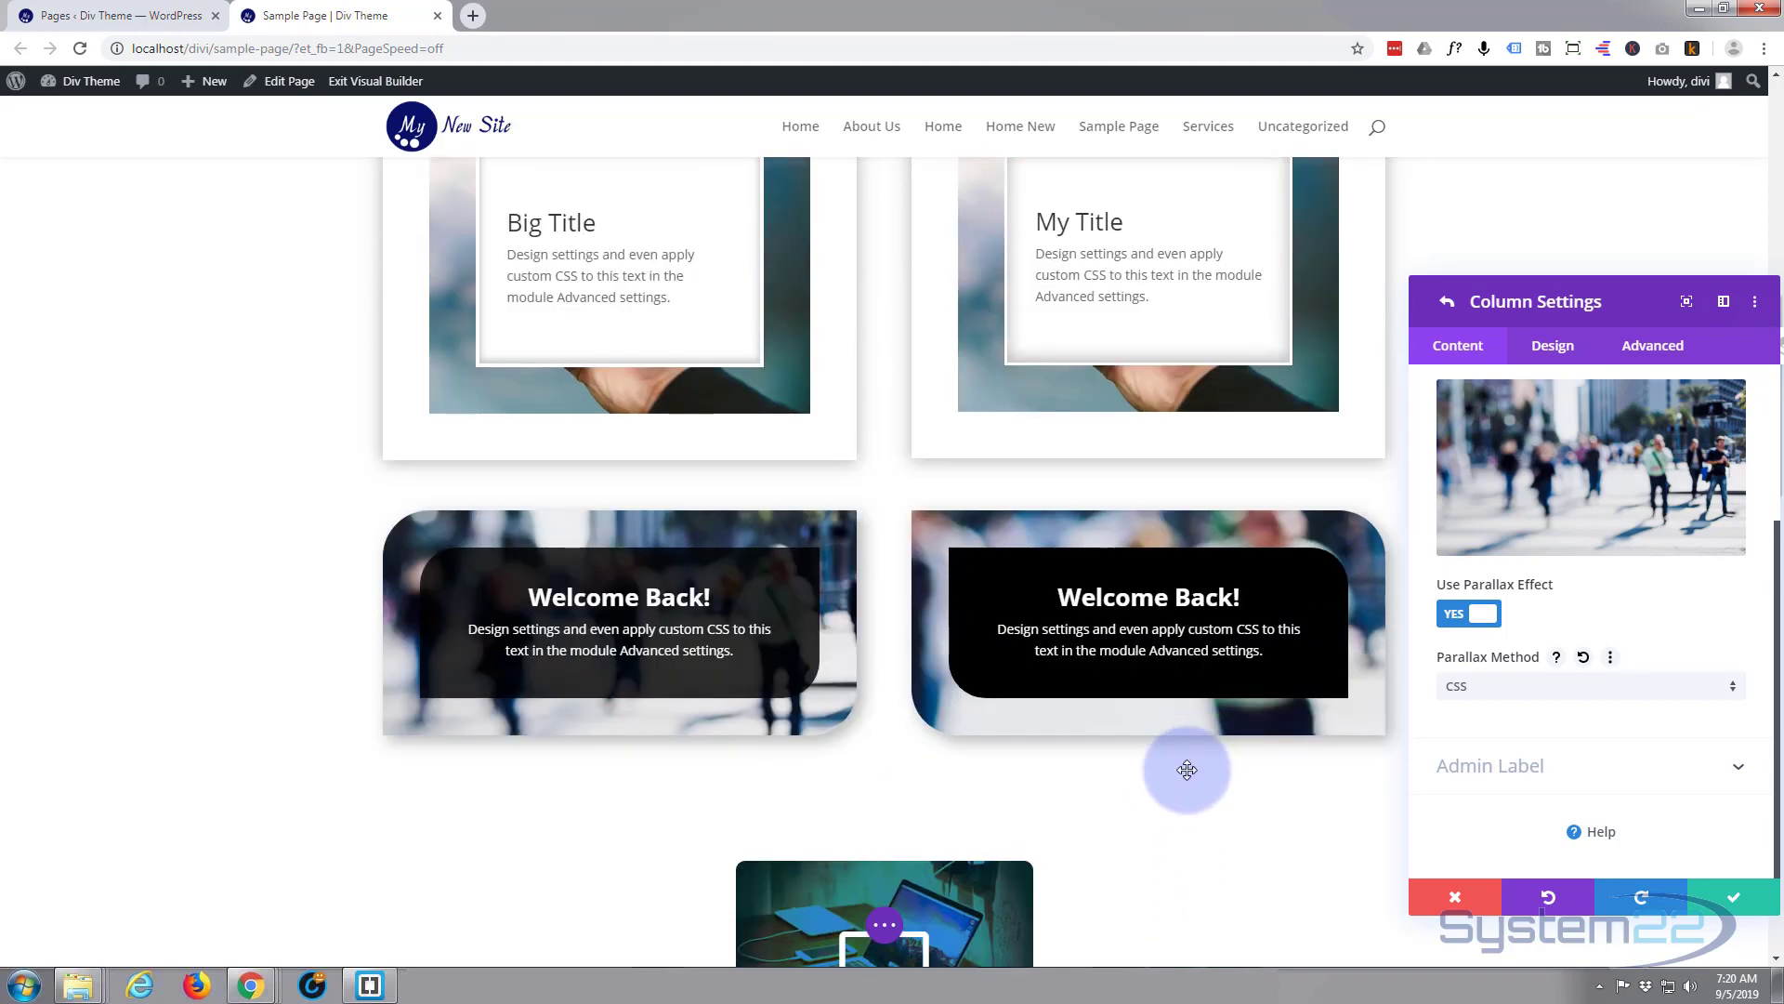
mouse_move(1230, 805)
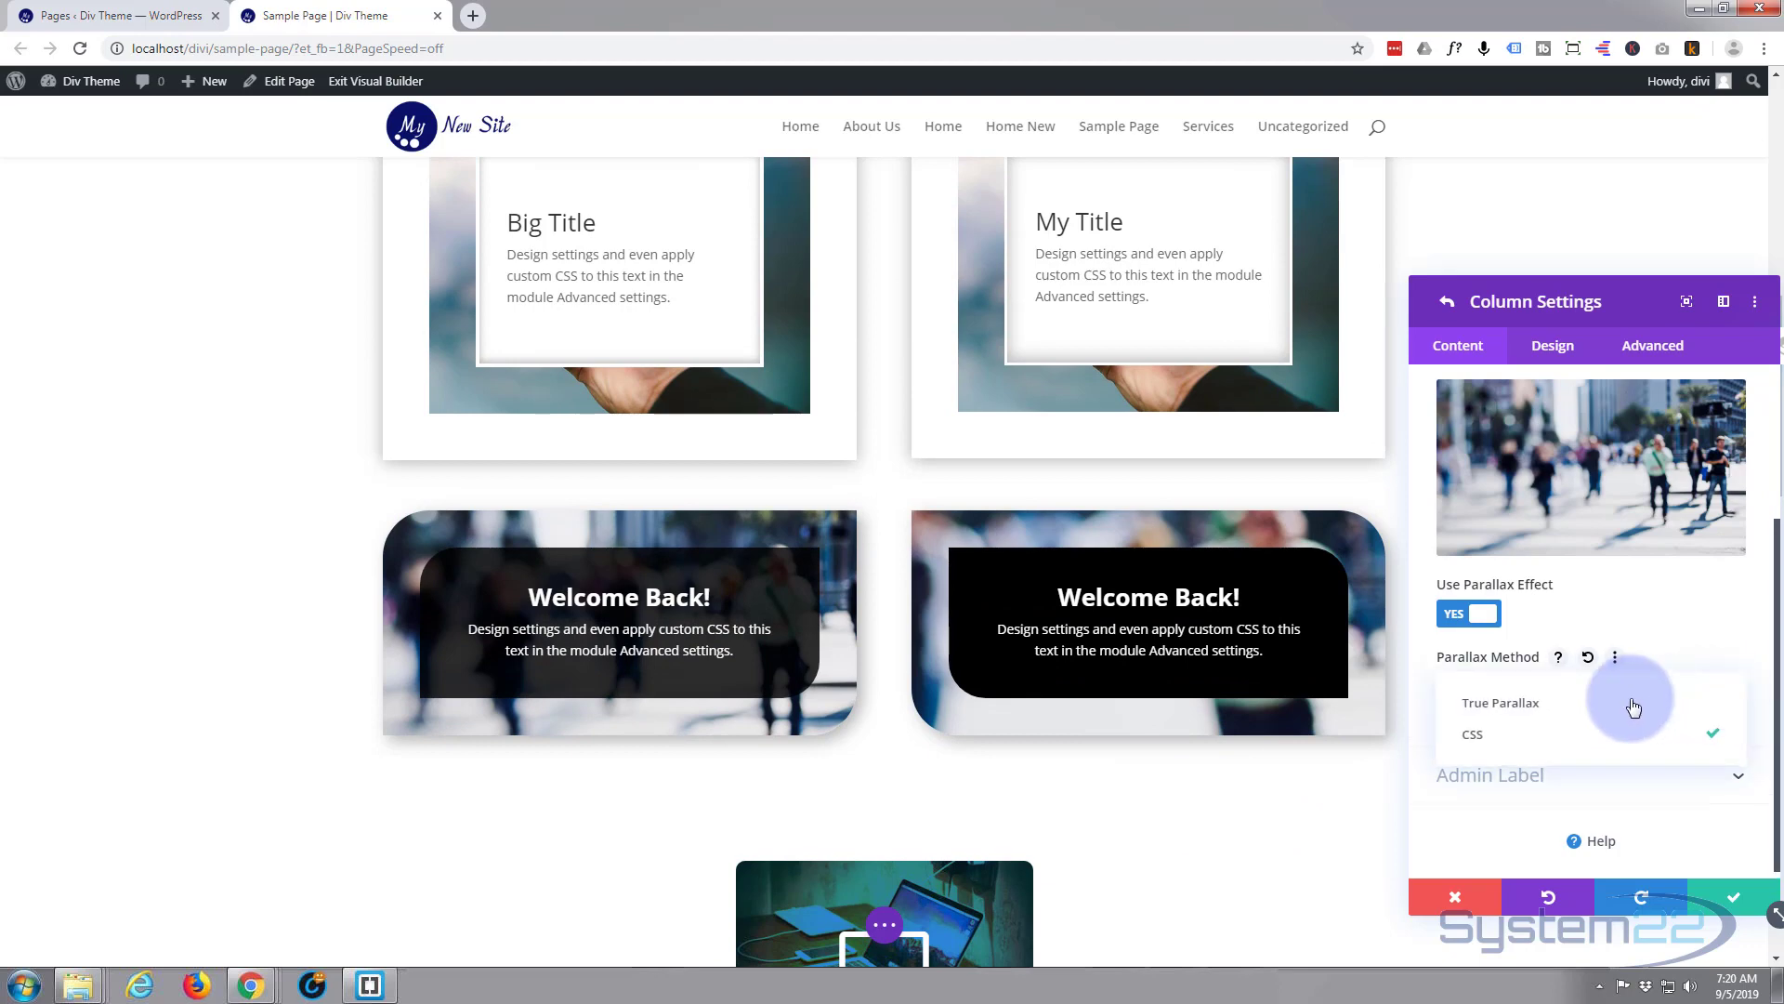
left_click(1500, 702)
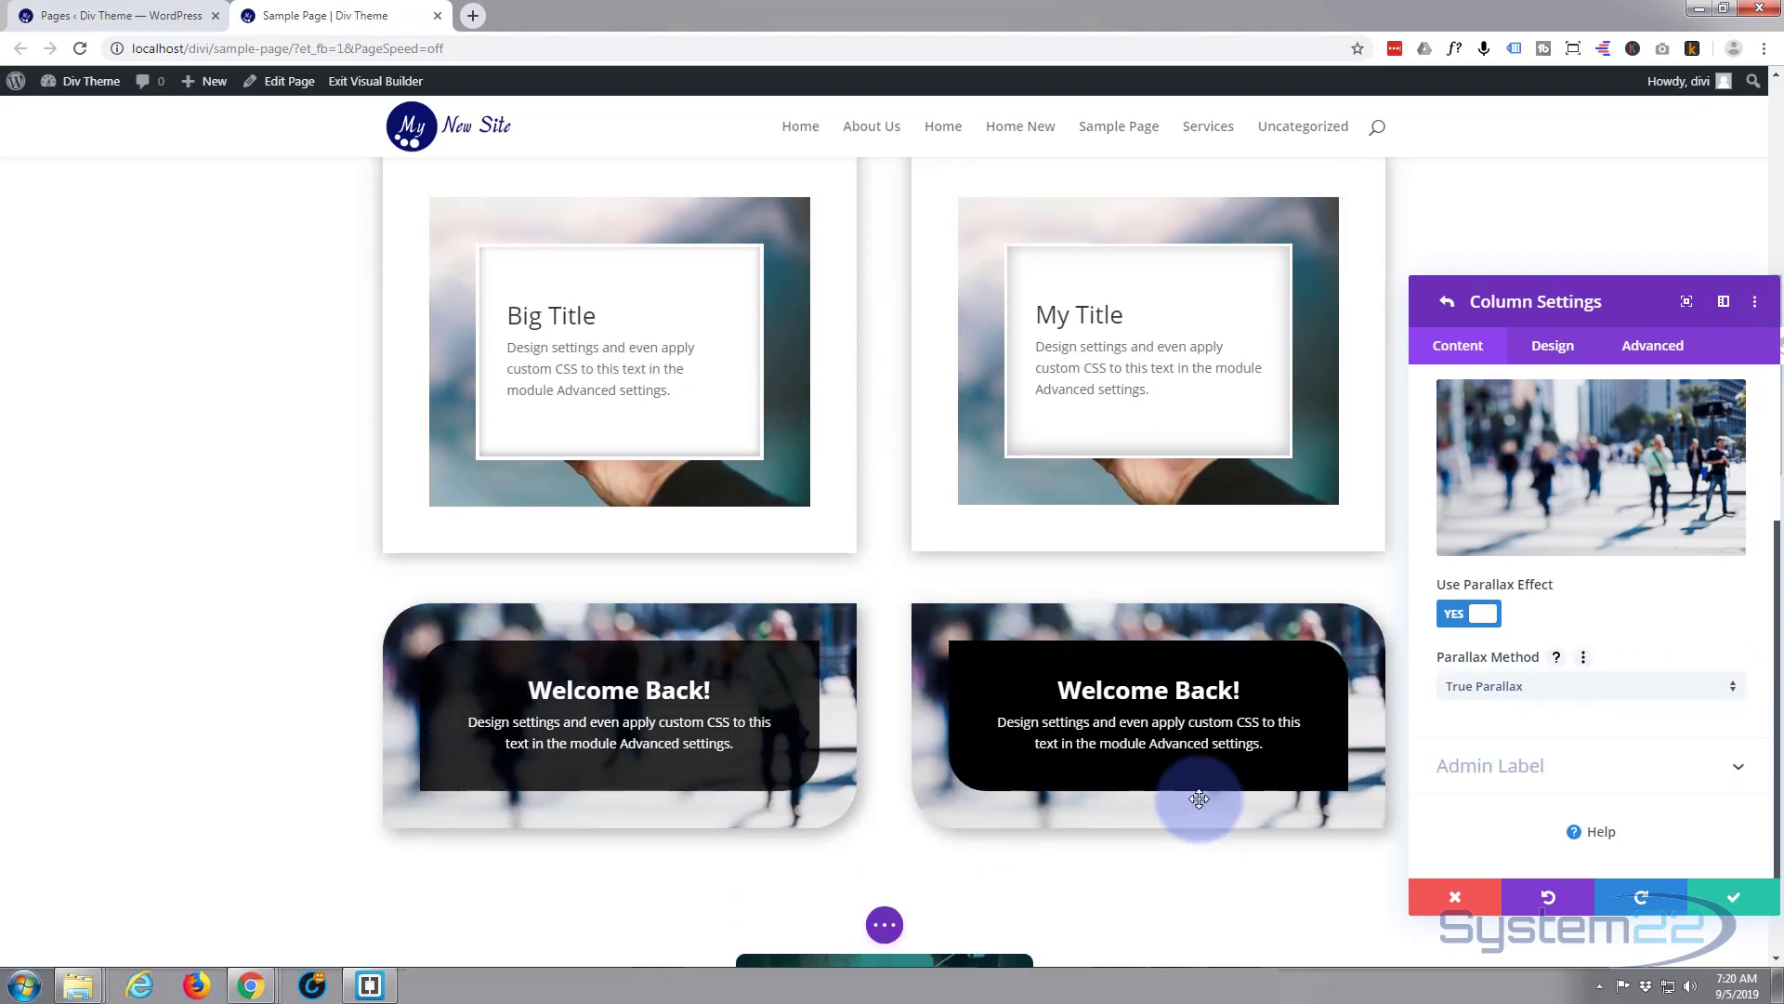
scroll("down", 3)
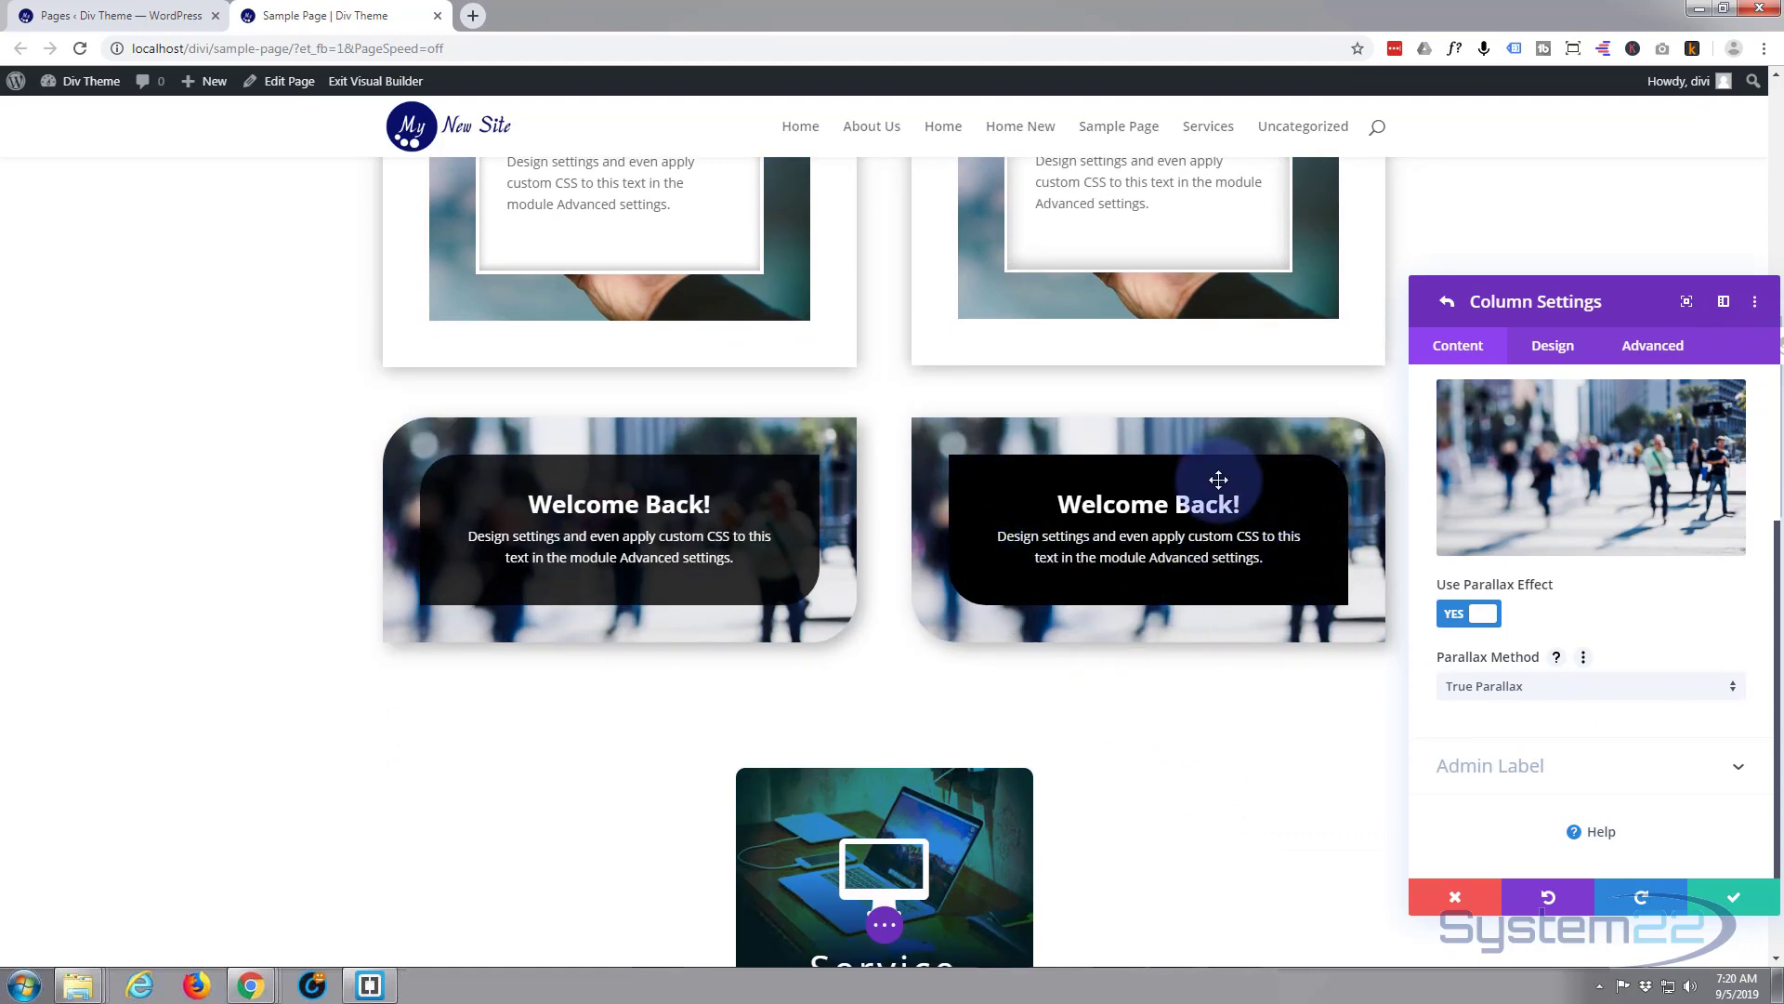
mouse_move(1309, 509)
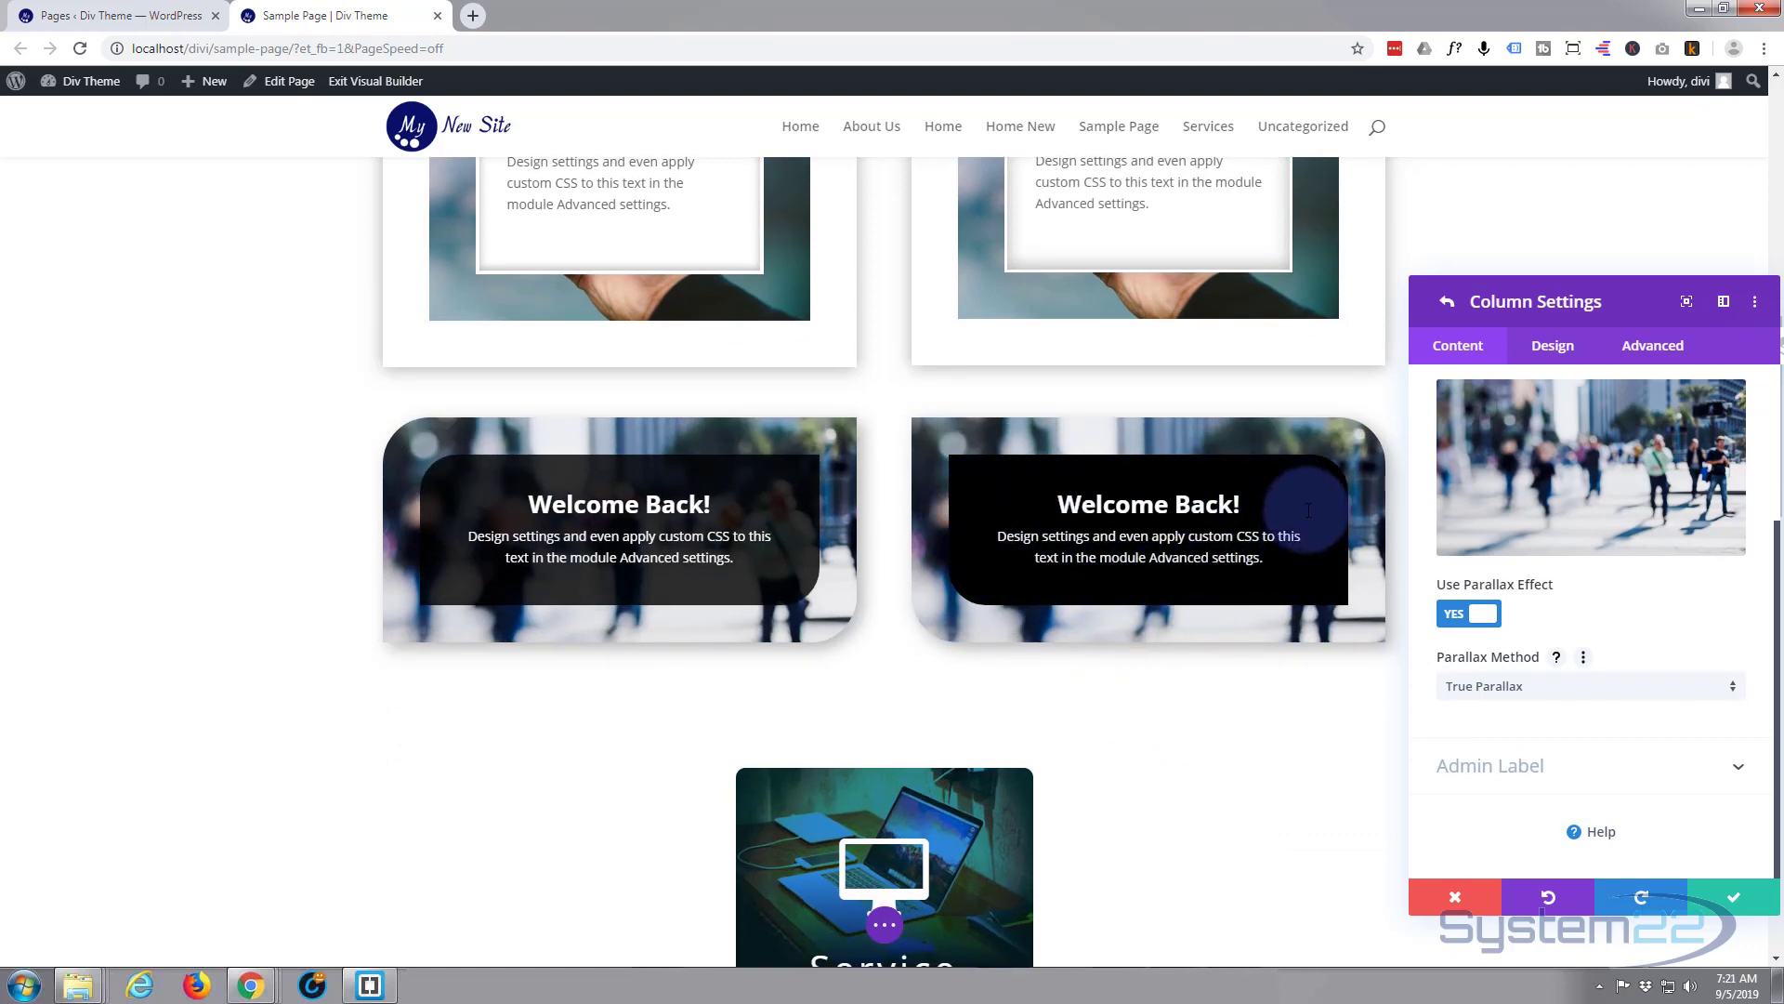
mouse_move(792, 492)
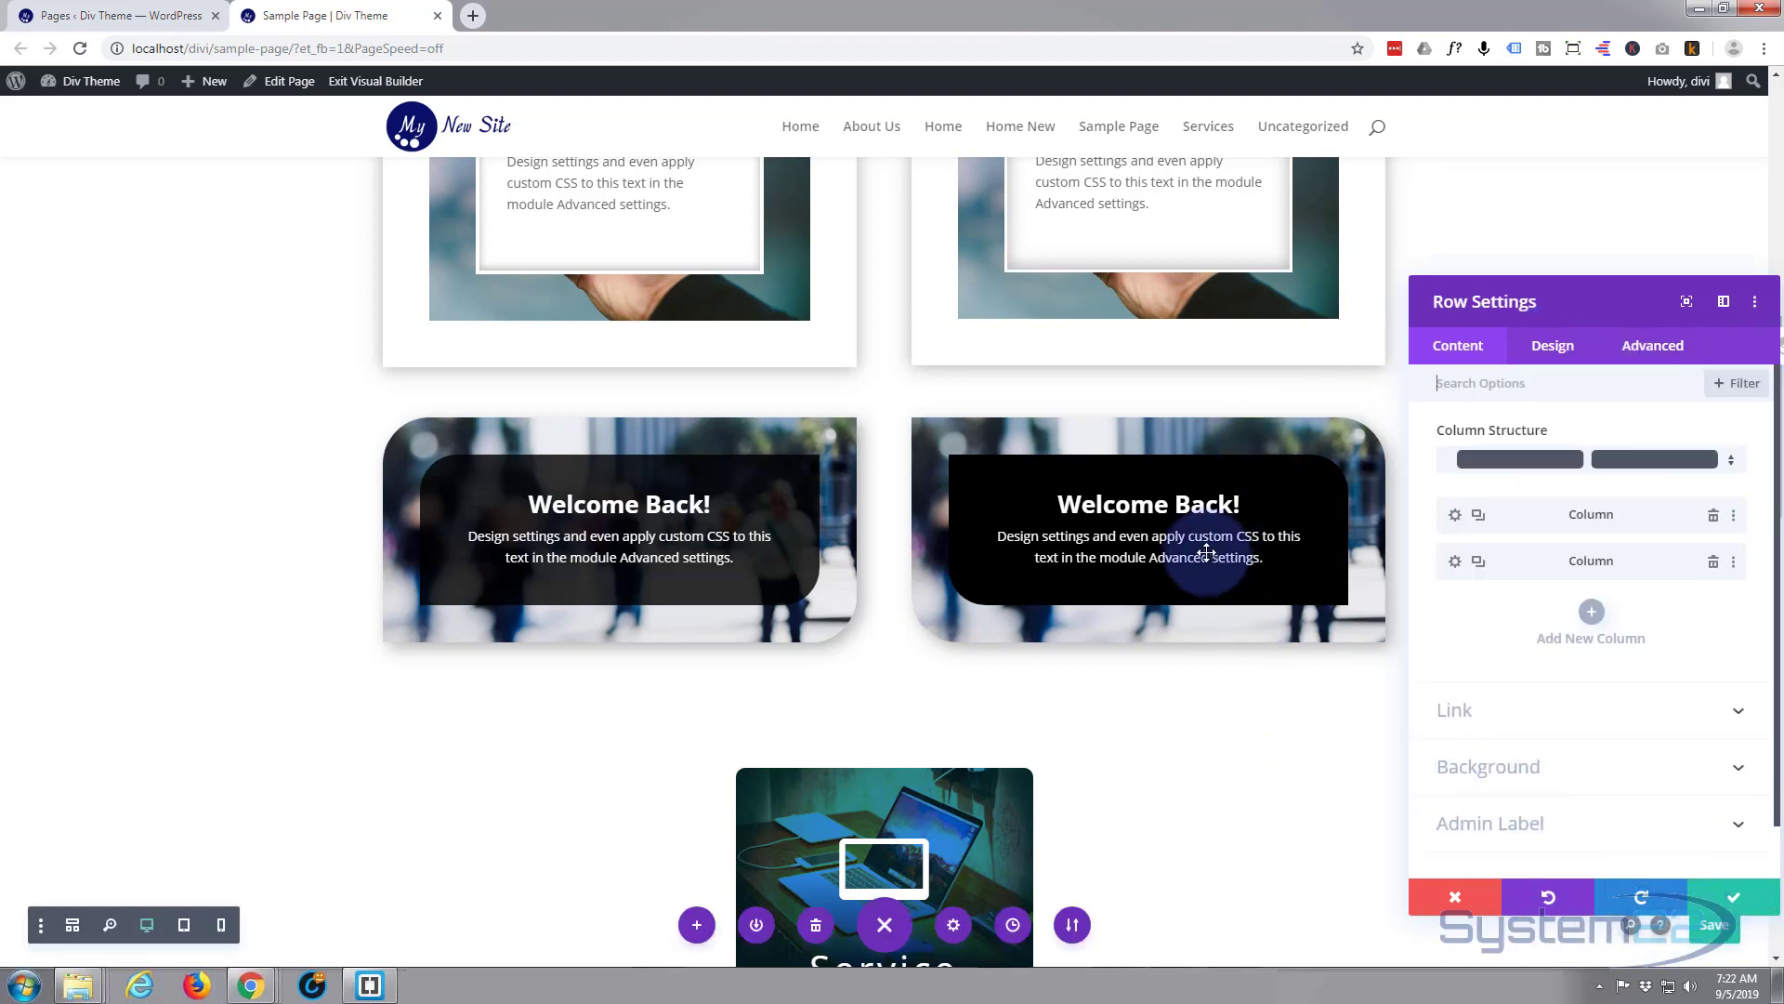
mouse_move(1203, 548)
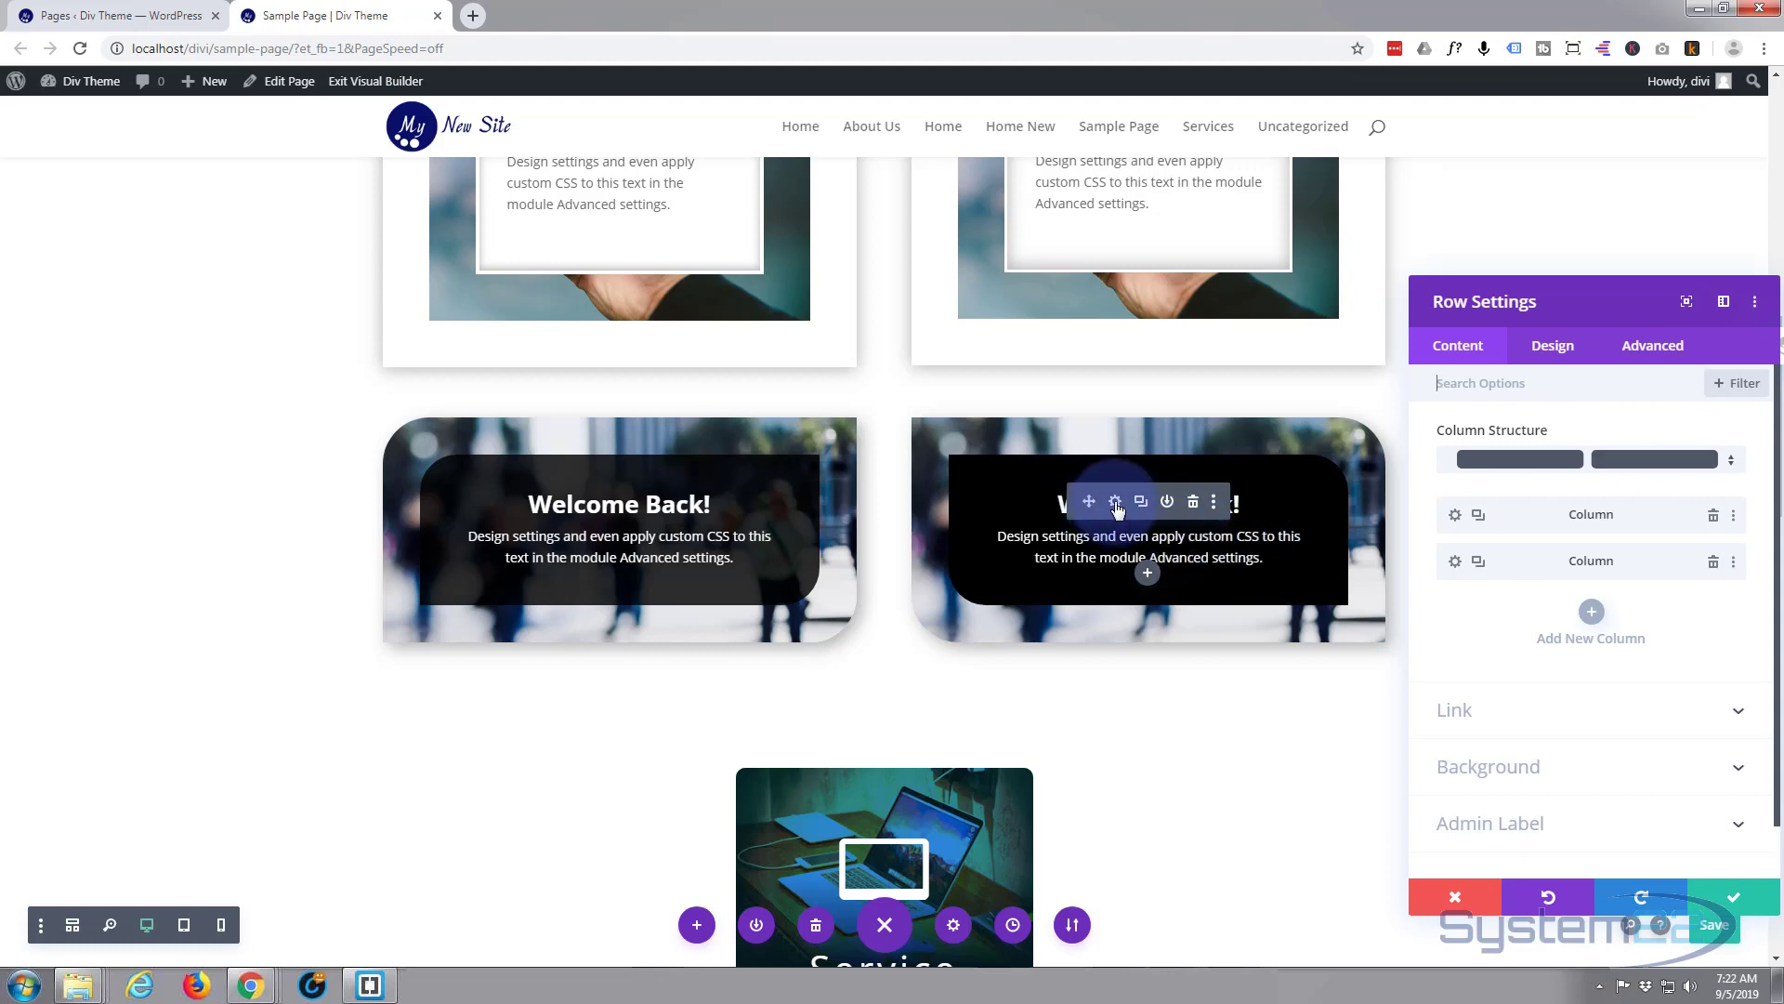
Lower the right text panel's black background opacity until it matches the left card's translucency
left_click(1113, 502)
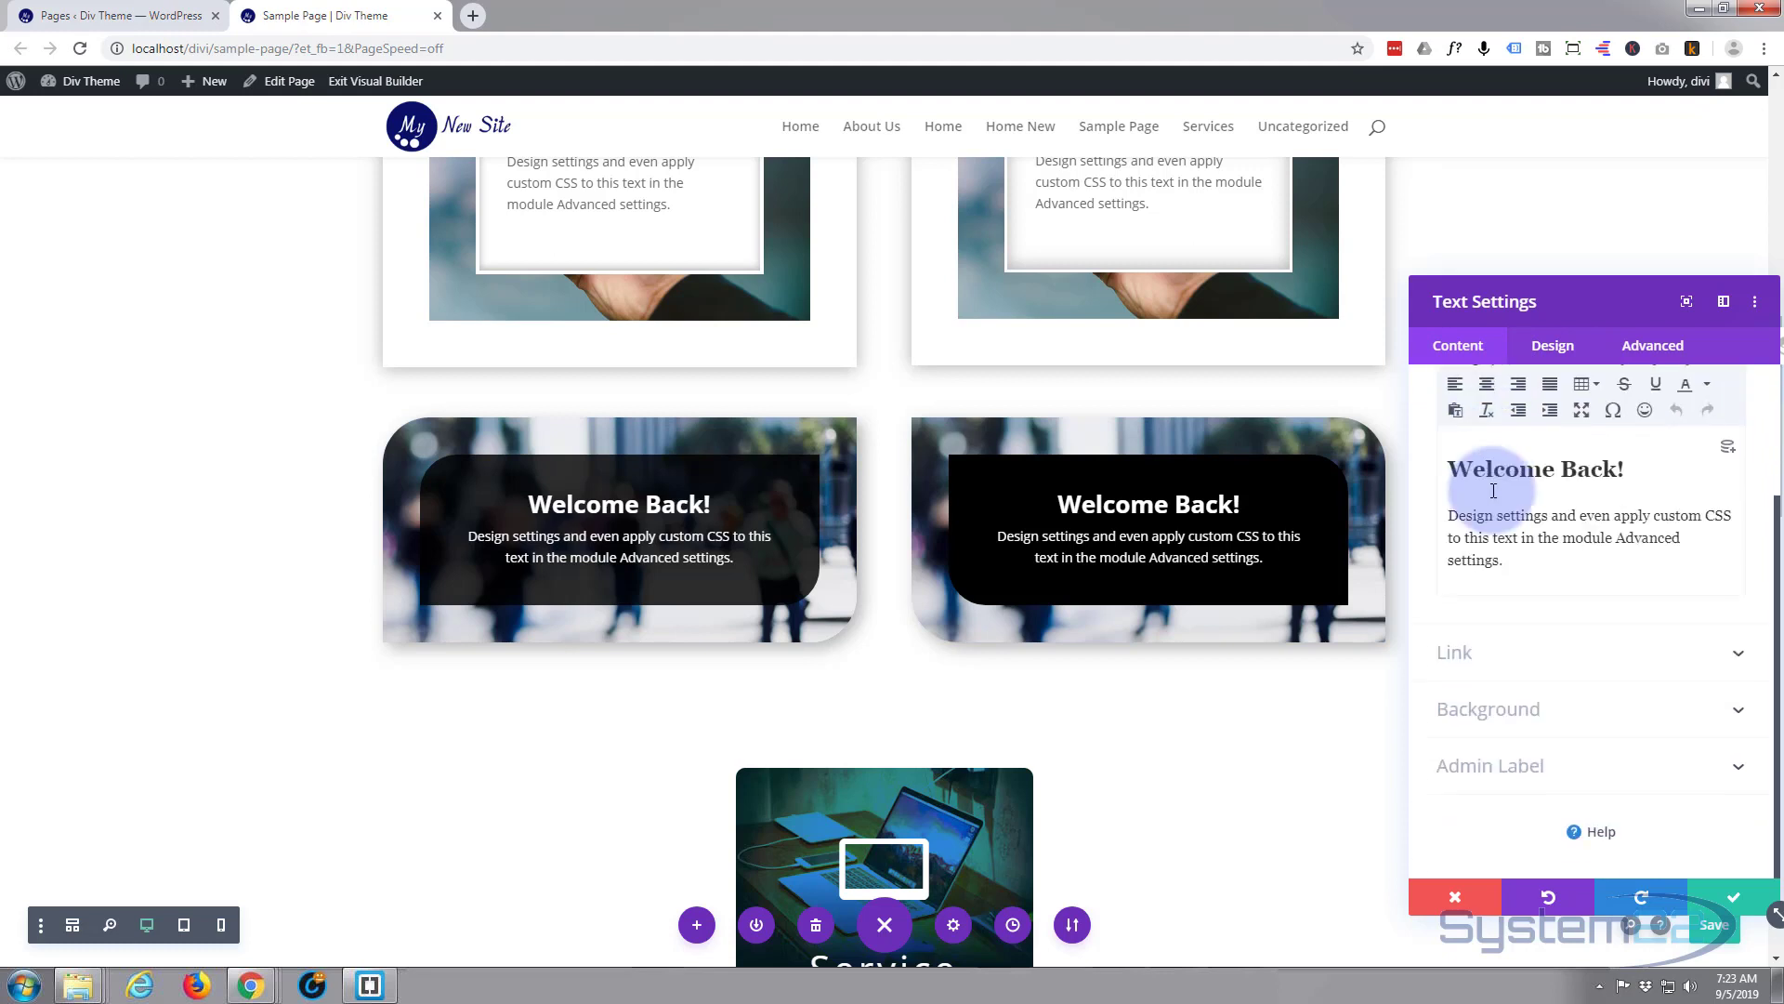
left_click(1489, 710)
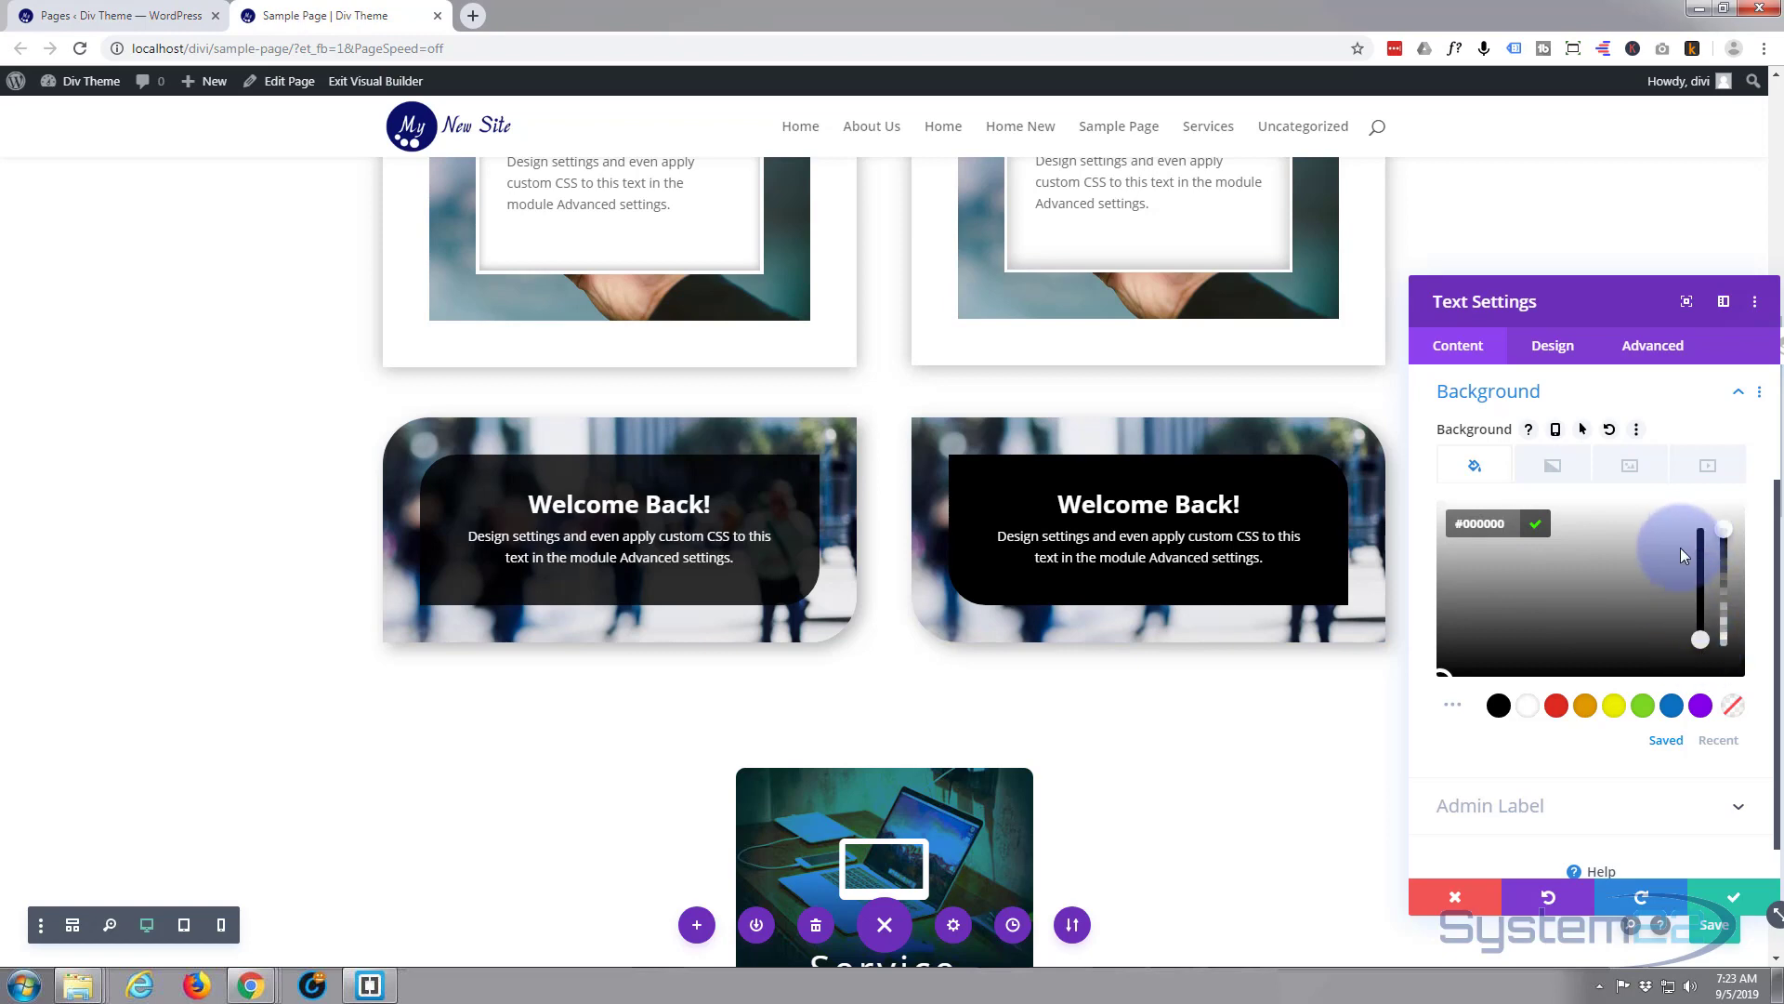
left_click_drag(1701, 554, 1723, 530)
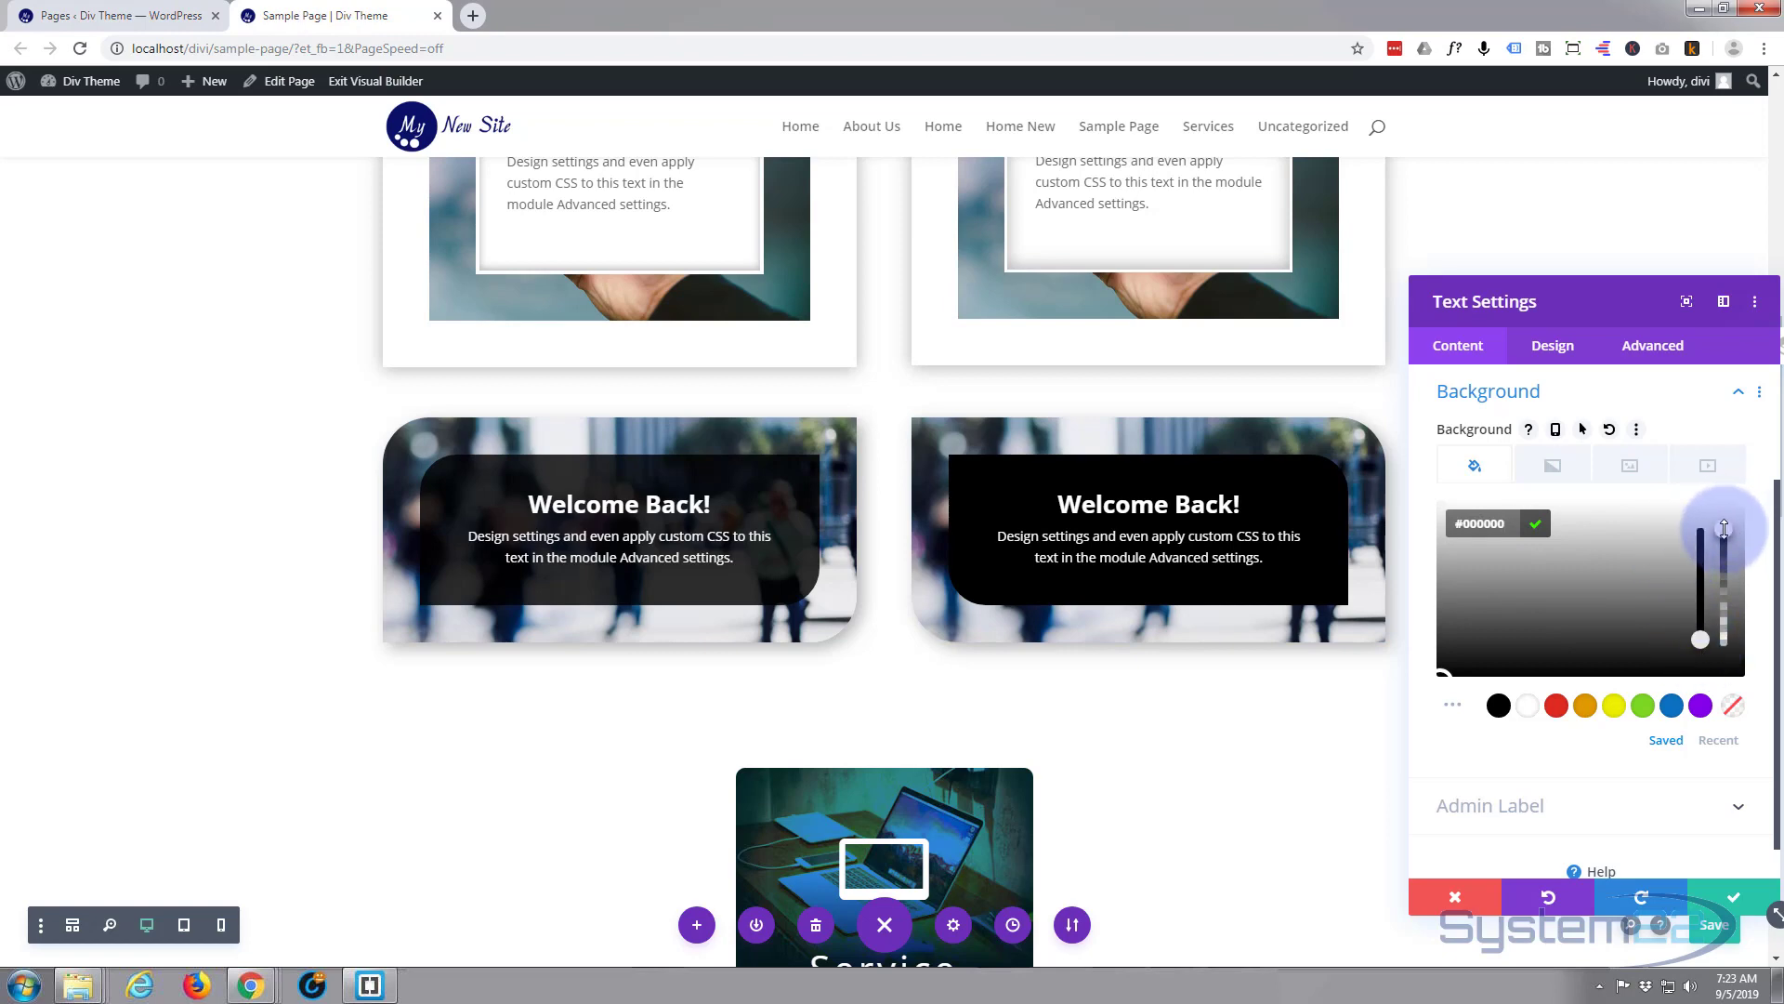
left_click_drag(1721, 528, 1721, 565)
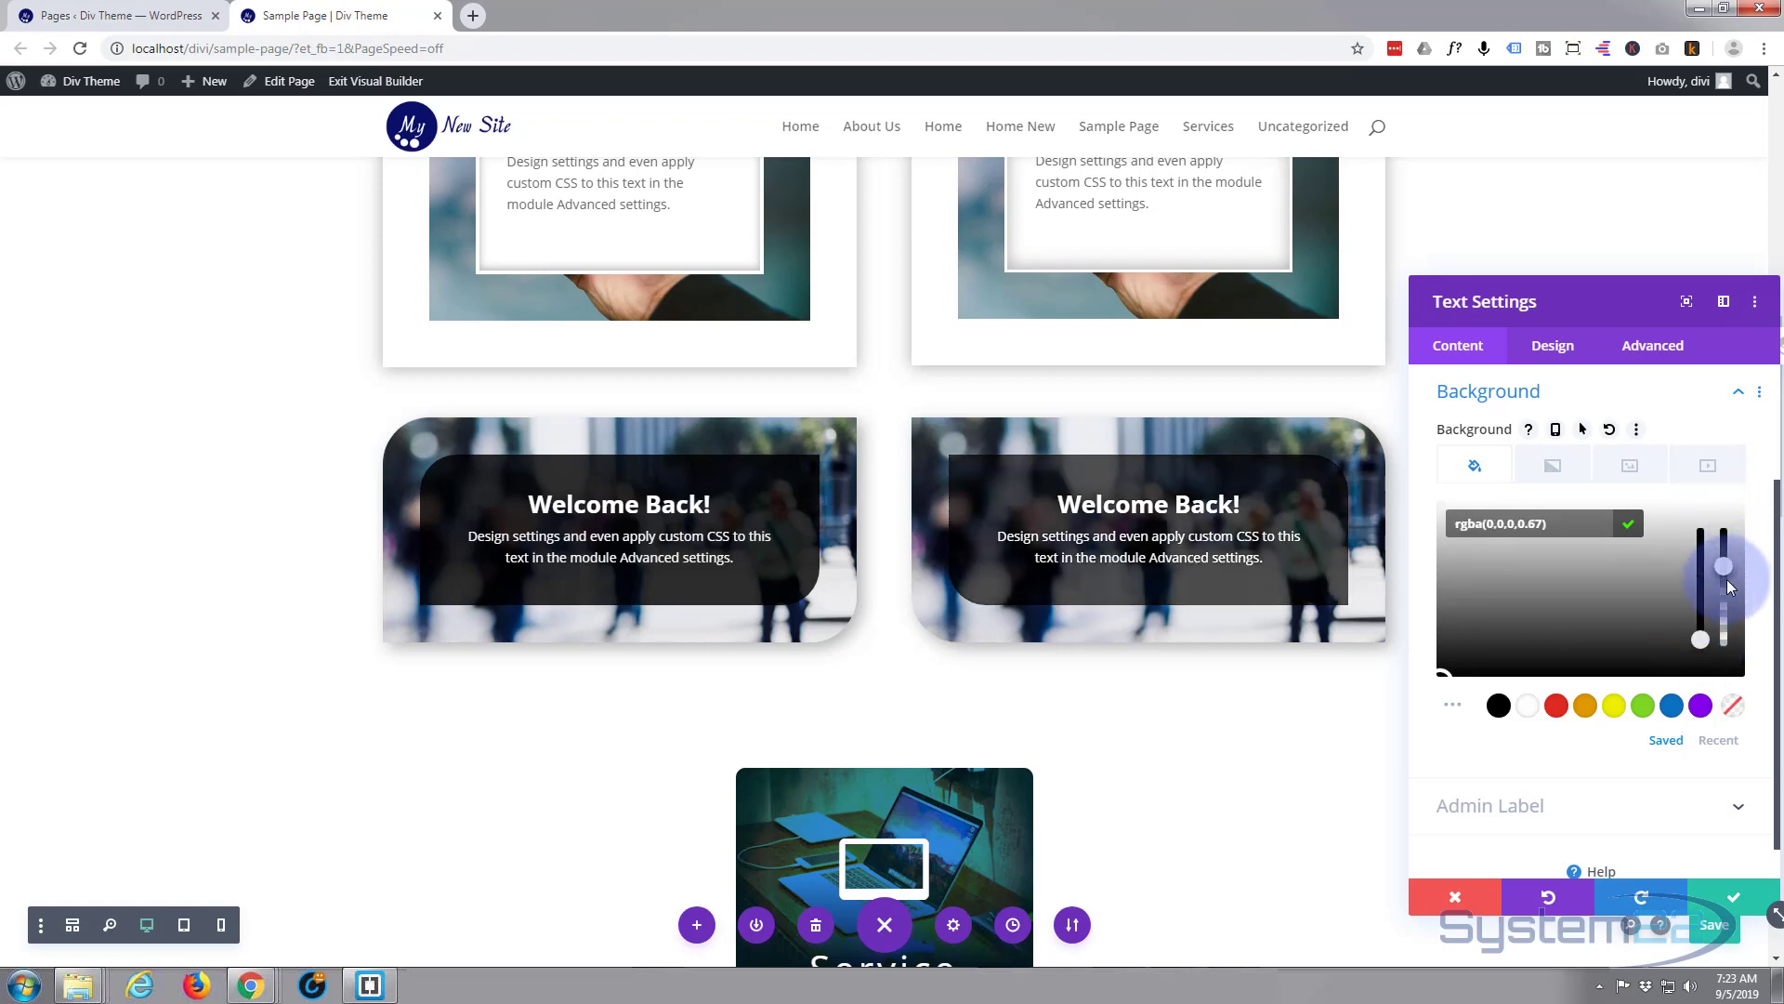
left_click_drag(1721, 565, 1722, 654)
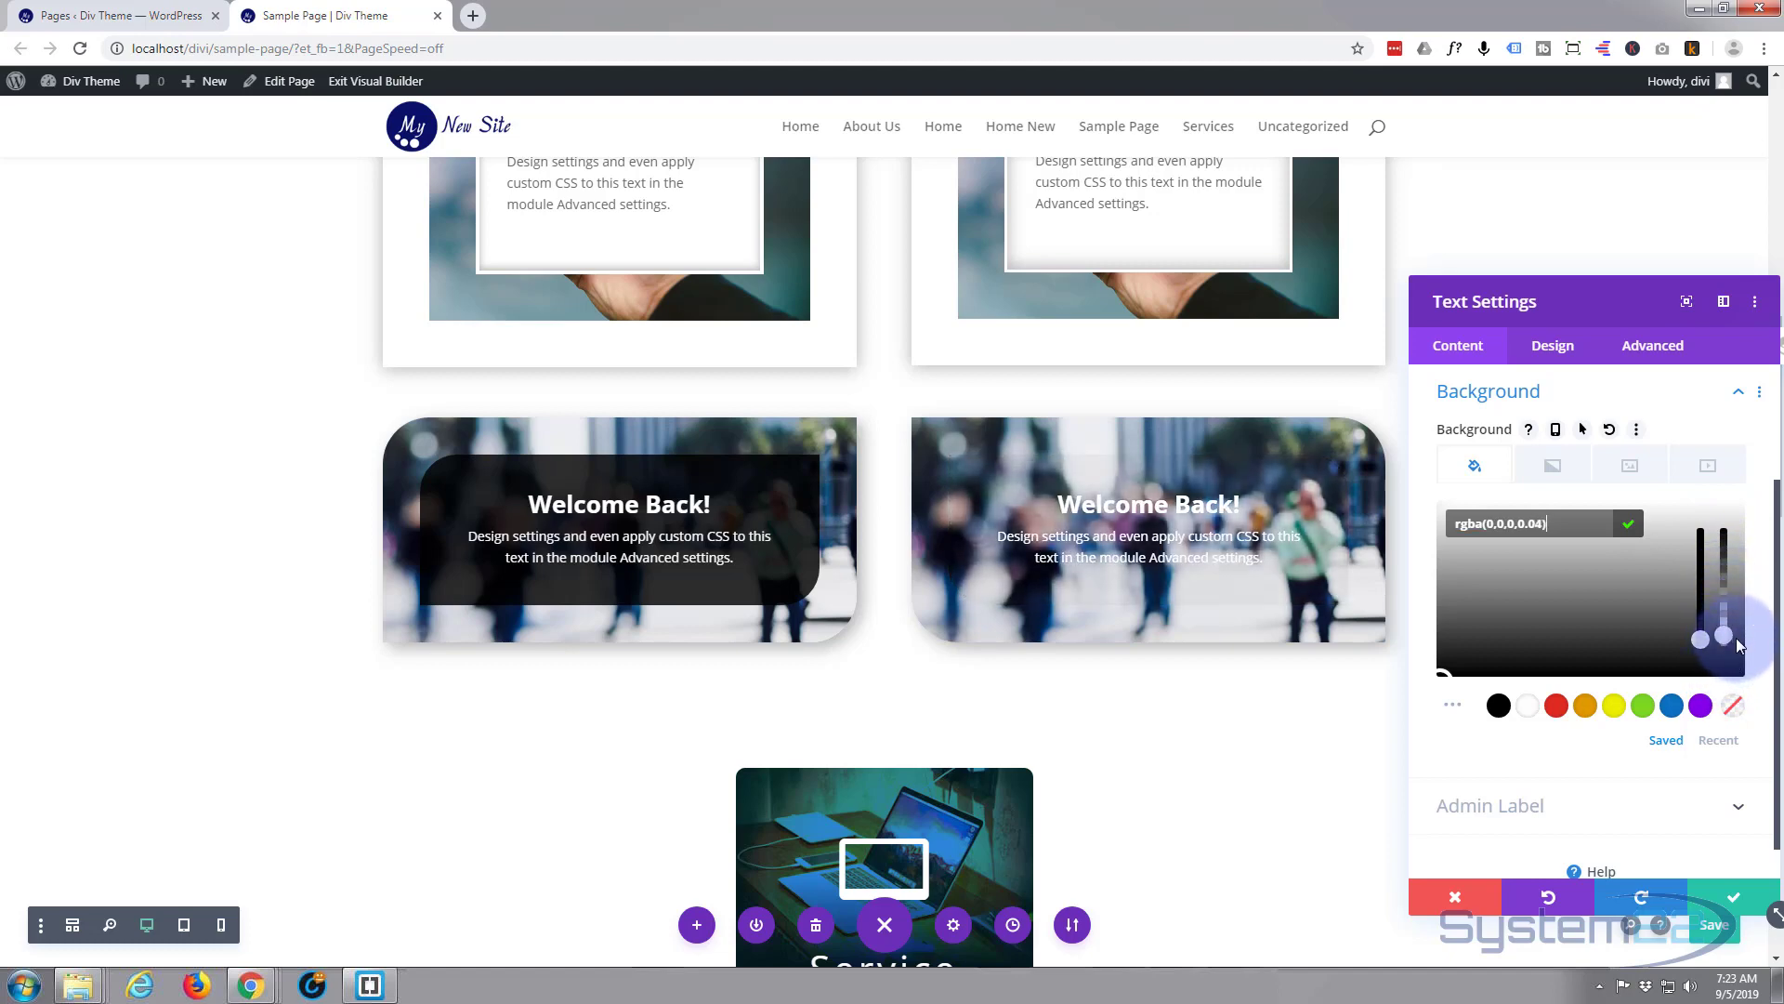
left_click_drag(1721, 638, 1721, 557)
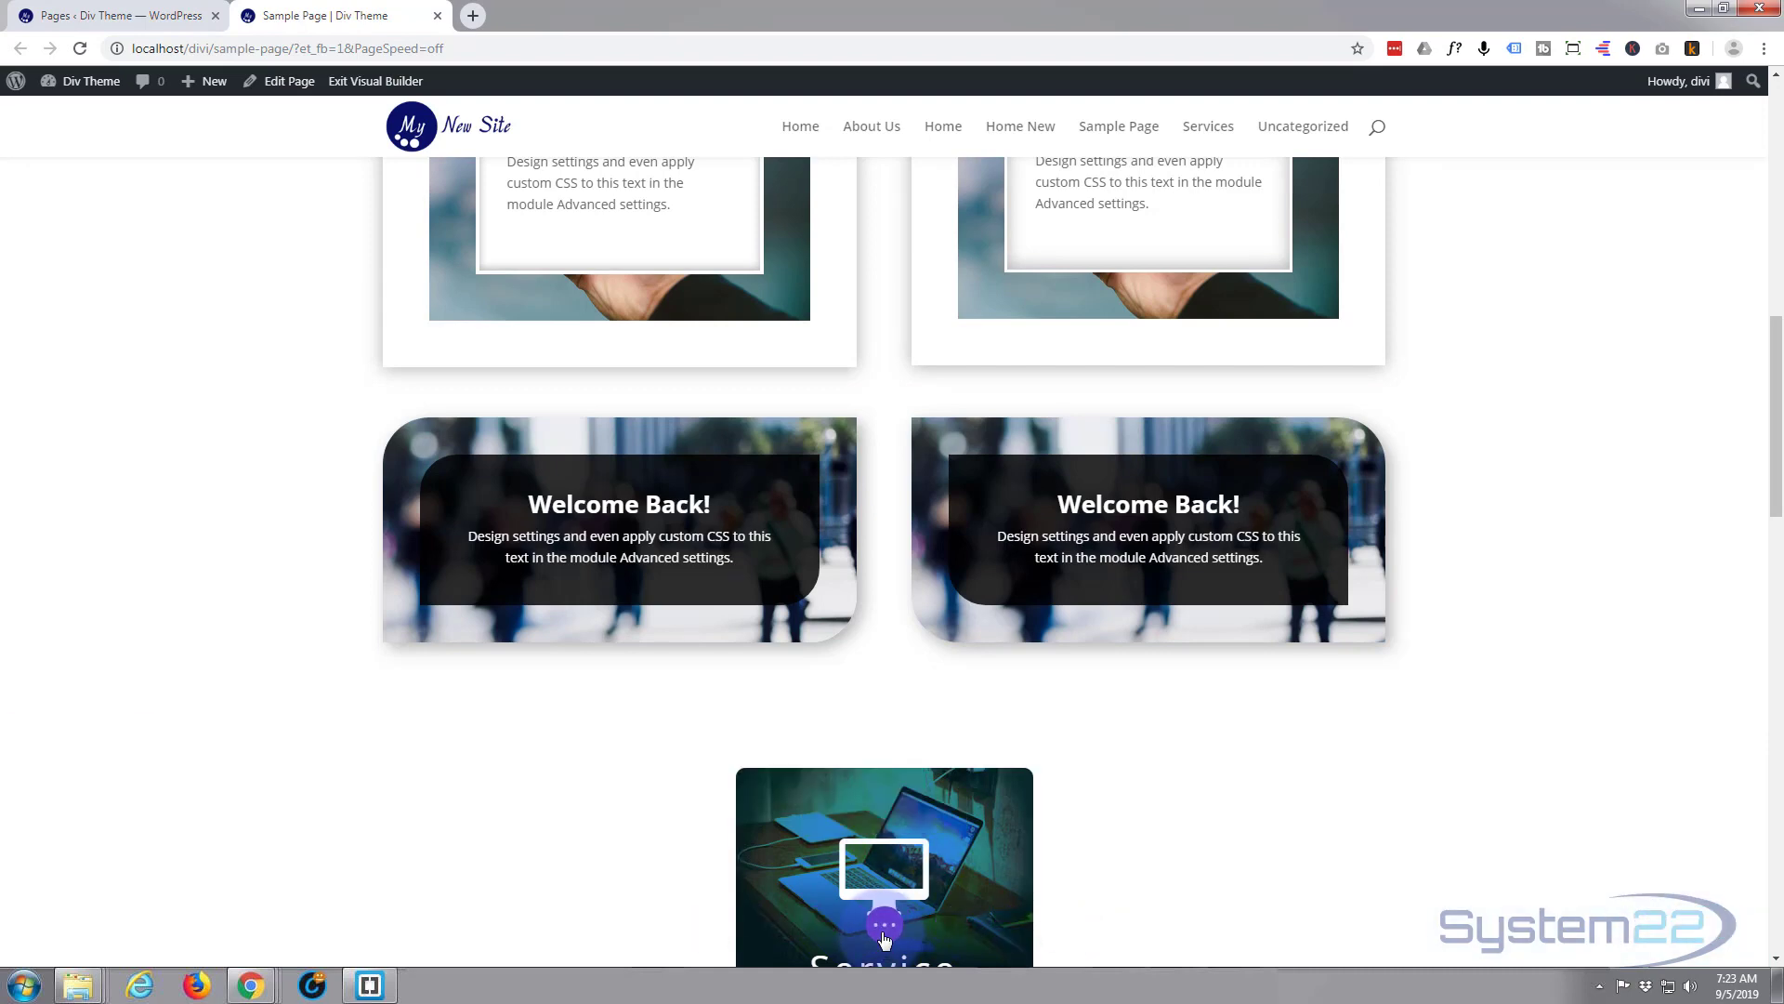
Save the page from the page settings bar and exit the Visual Builder to the live page
left_click(885, 924)
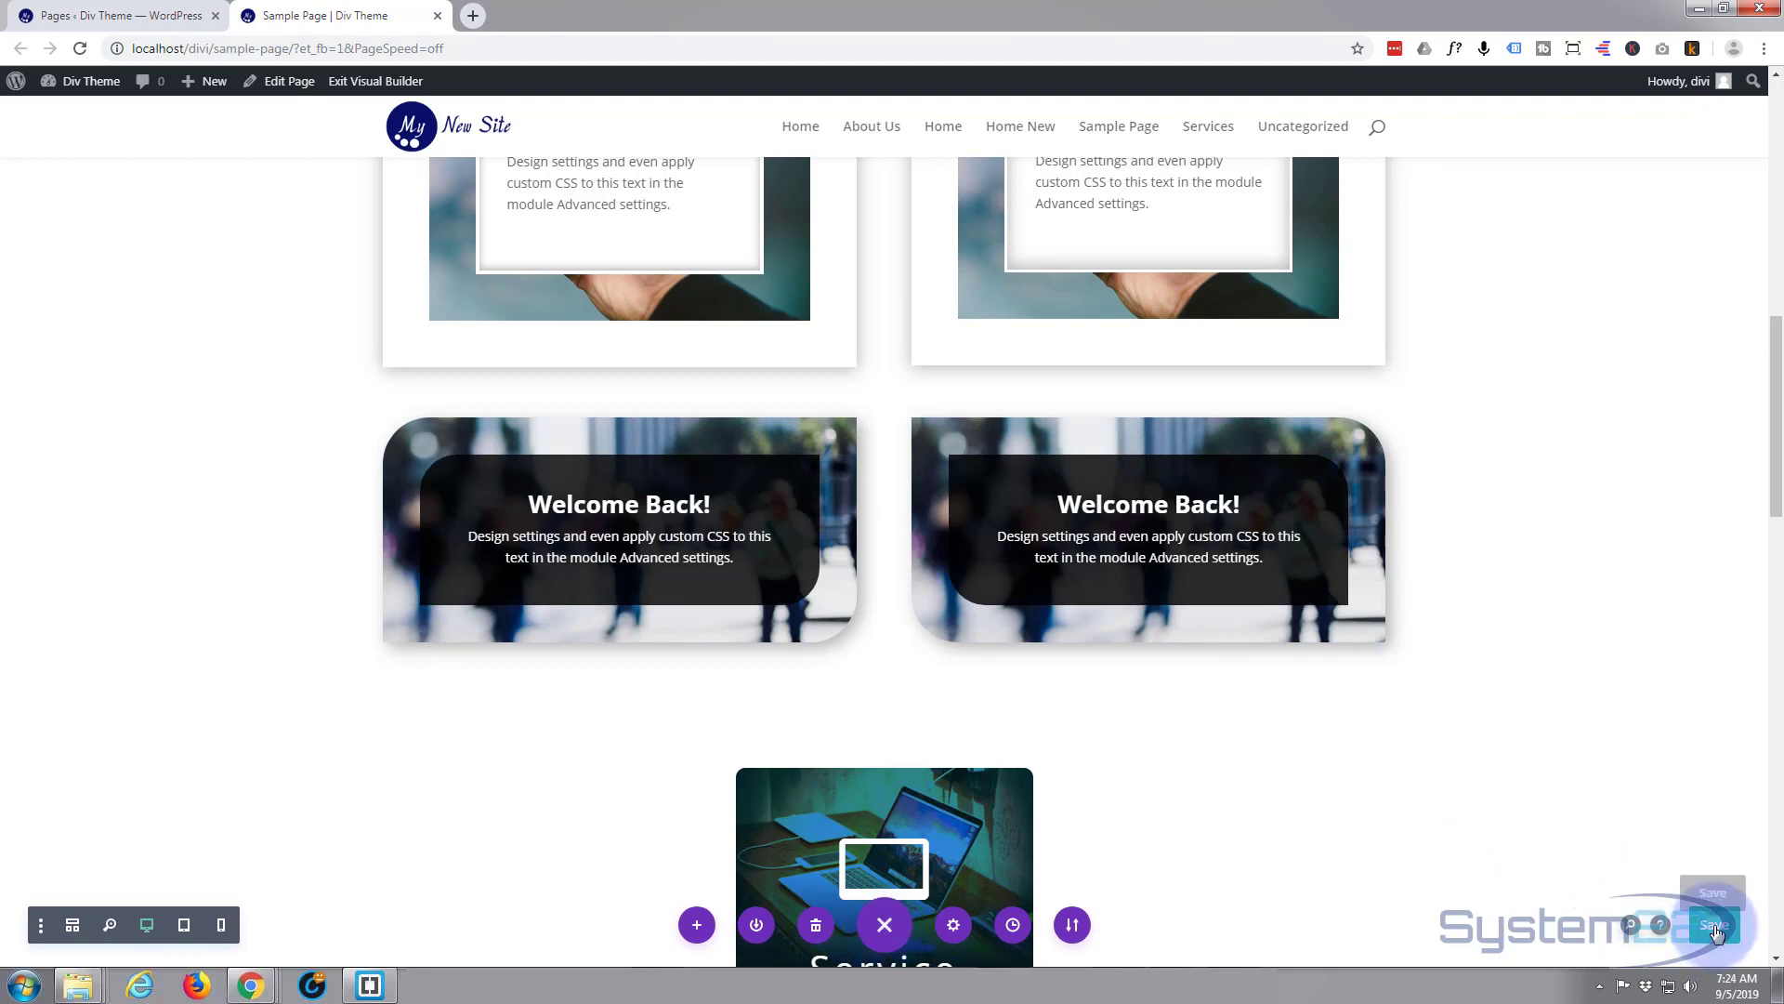
left_click(1714, 922)
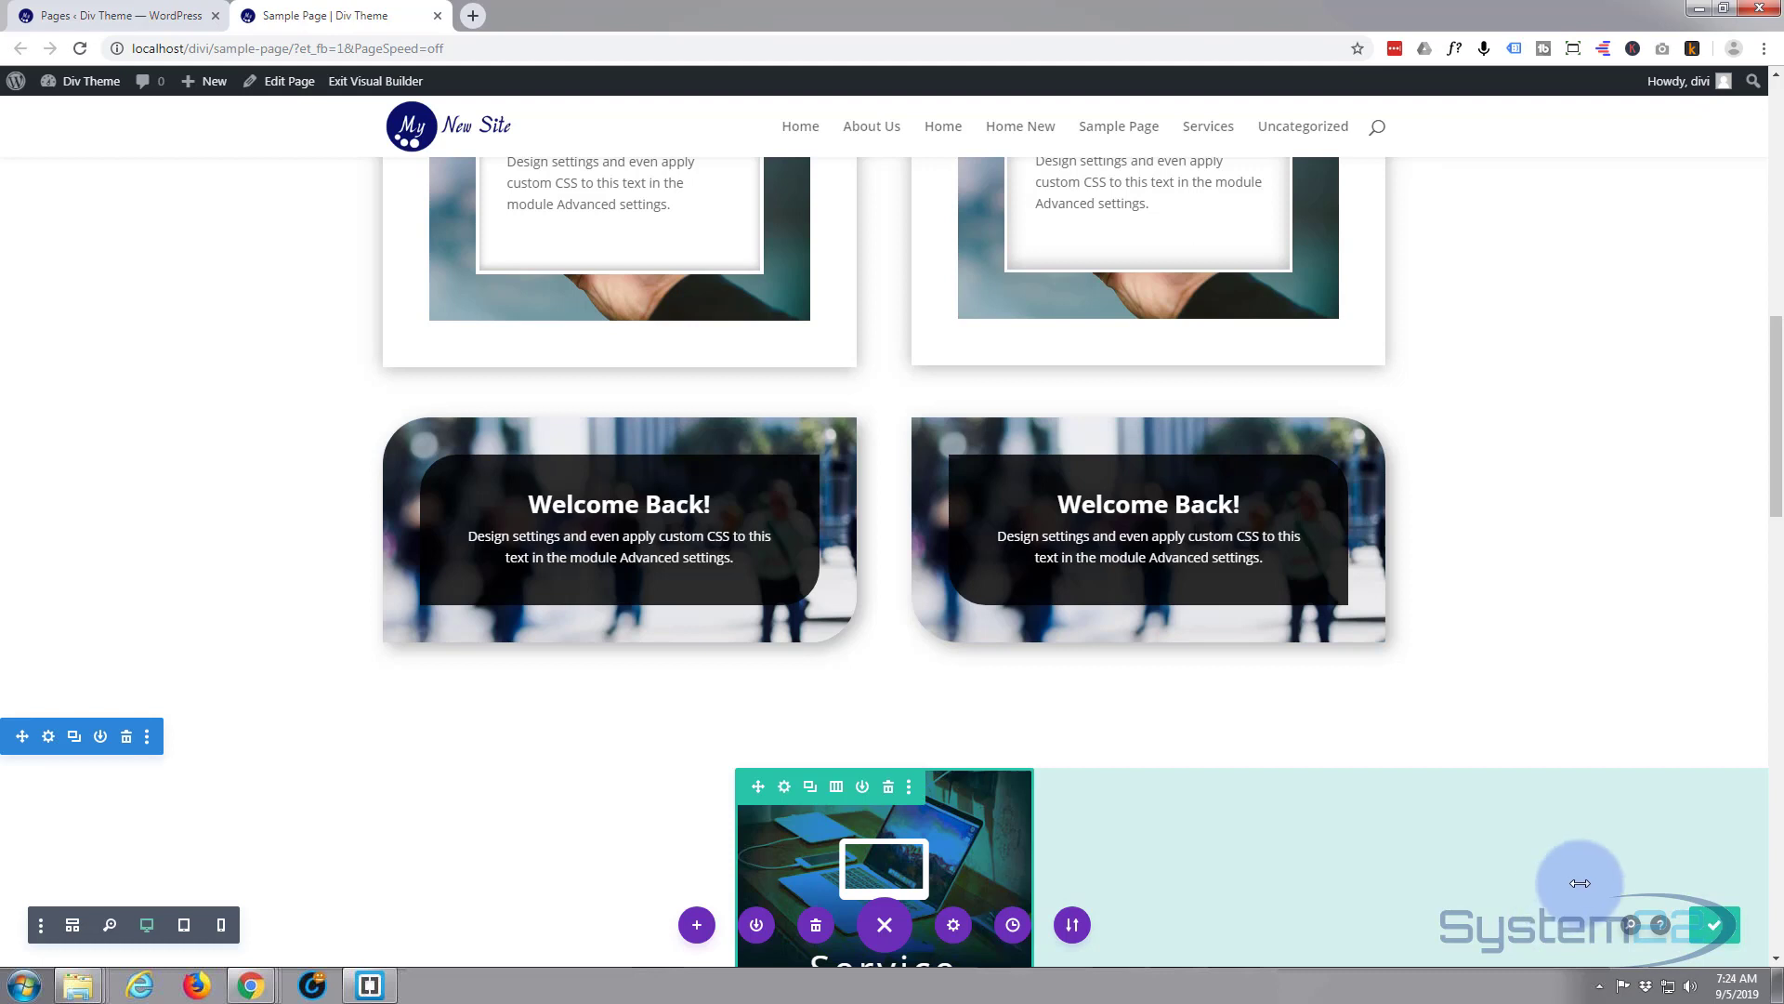
left_click(375, 80)
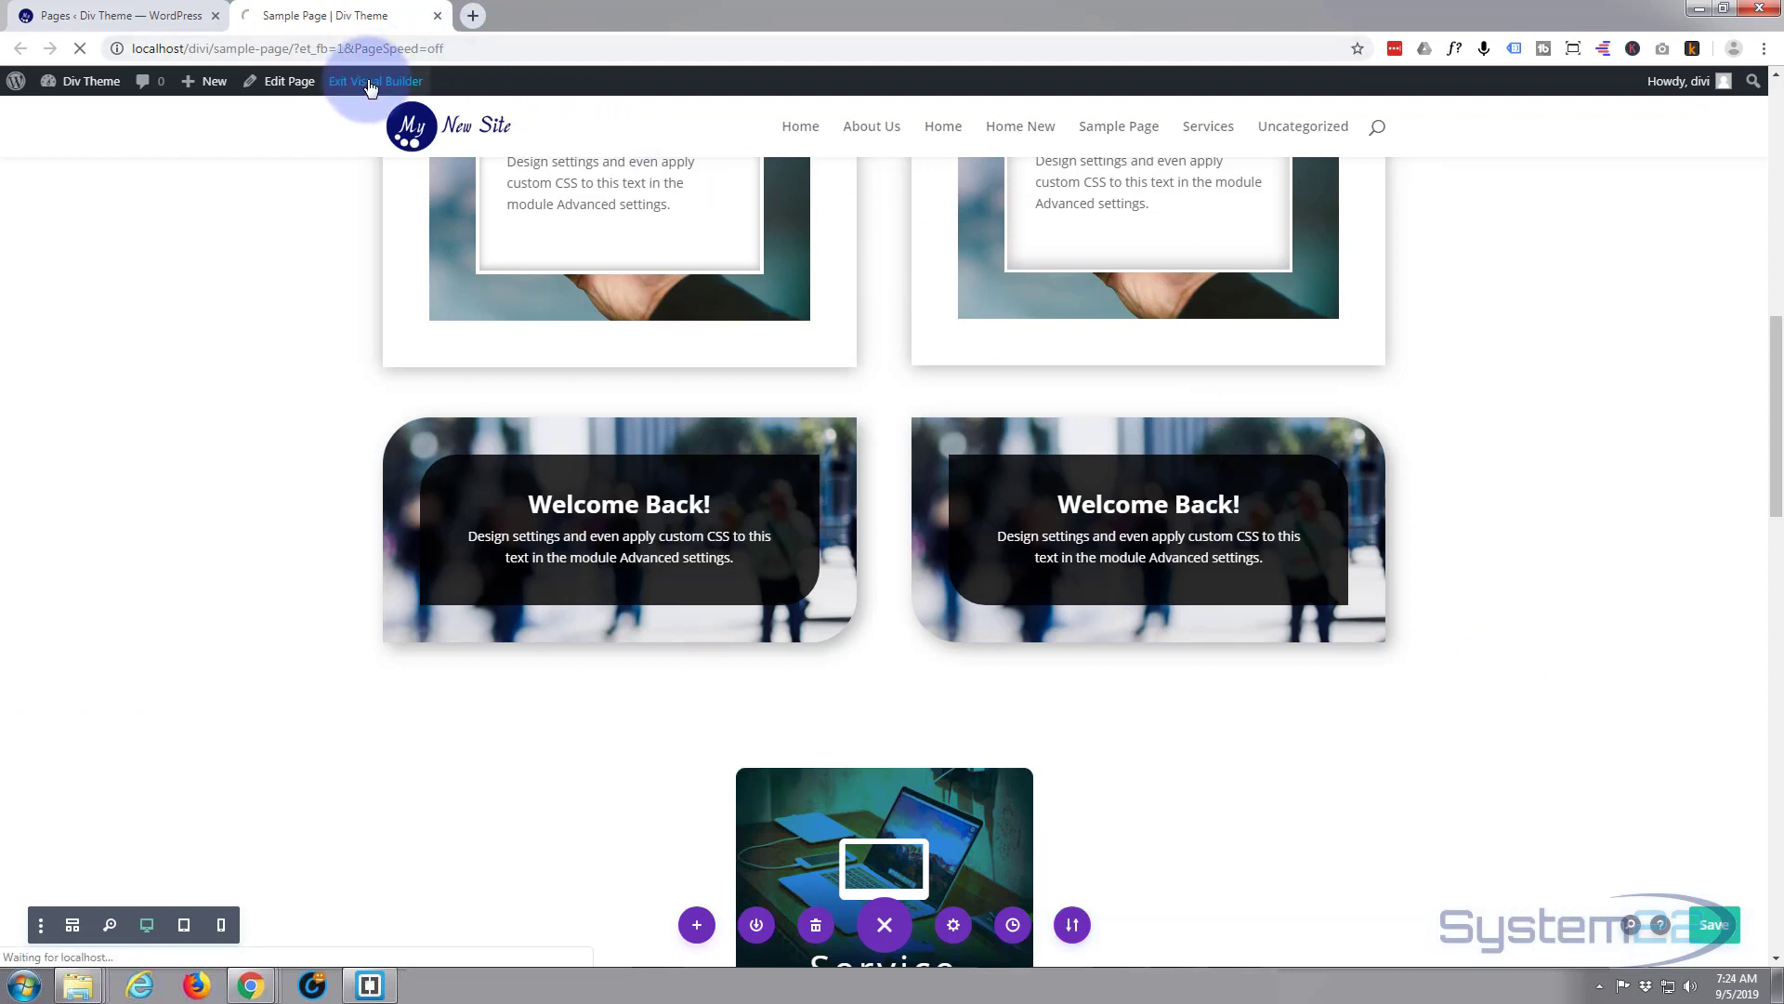
left_click(376, 80)
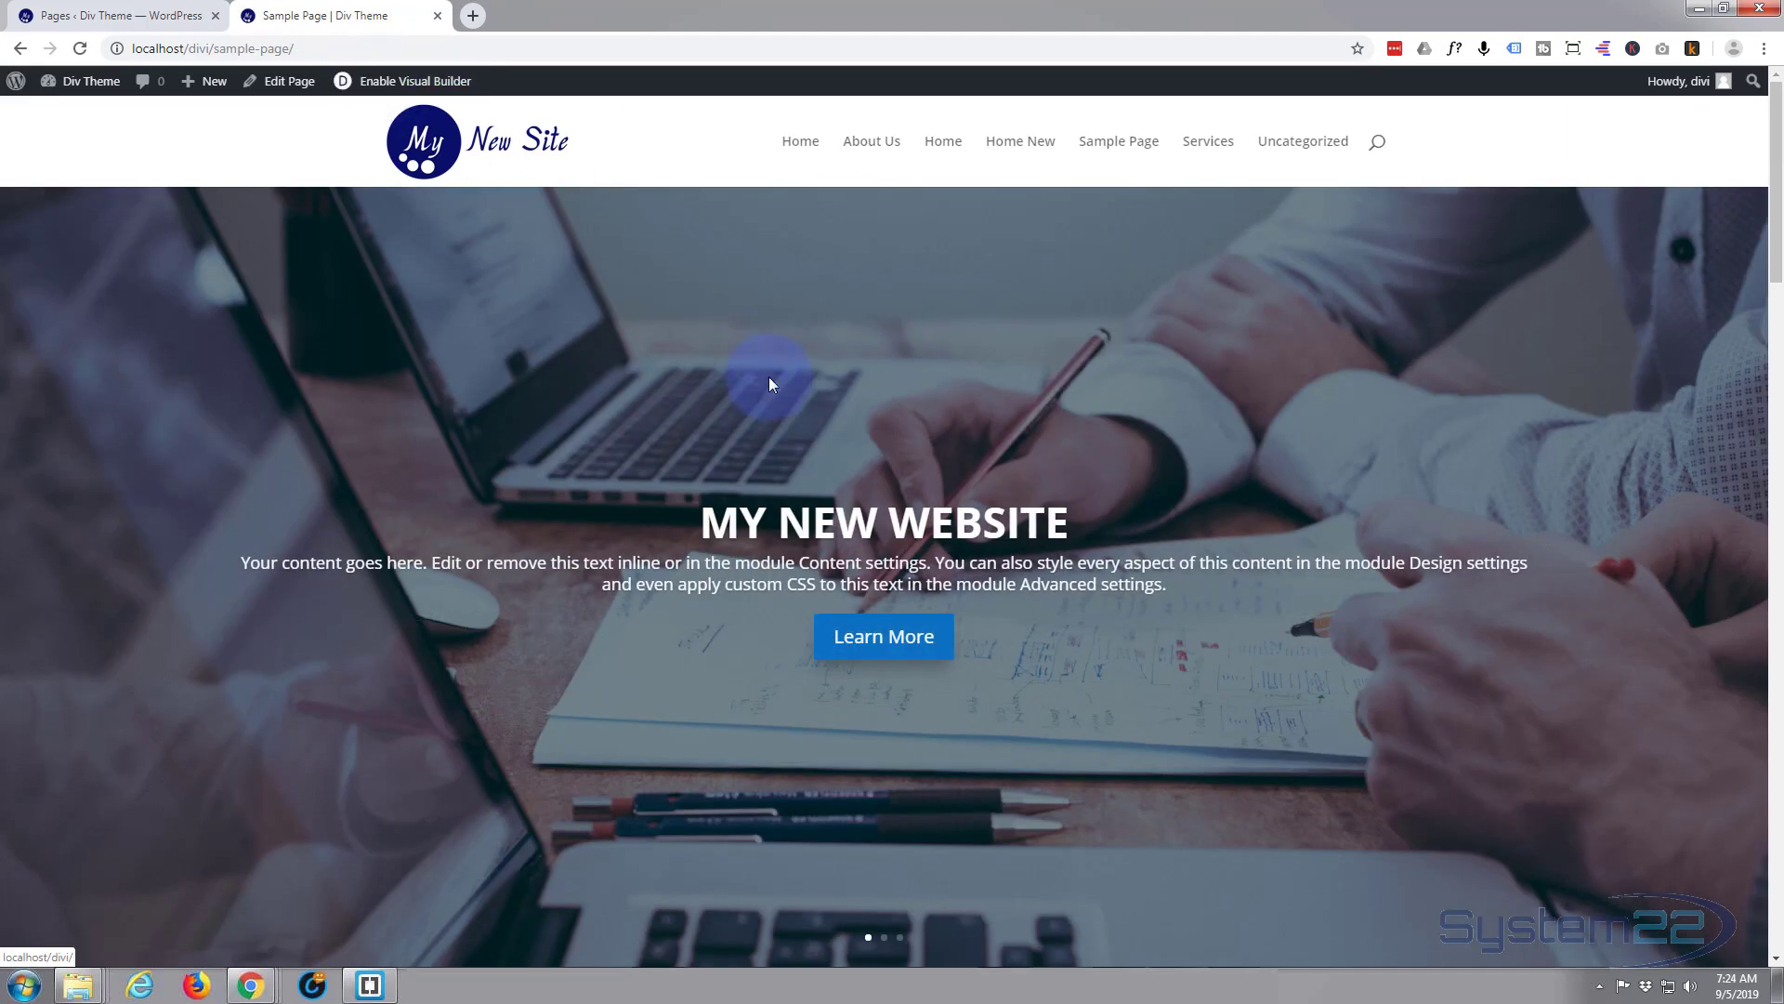
scroll("down", 3)
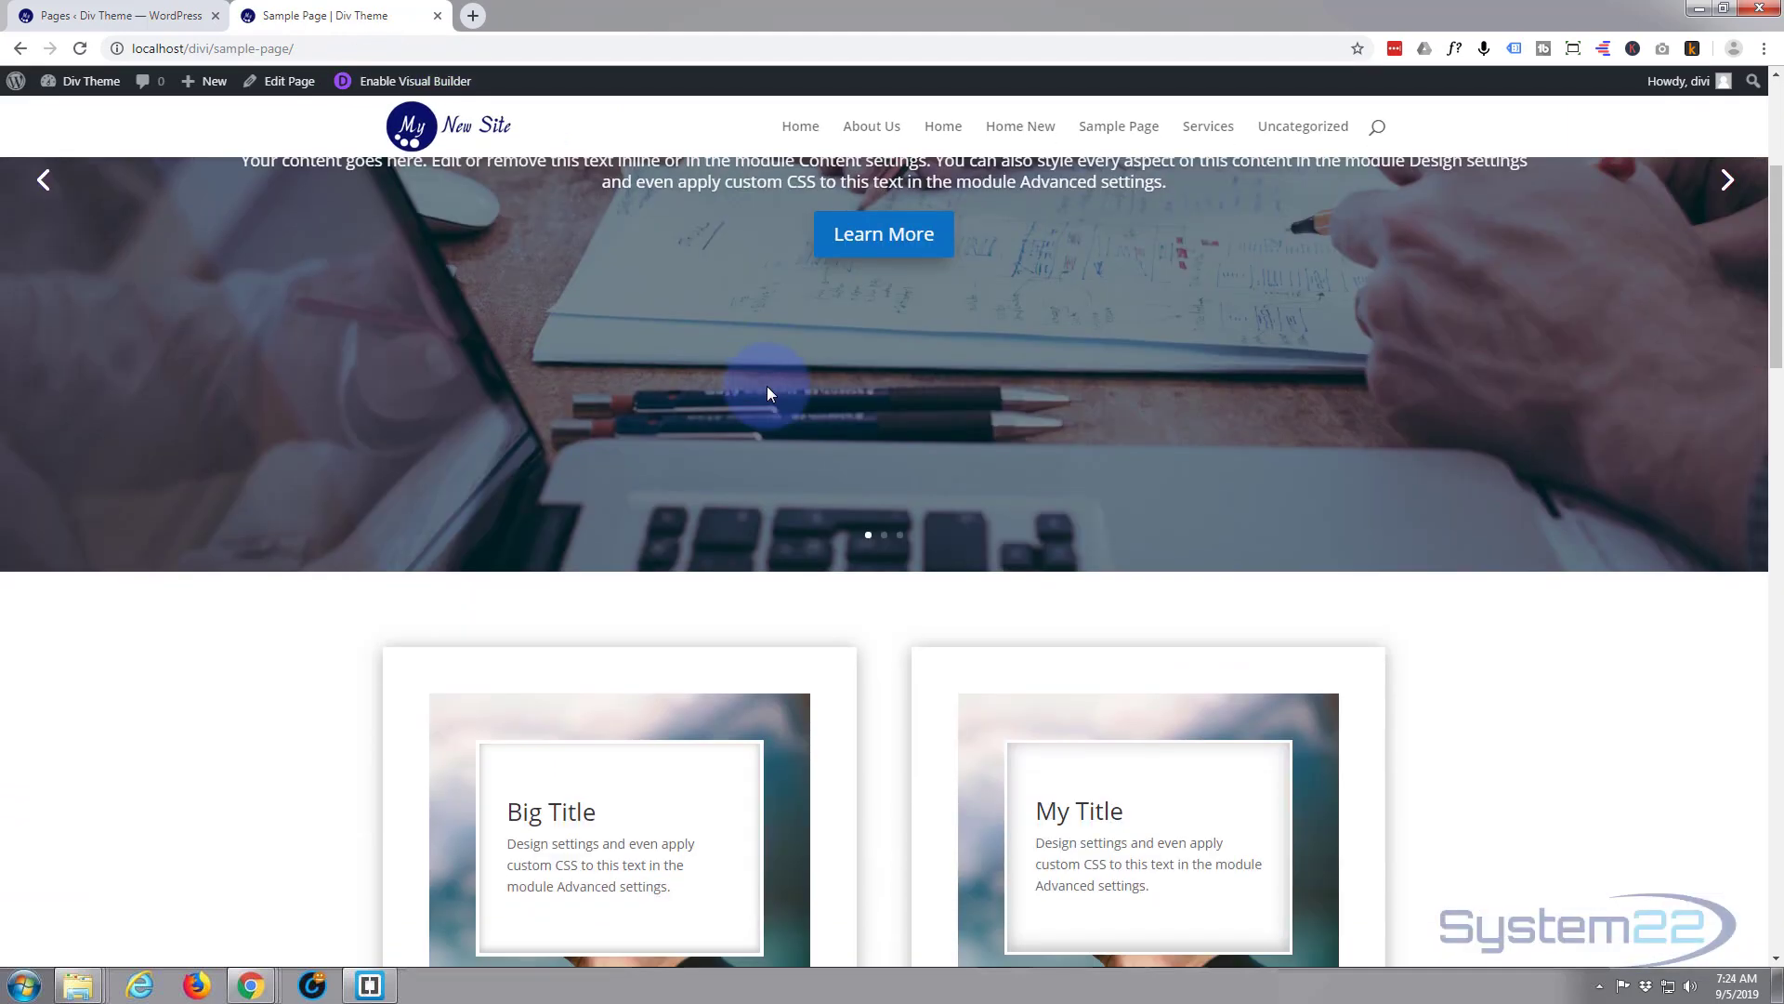
scroll("down", 3)
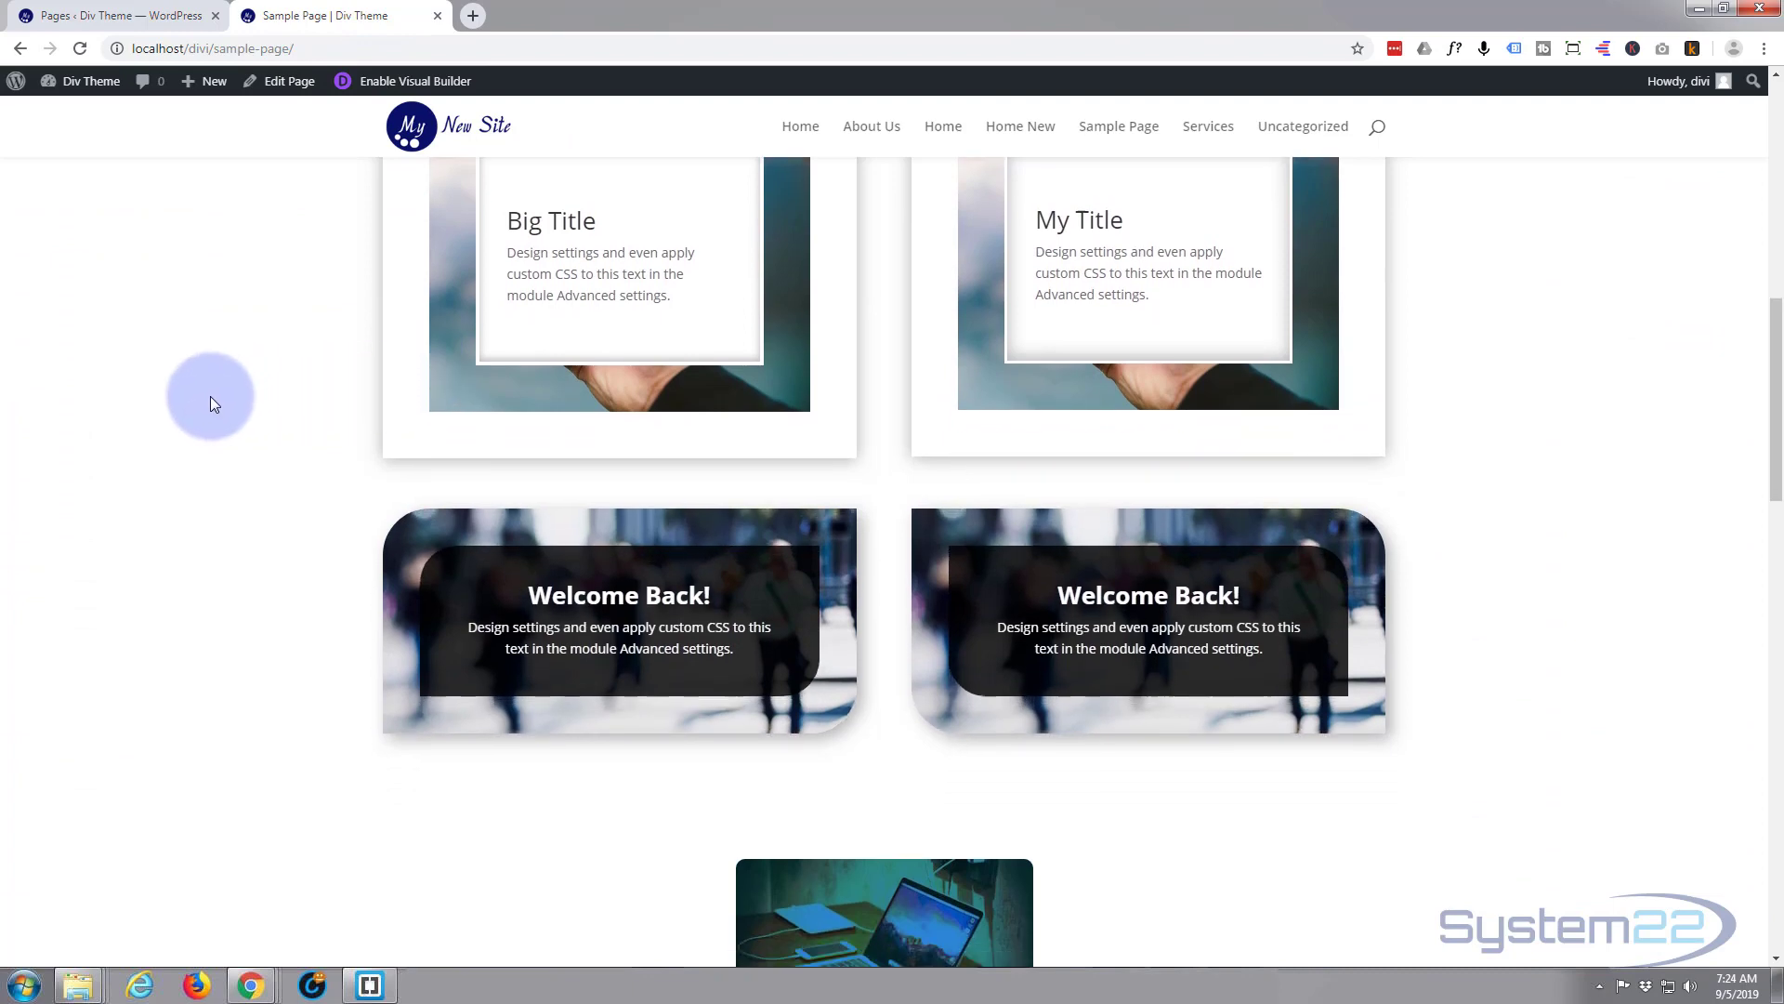
scroll("down", 3)
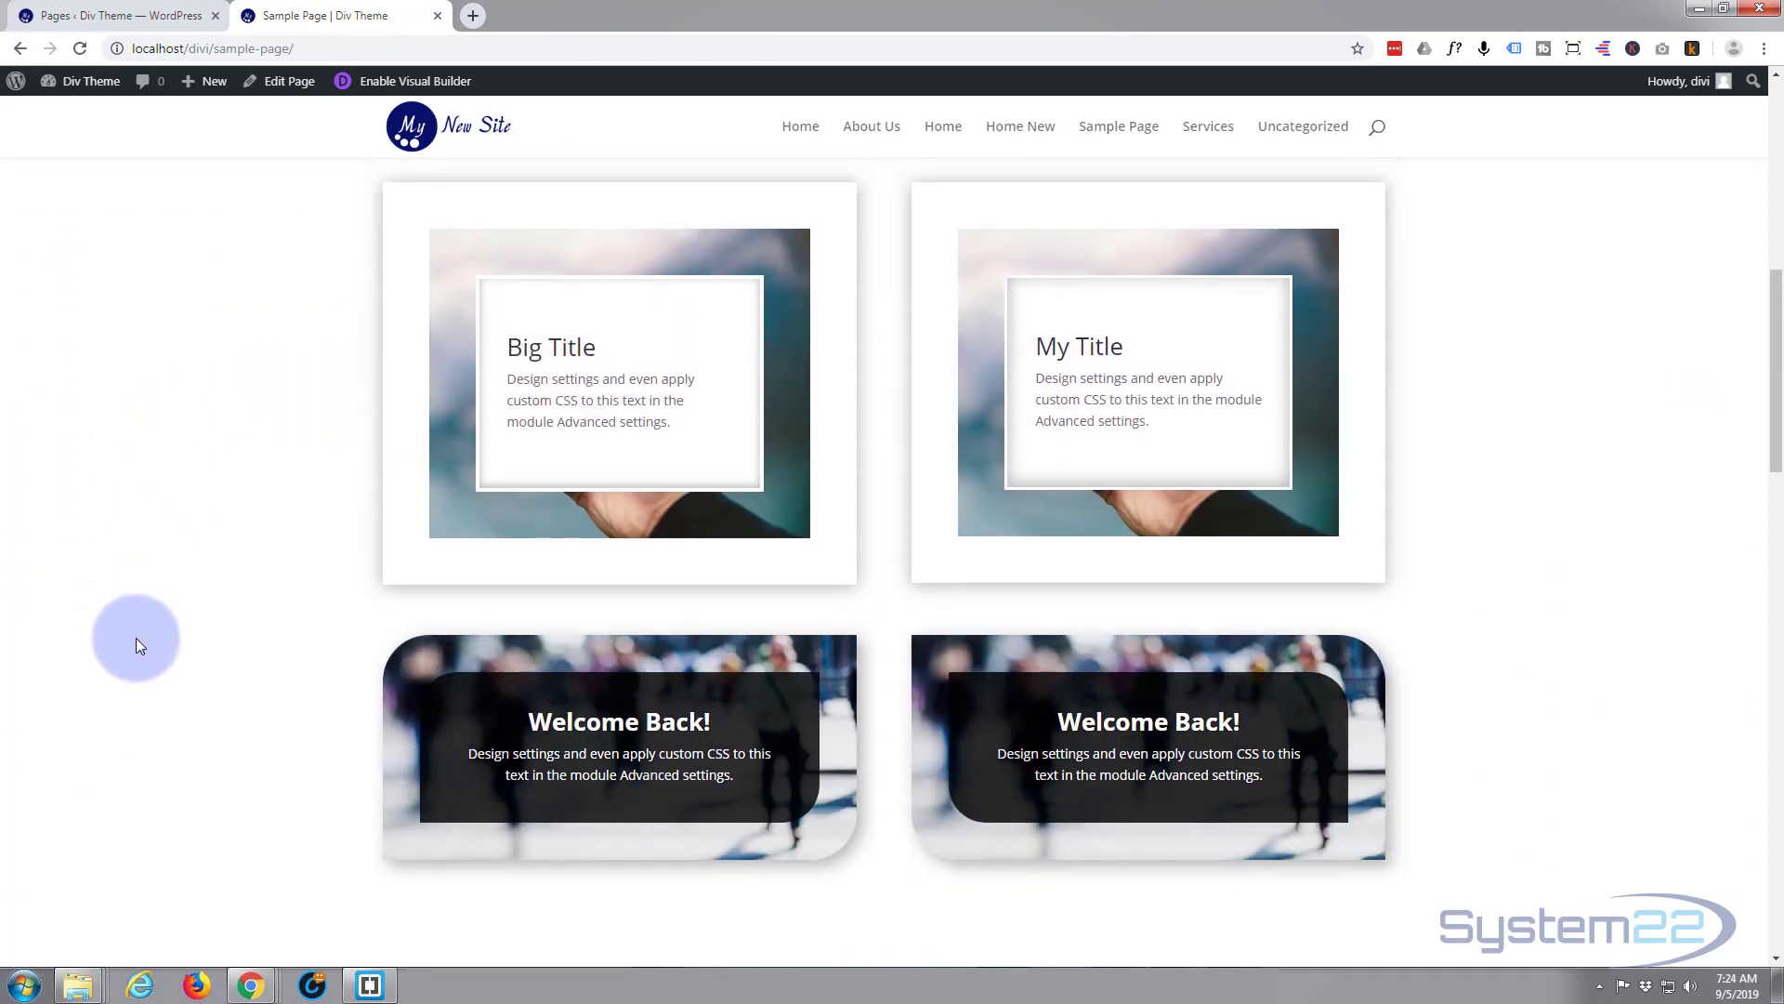
scroll("down", 3)
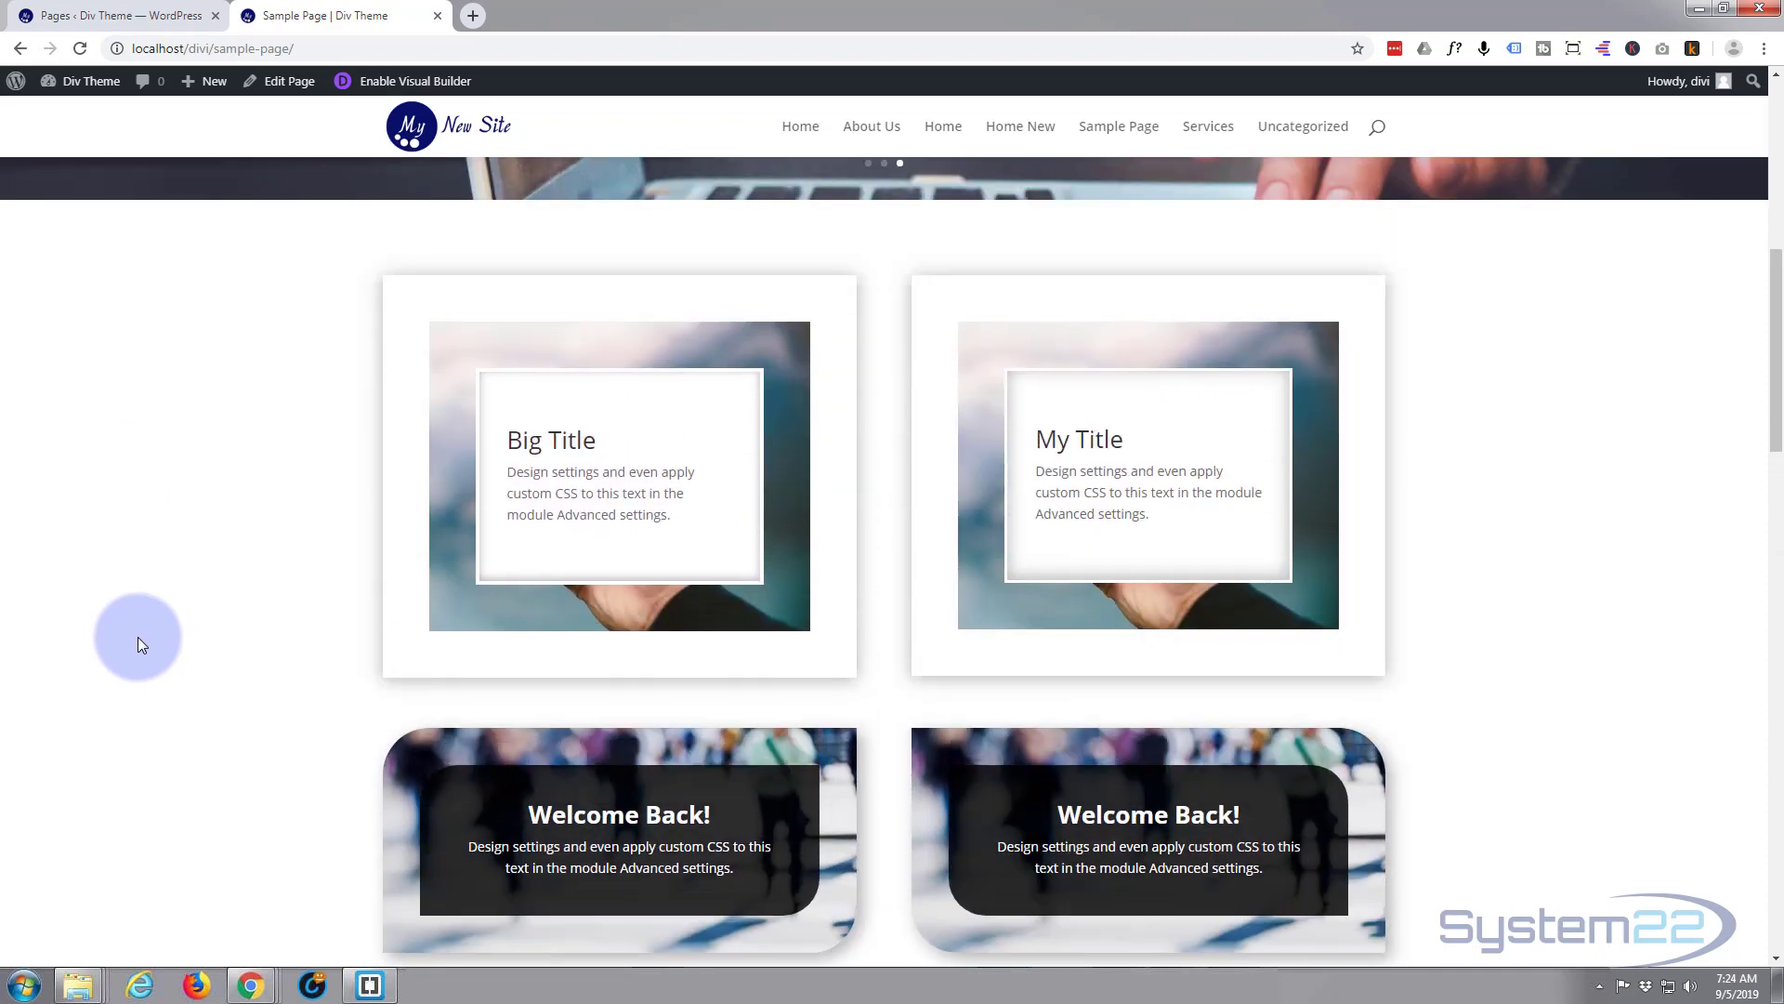
scroll("down", 3)
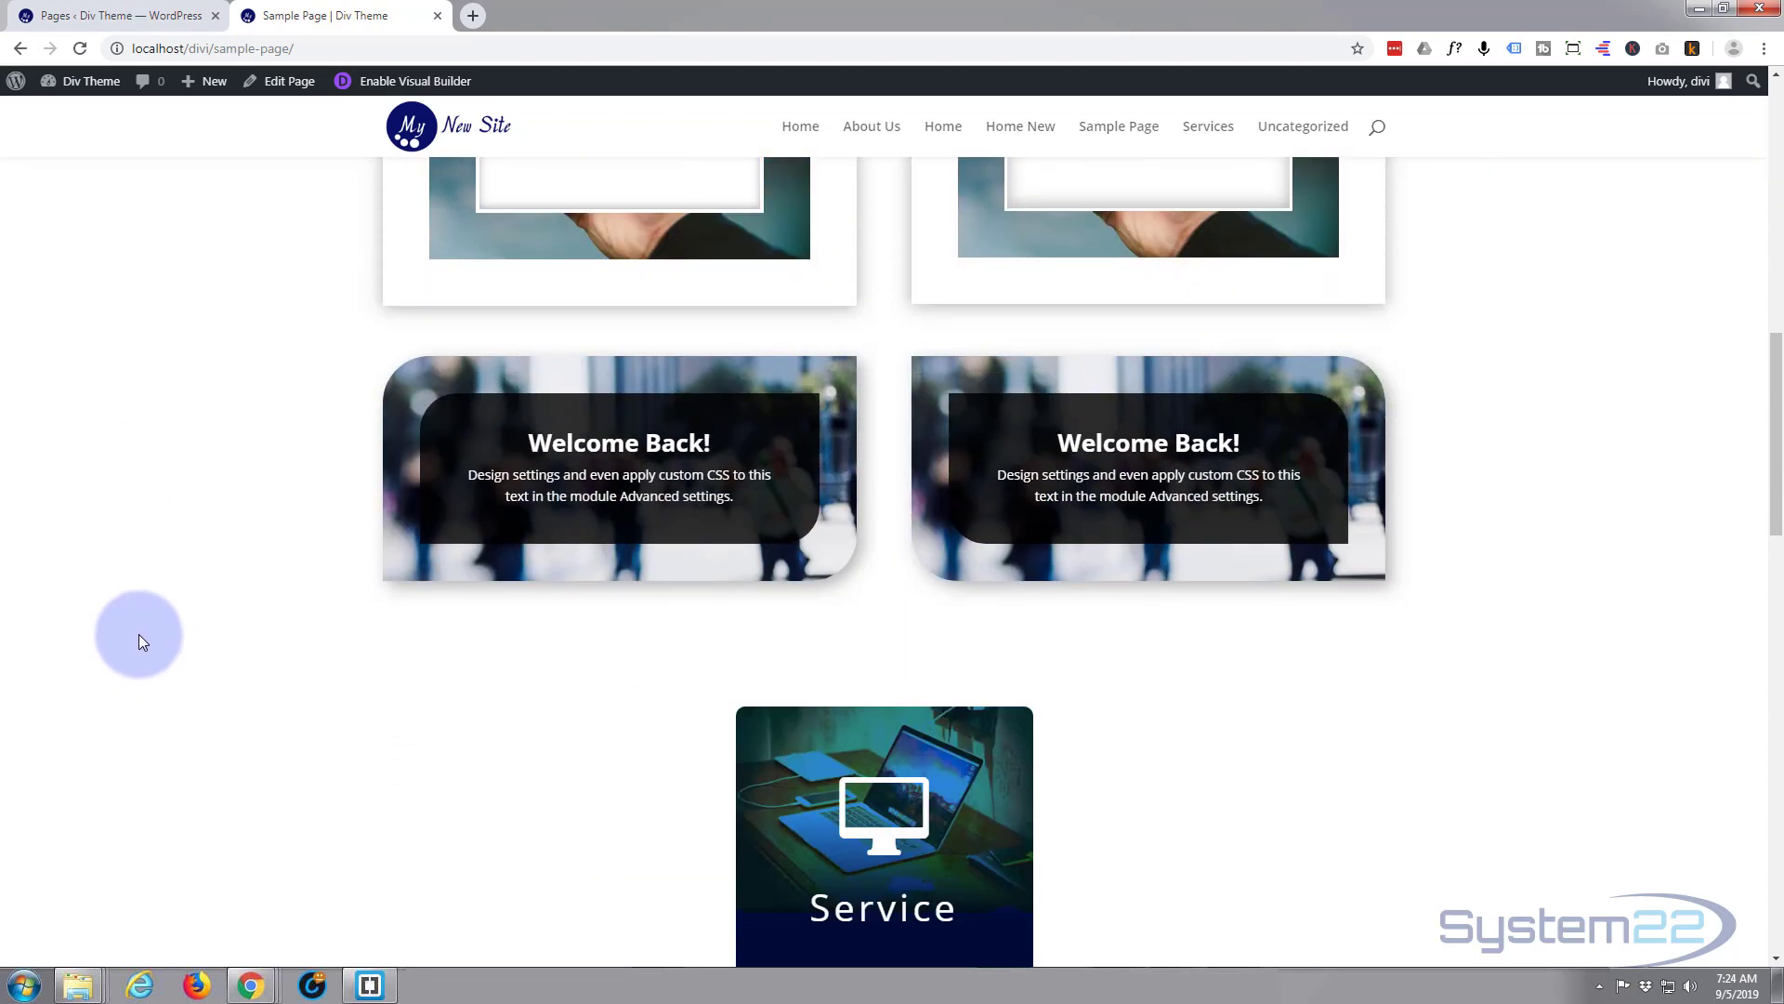
scroll("down", 3)
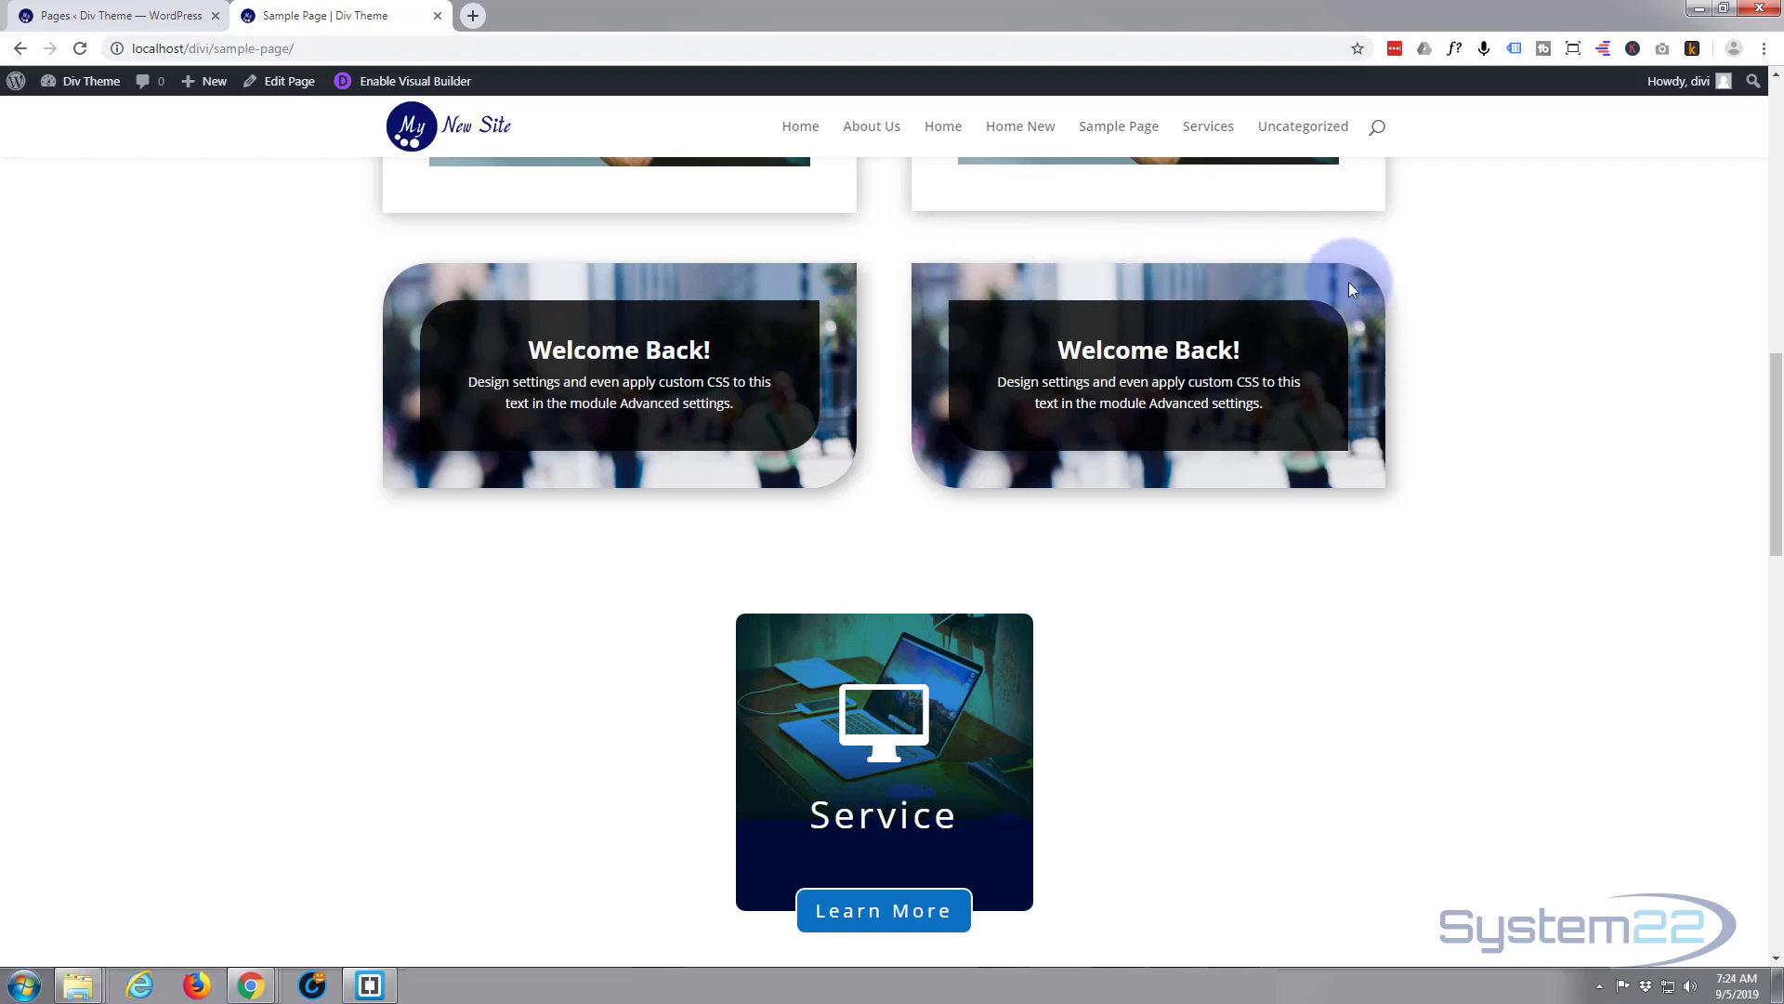
mouse_move(1498, 331)
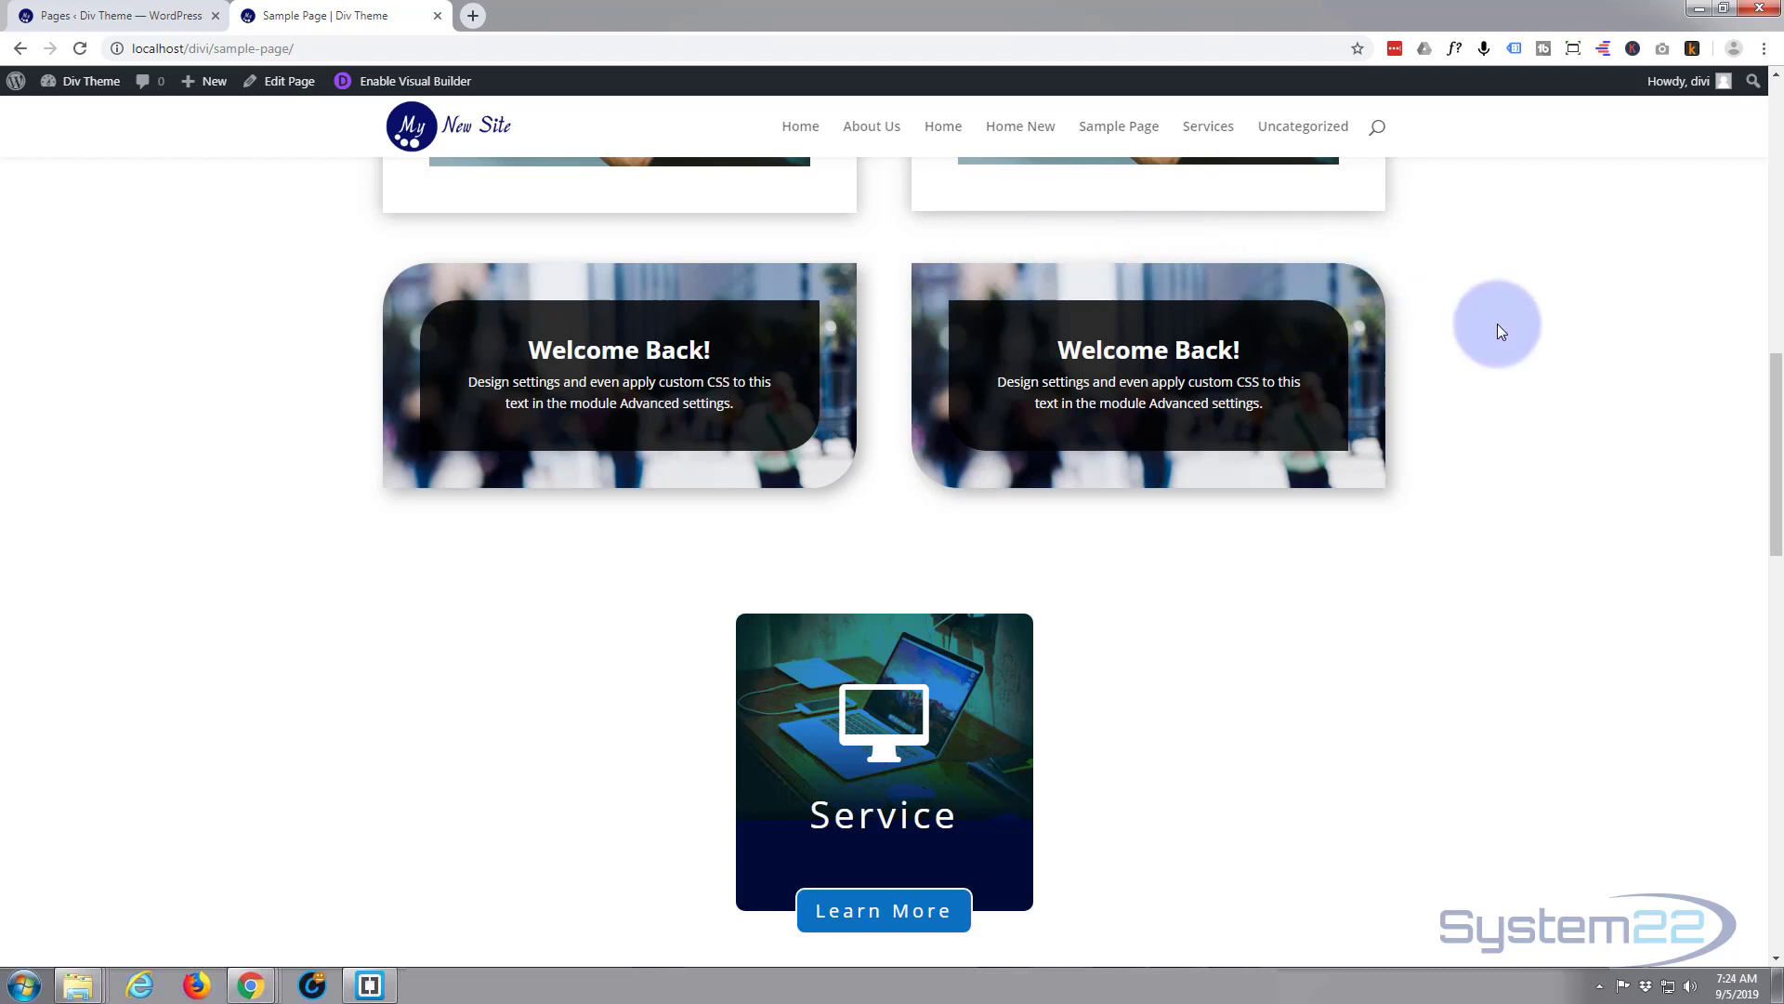